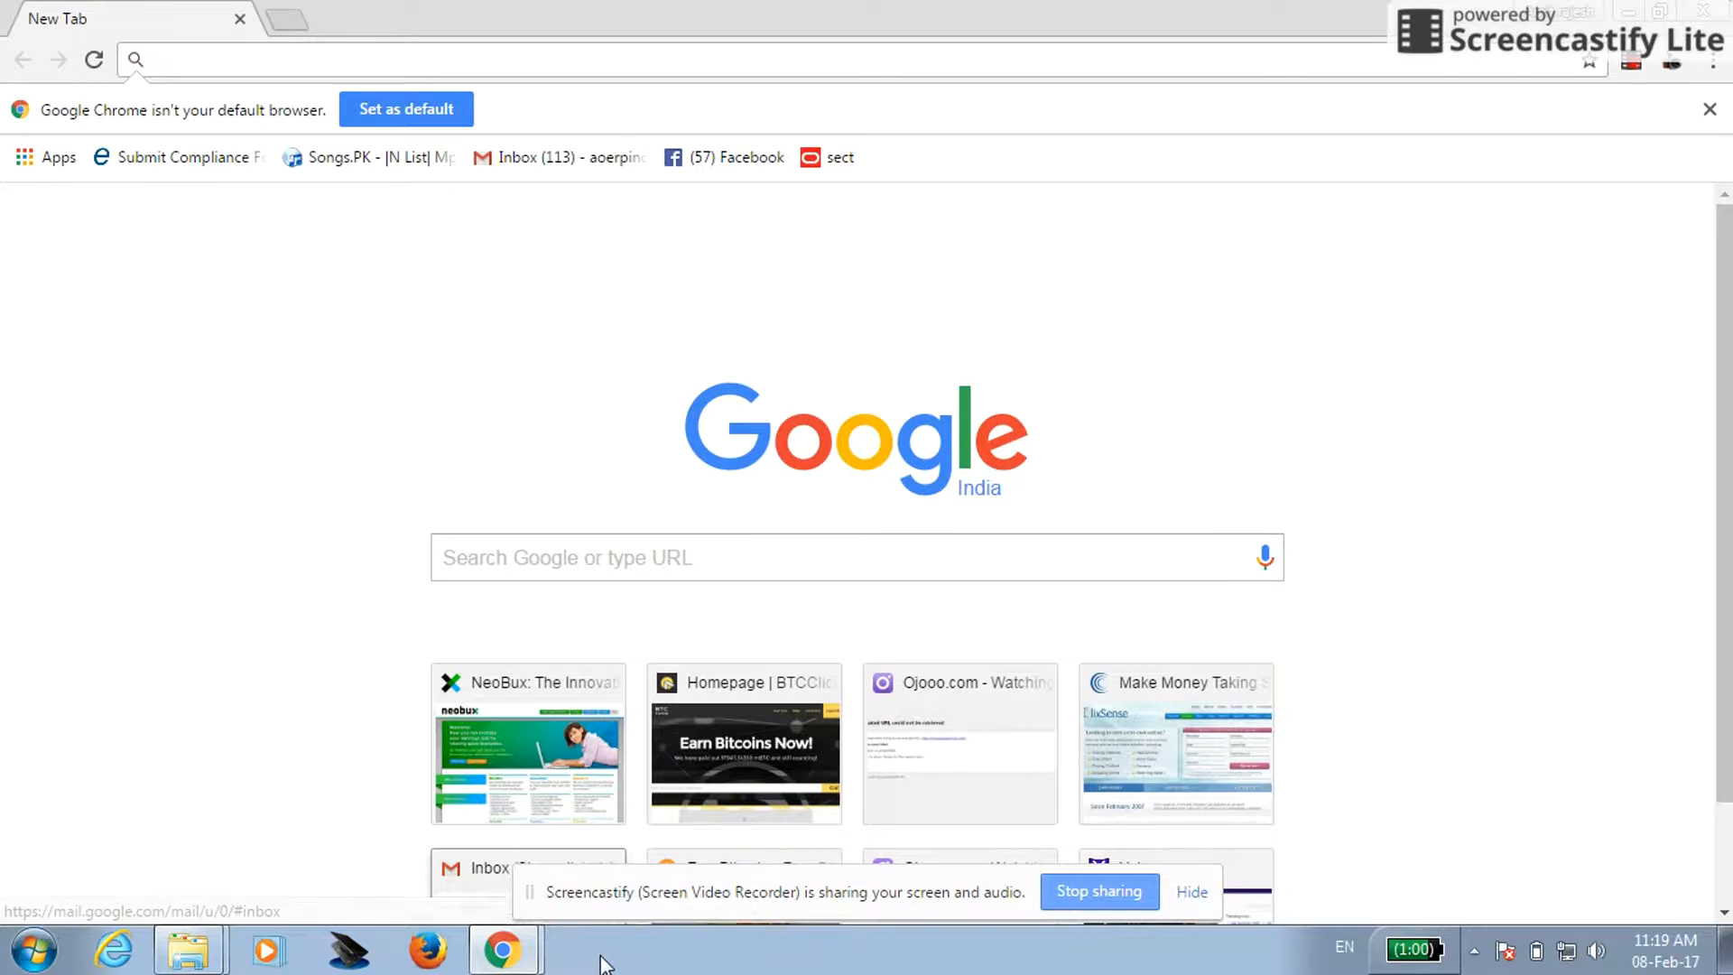
# Launch VLC and open its Media menu's Convert / Save dialog.
pyautogui.rightClick(602, 961)
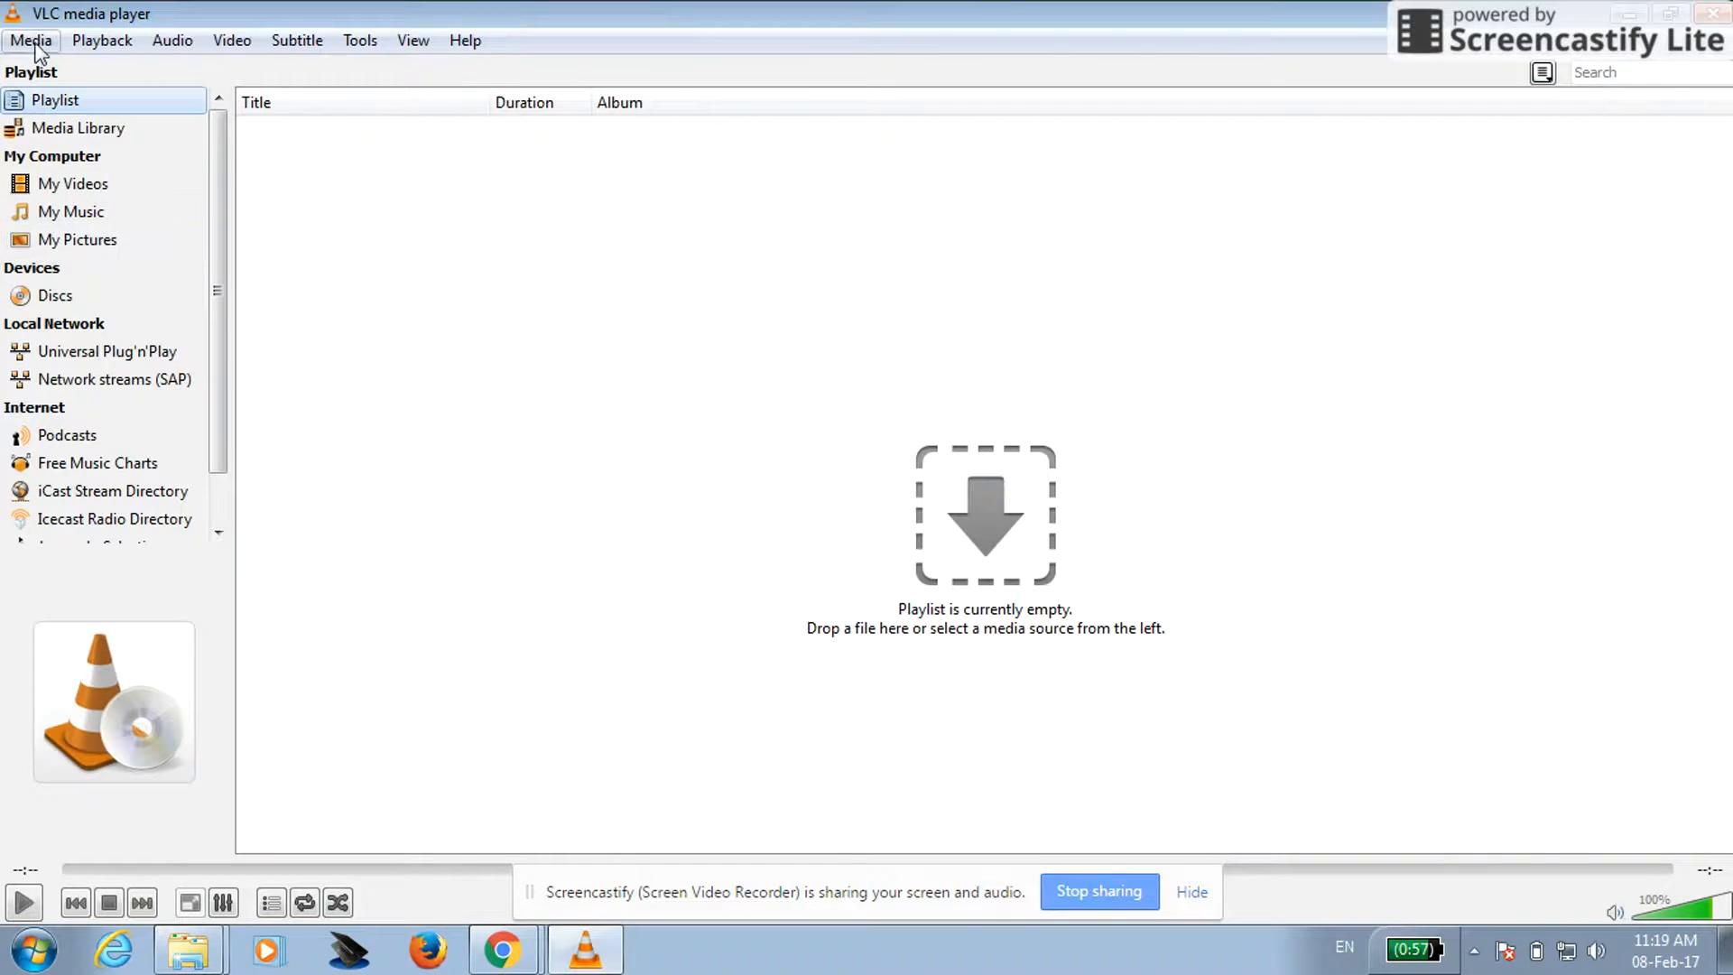
pyautogui.click(30, 40)
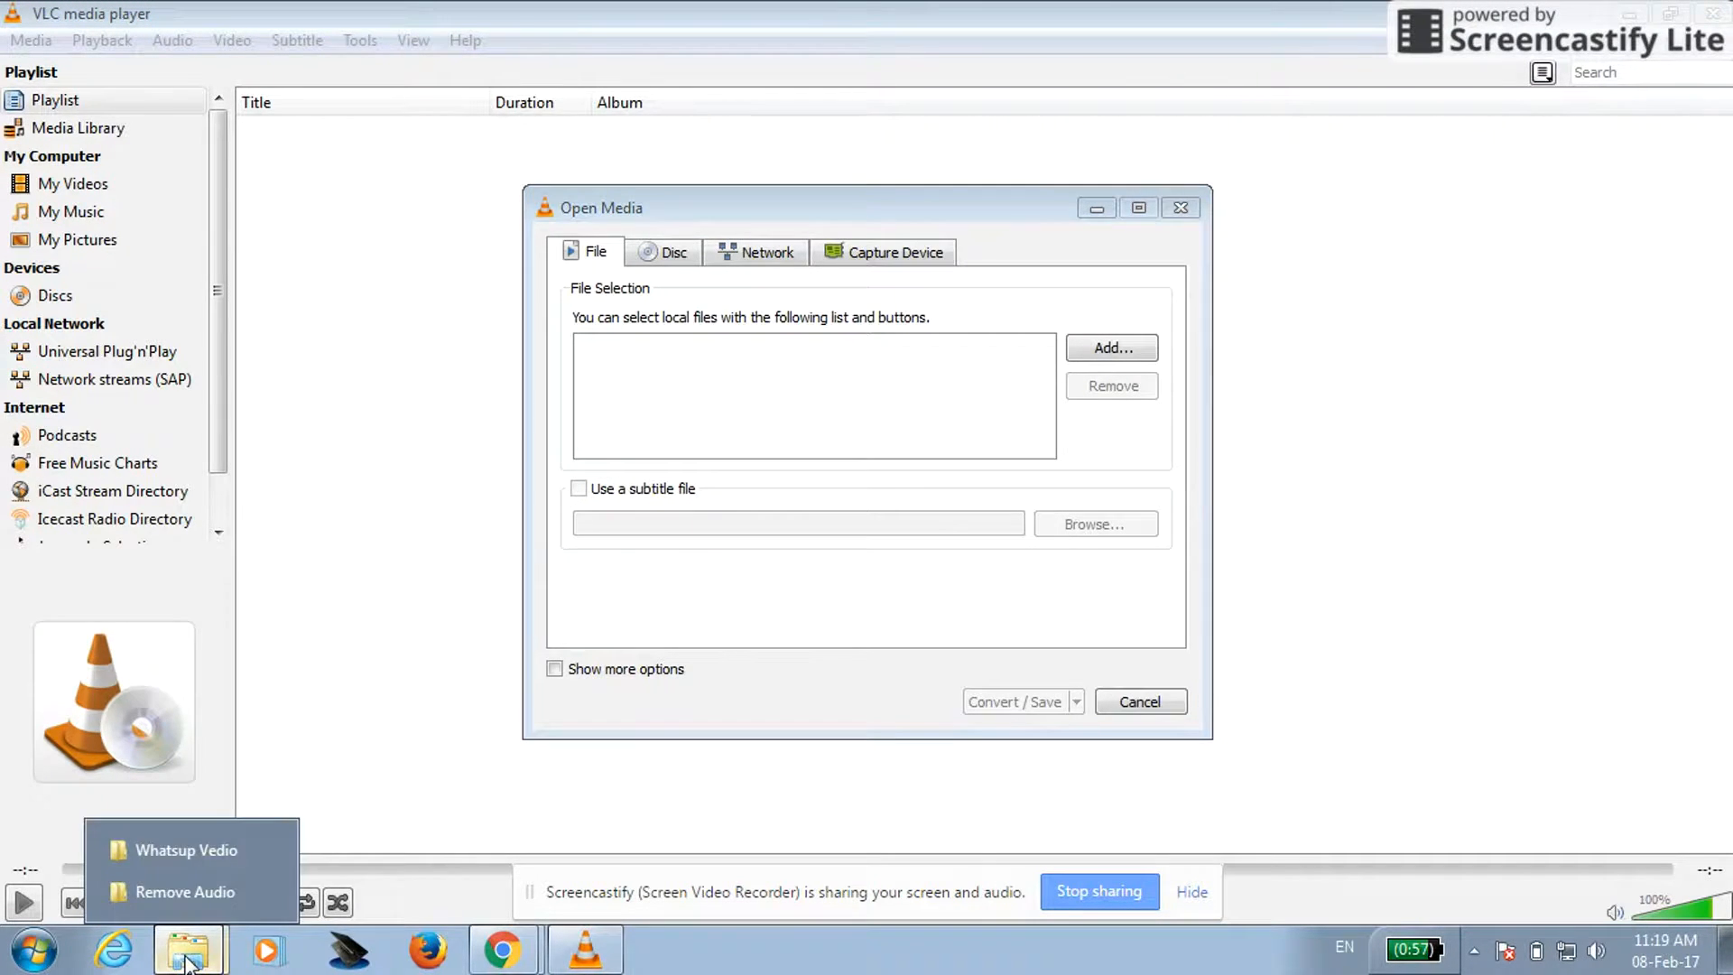
# Open the Remove Audio folder, briefly preview Flower Creation on ICE .mp4, then return to VLC.
pyautogui.click(185, 892)
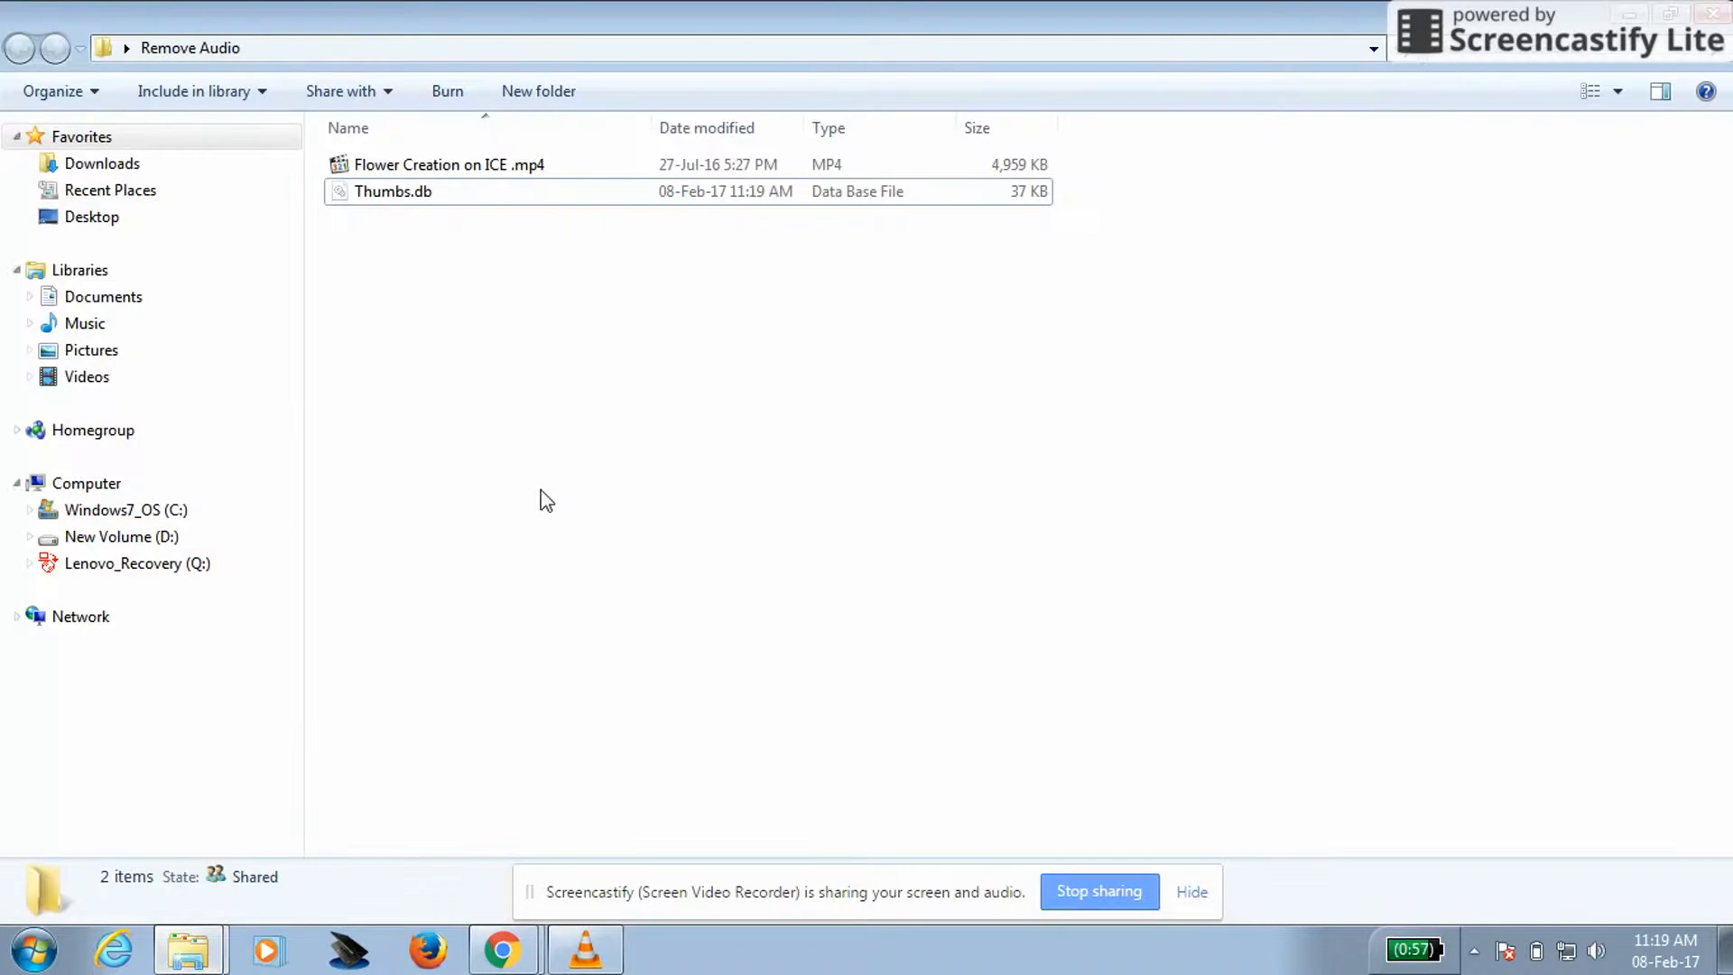
pyautogui.doubleClick(450, 164)
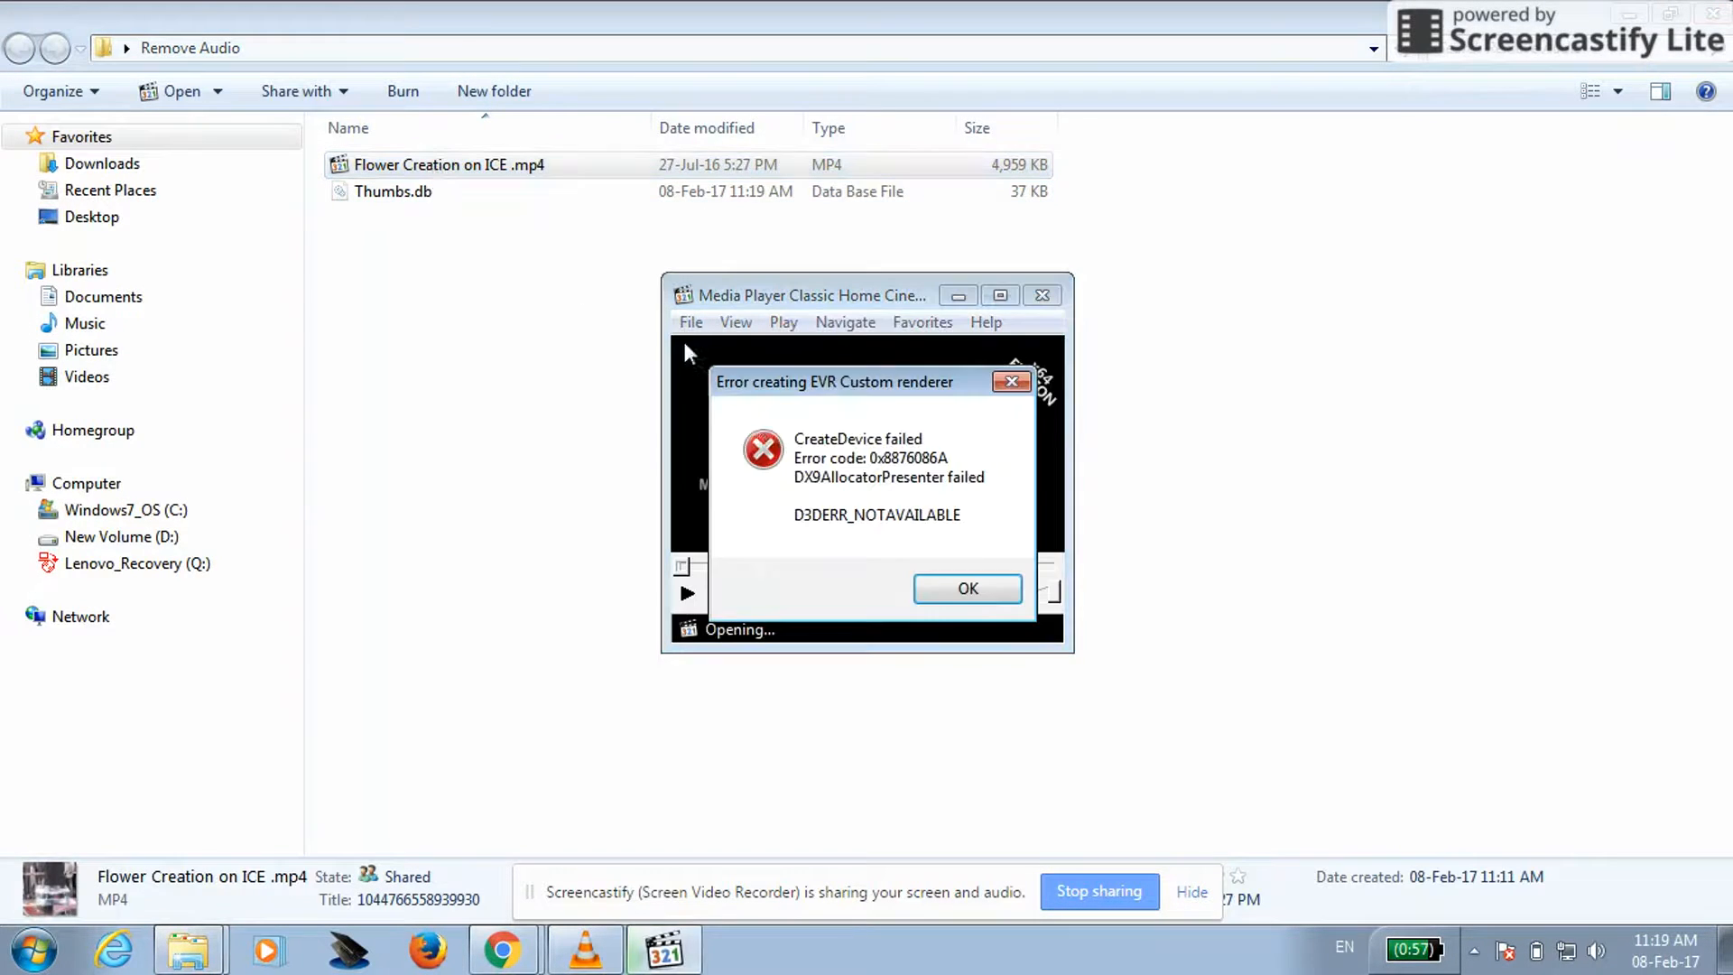
pyautogui.click(965, 587)
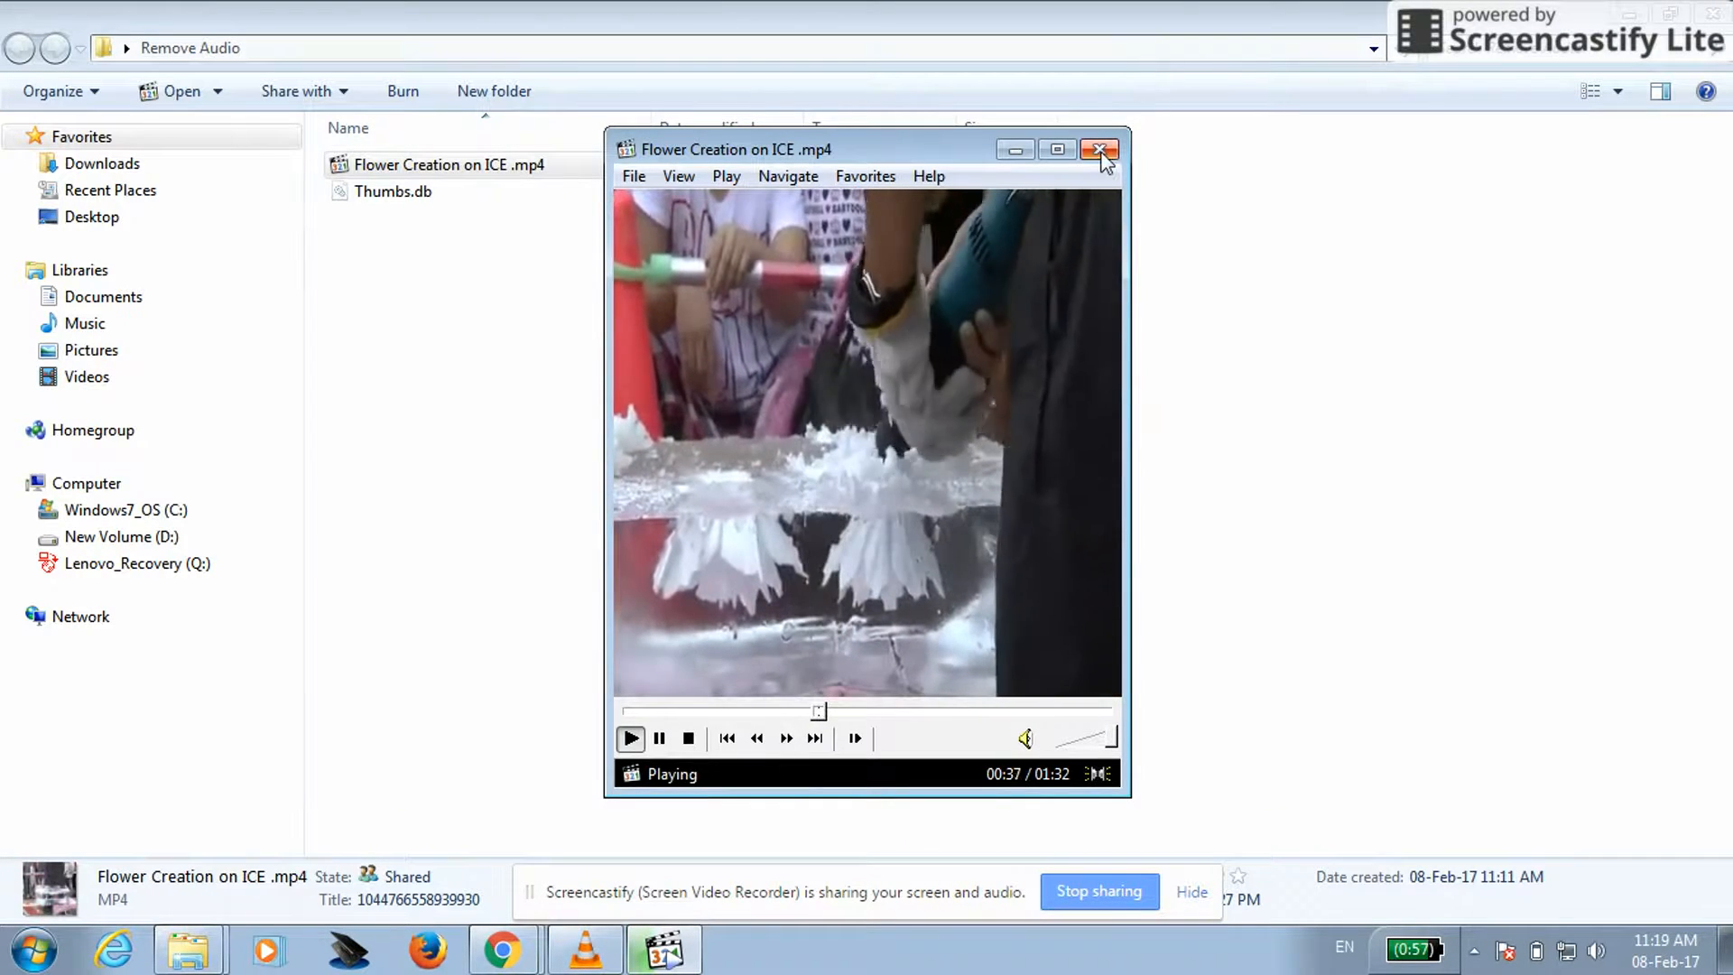
pyautogui.click(1101, 149)
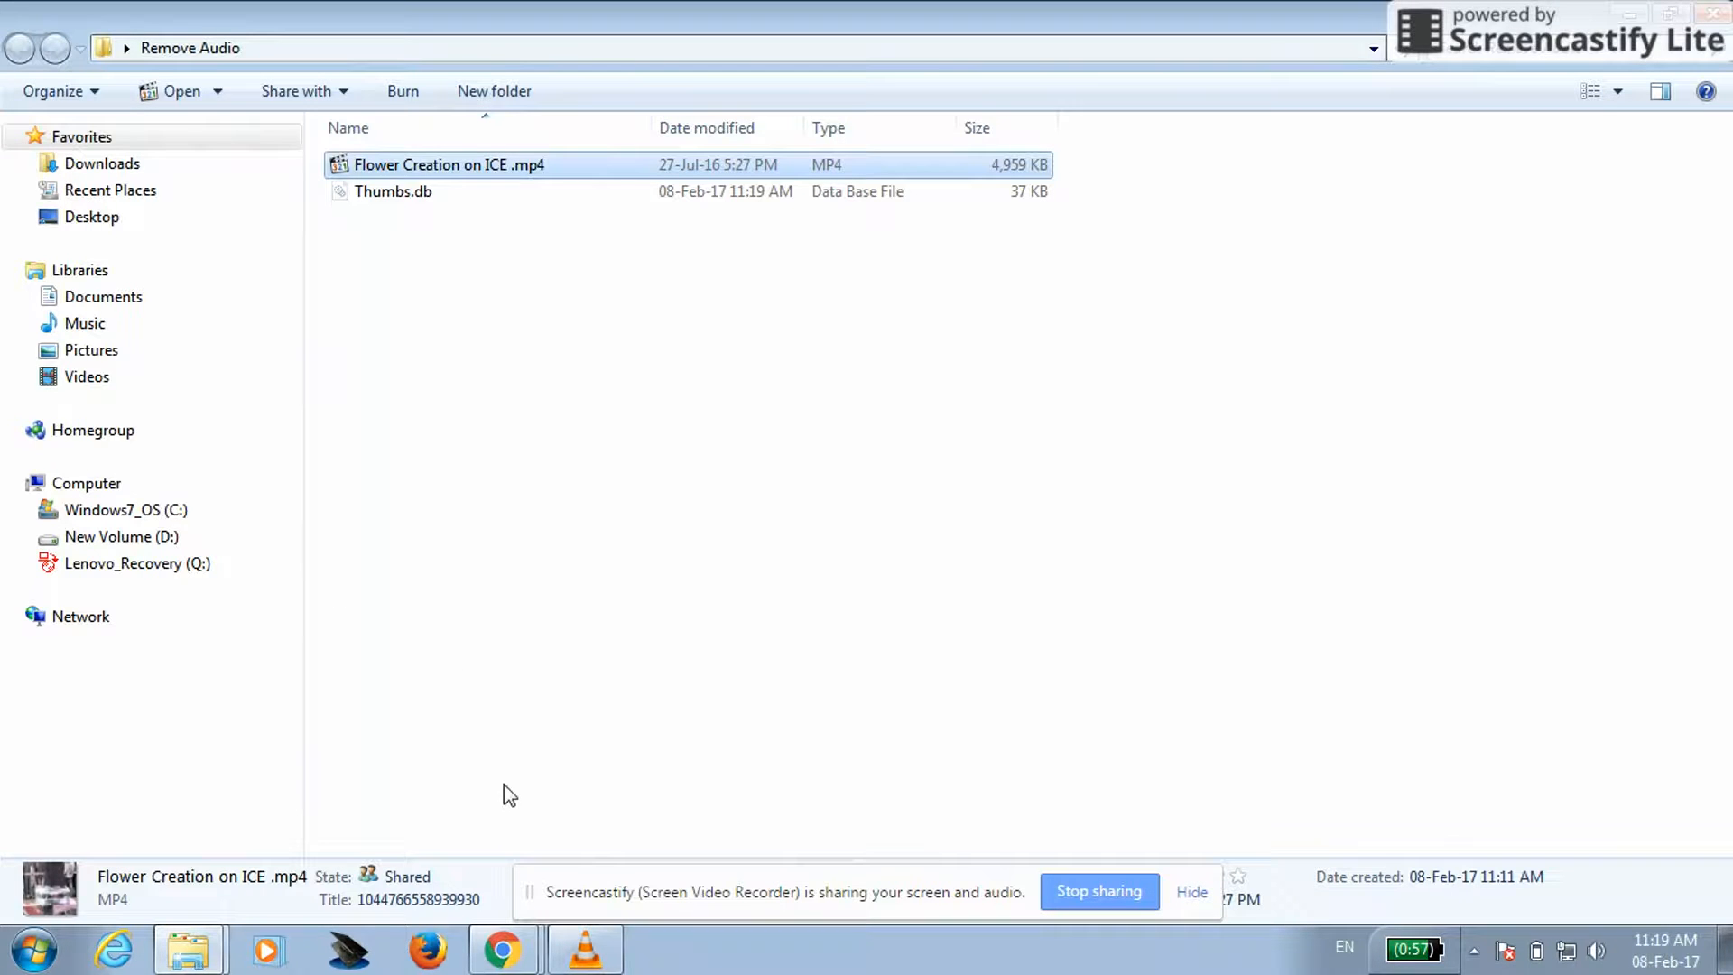
pyautogui.click(585, 948)
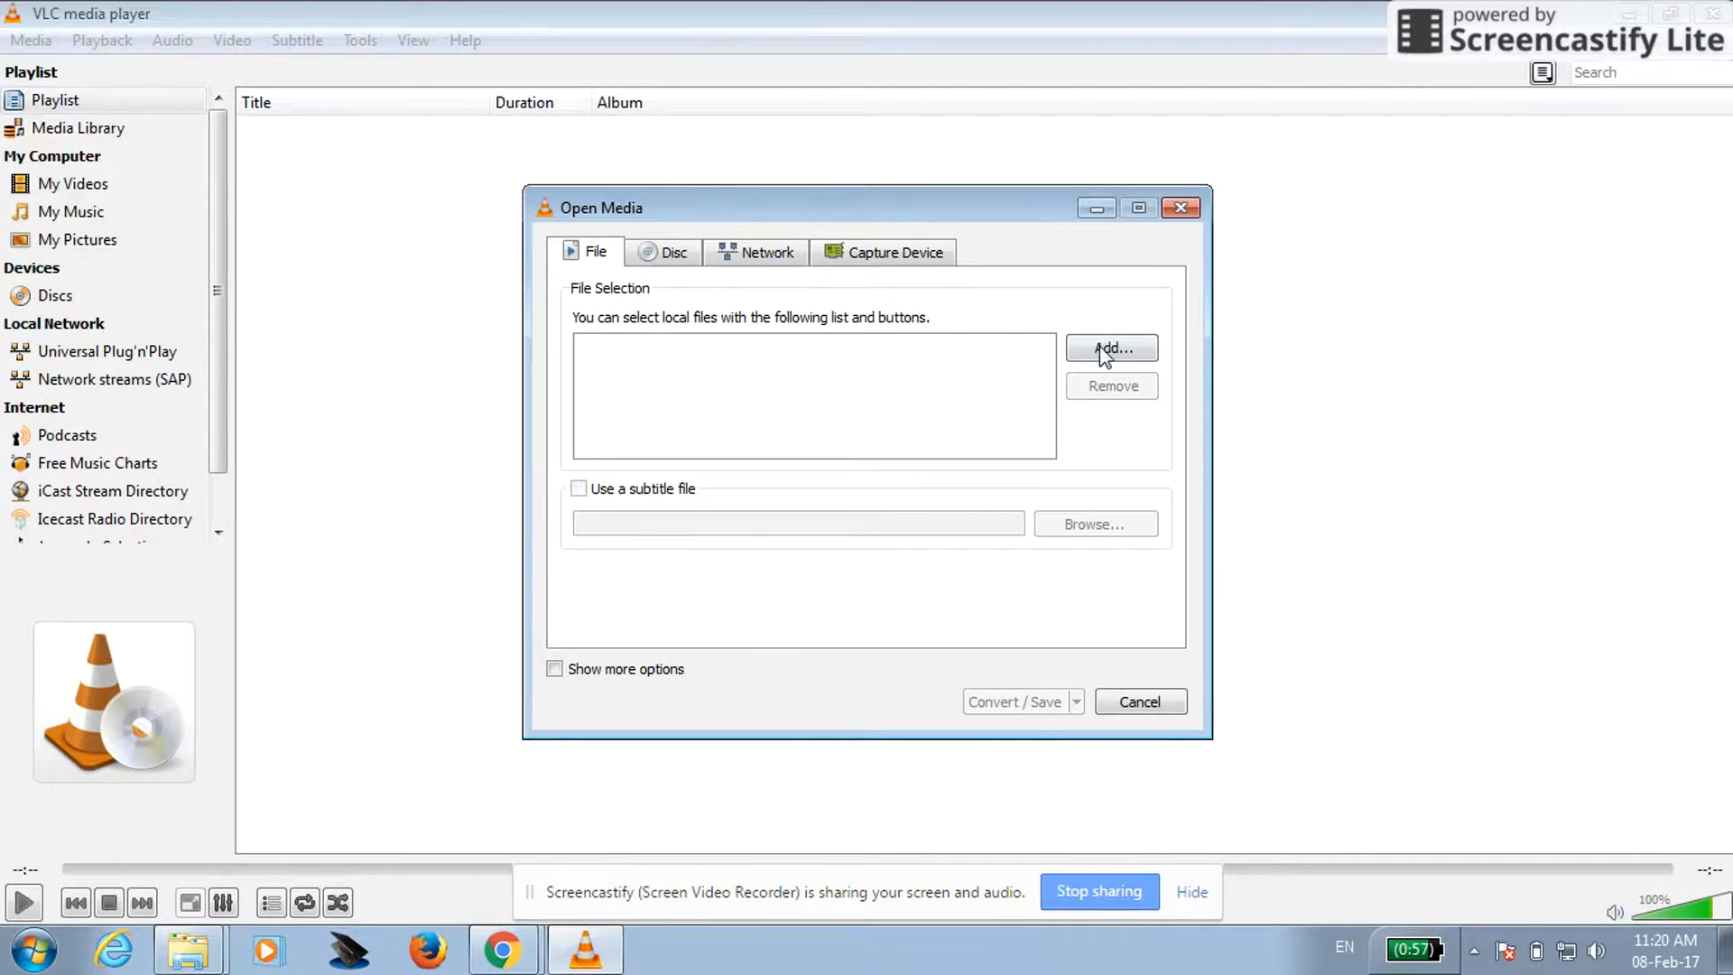
# Add Flower Creation on ICE .mp4 to the Open Media dialog and proceed to Convert / Save.
pyautogui.click(1111, 348)
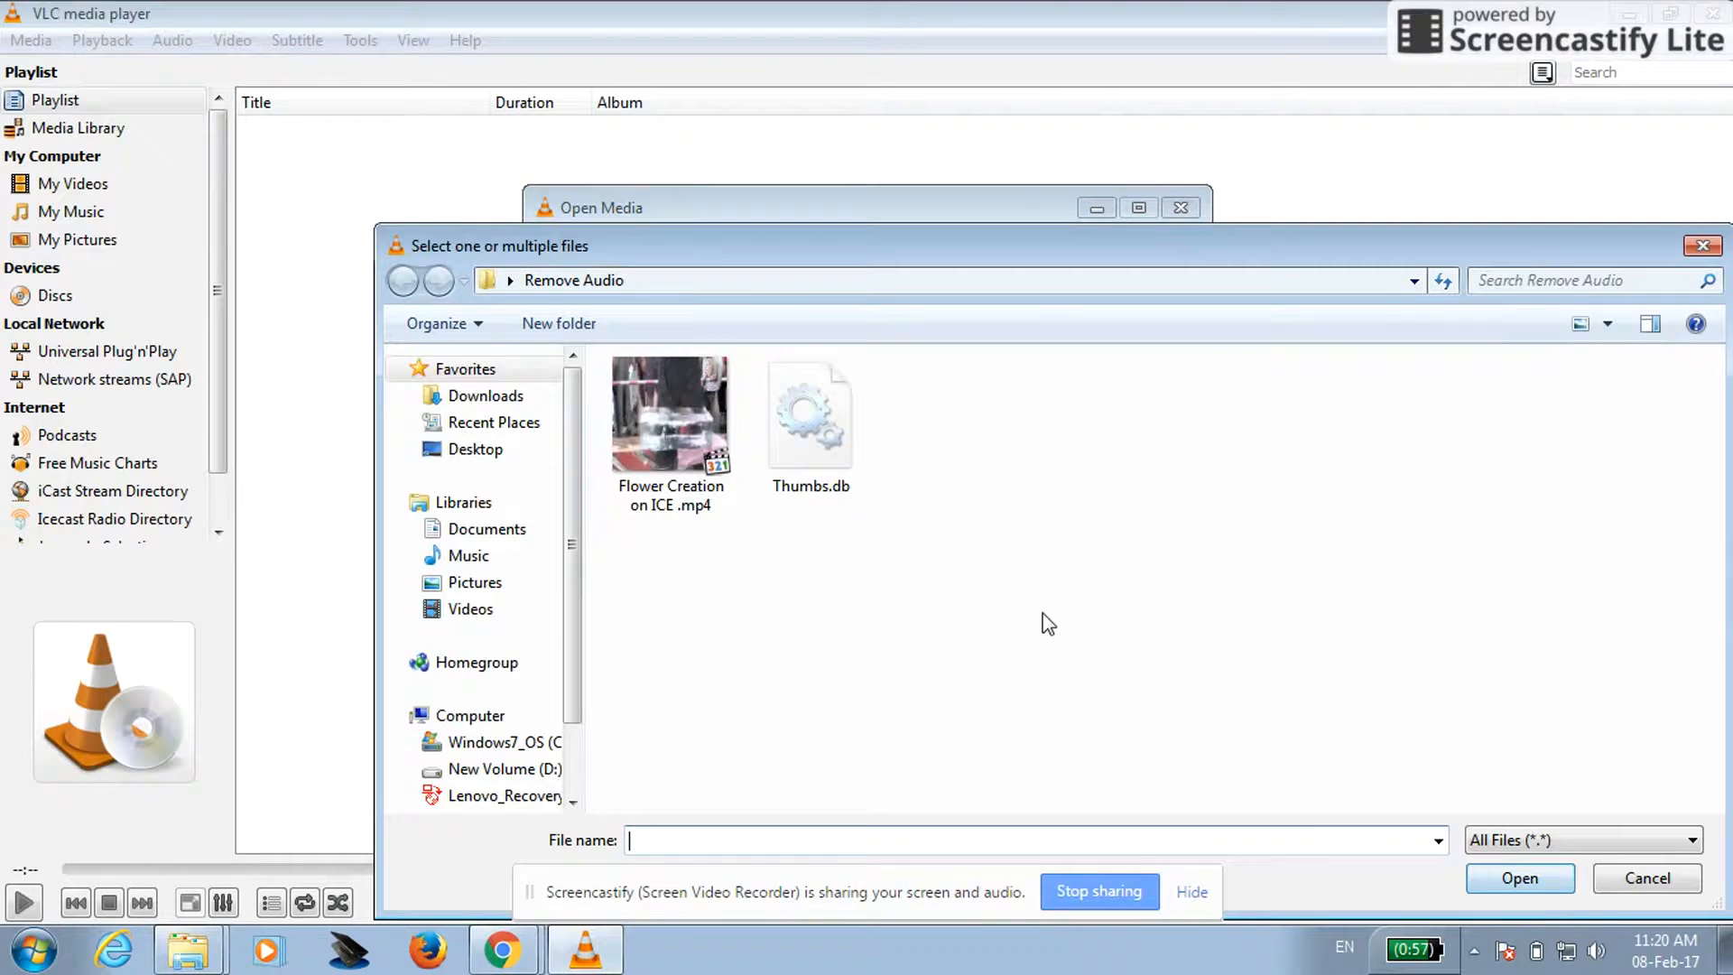
pyautogui.click(670, 414)
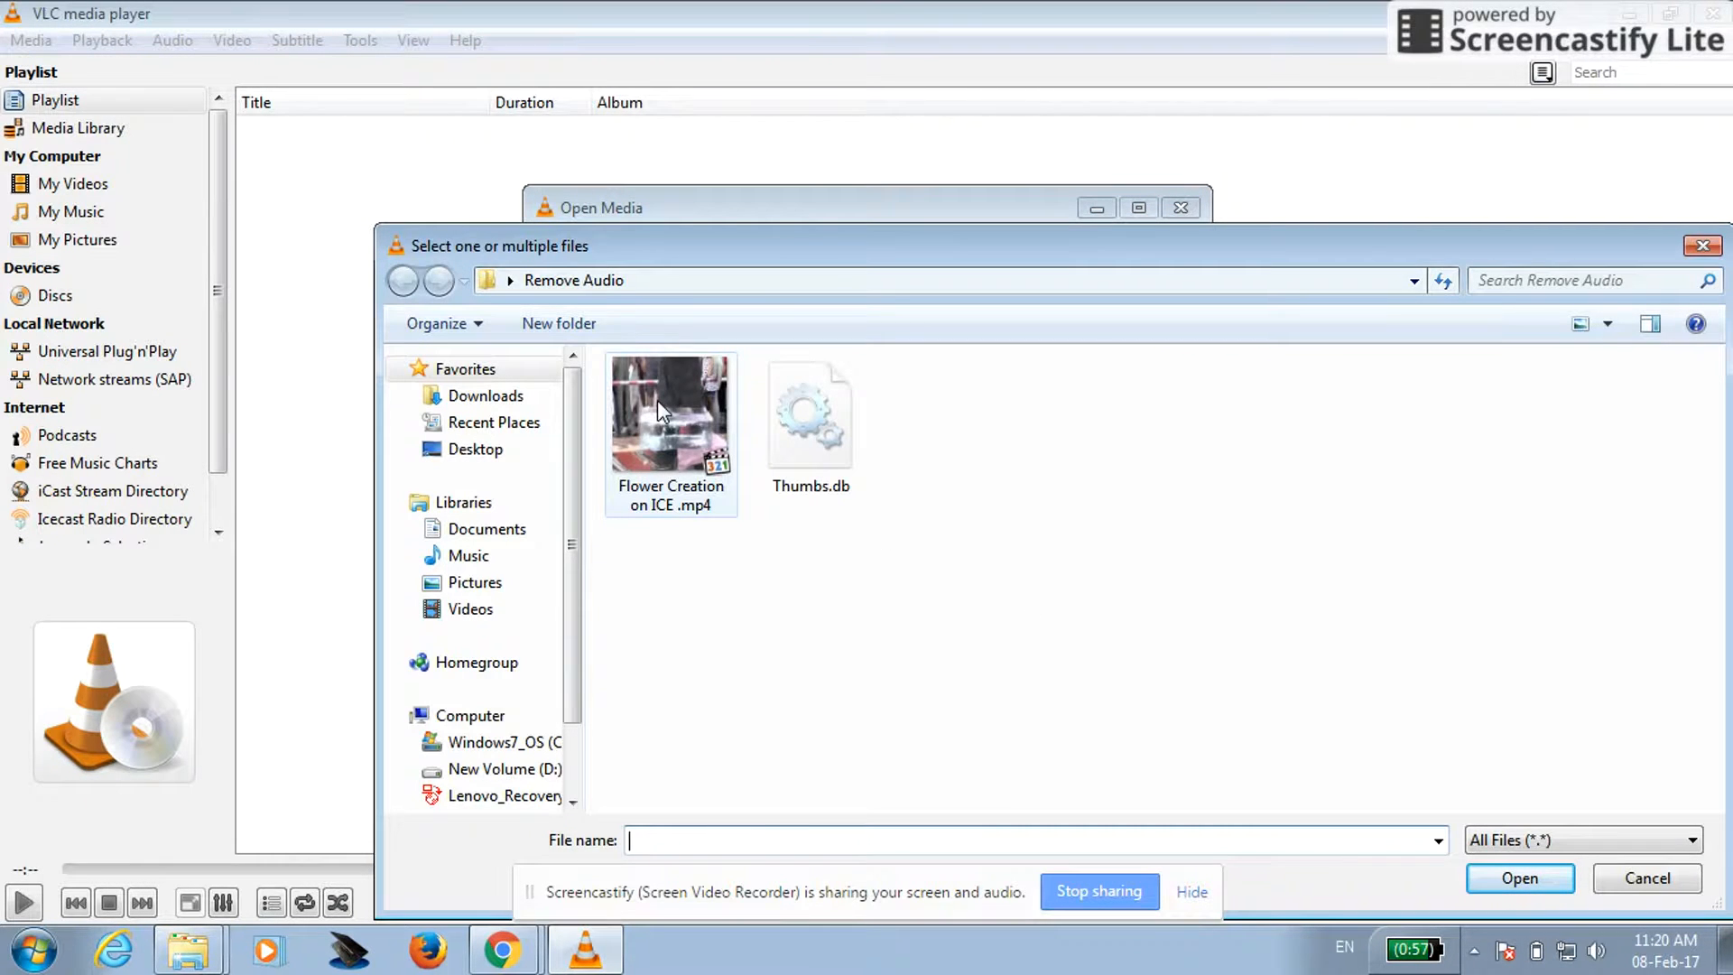
pyautogui.click(1518, 877)
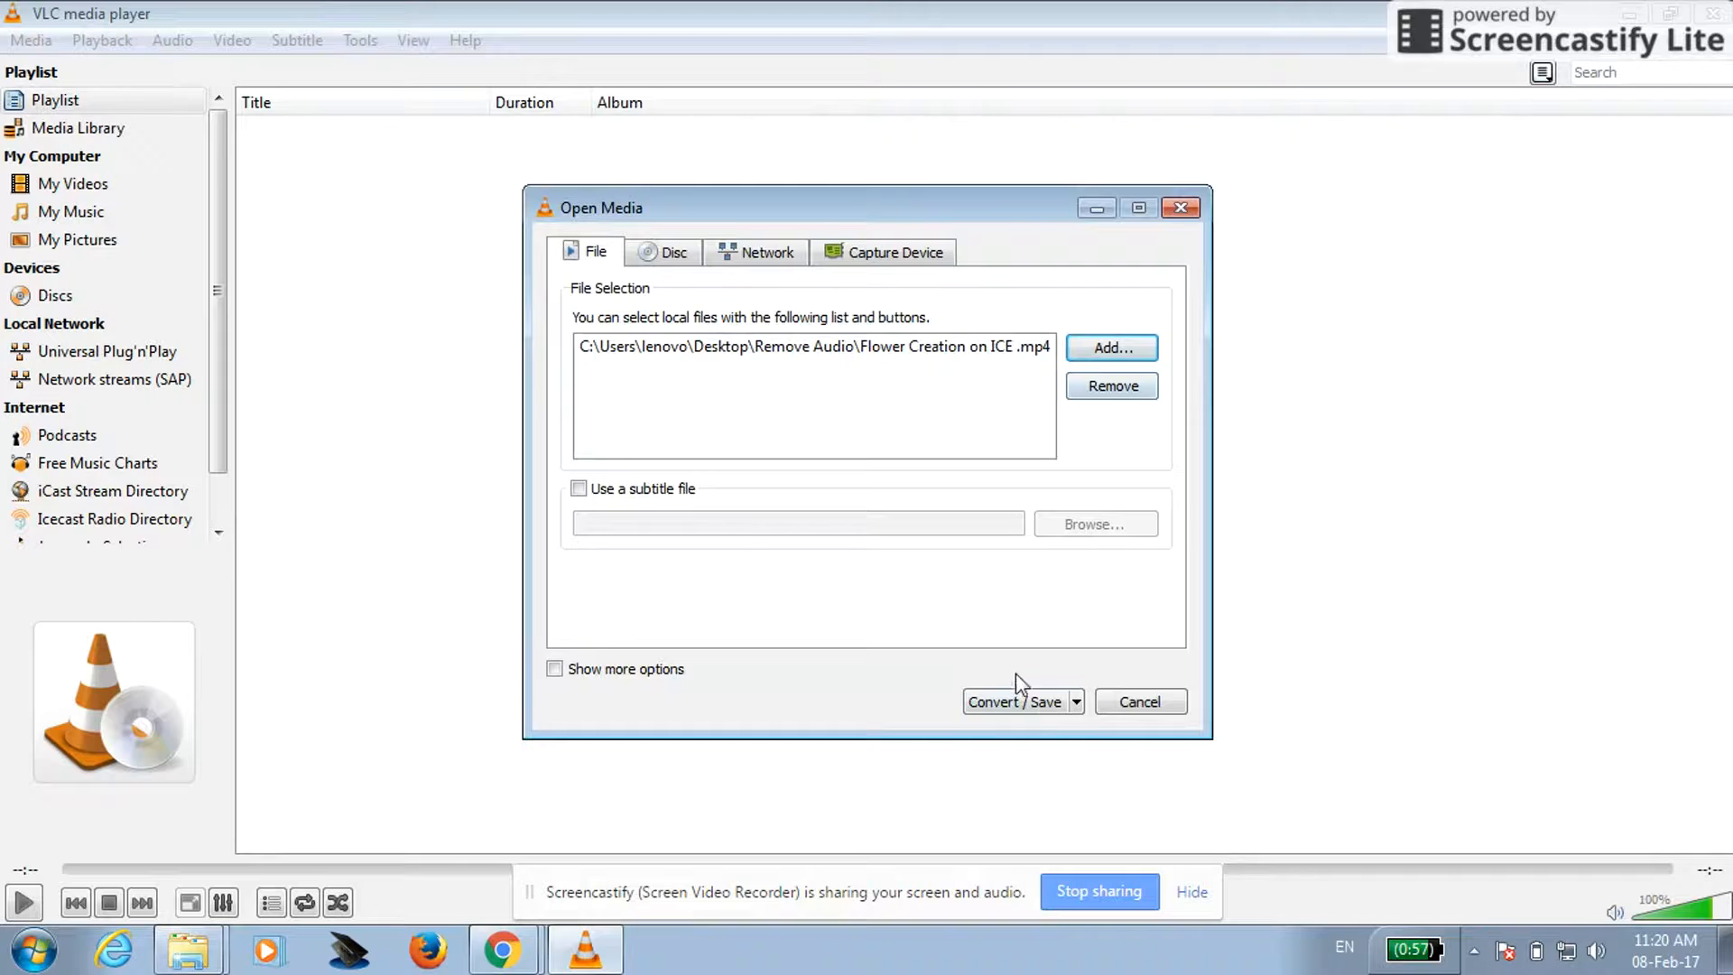
pyautogui.click(1014, 700)
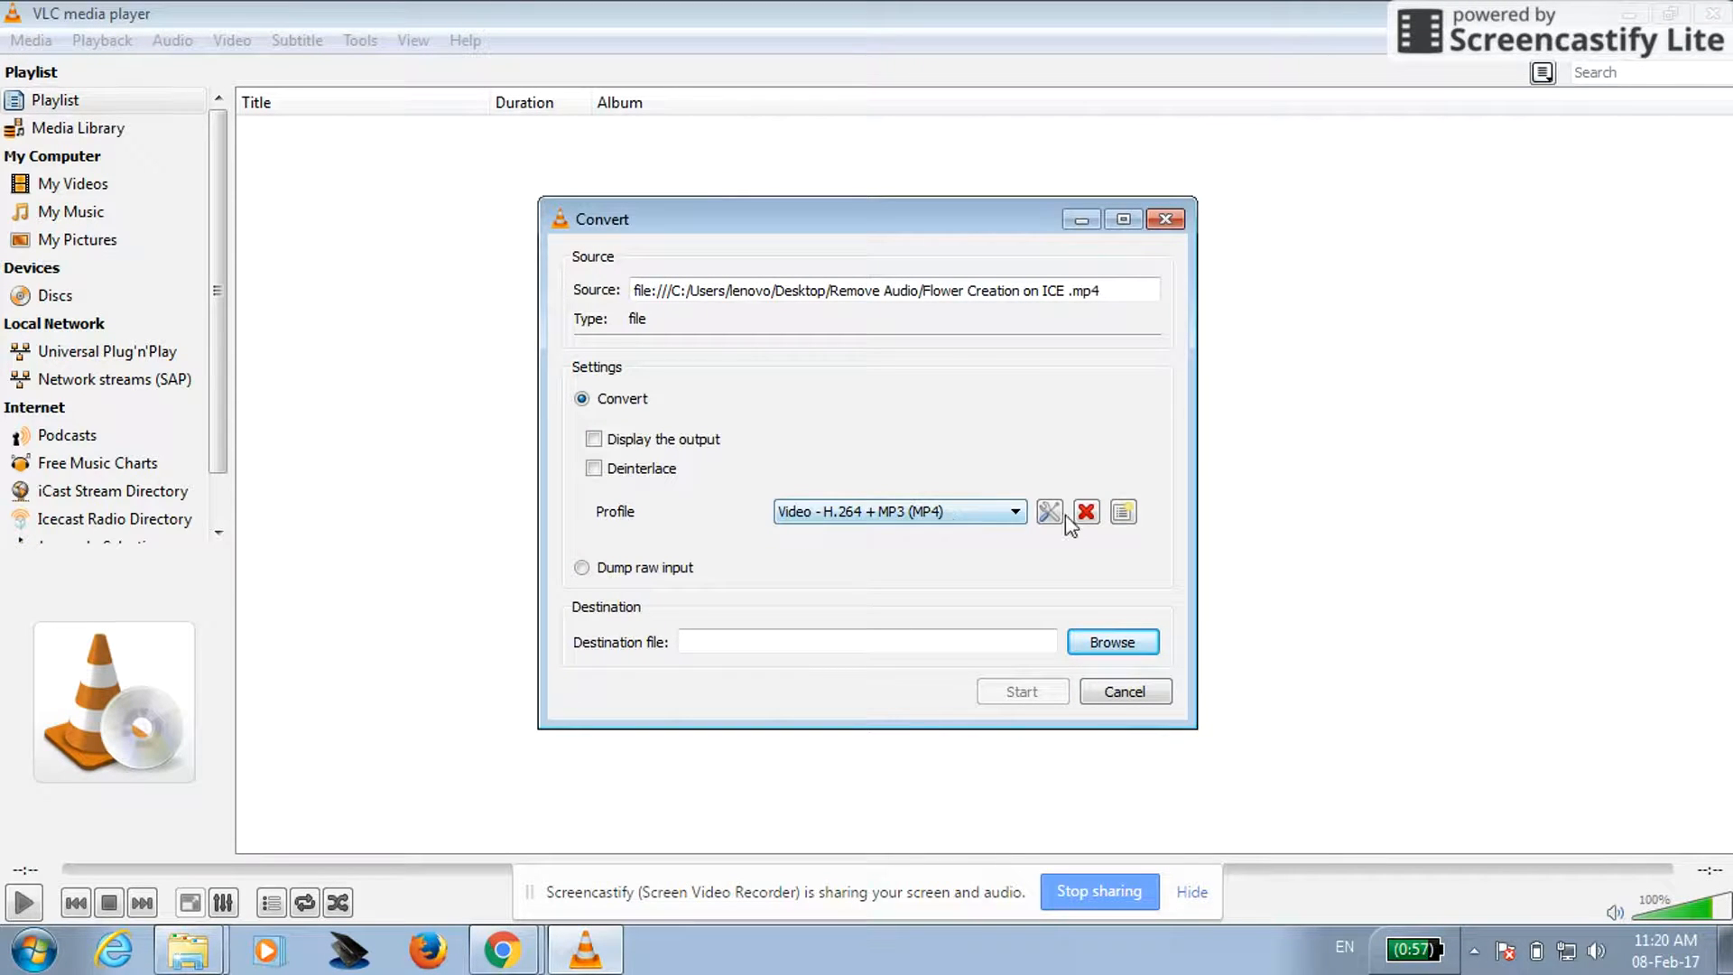
pyautogui.moveTo(1049, 512)
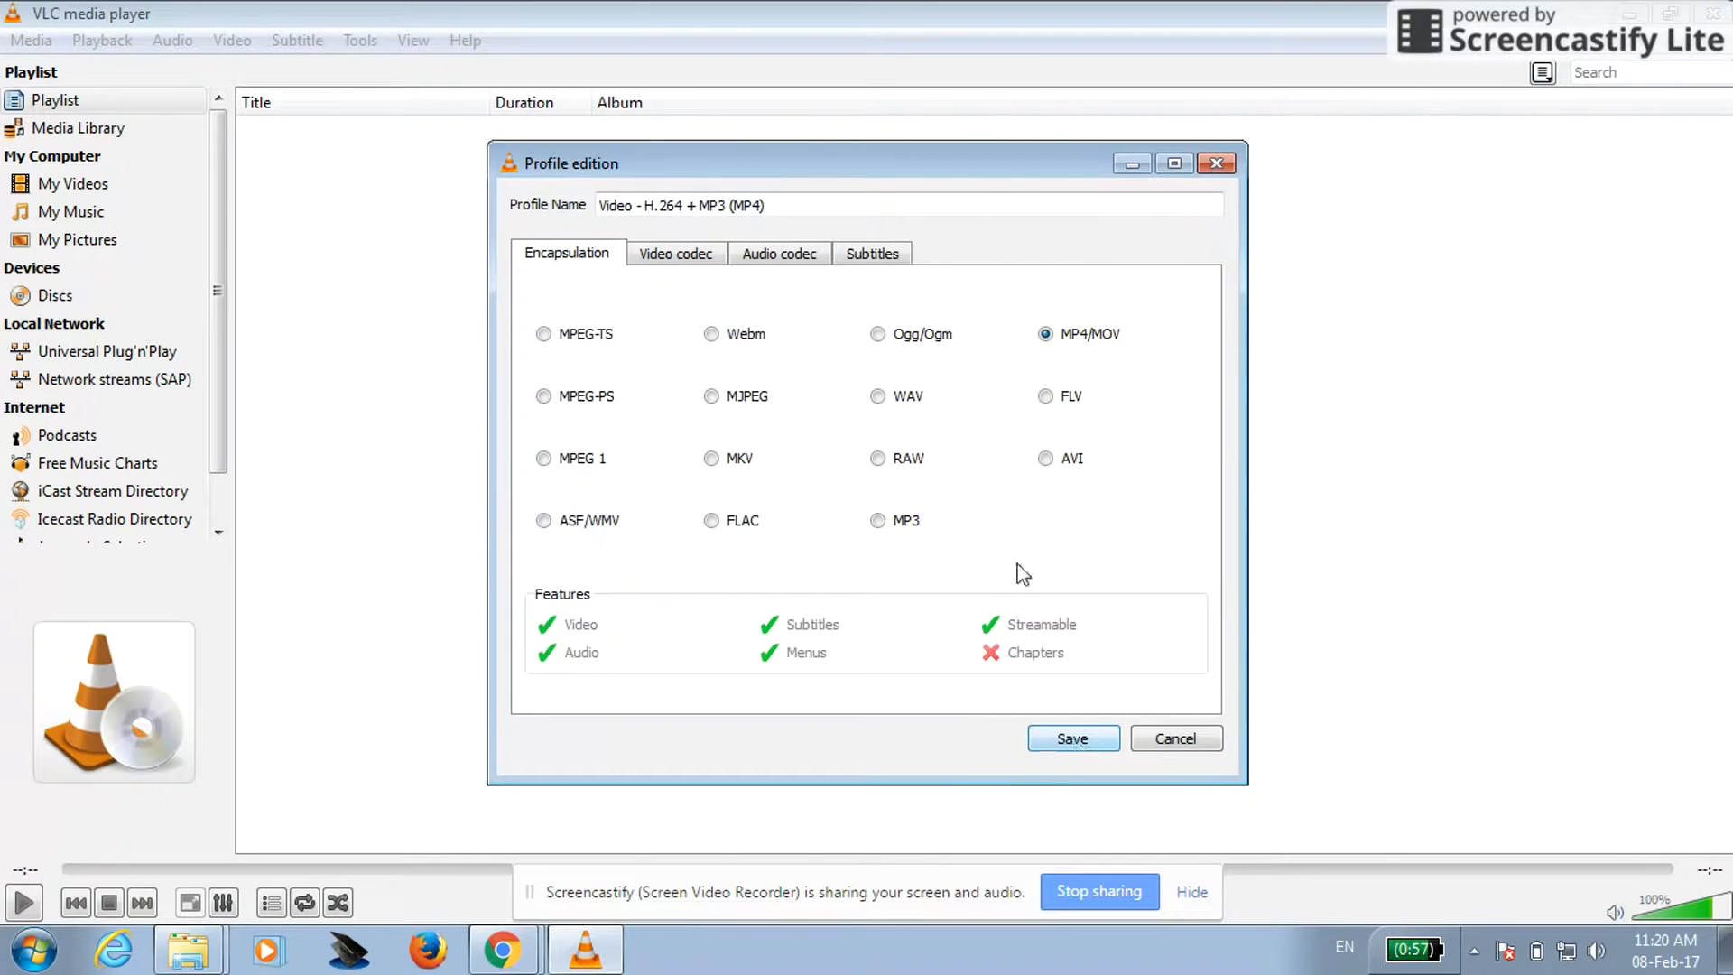
# Leave Audio unchecked in the H.264 + MP3 (MP4) profile and save the profile.
pyautogui.click(777, 252)
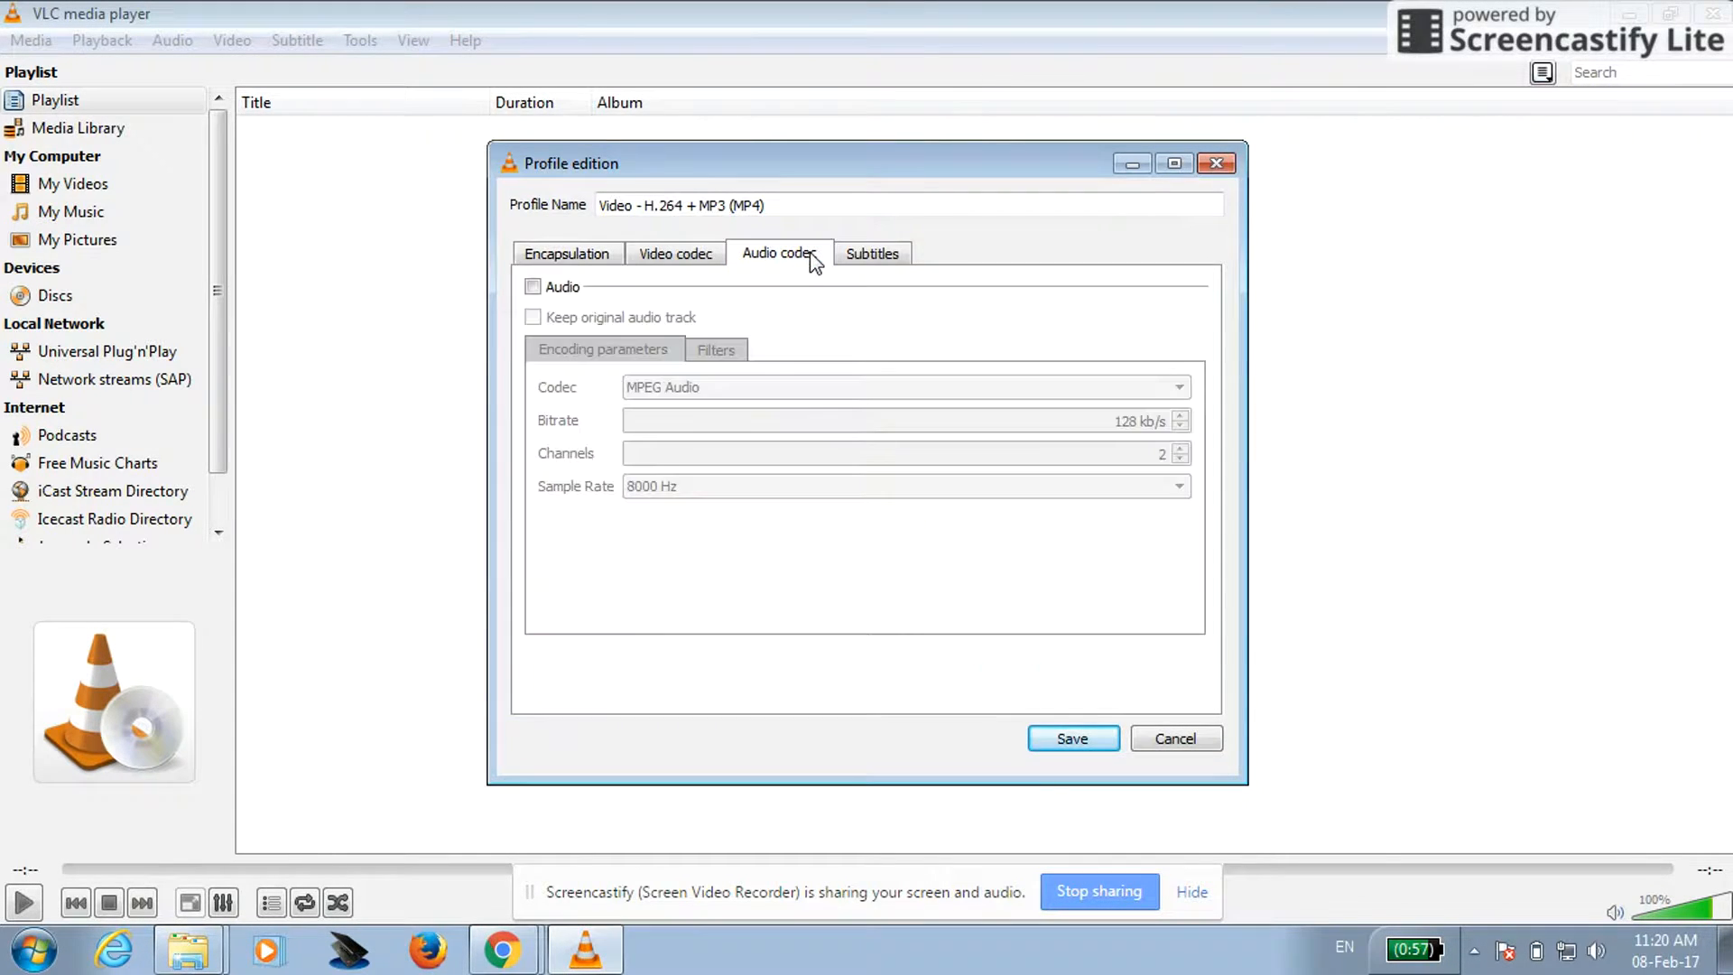
pyautogui.moveTo(611, 872)
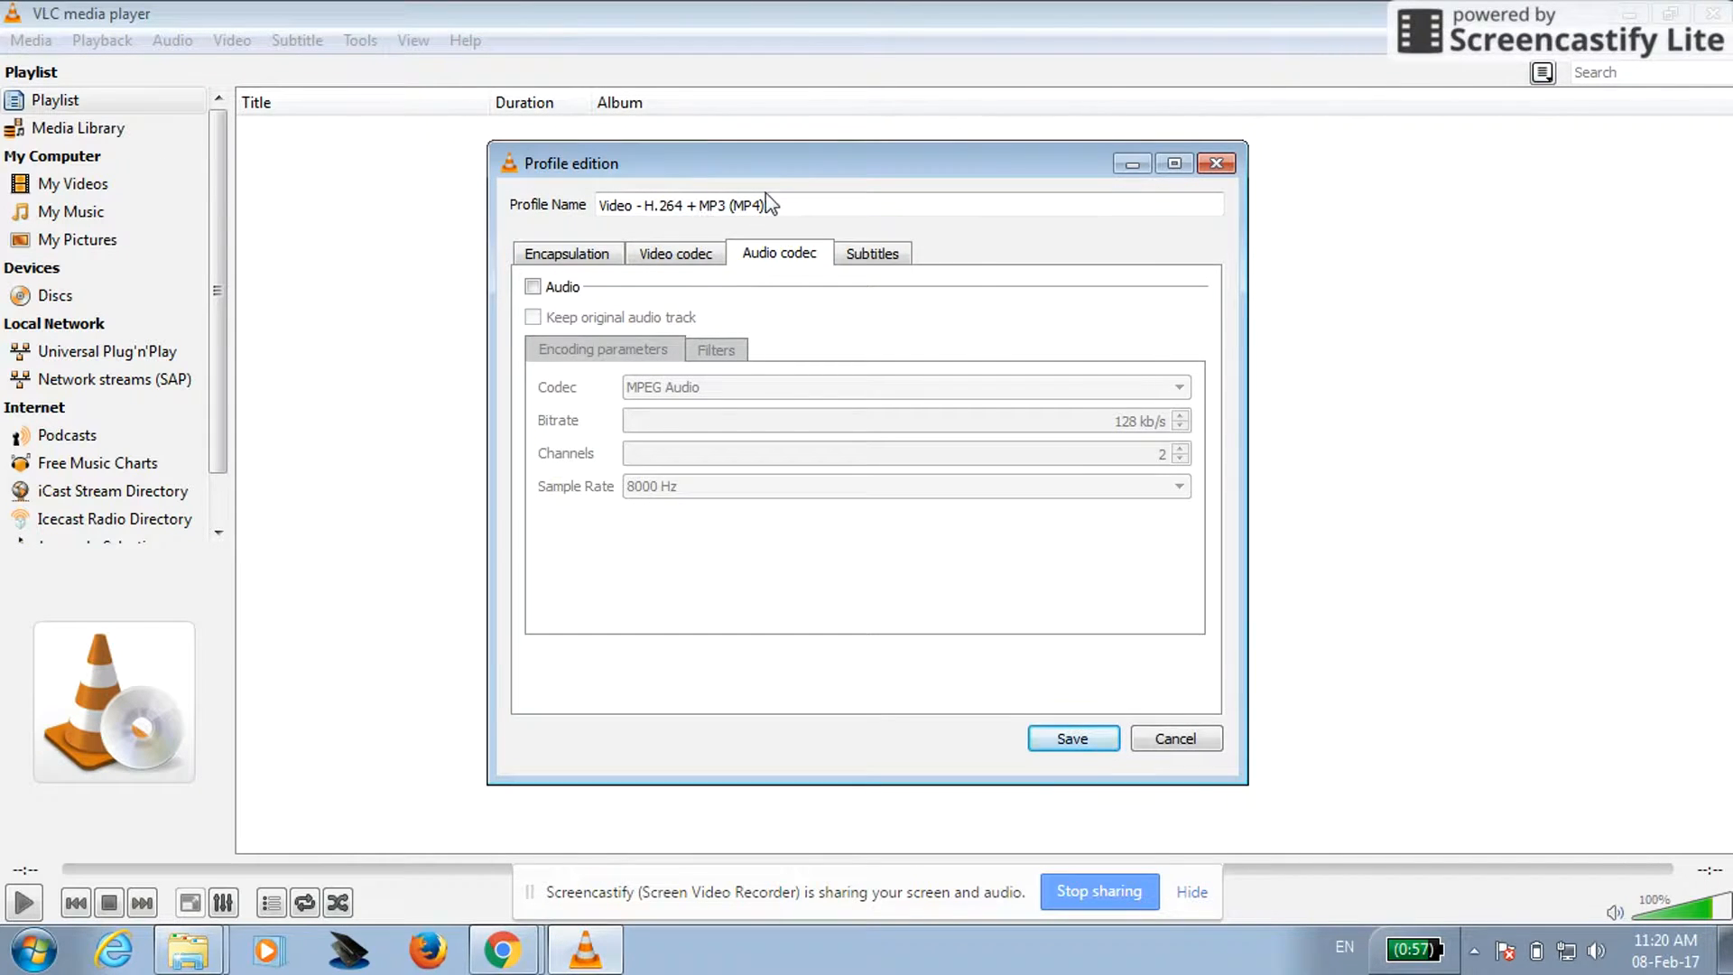
pyautogui.click(532, 287)
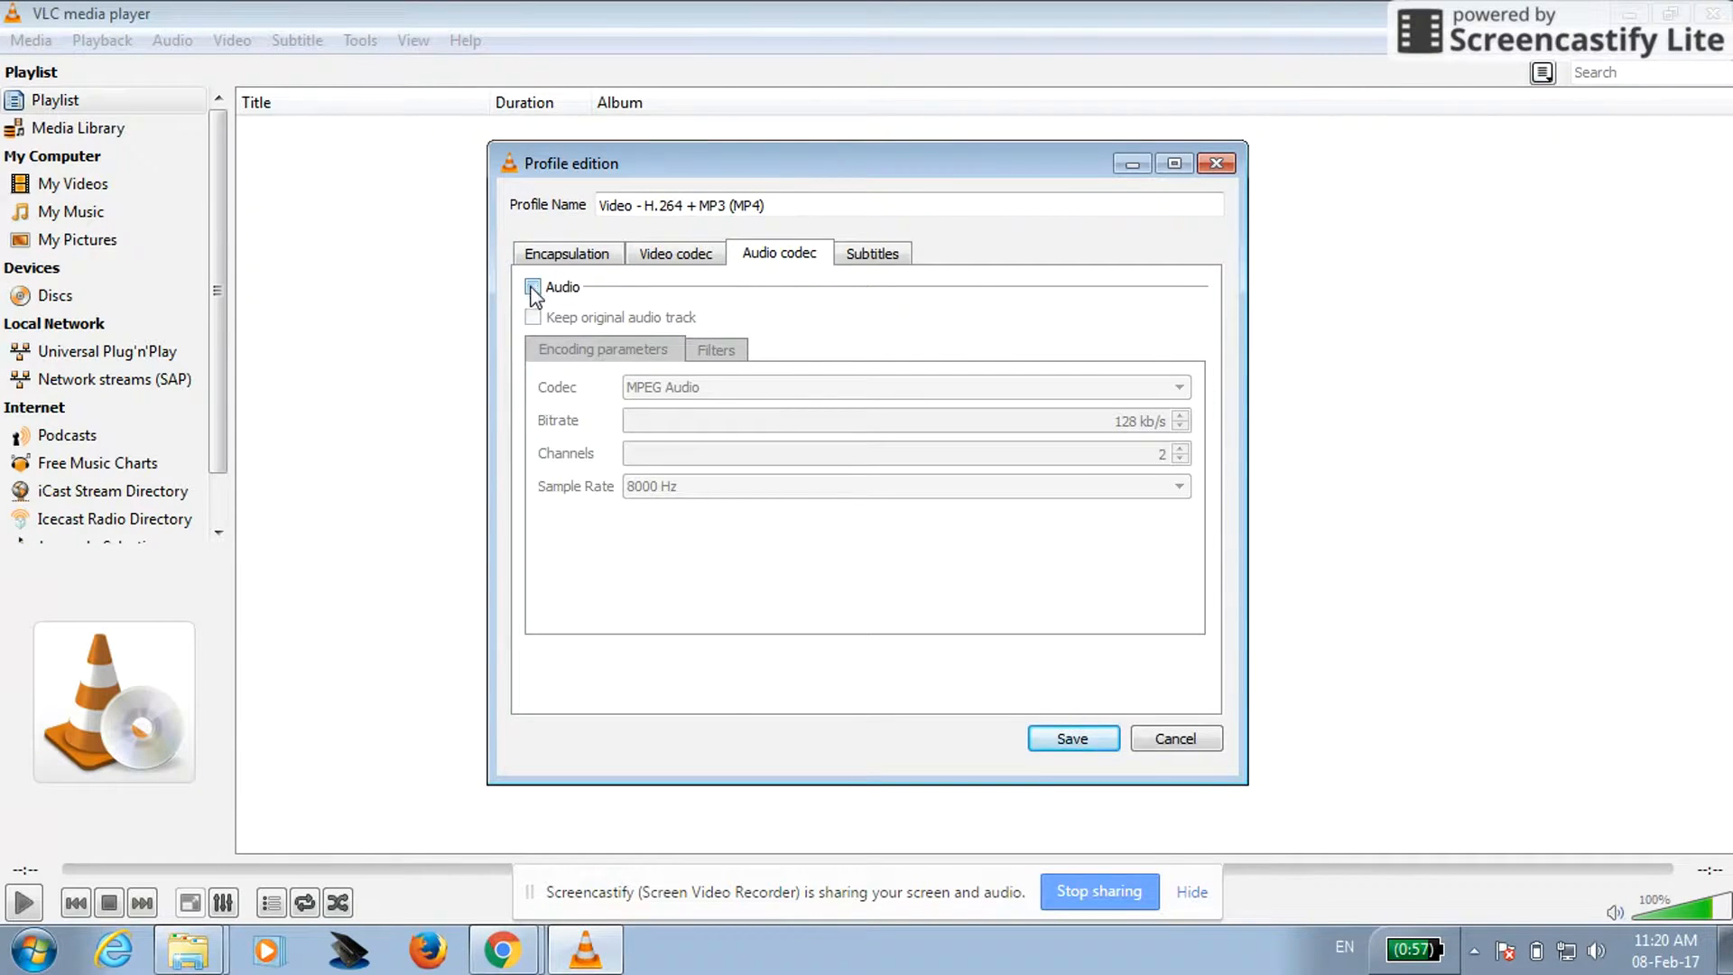
pyautogui.click(532, 287)
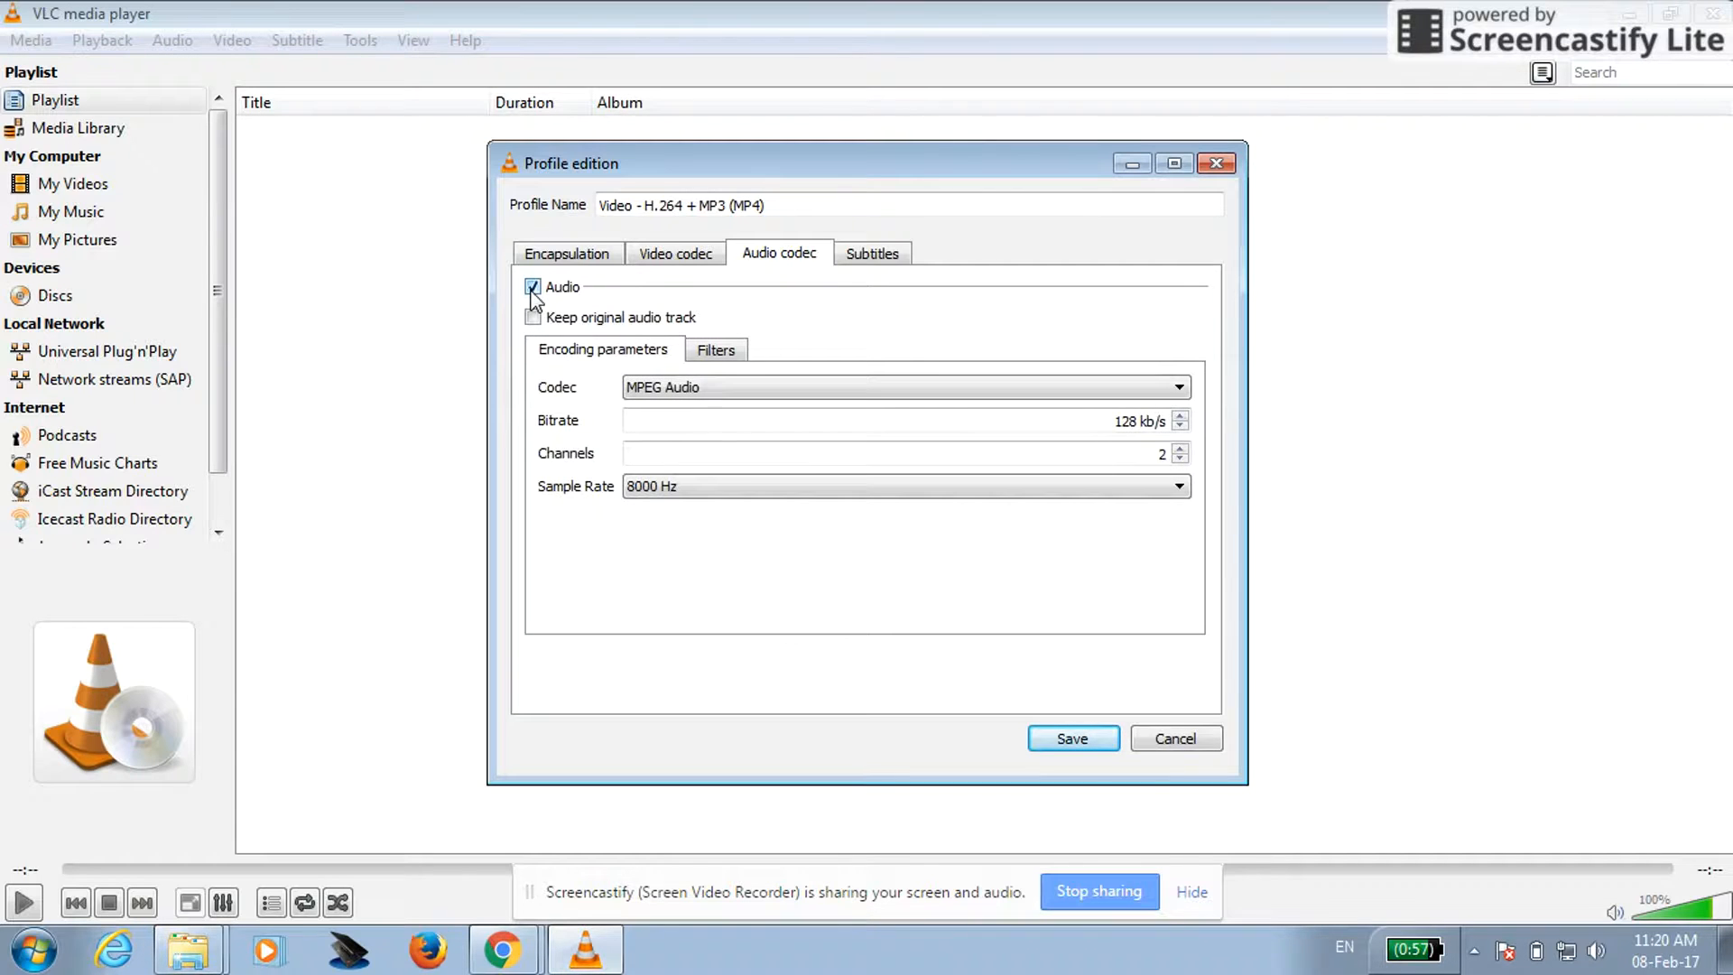
pyautogui.click(533, 287)
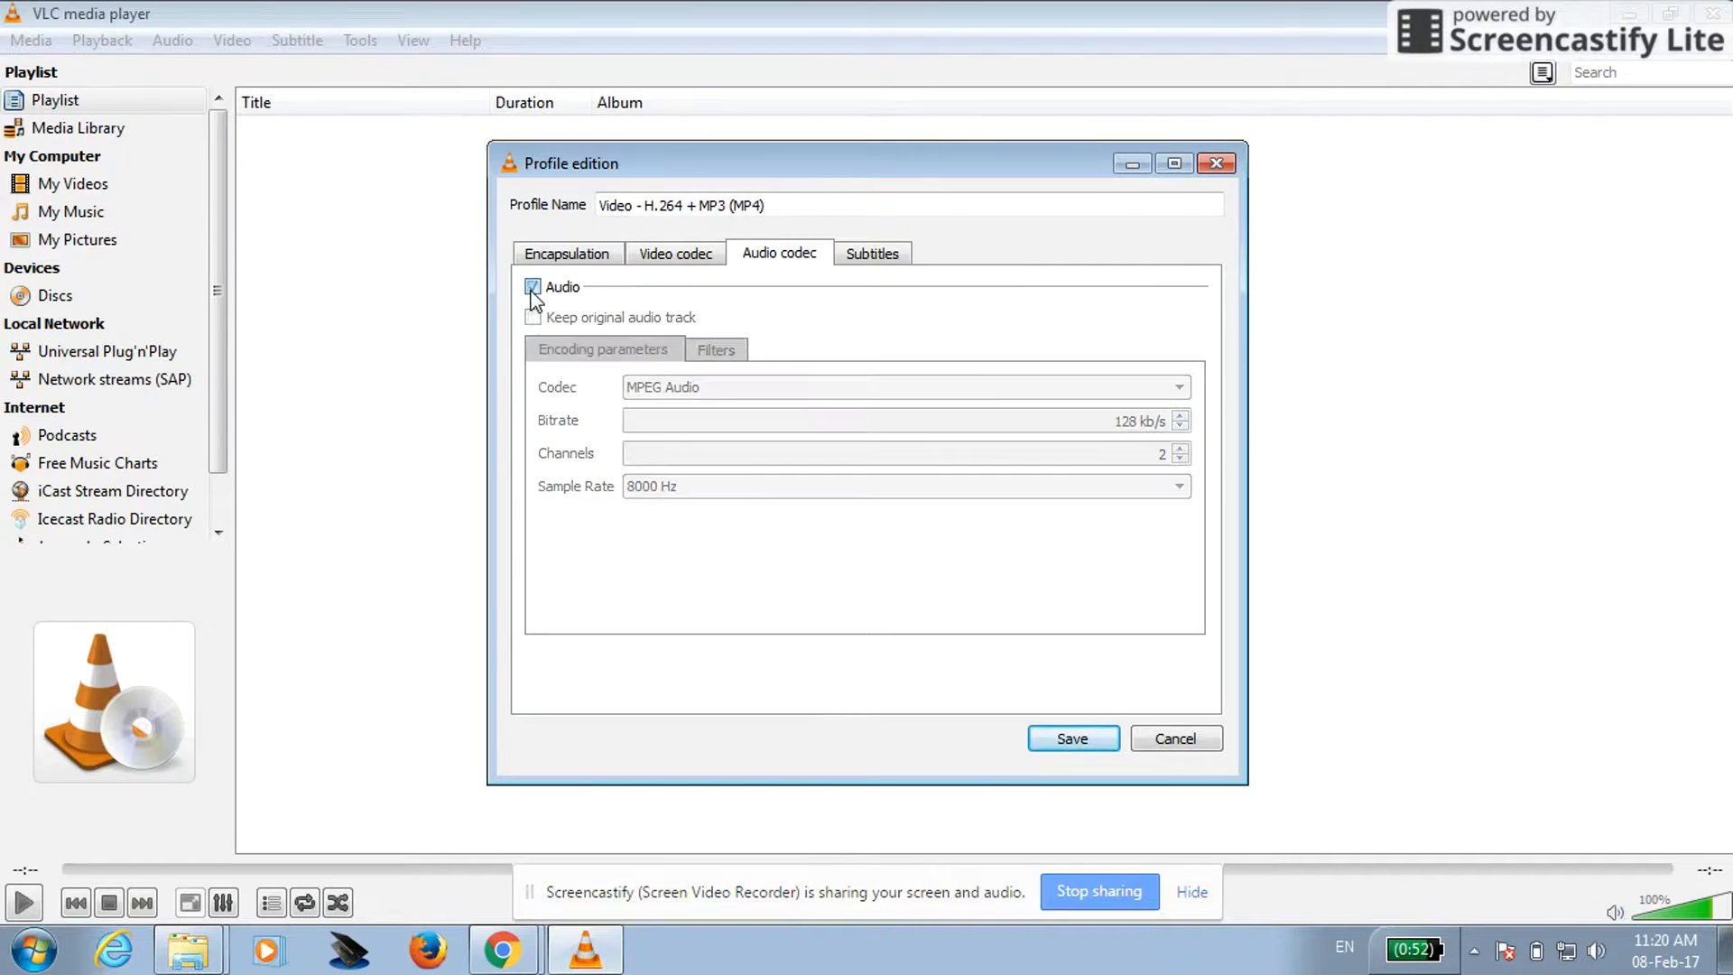
pyautogui.click(1071, 738)
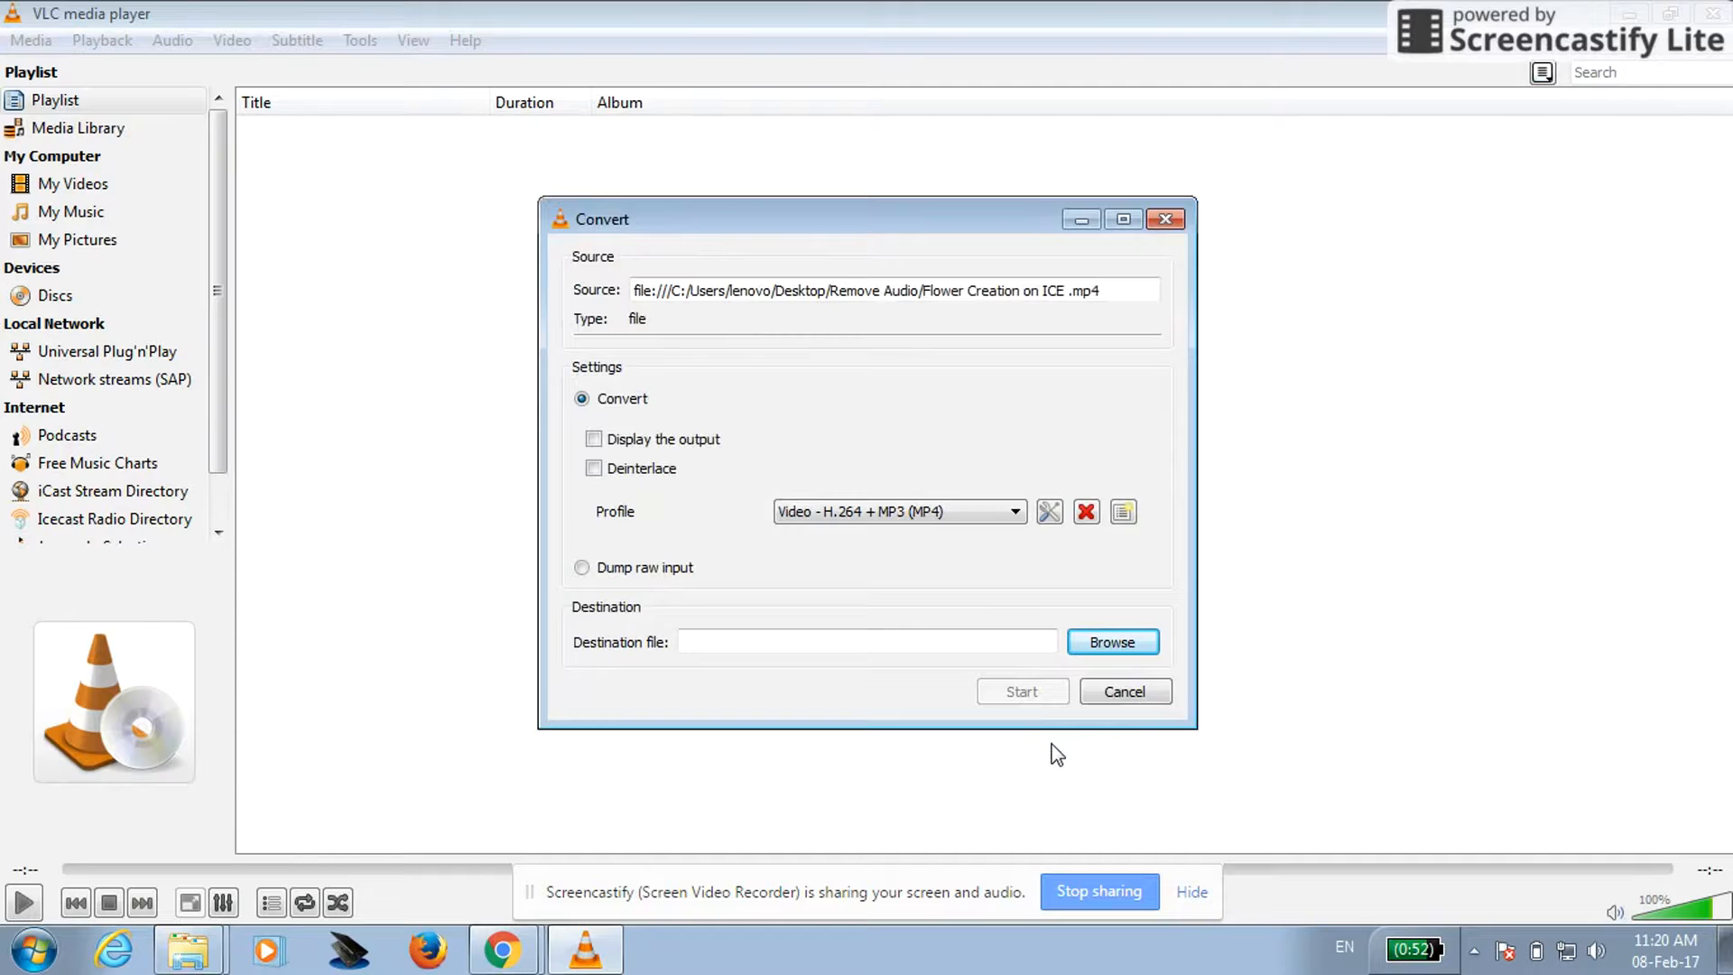
# Set the destination file to 'flower mute' in Remove Audio and start converting.
pyautogui.click(867, 642)
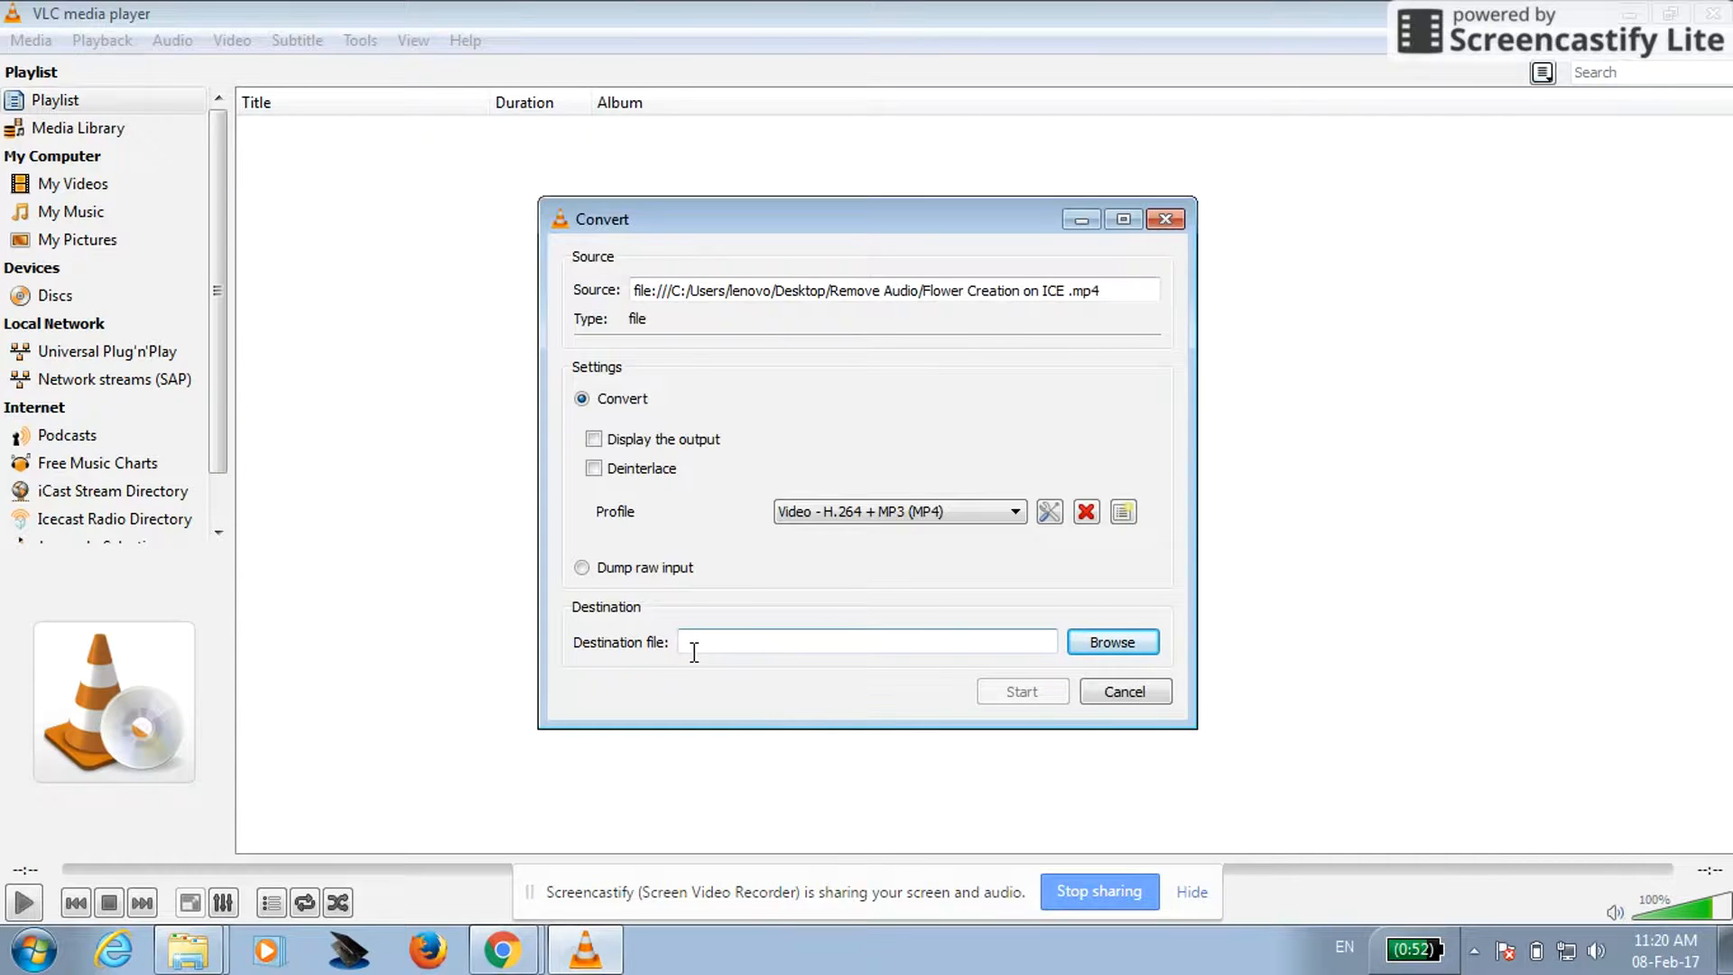
pyautogui.moveTo(811, 667)
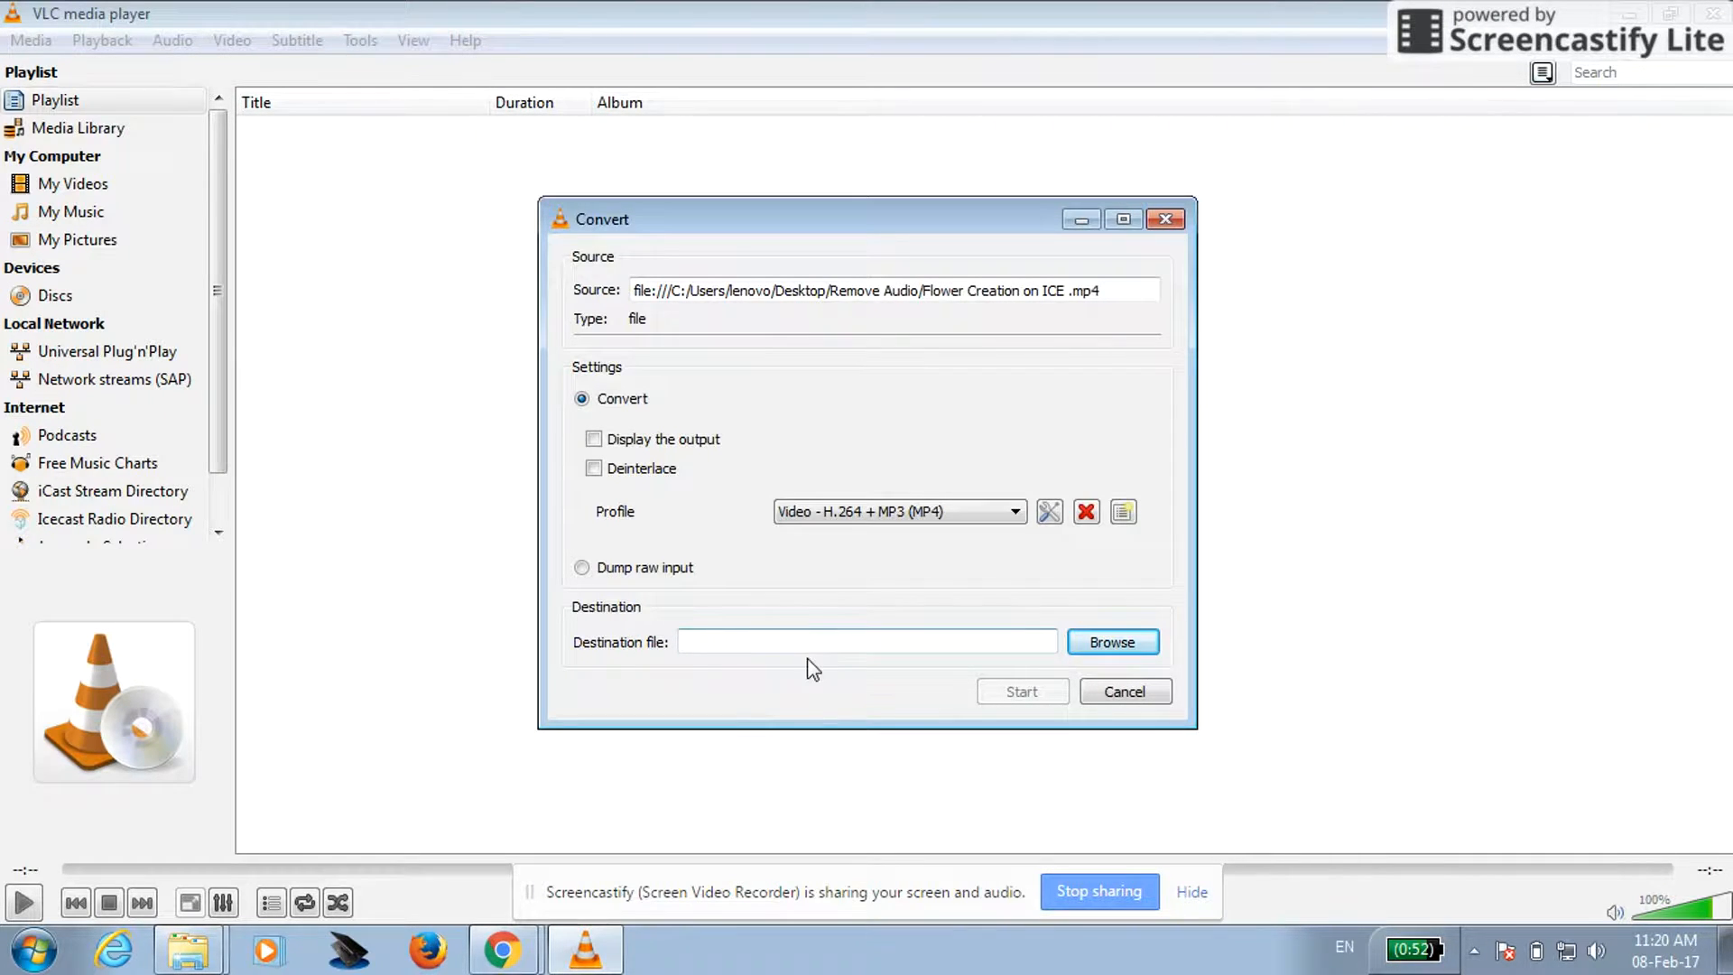
pyautogui.moveTo(503, 948)
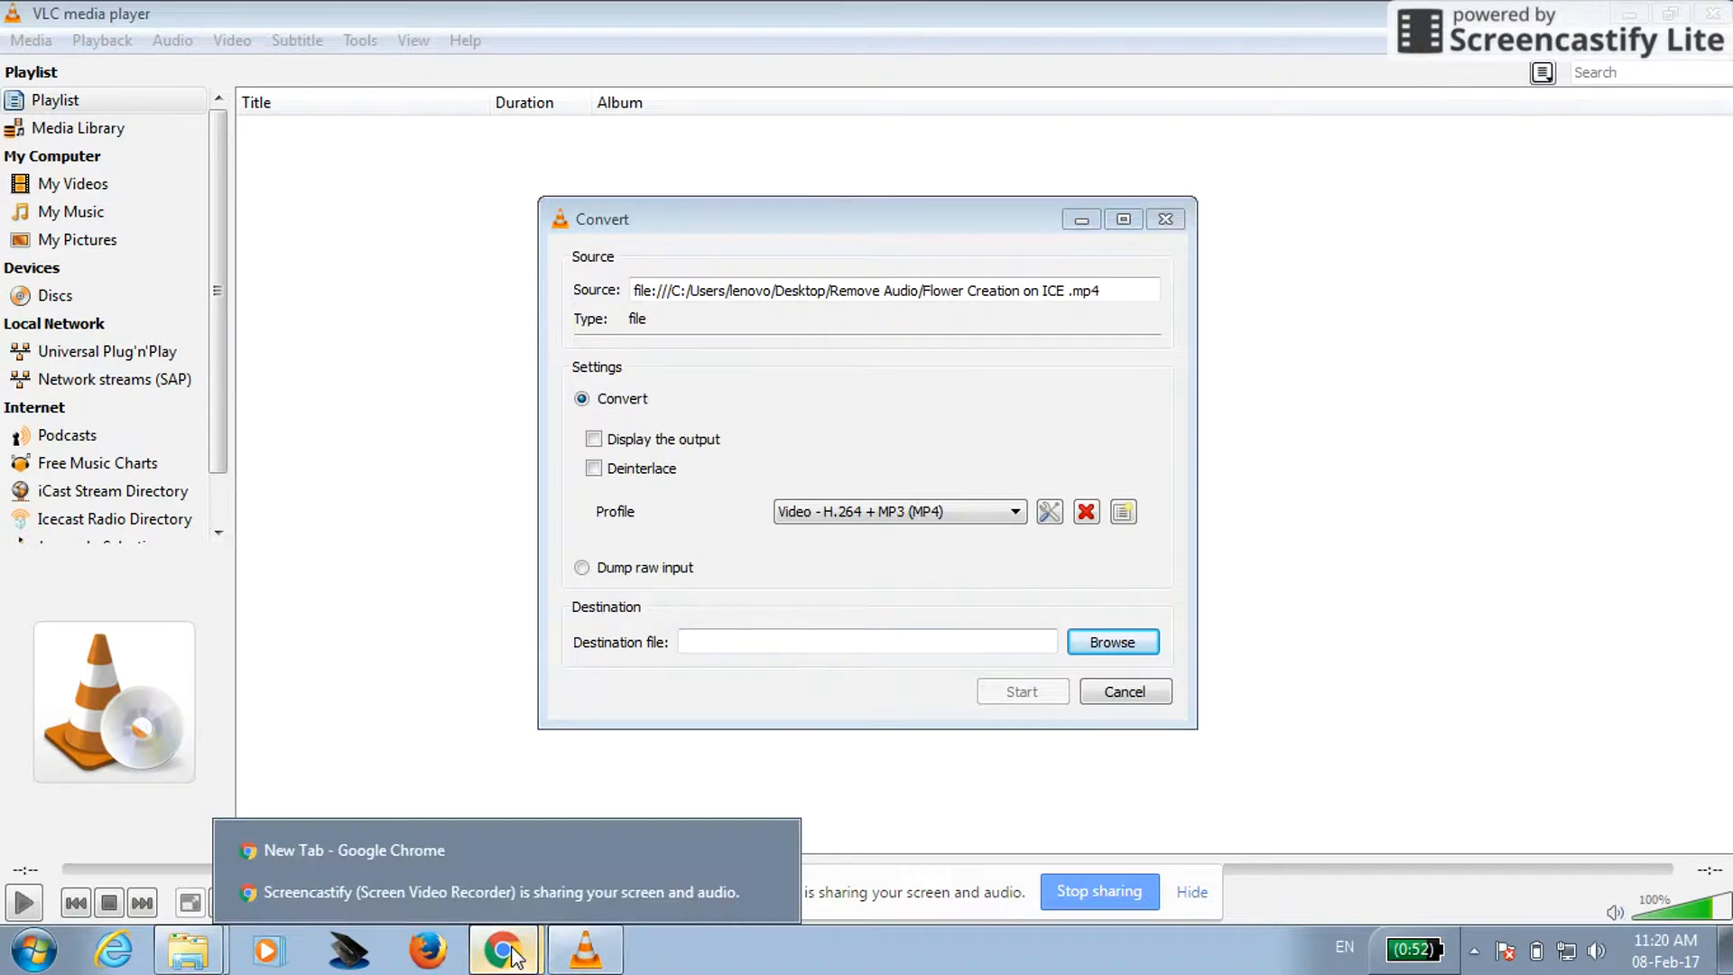
pyautogui.moveTo(892, 885)
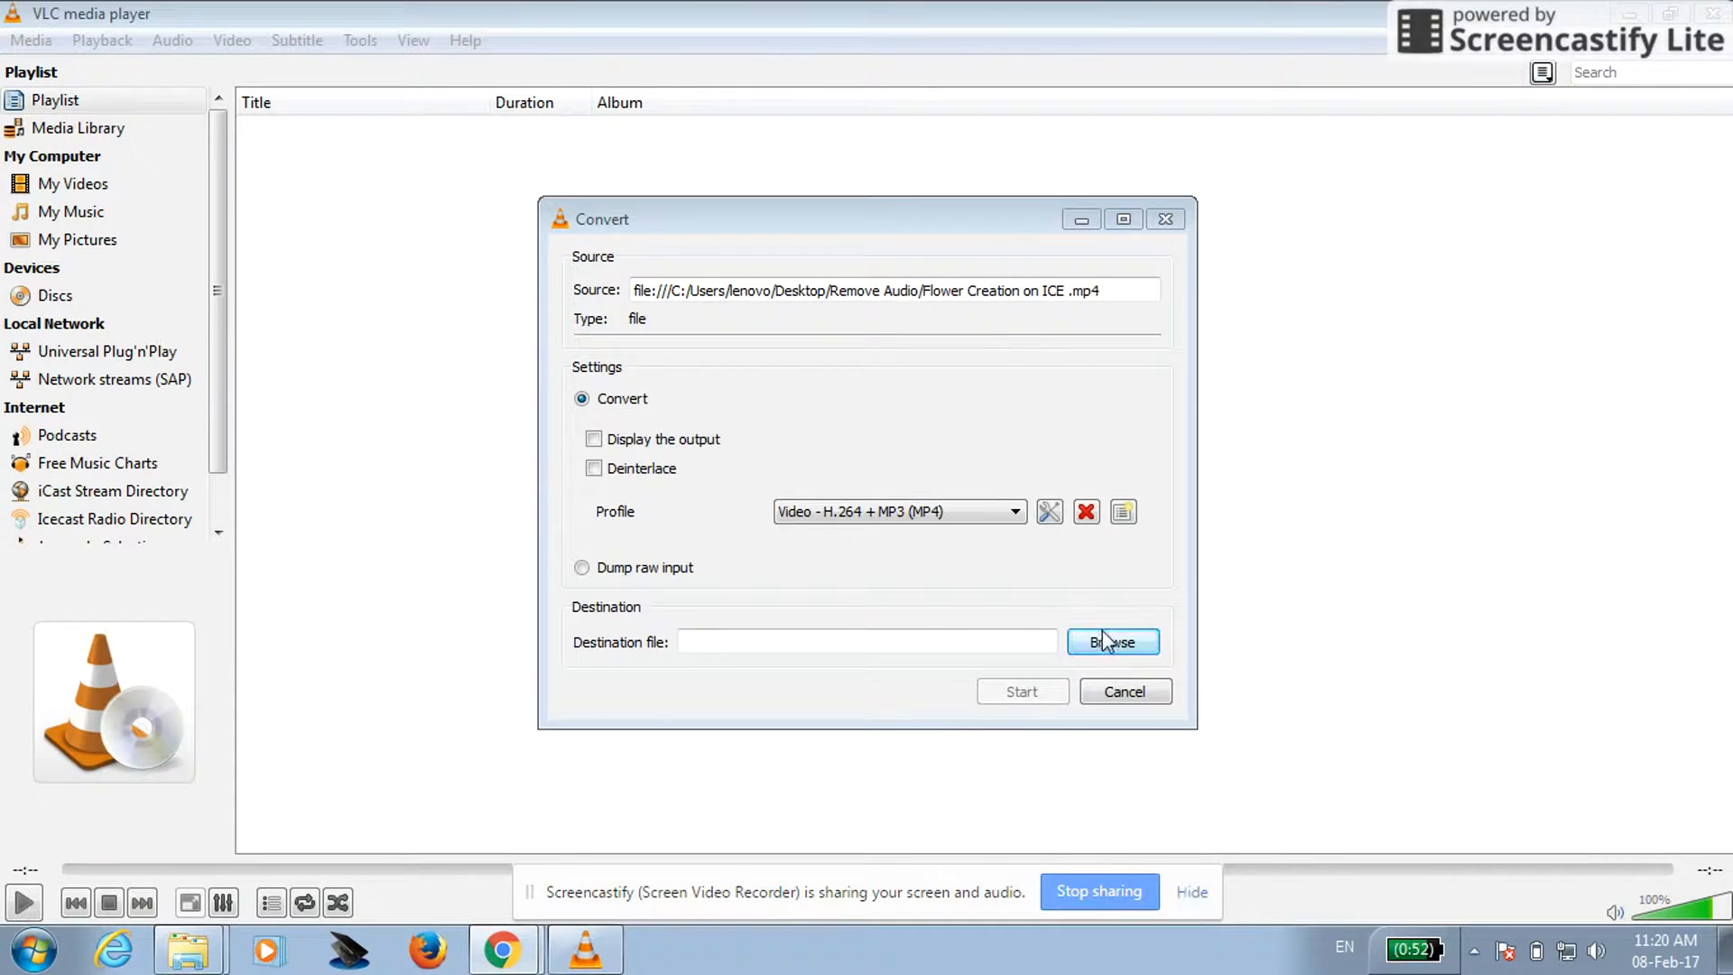
pyautogui.click(1112, 641)
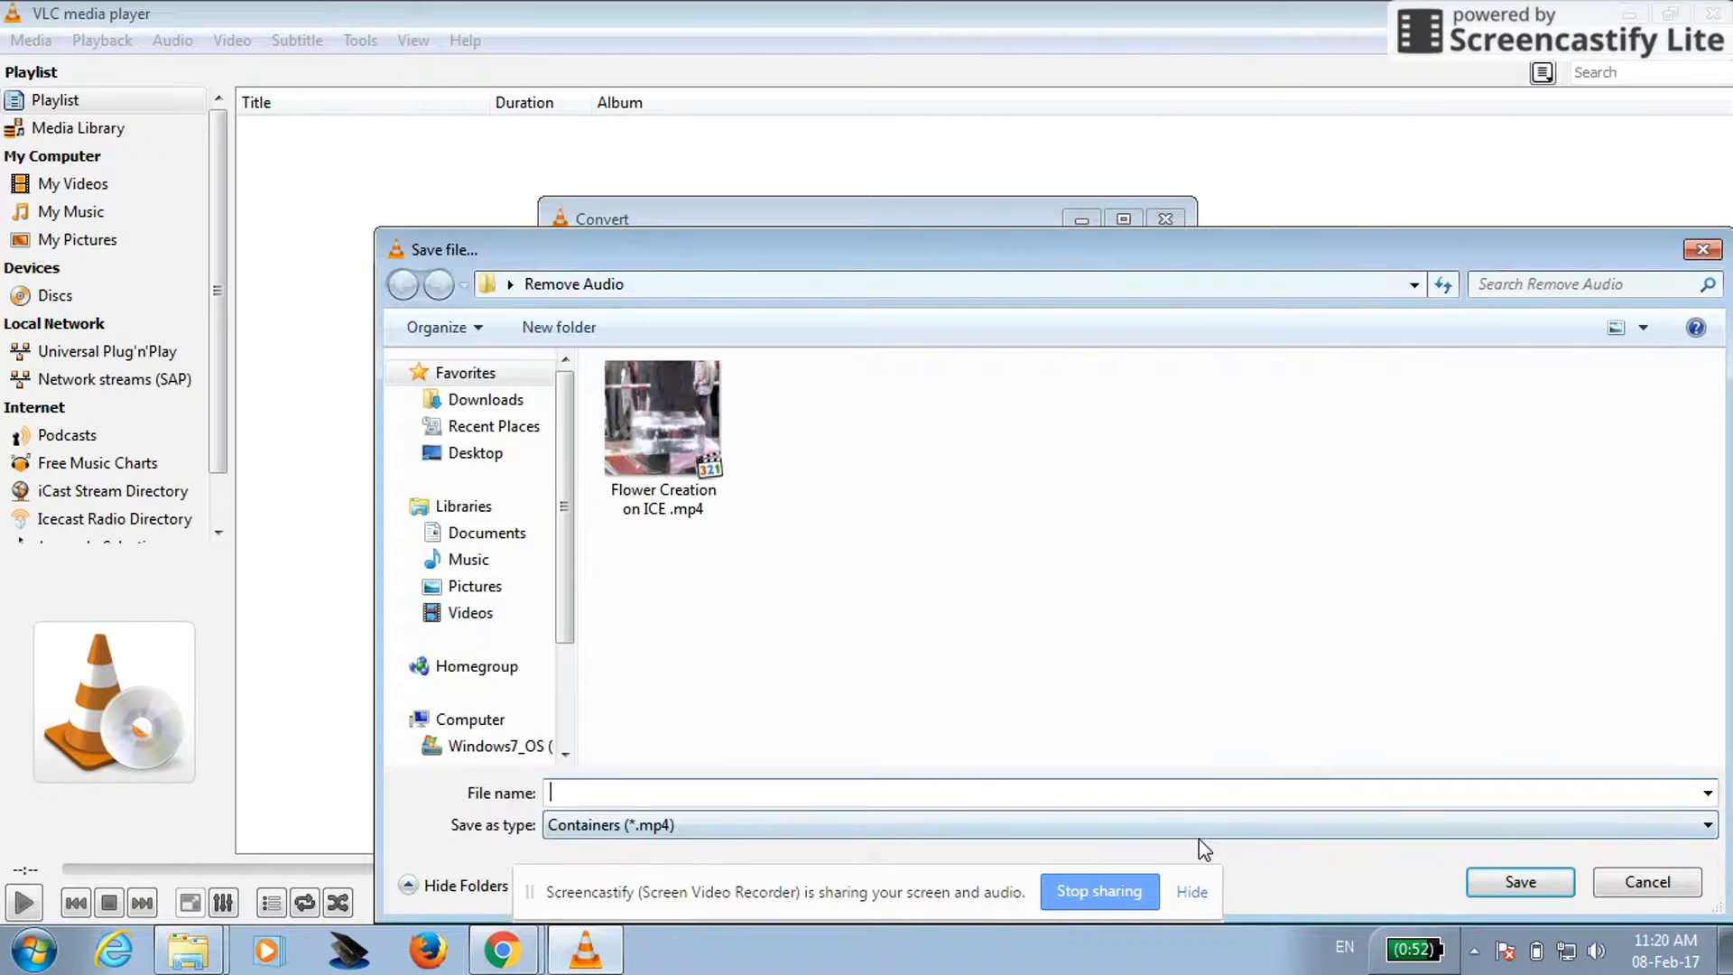
pyautogui.moveTo(668, 729)
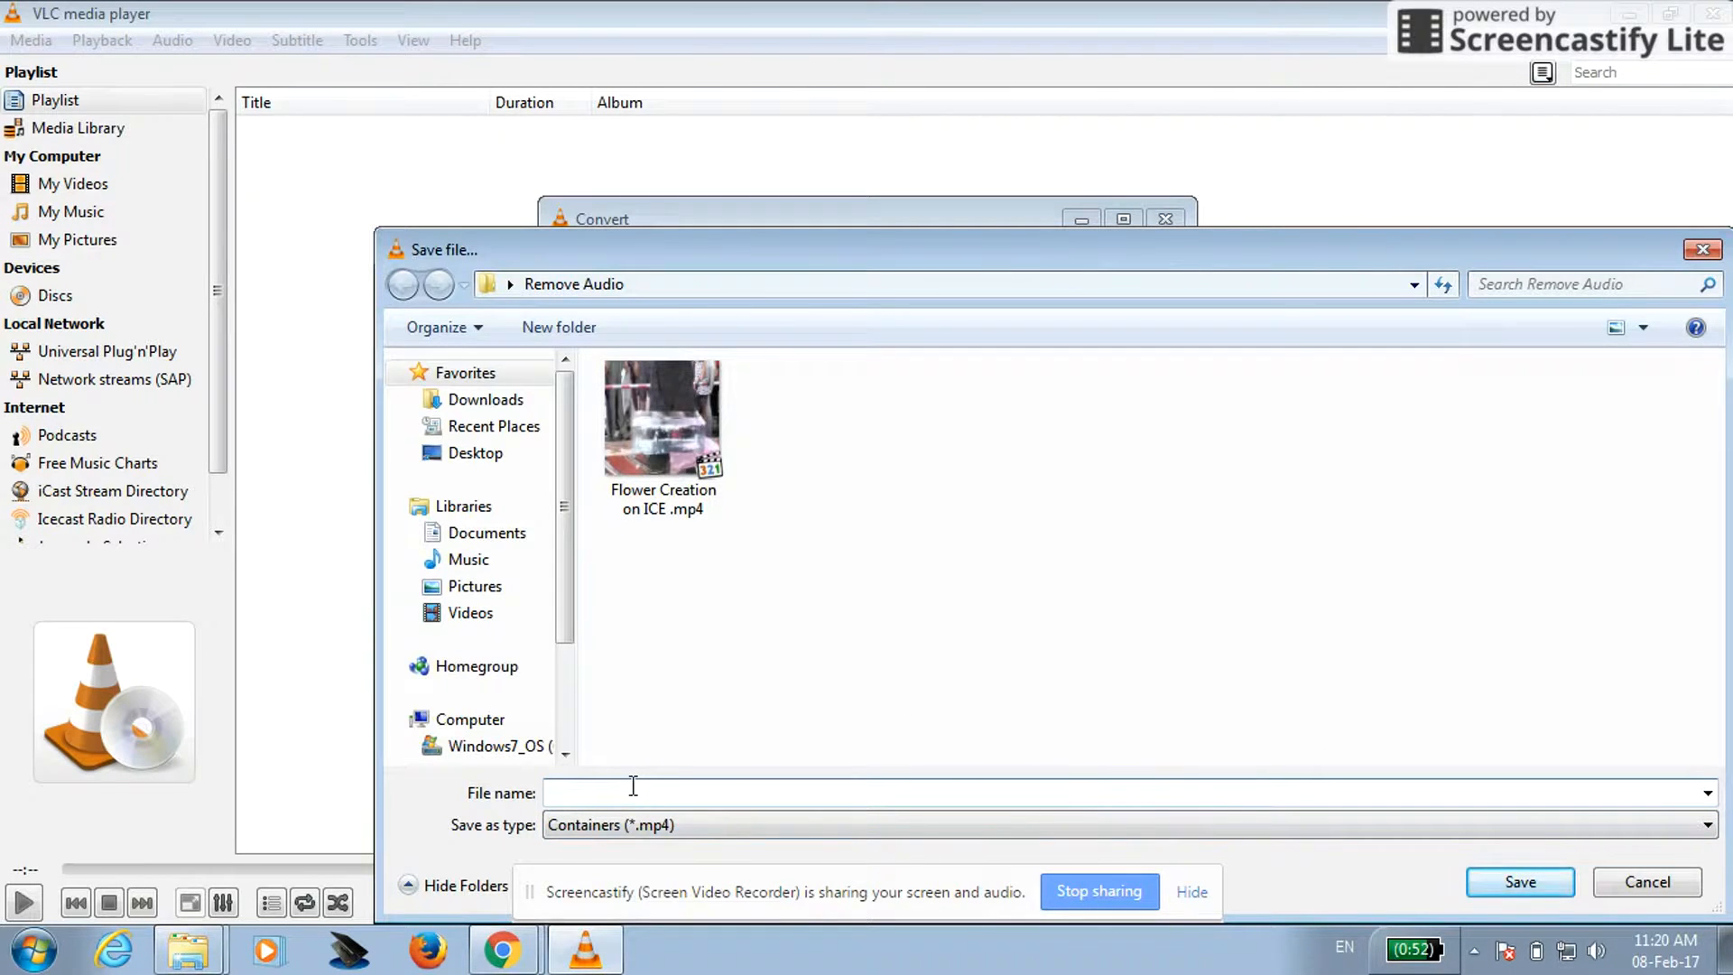
pyautogui.write('fl')
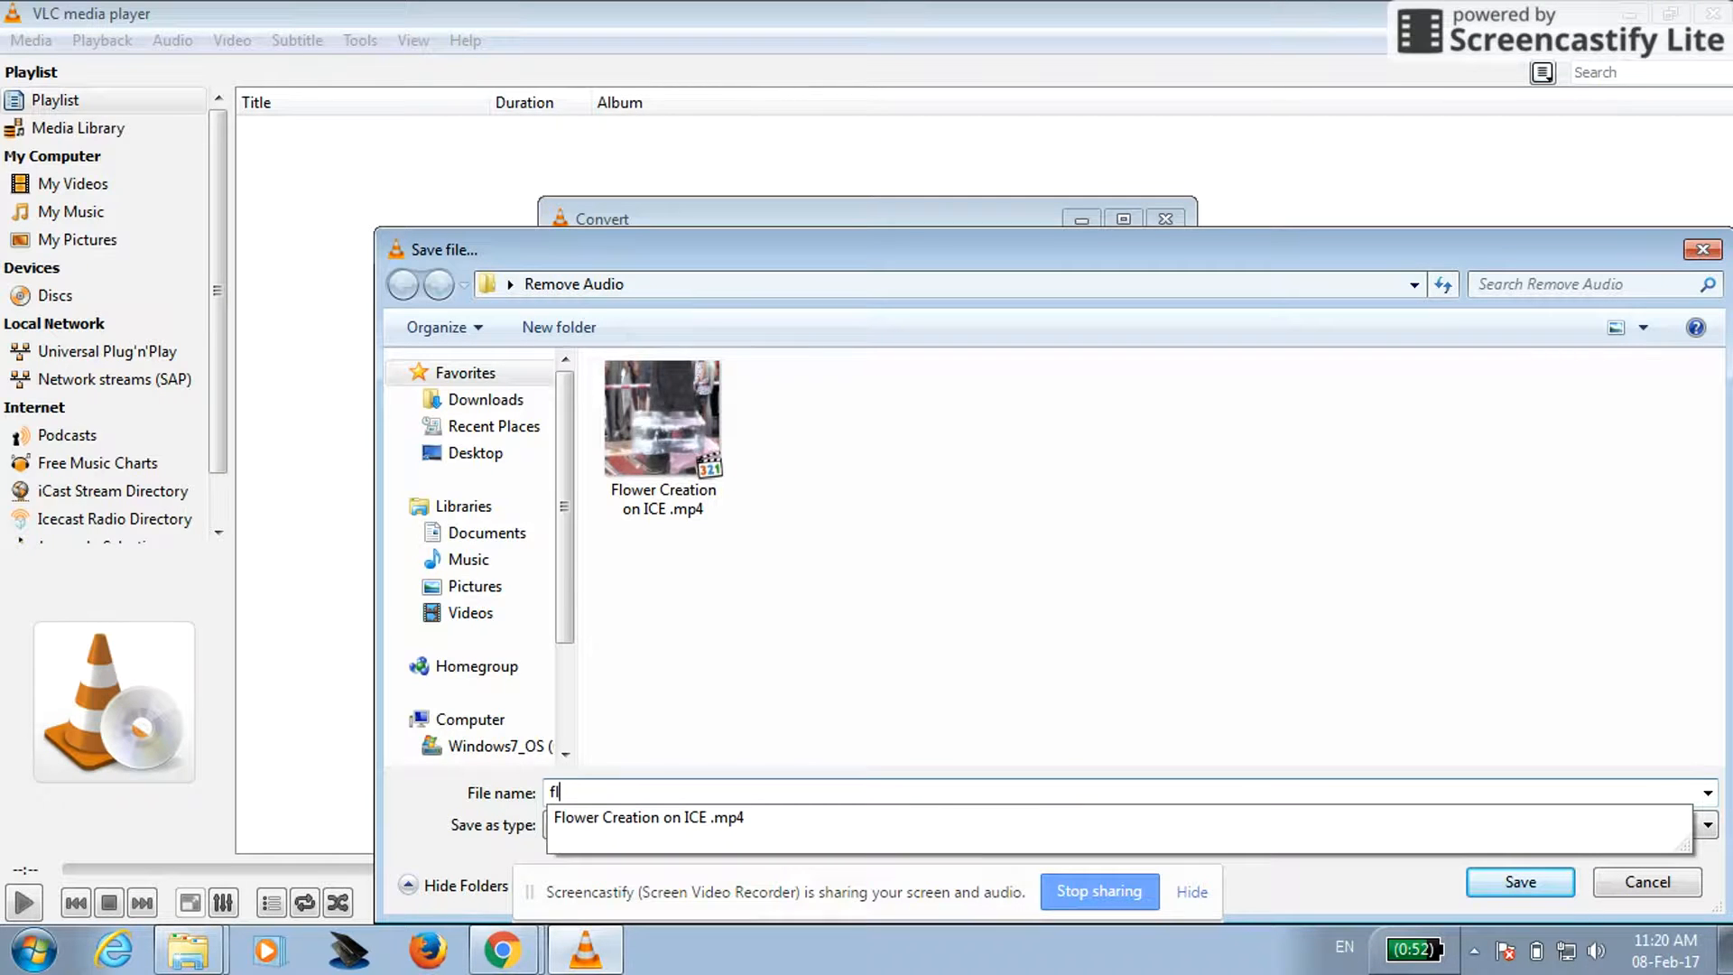
pyautogui.write('ow')
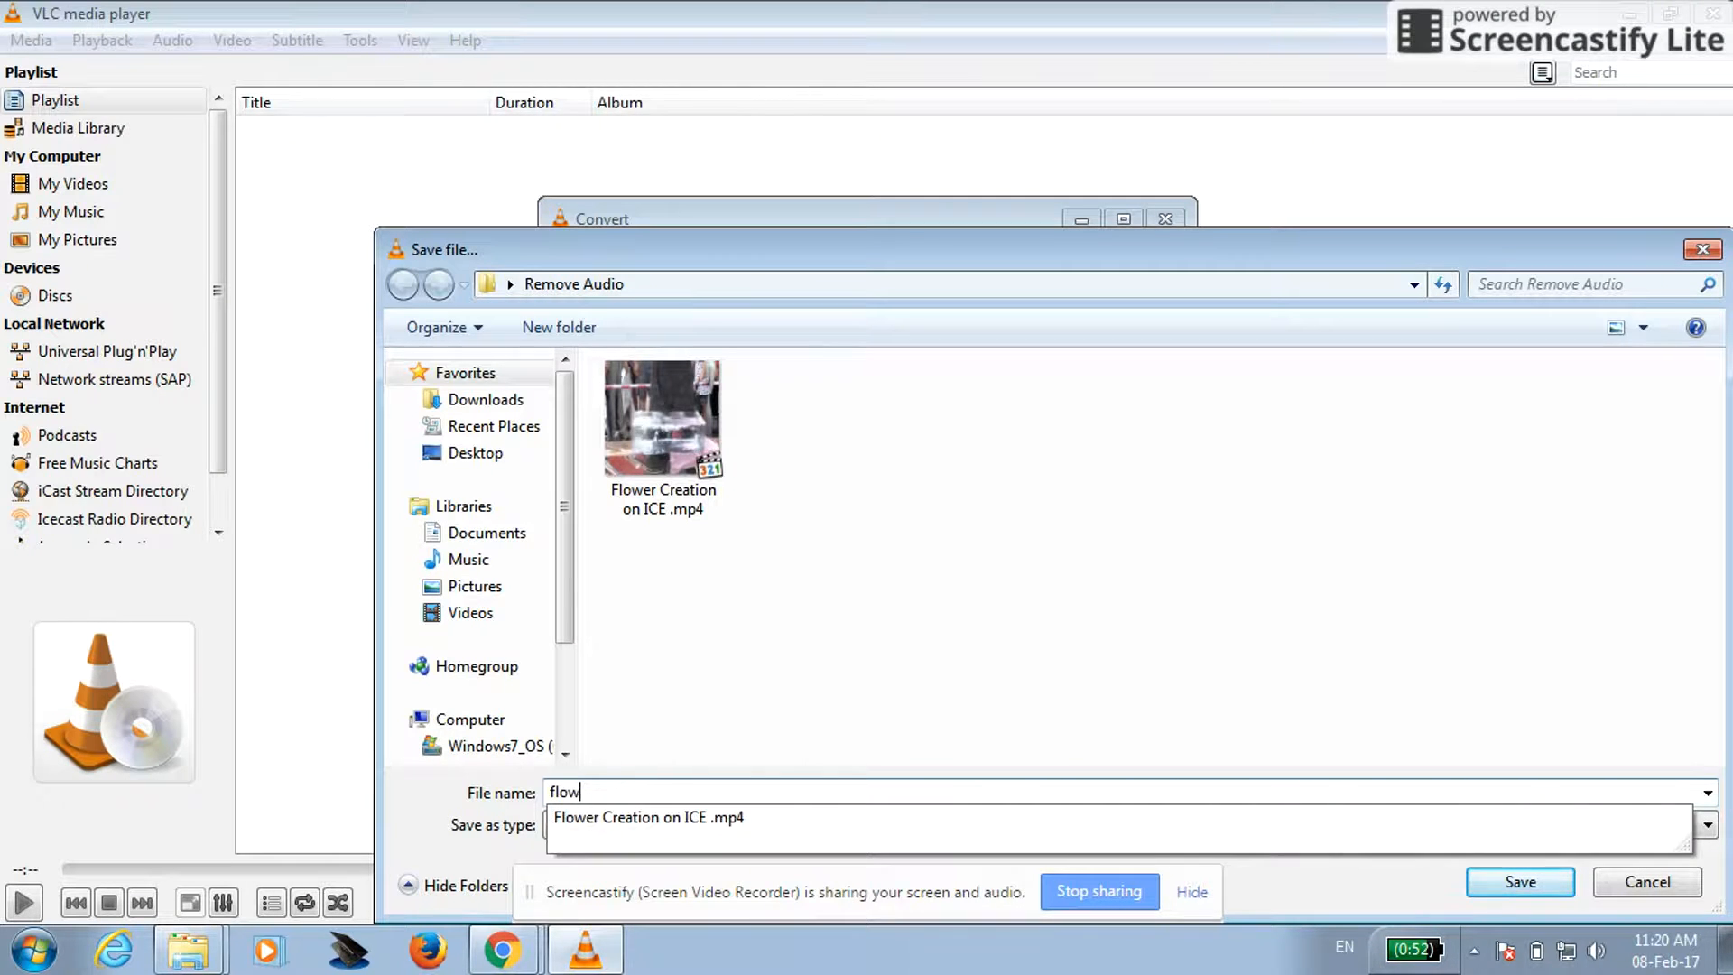
pyautogui.write('er')
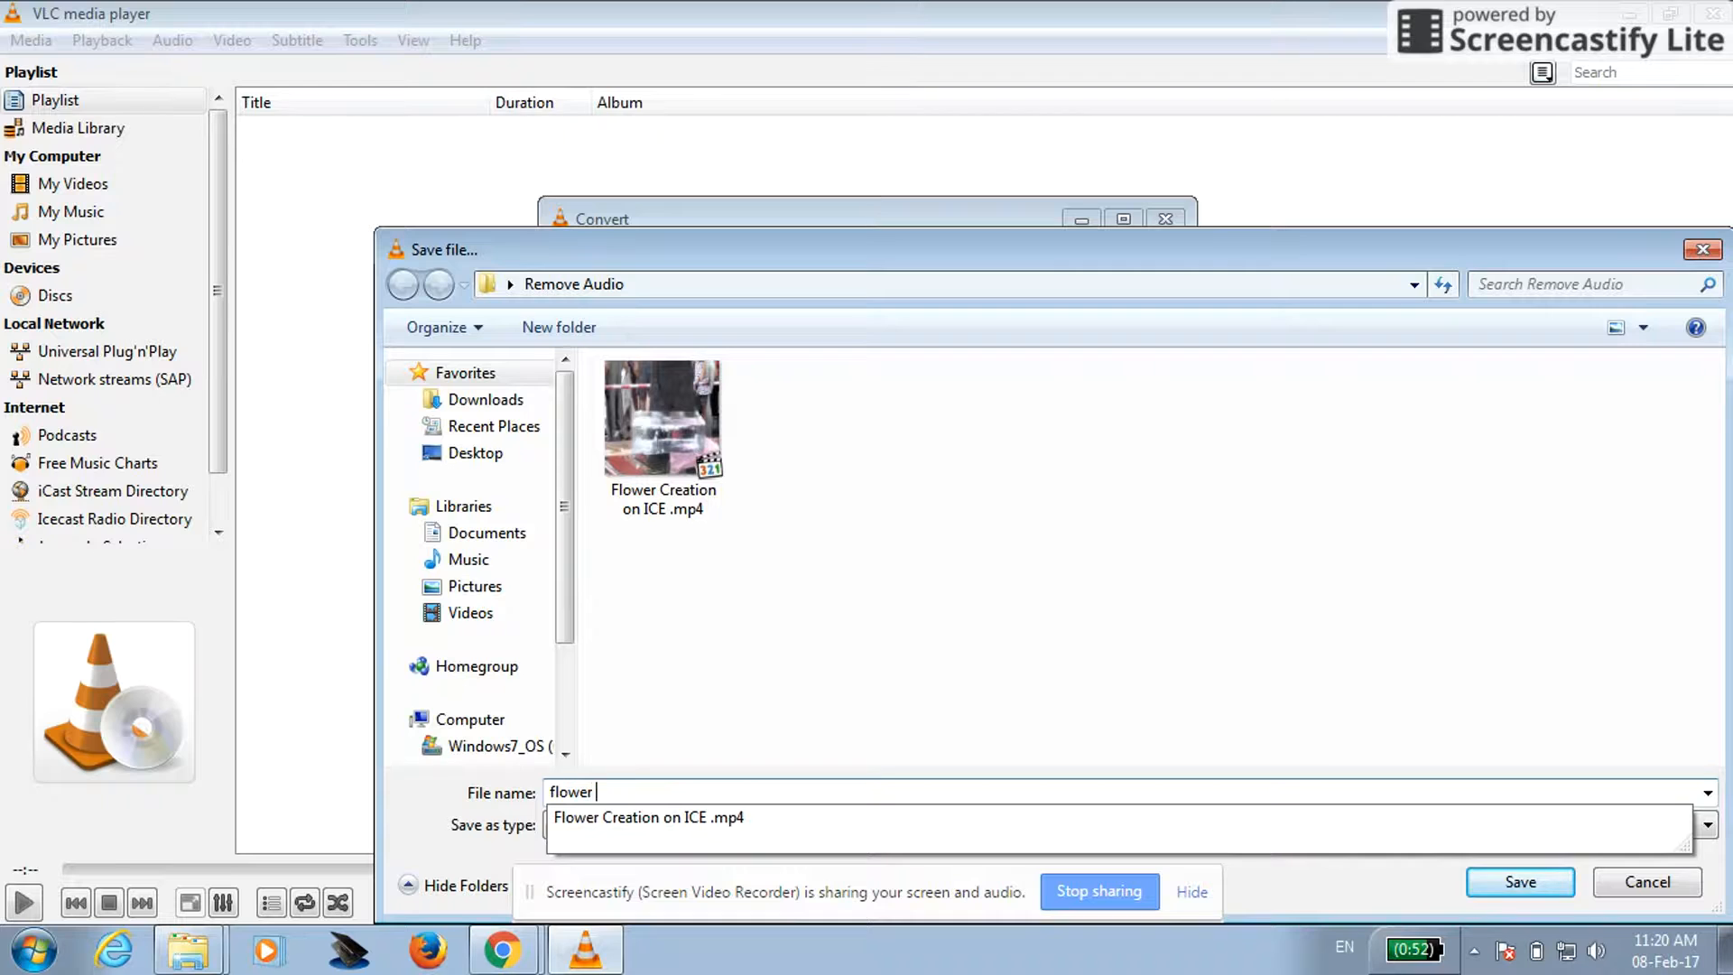
pyautogui.write('mute')
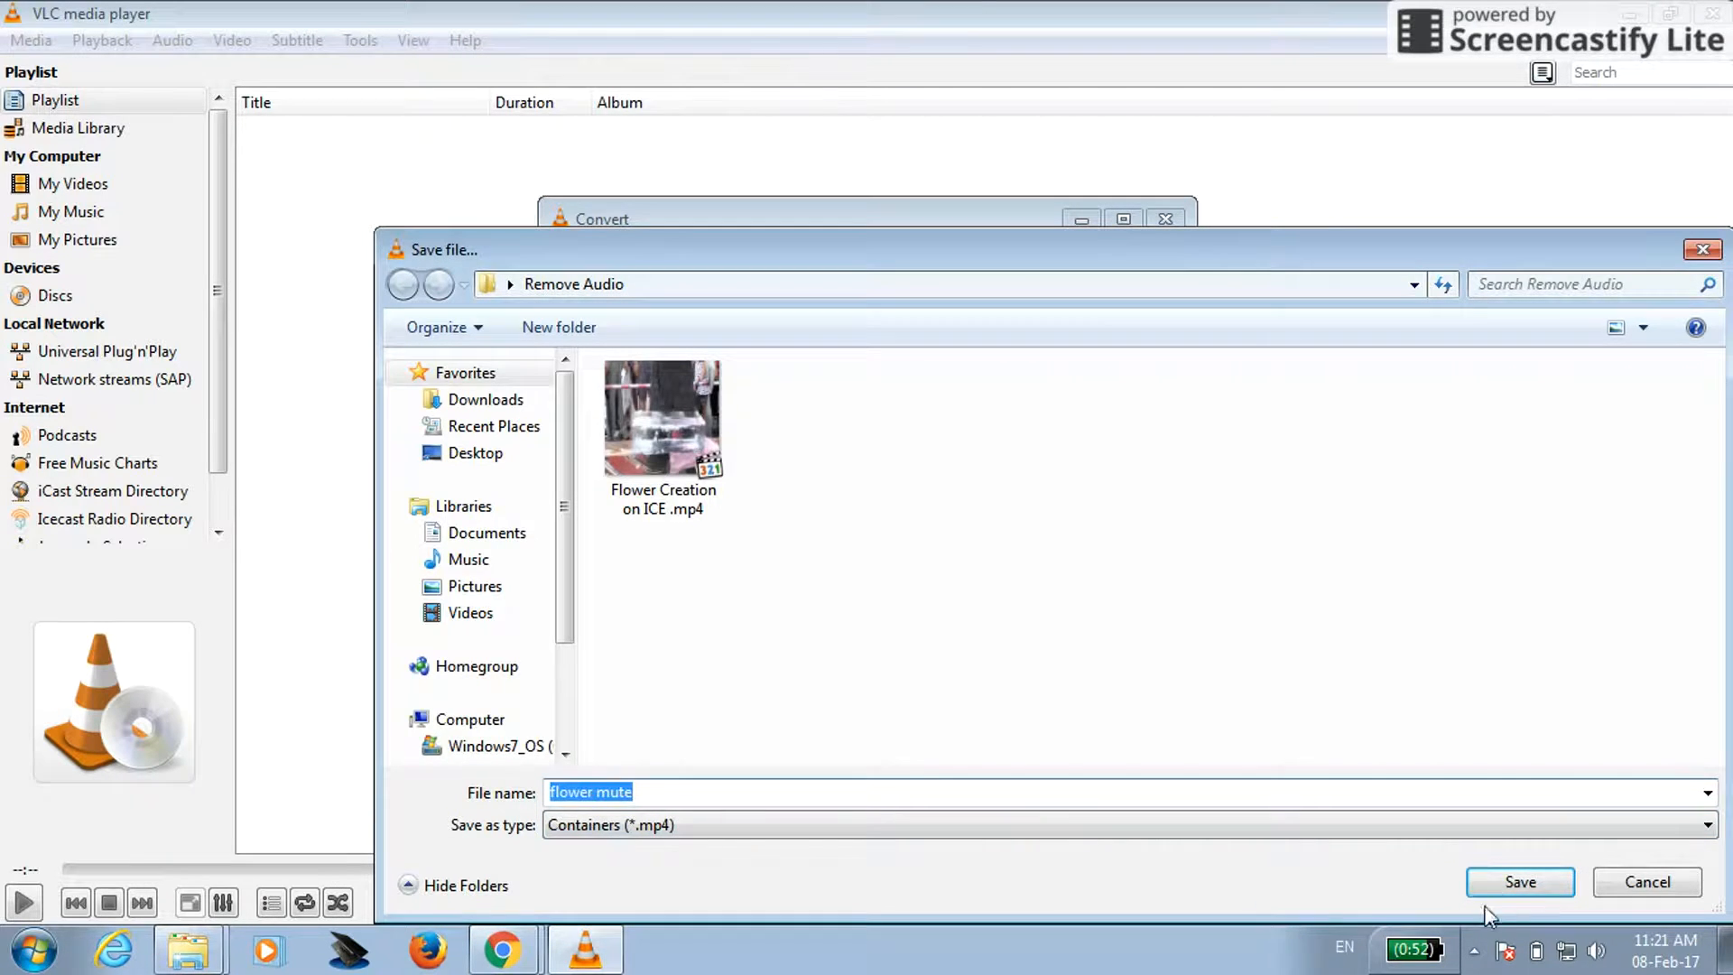
pyautogui.click(1518, 881)
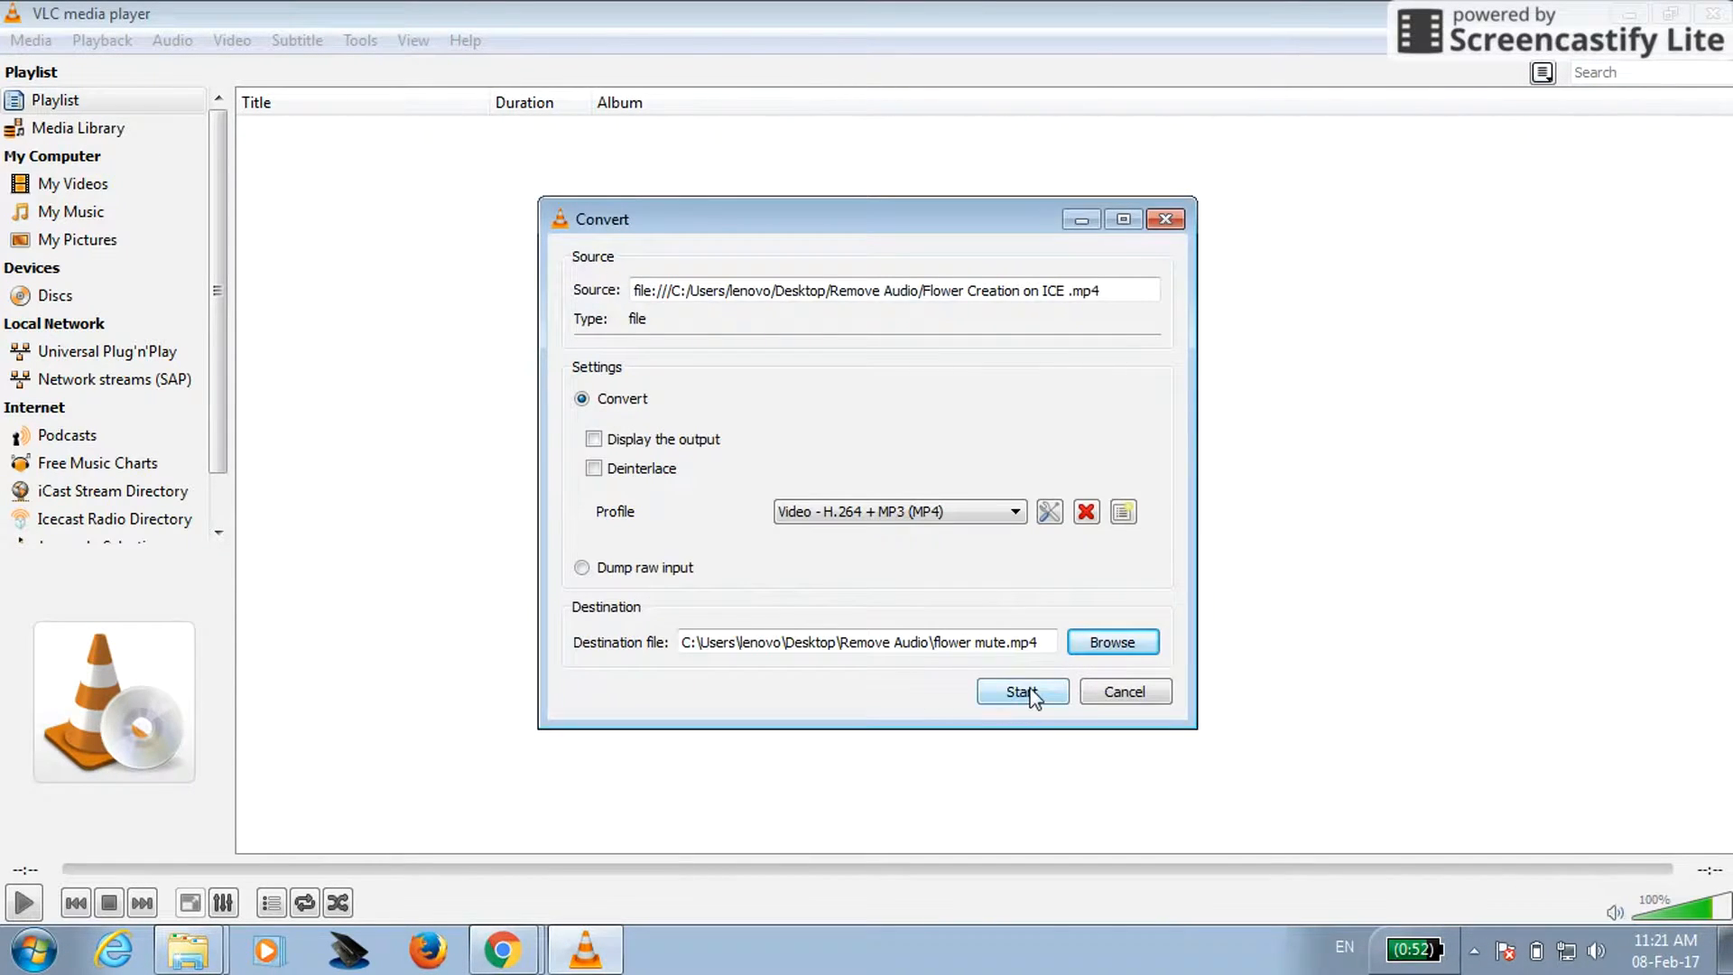
pyautogui.click(1019, 692)
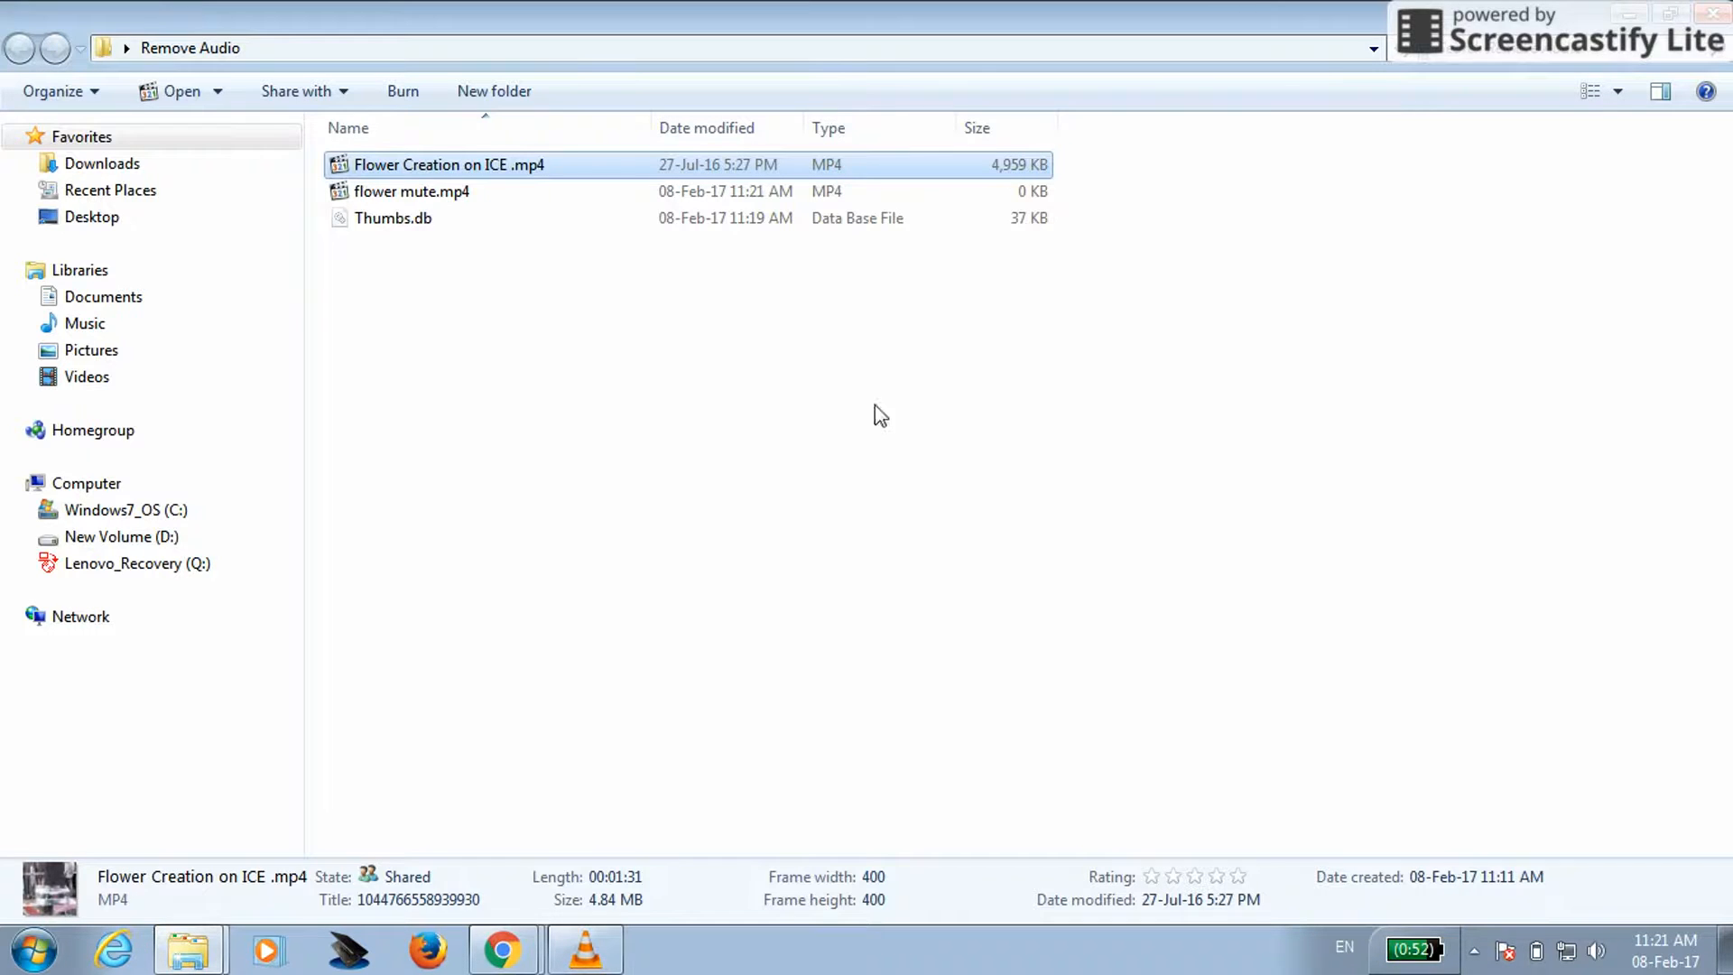
pyautogui.click(411, 191)
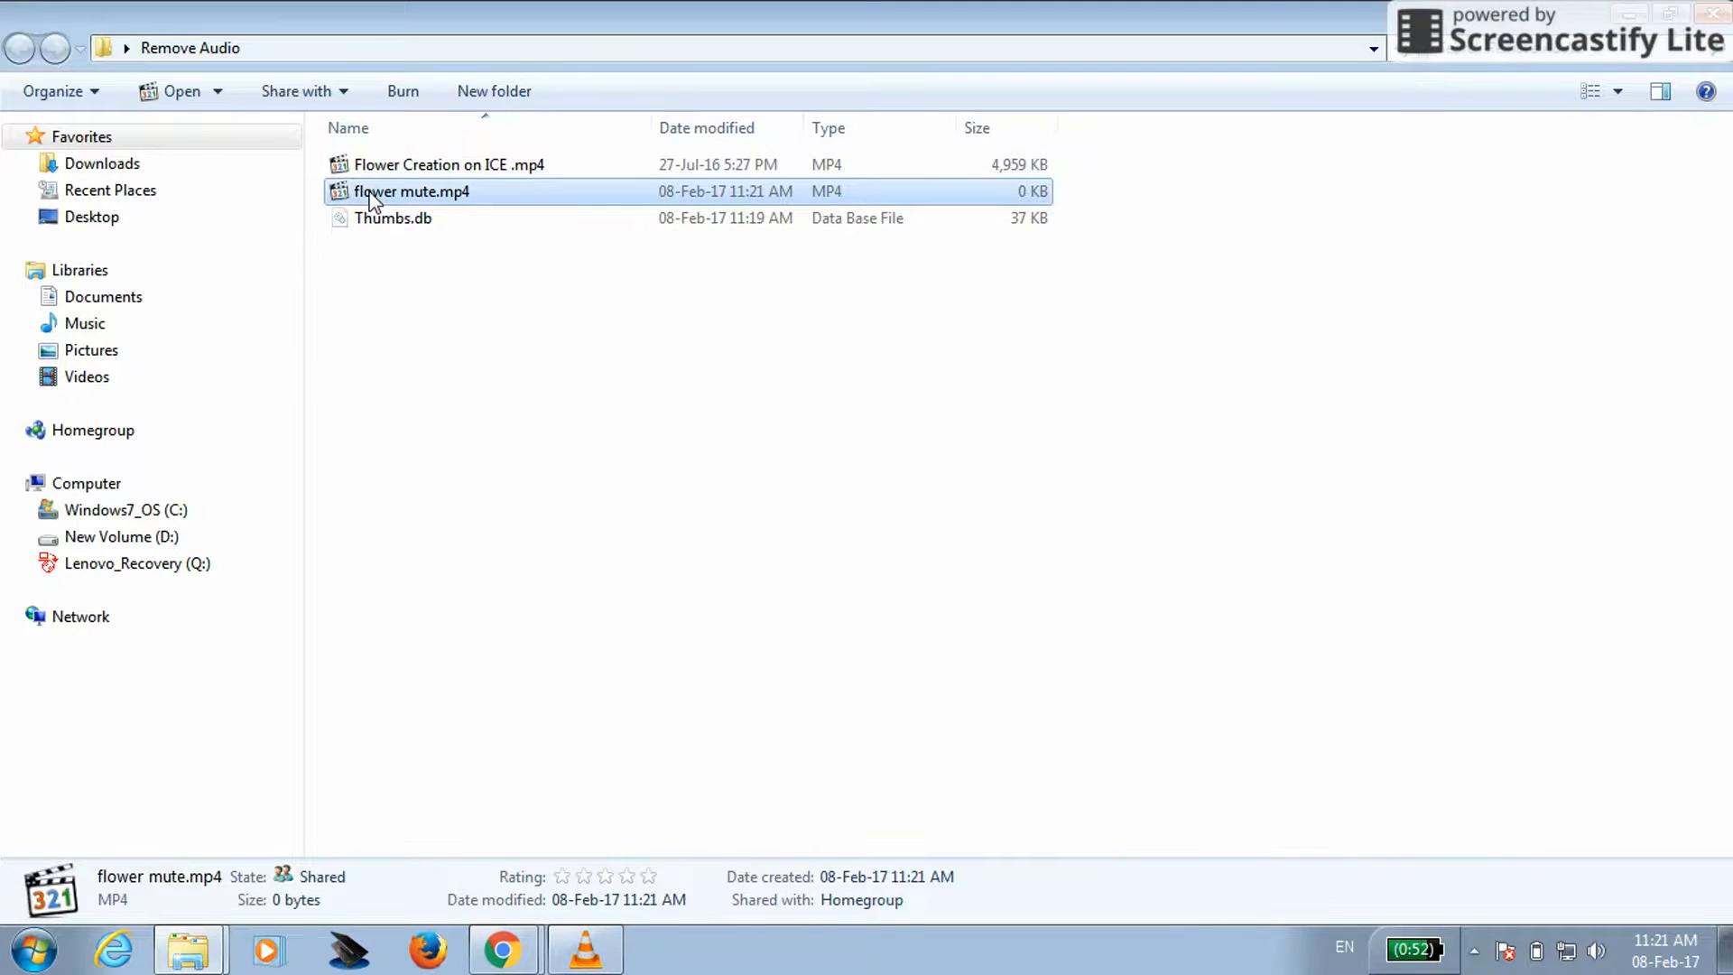
pyautogui.moveTo(1018, 206)
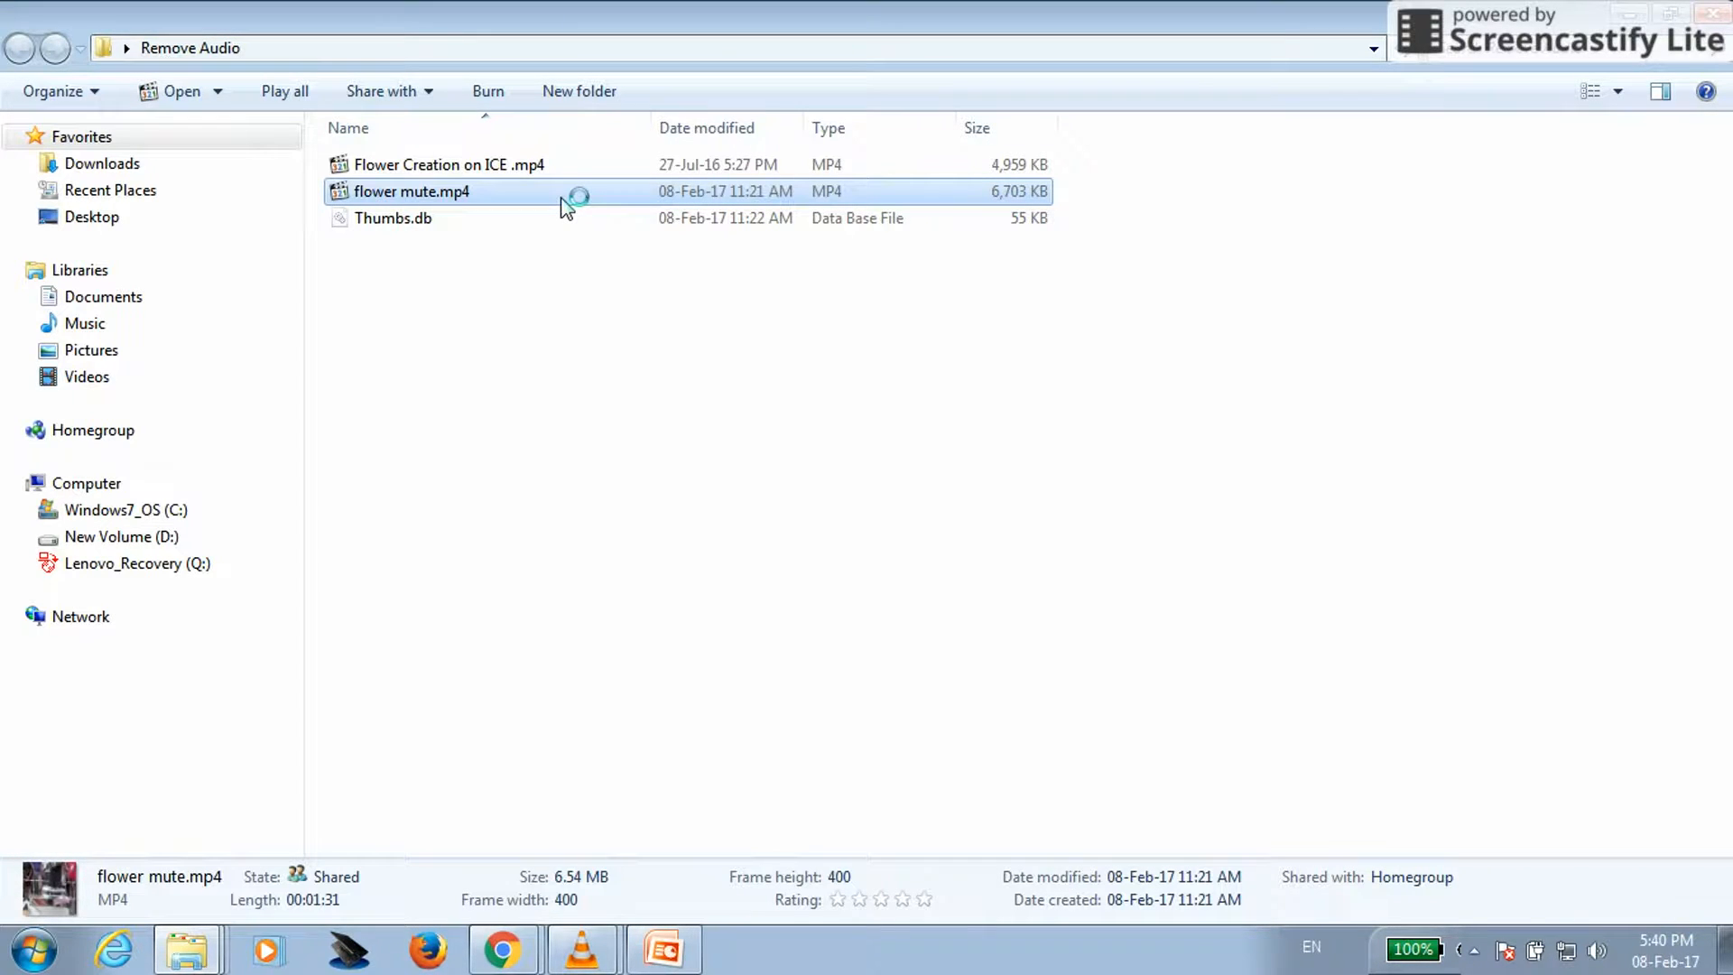
pyautogui.doubleClick(413, 192)
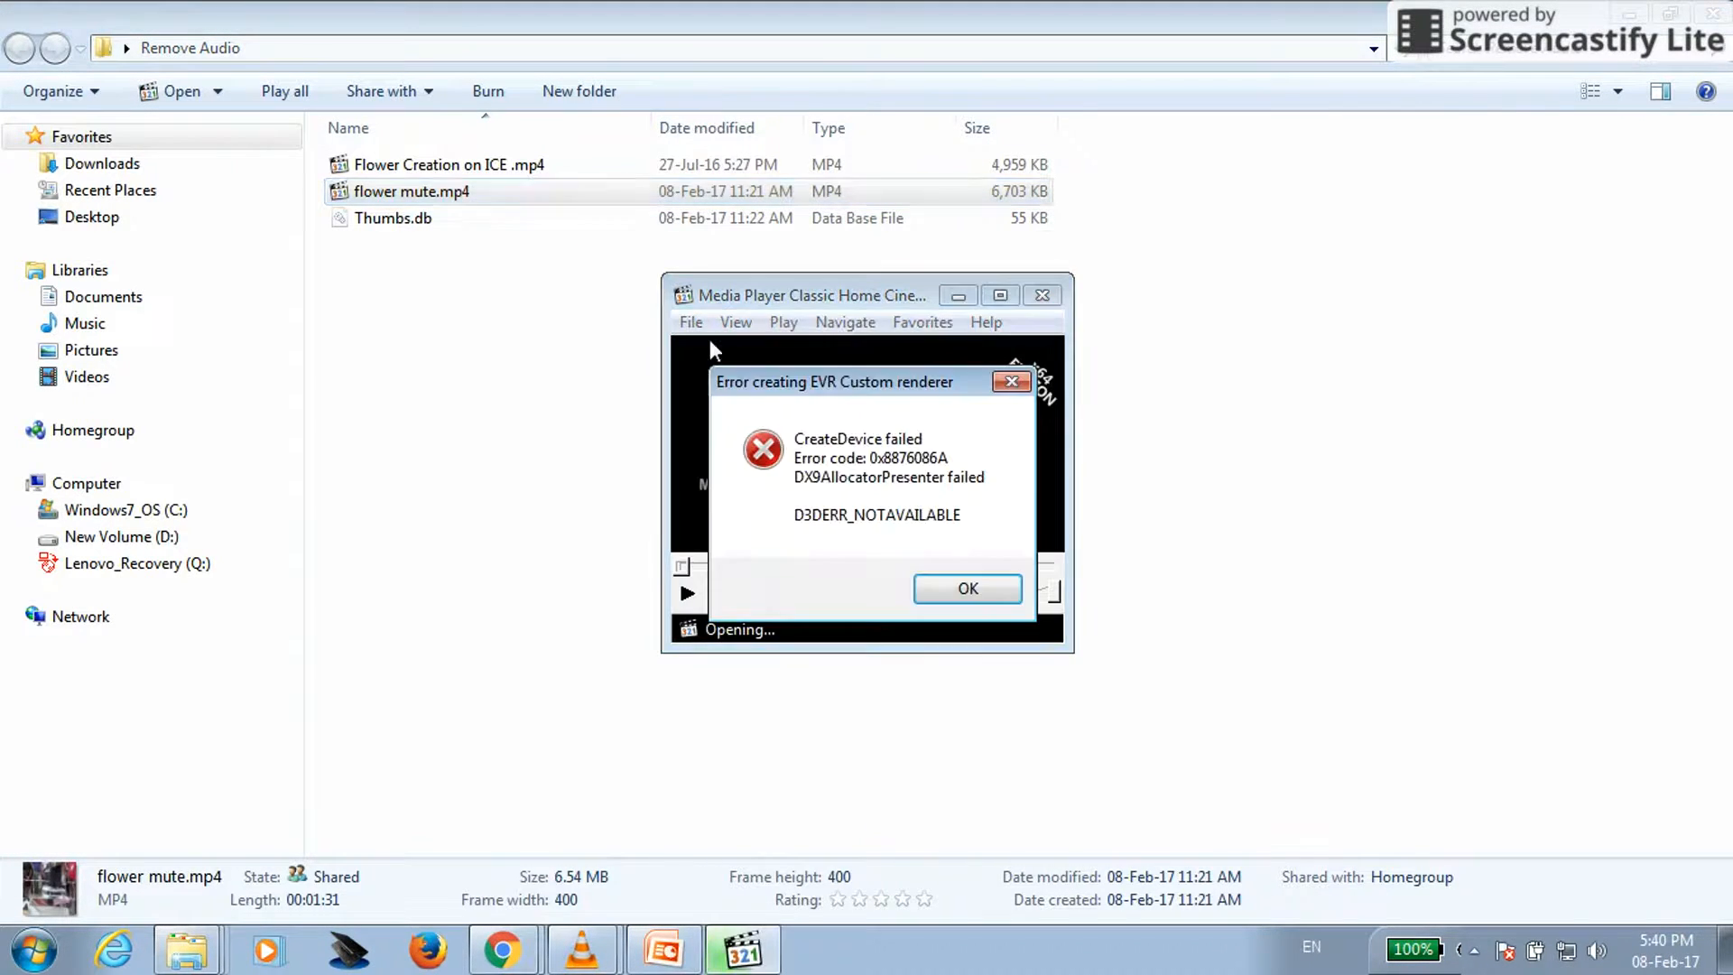
pyautogui.click(965, 587)
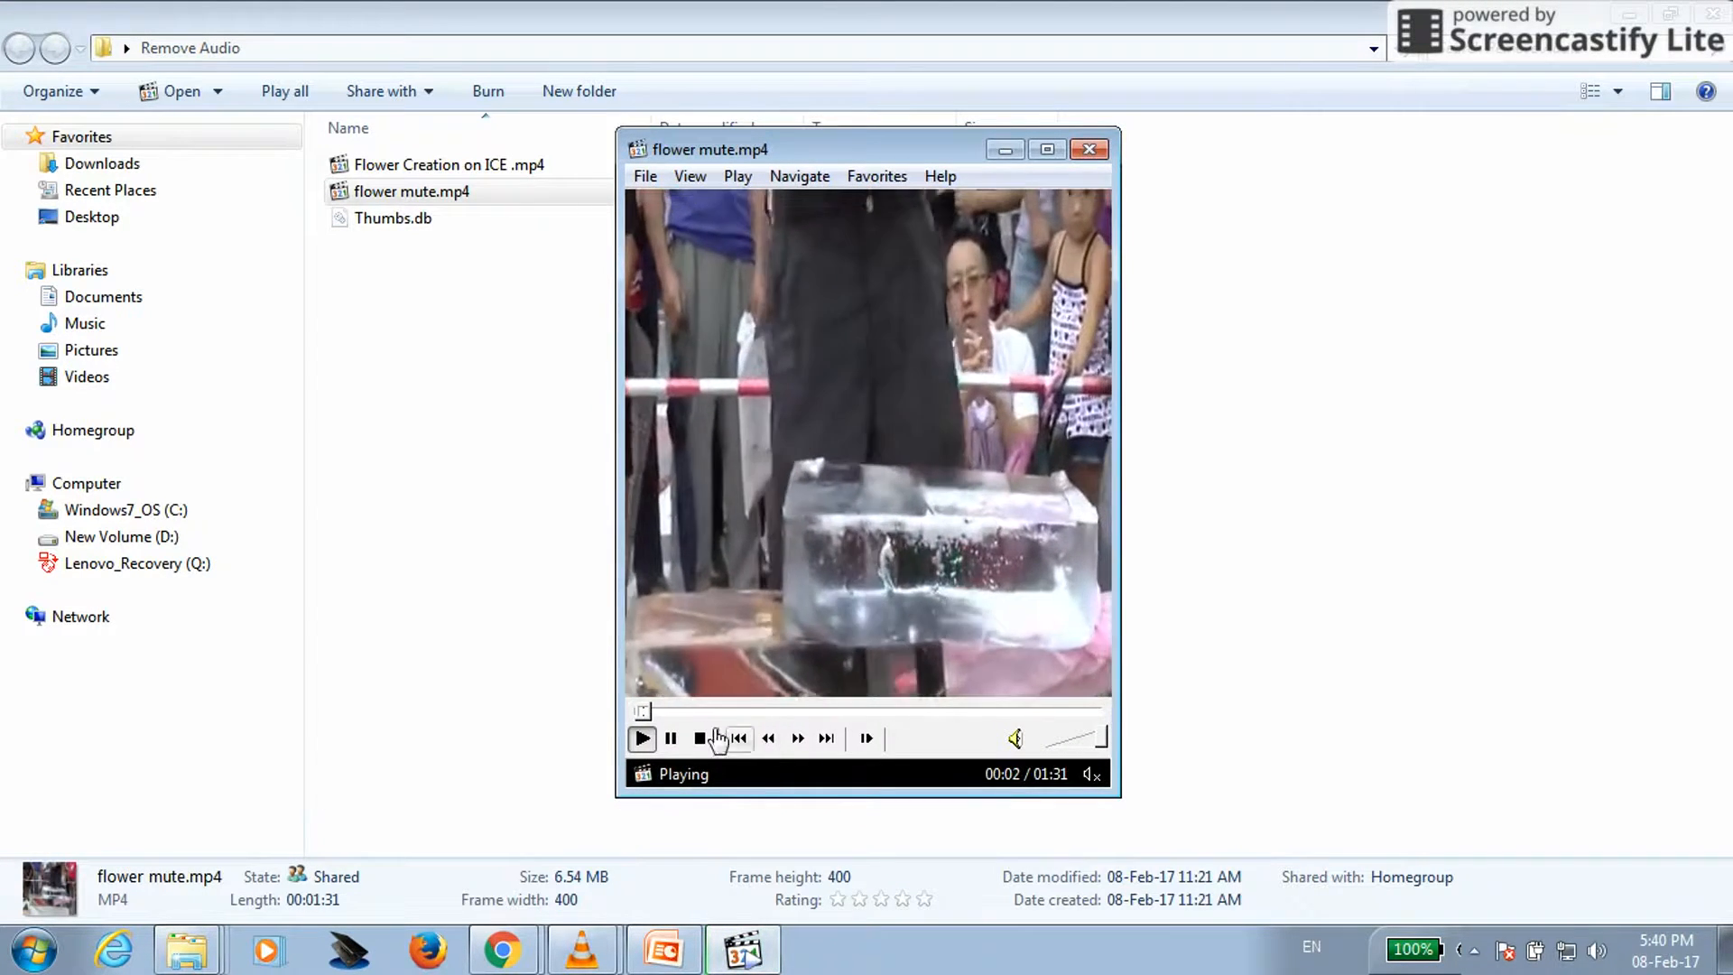
pyautogui.click(727, 710)
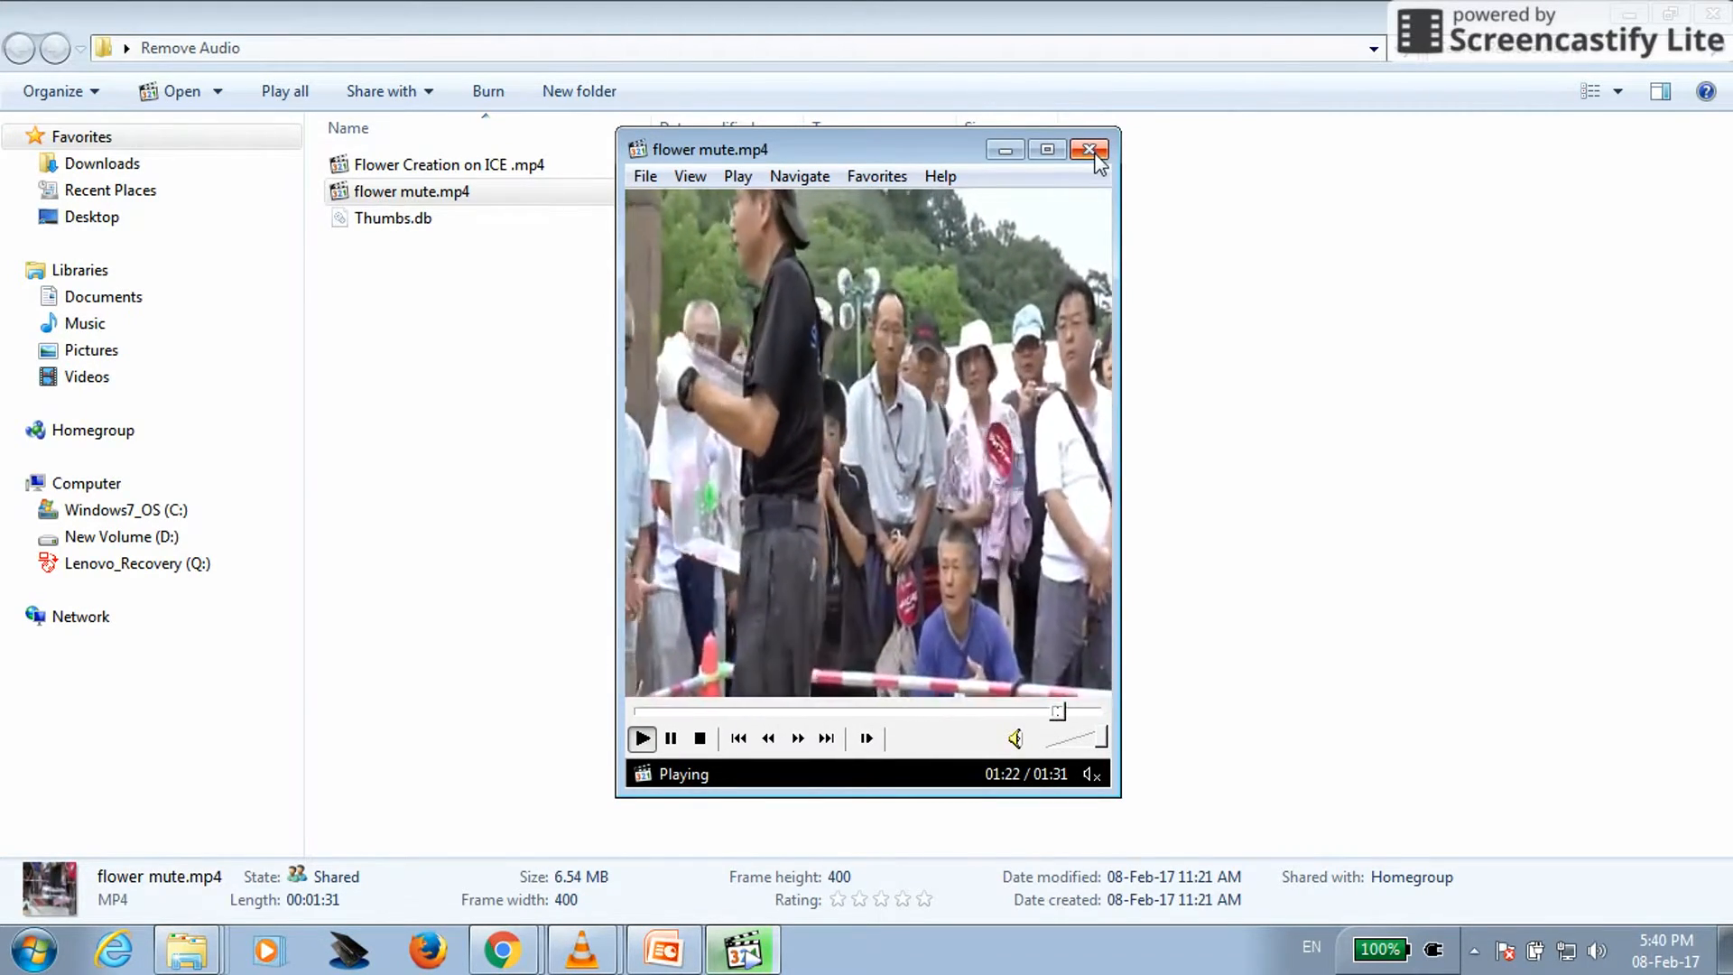
pyautogui.click(1089, 149)
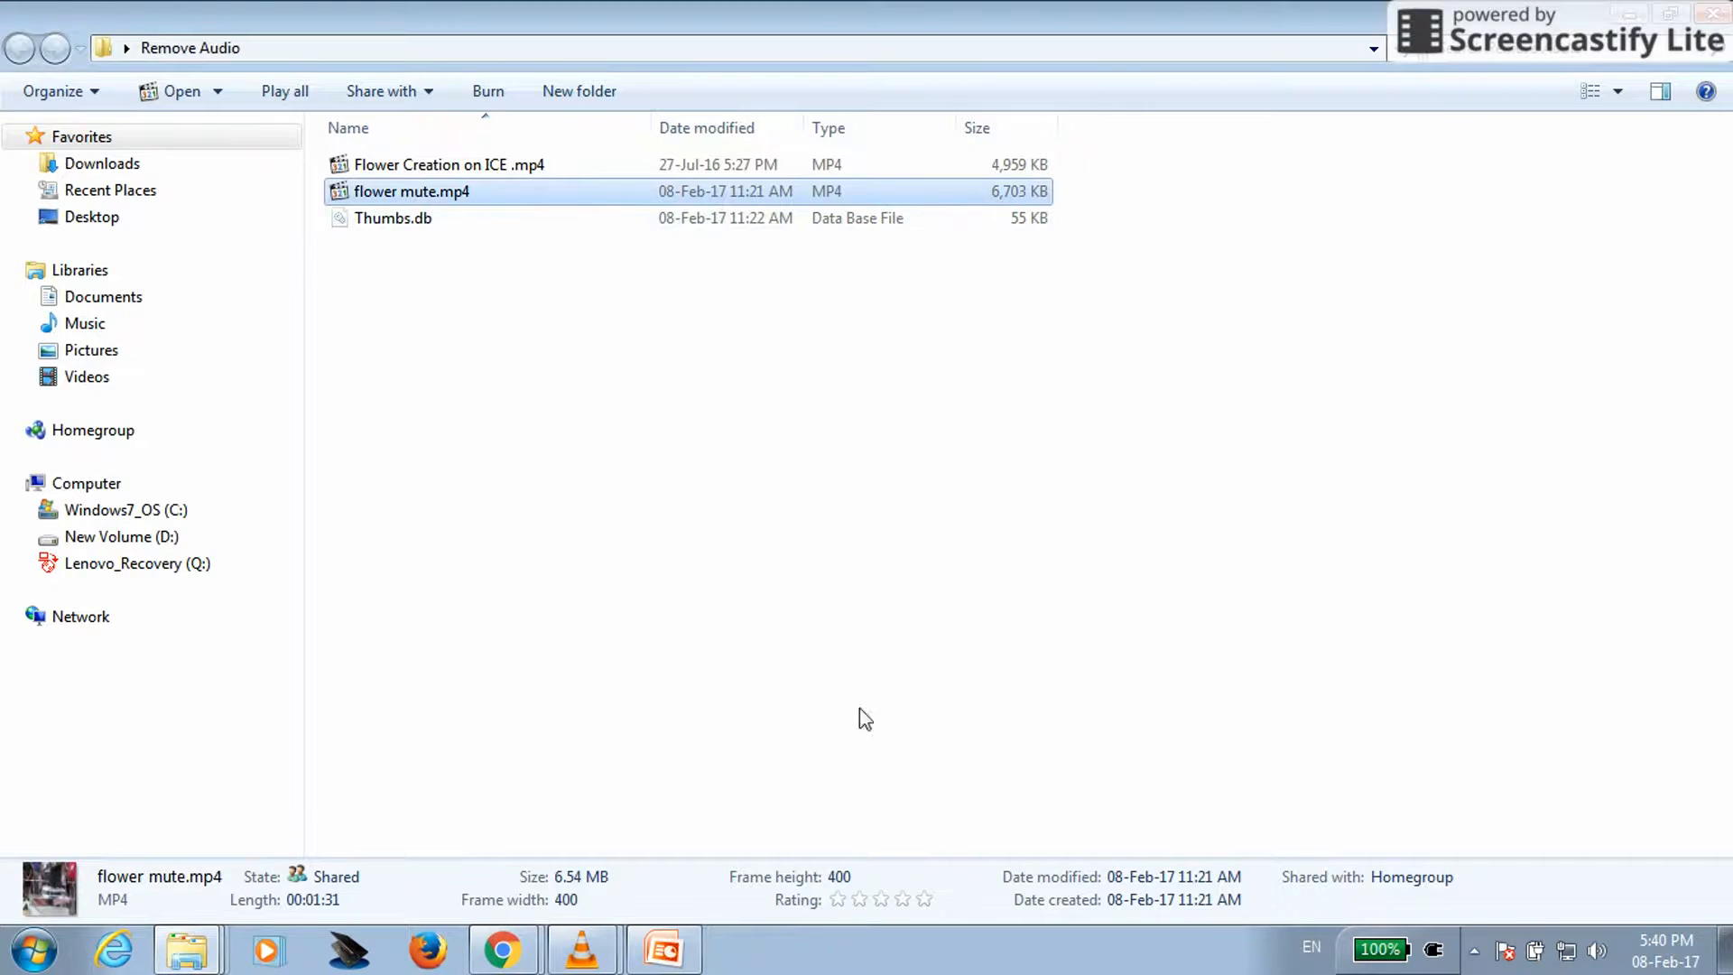
pyautogui.moveTo(584, 949)
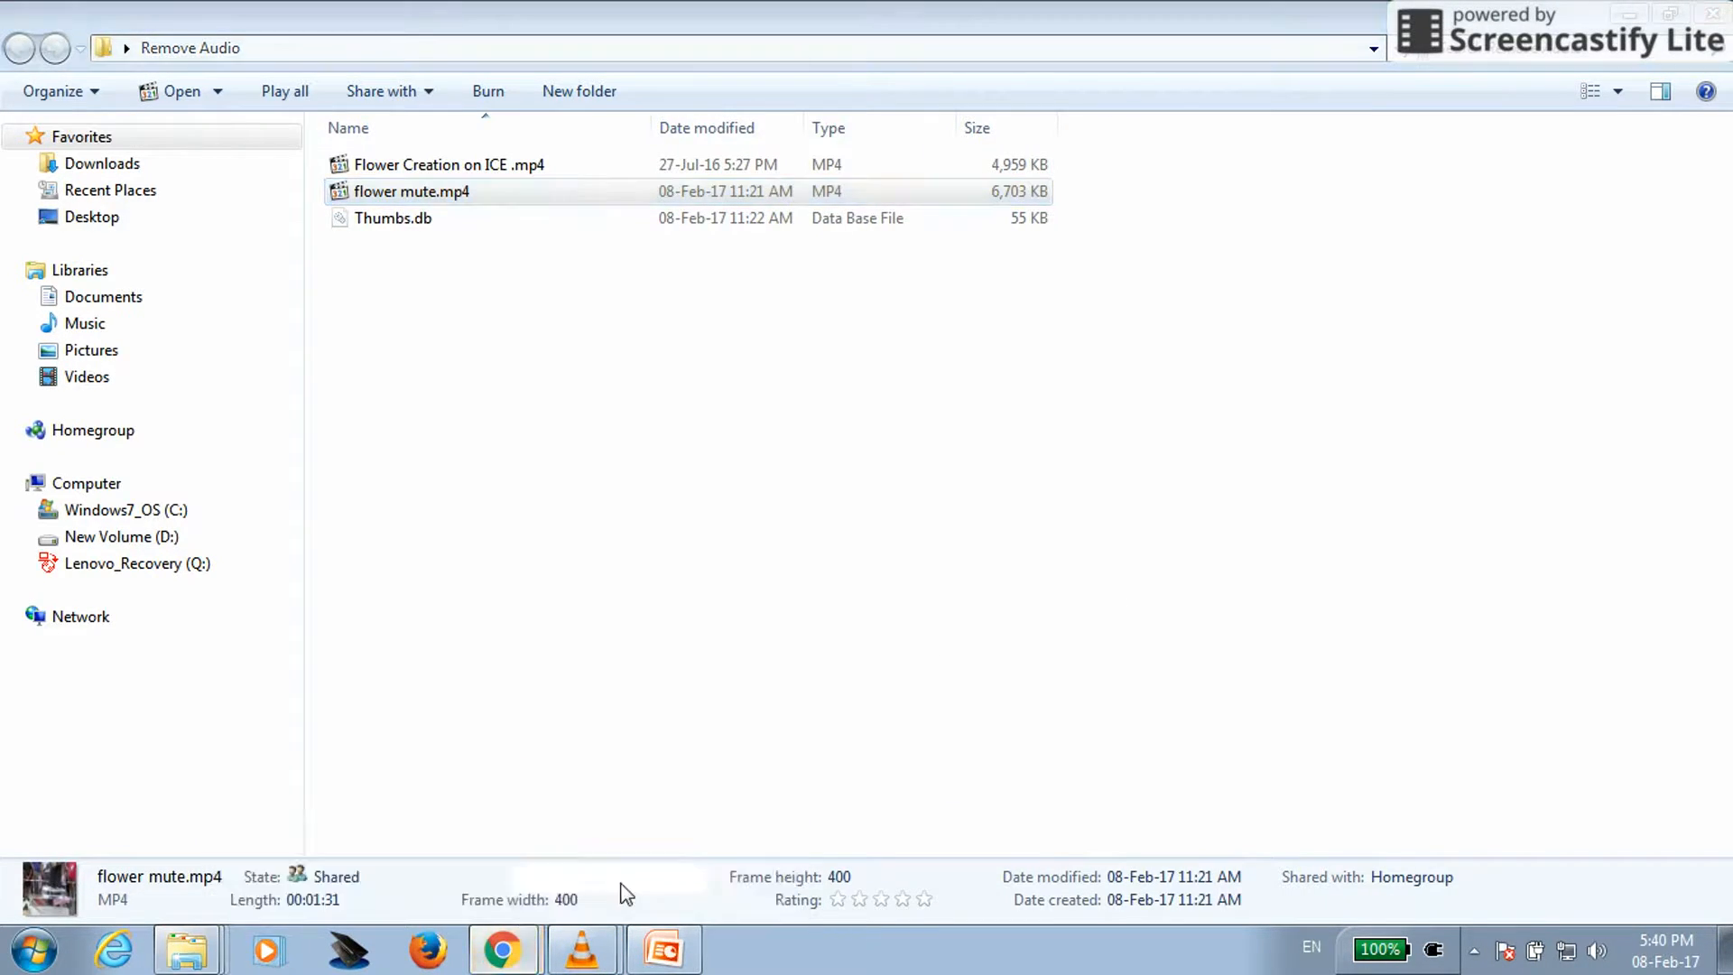
# Switch to the YouTube channel tab in Chrome and go to the Upload page.
pyautogui.click(503, 949)
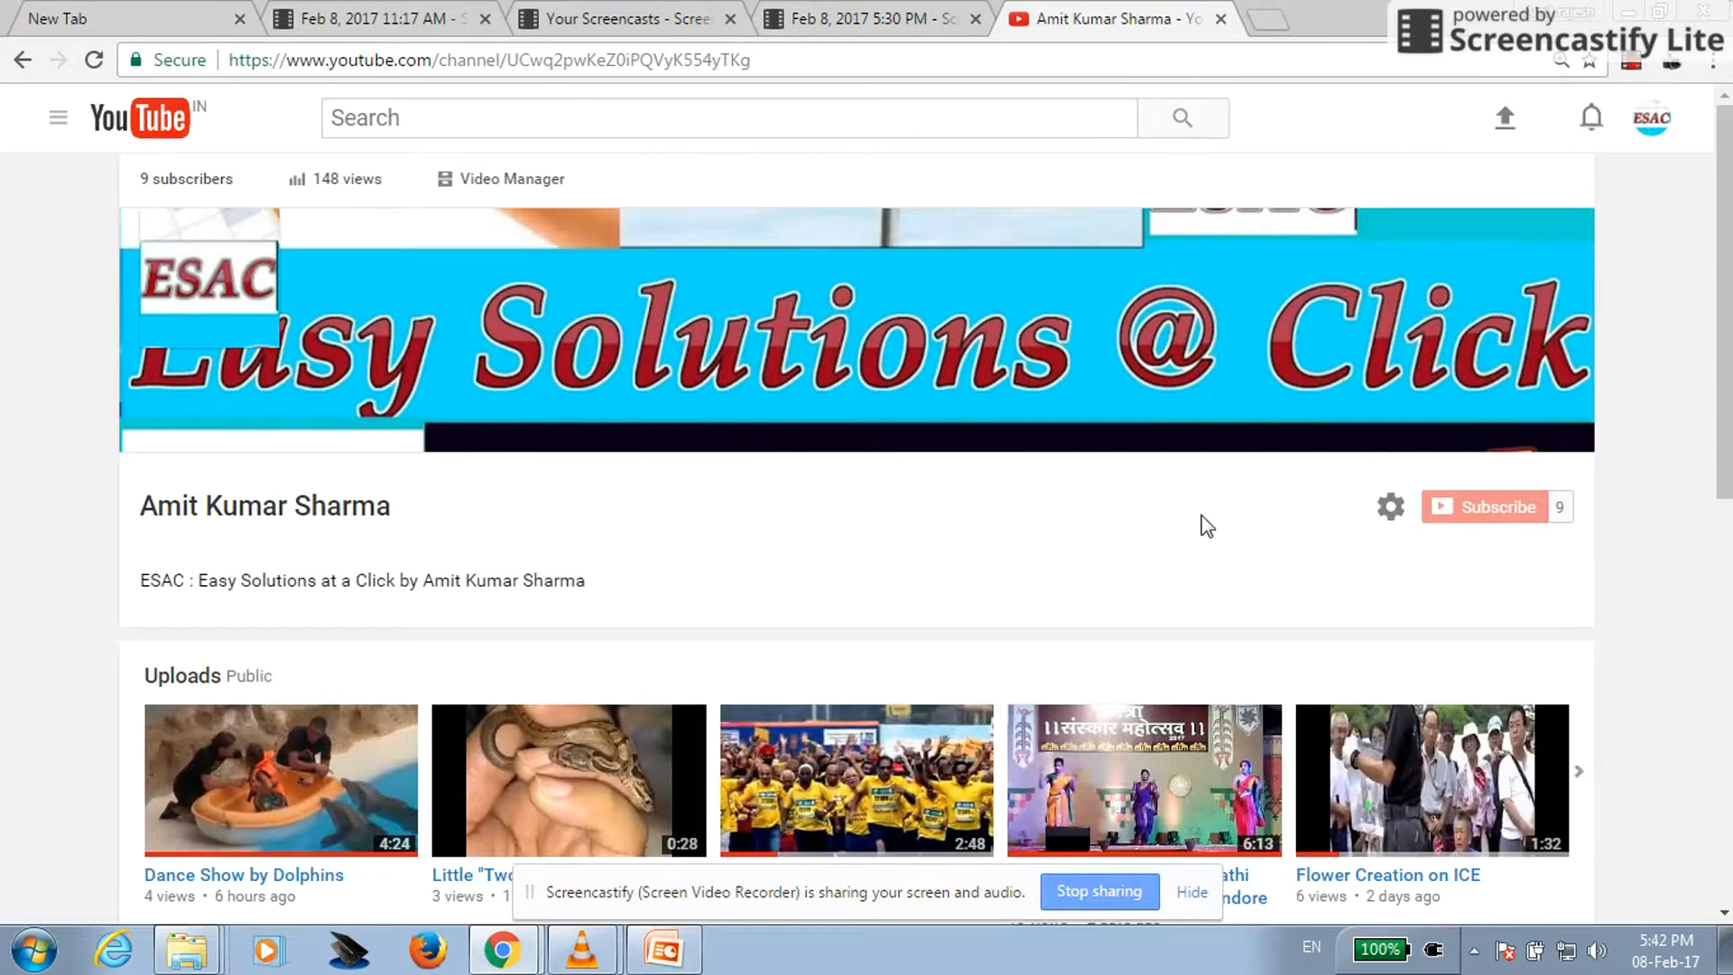
pyautogui.moveTo(1191, 541)
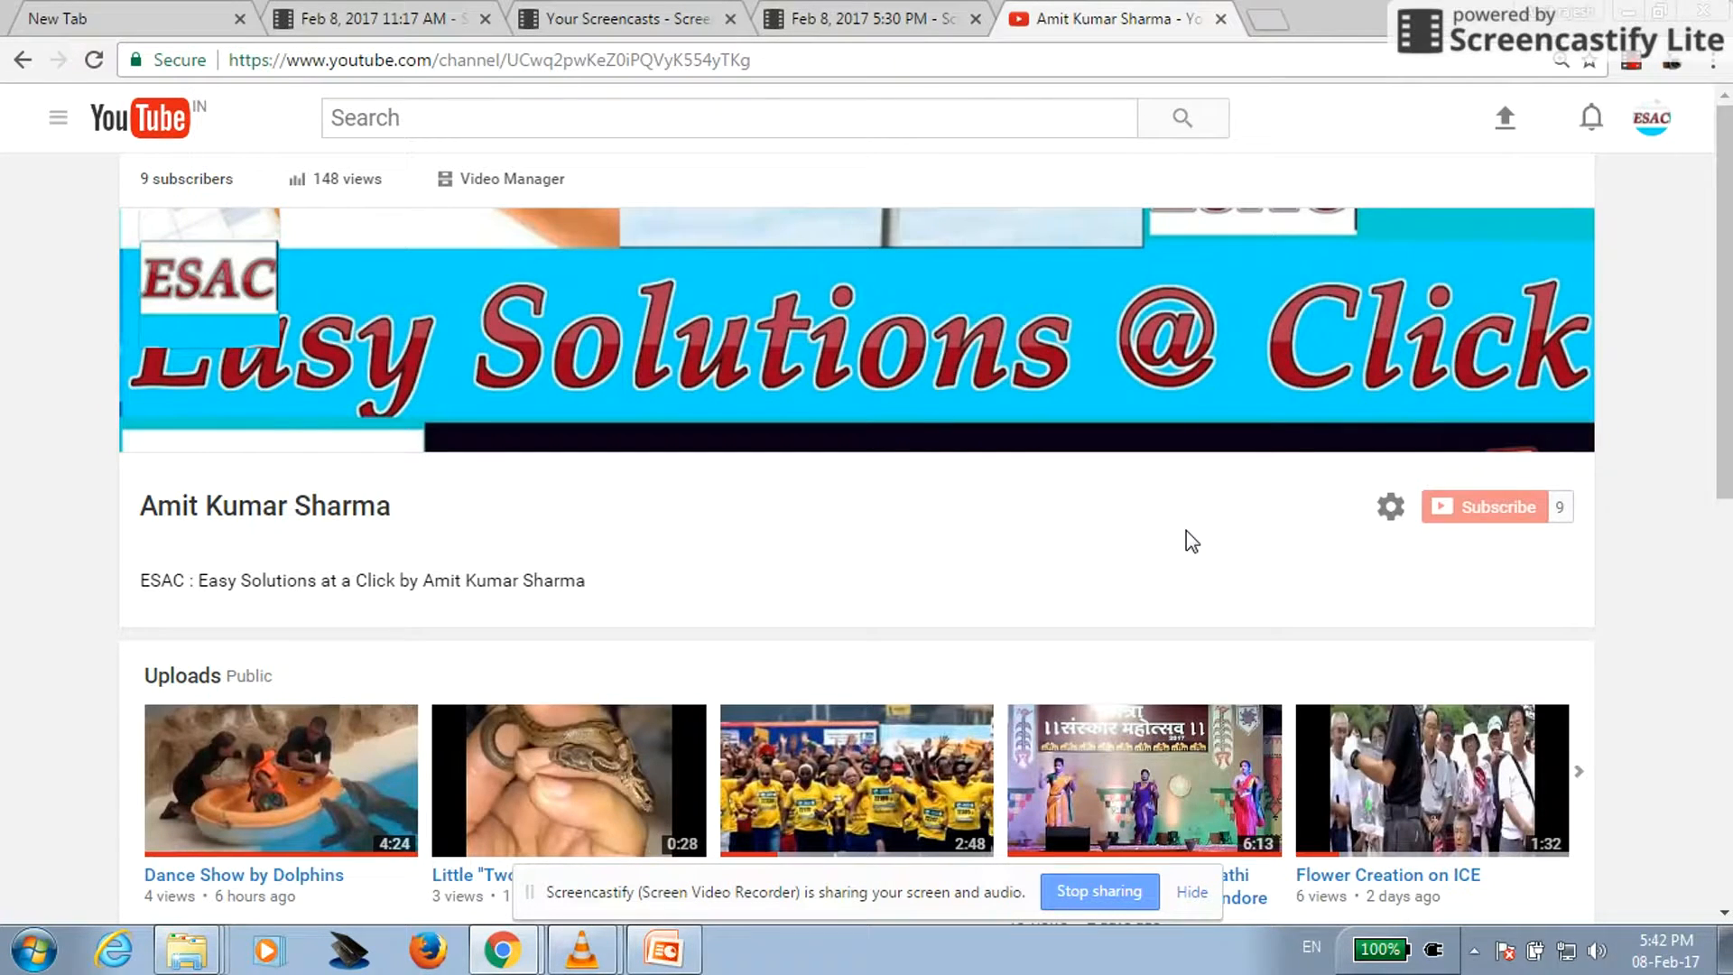
pyautogui.moveTo(476, 330)
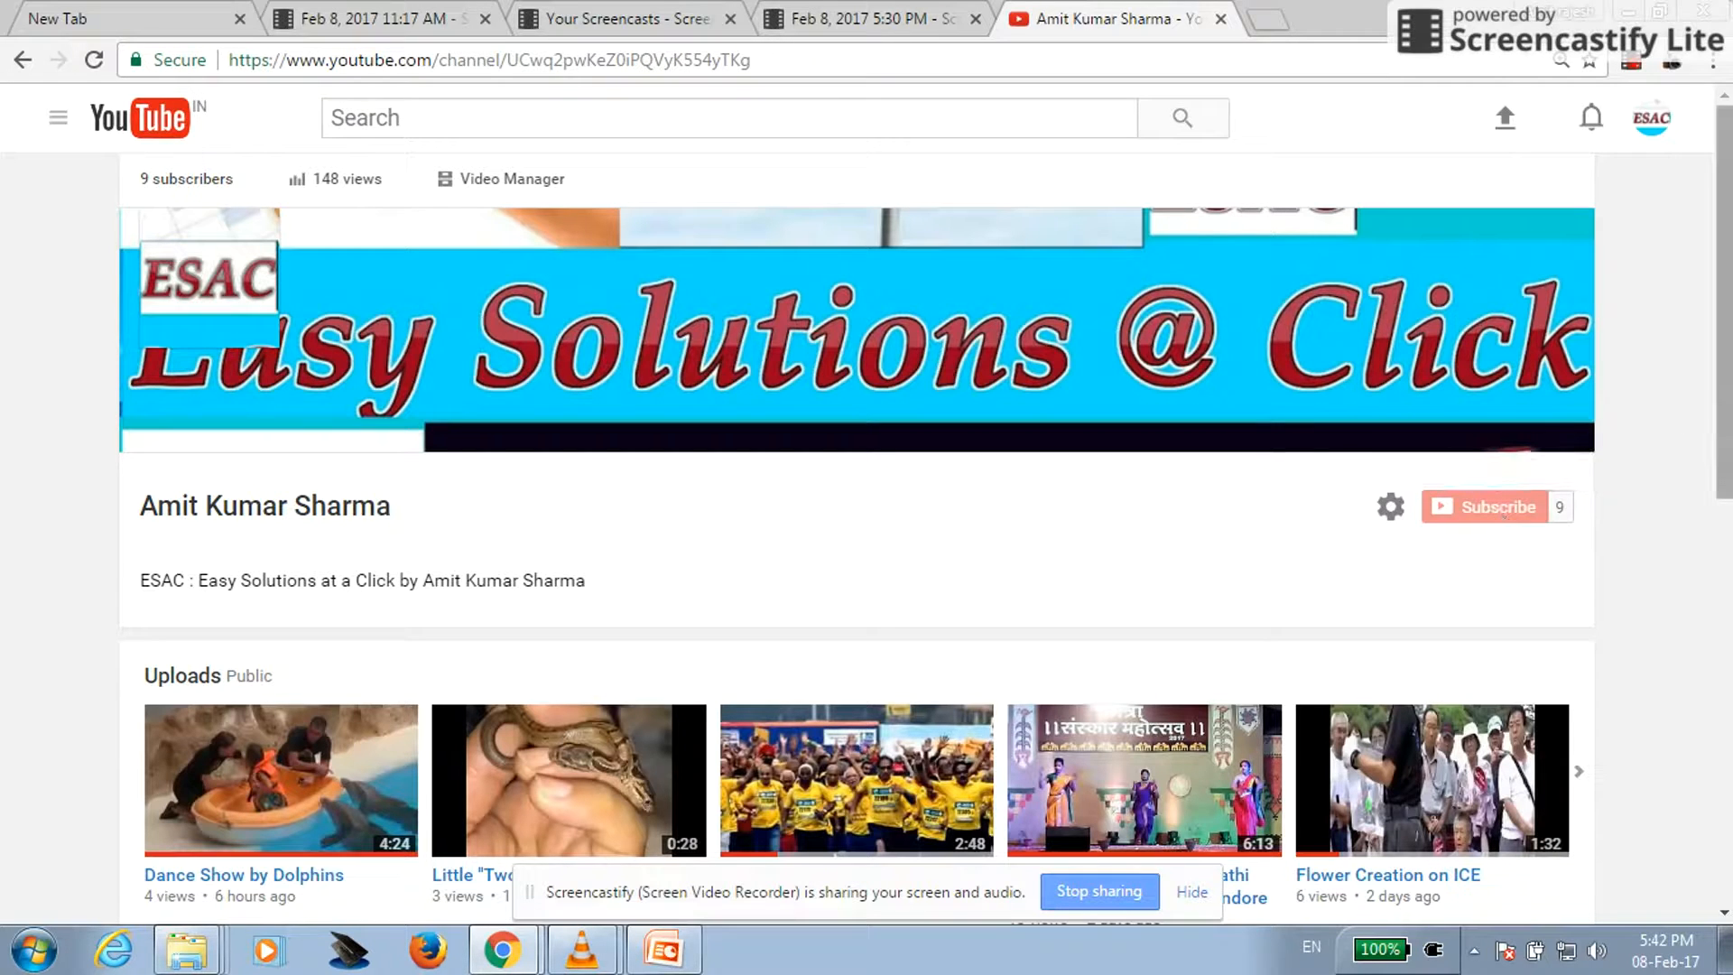
pyautogui.scroll(-3)
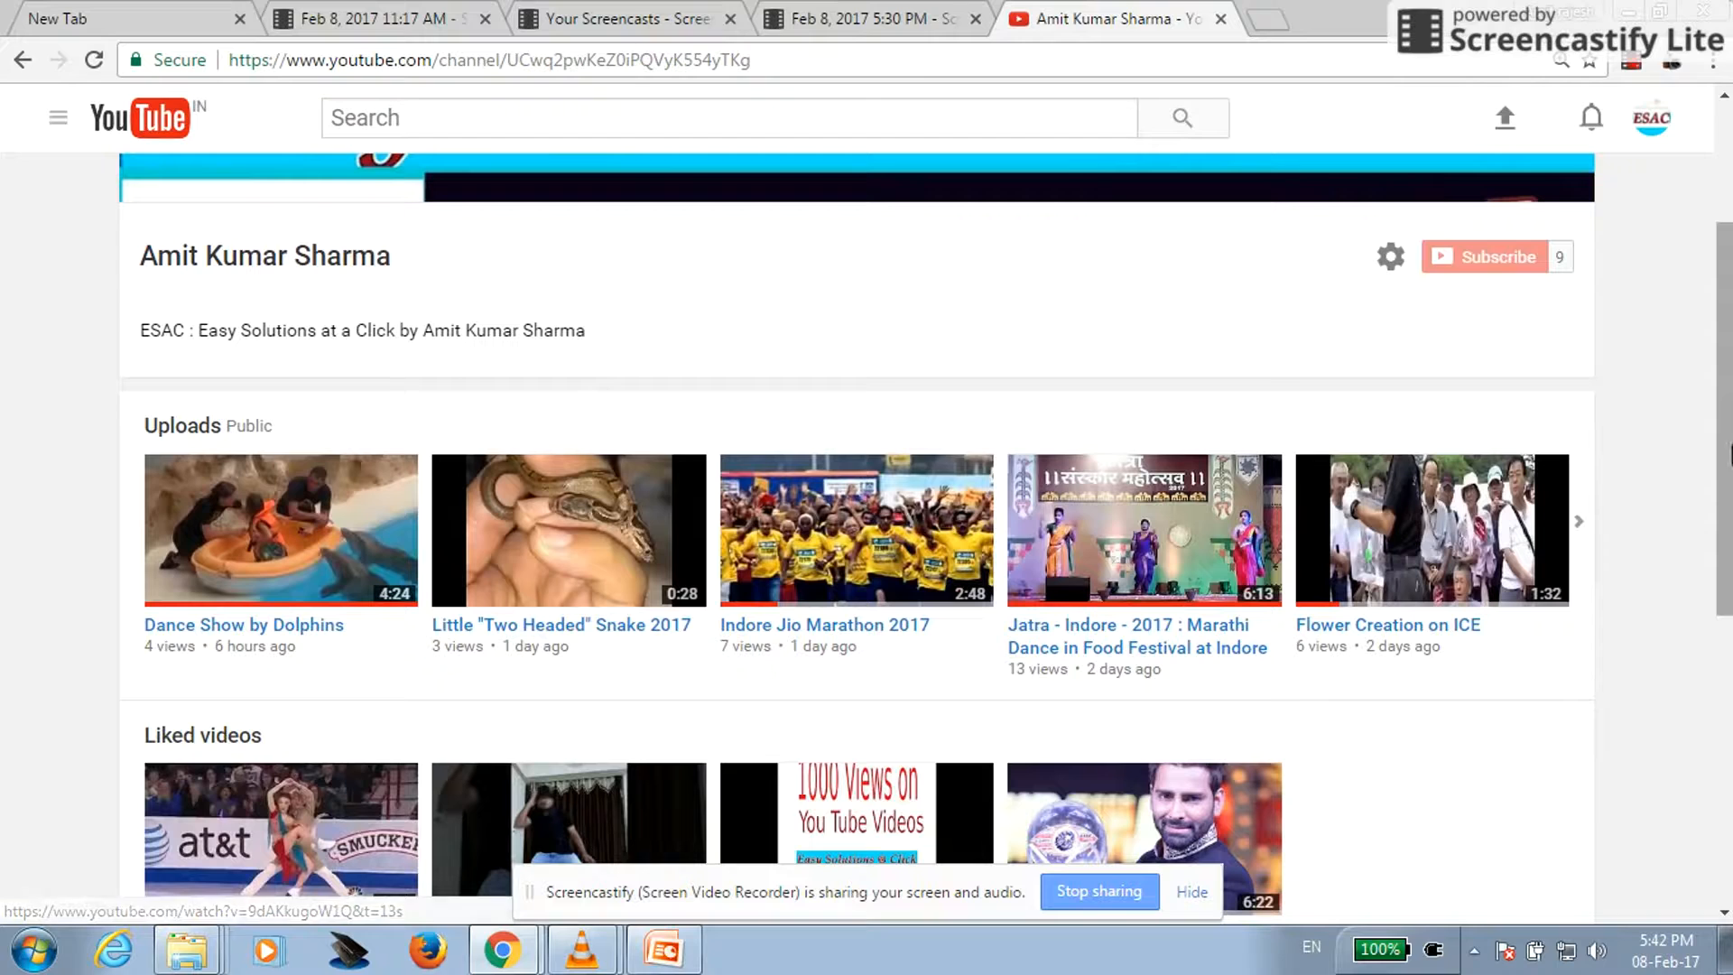
pyautogui.scroll(3)
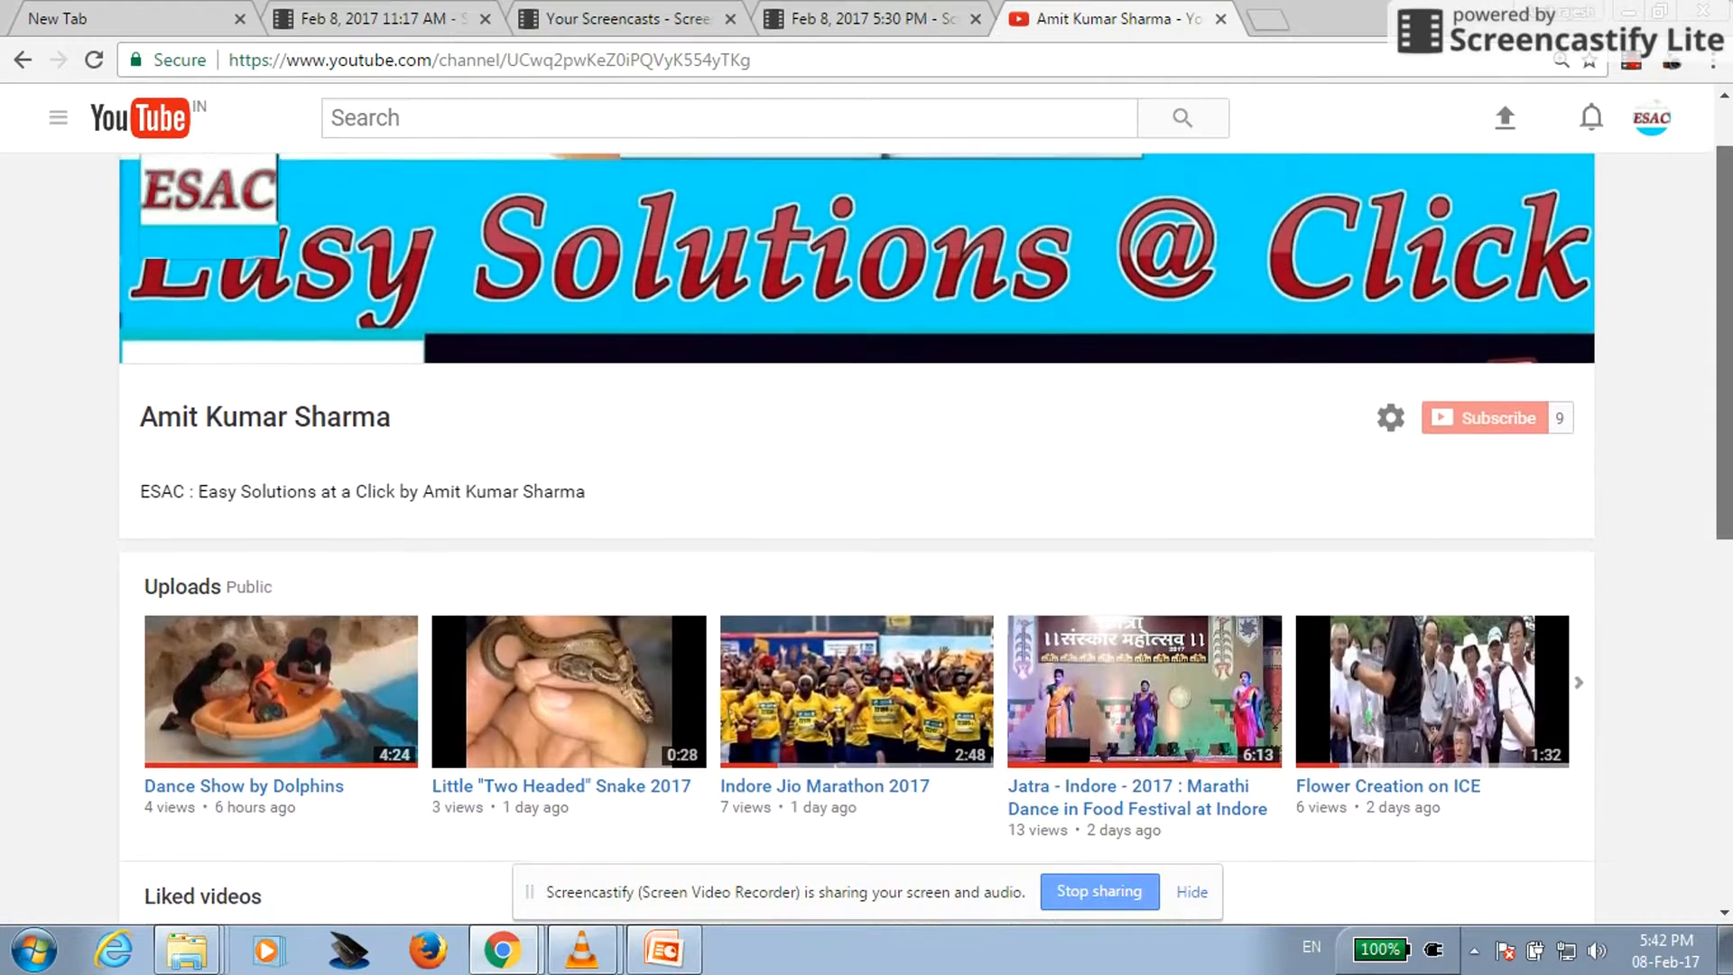
pyautogui.scroll(3)
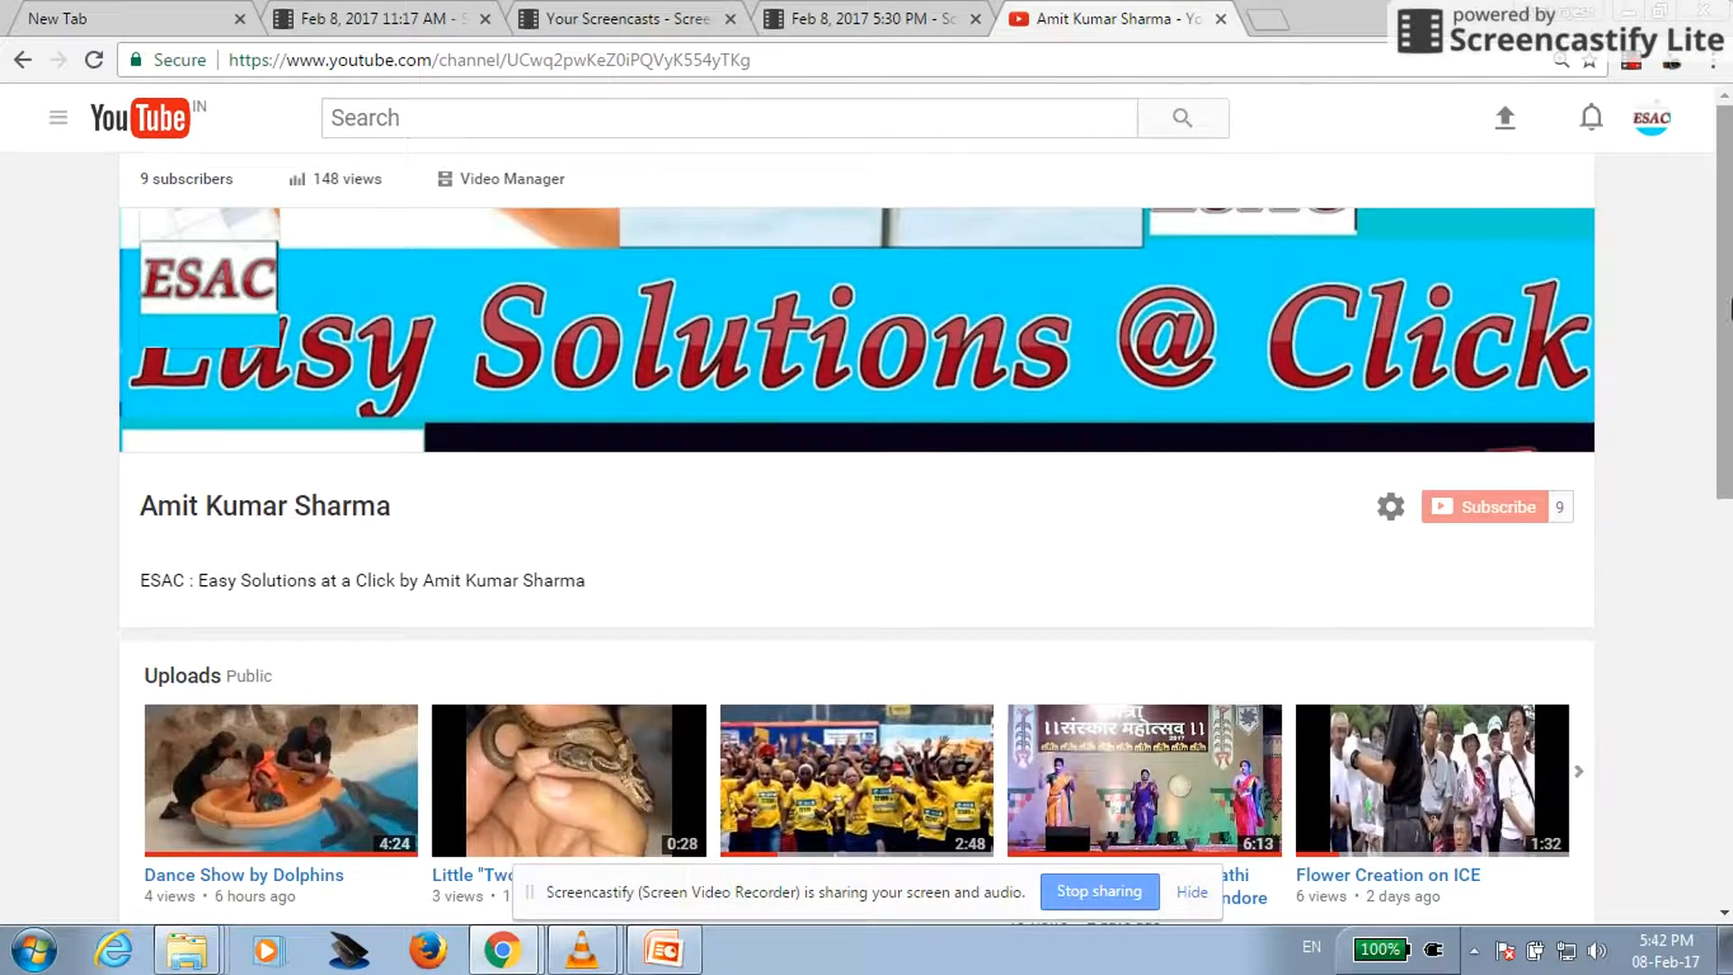
pyautogui.moveTo(1504, 118)
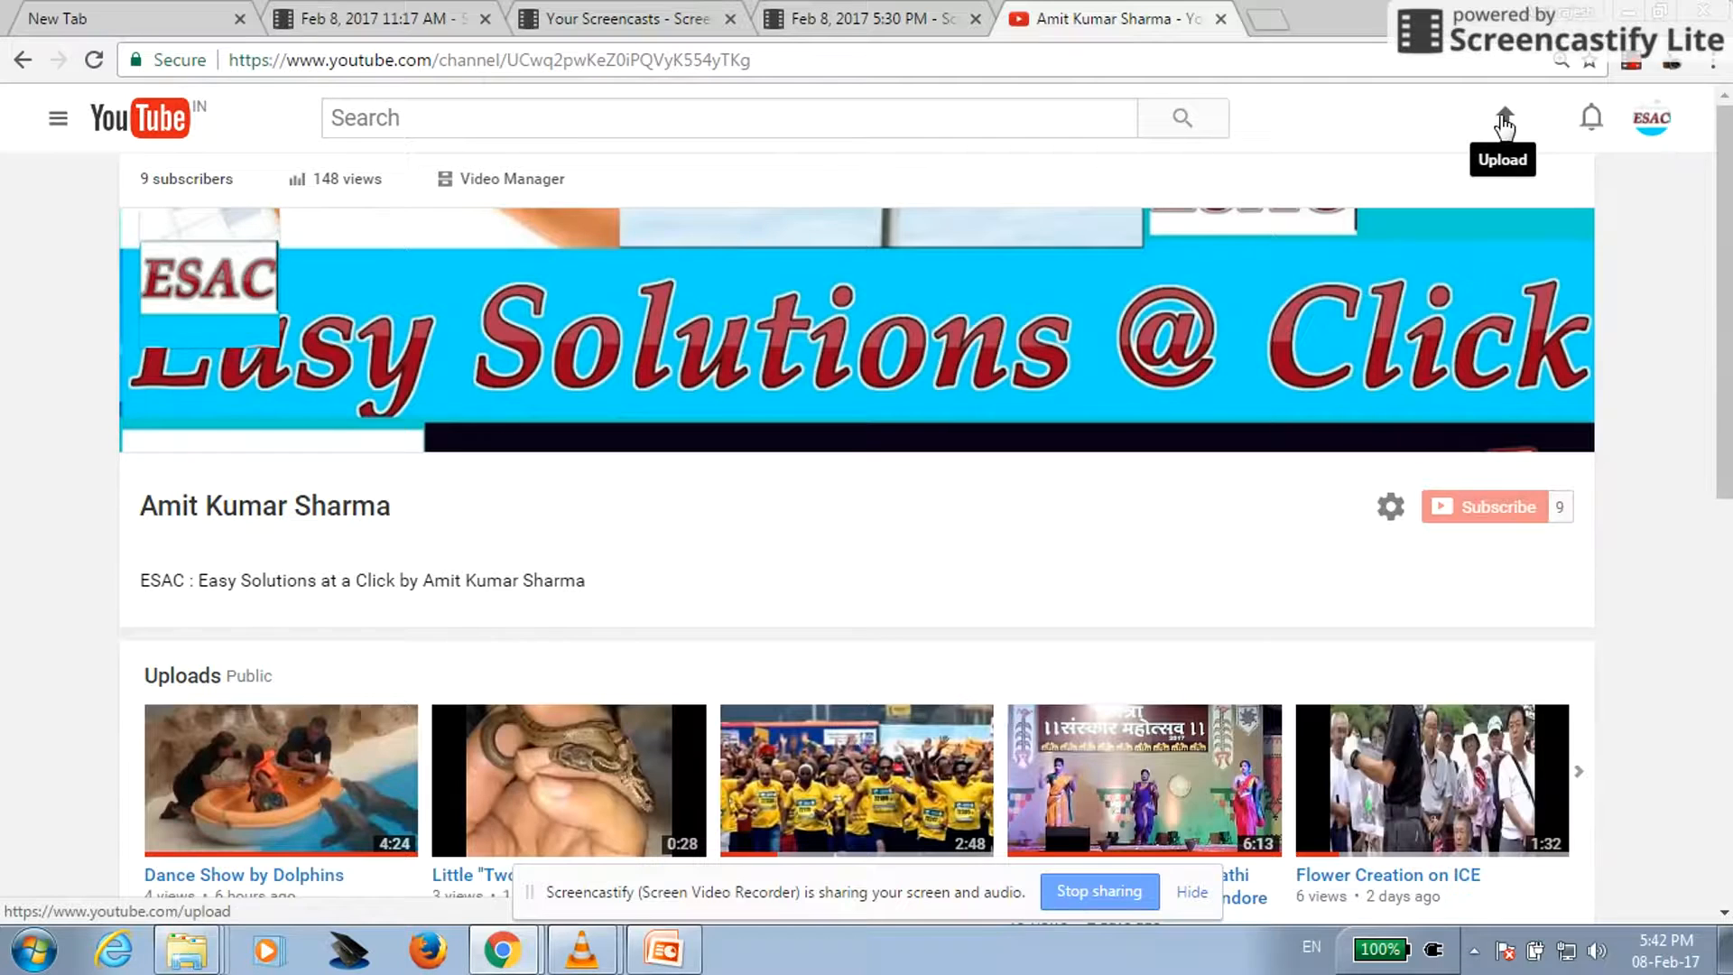
pyautogui.click(1502, 117)
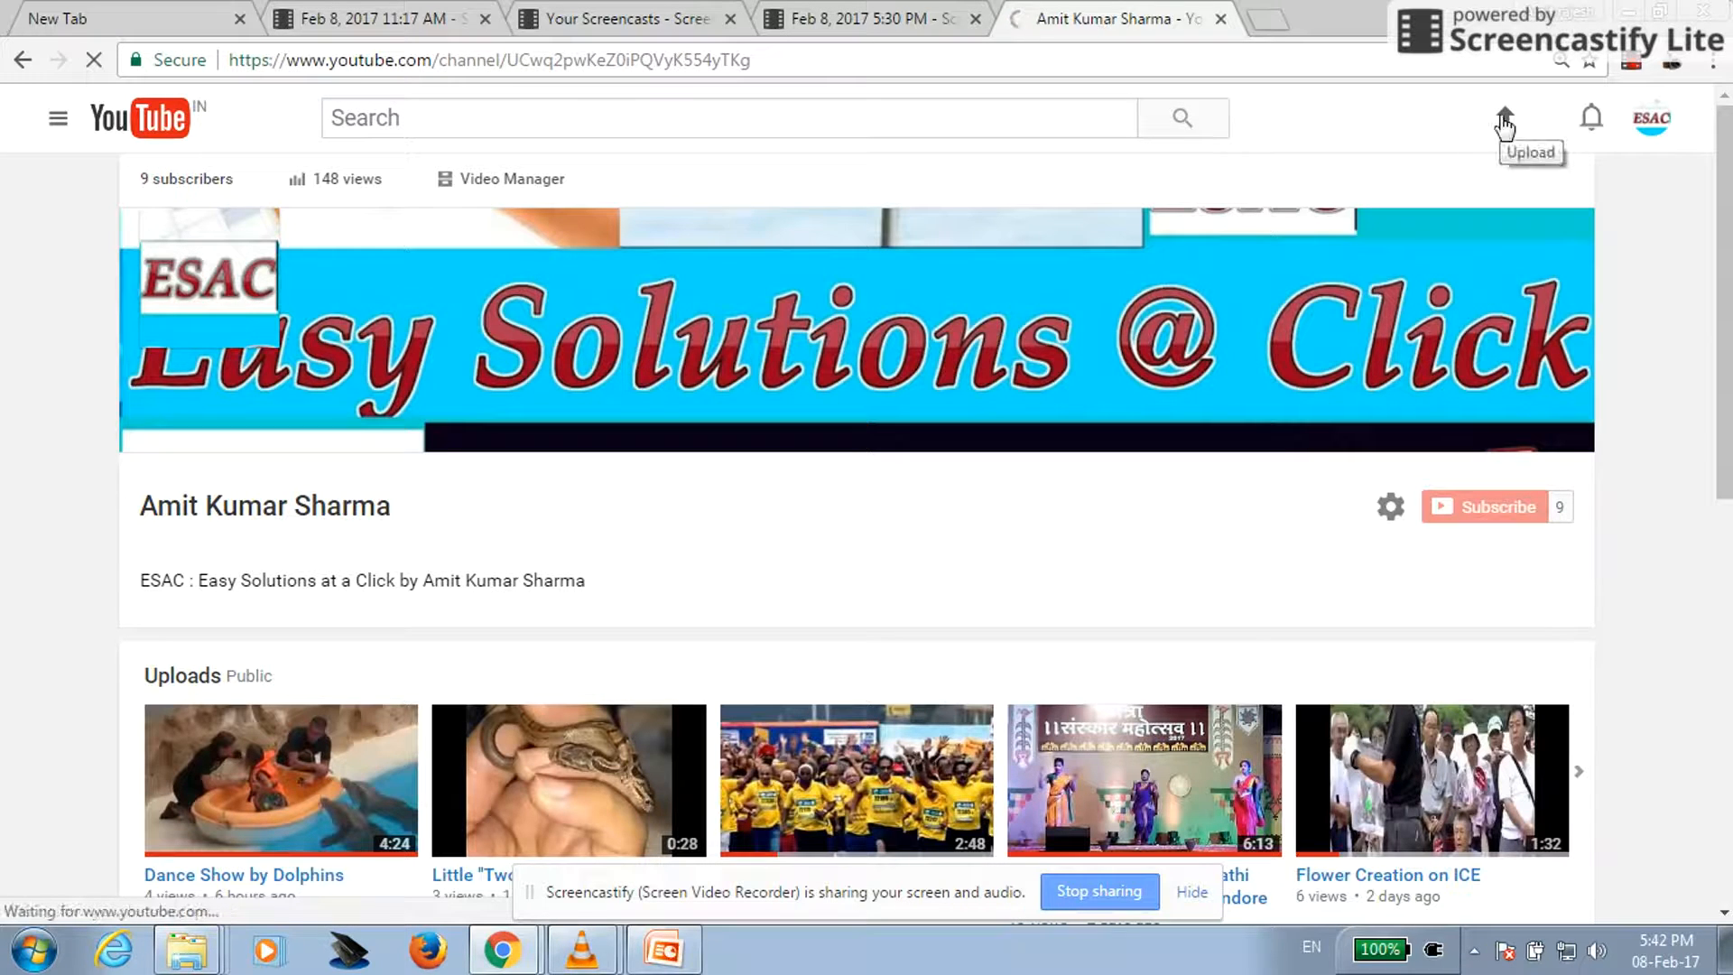
pyautogui.click(1503, 118)
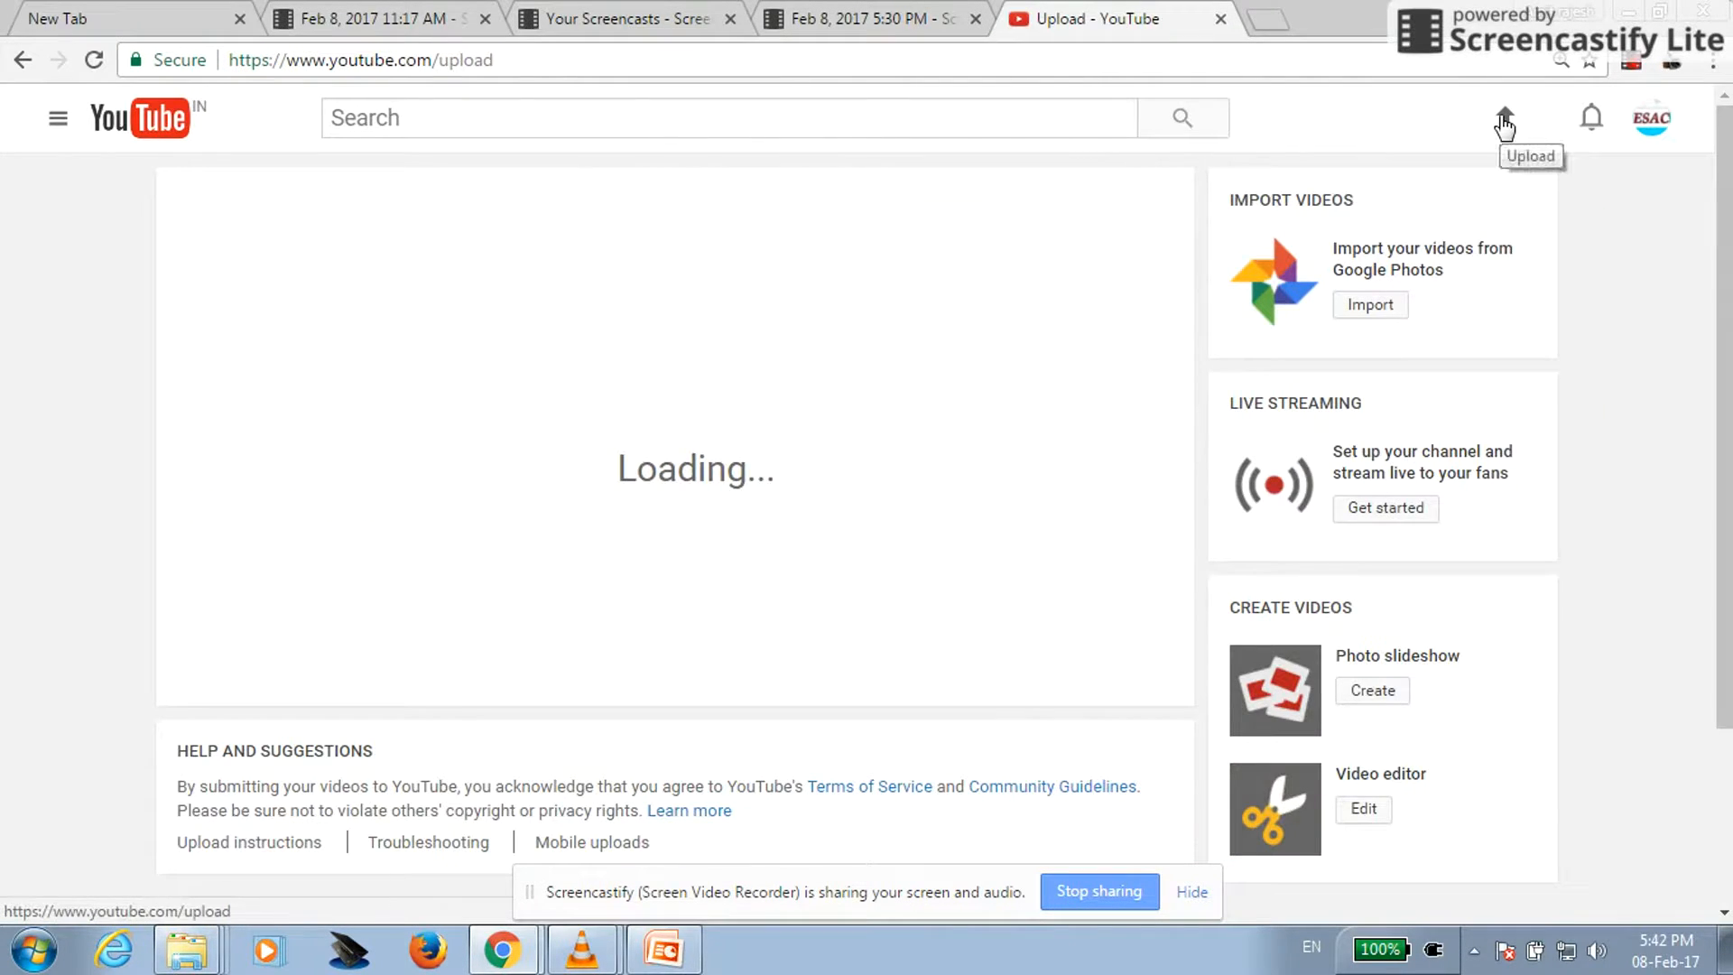
# Set privacy to Private and upload Flower Creation on ICE .mp4 from Desktop > Remove Audio.
pyautogui.click(673, 548)
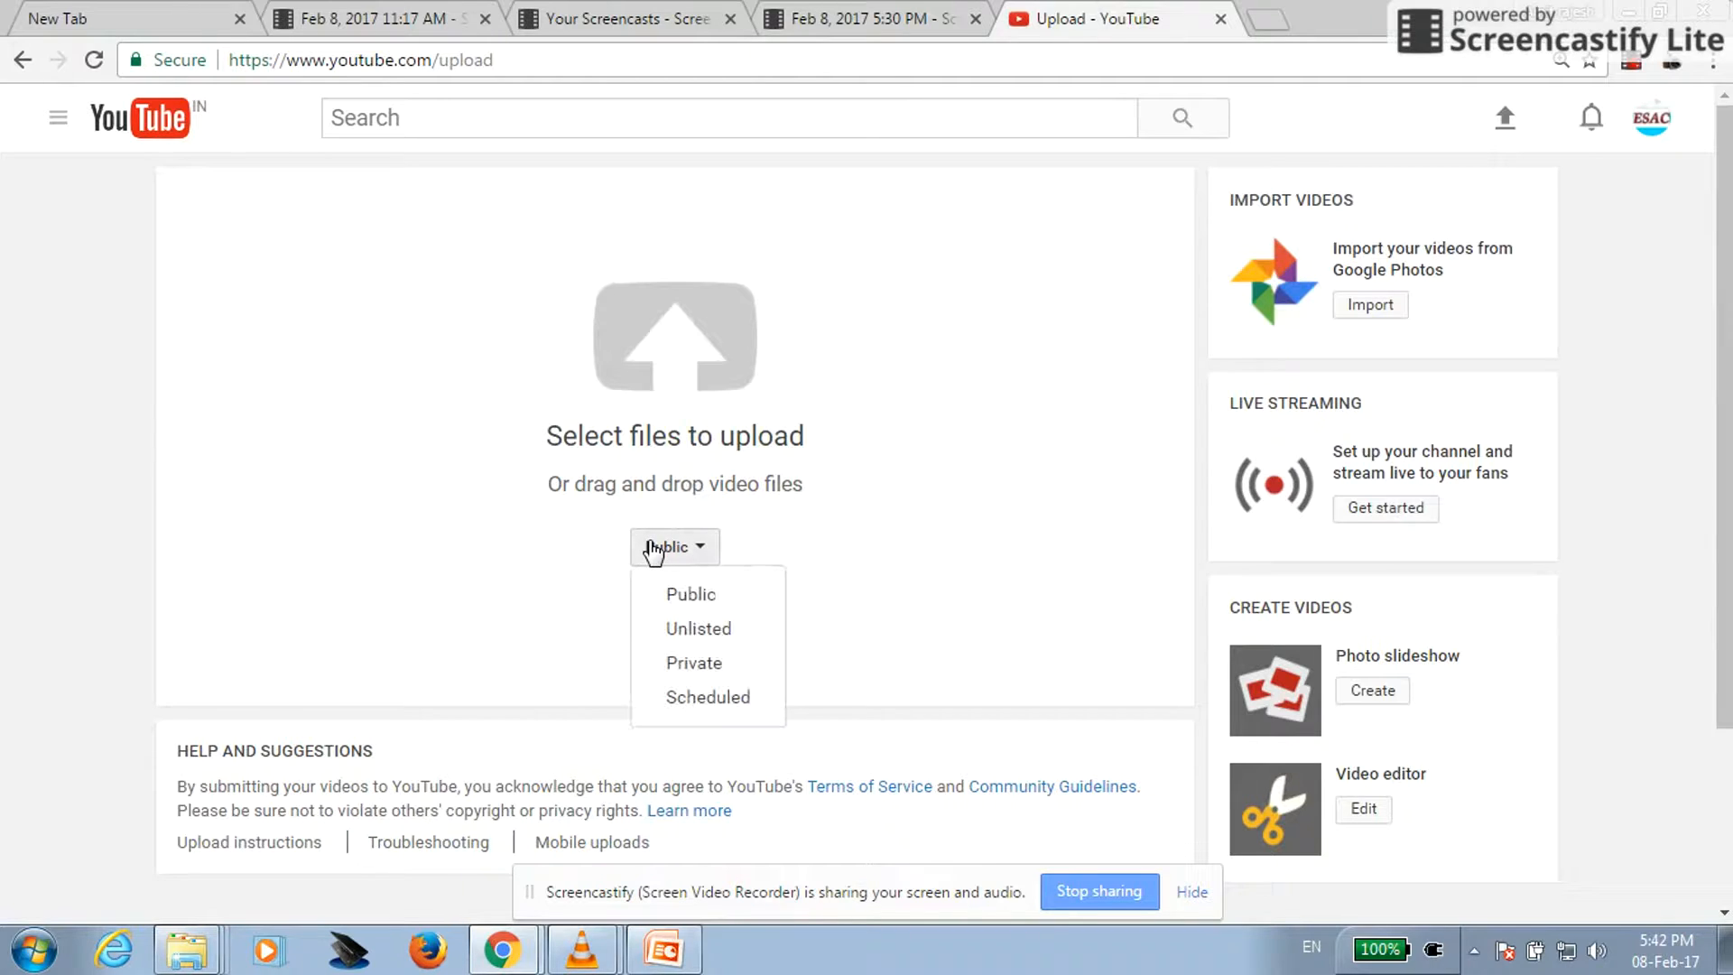
pyautogui.click(694, 661)
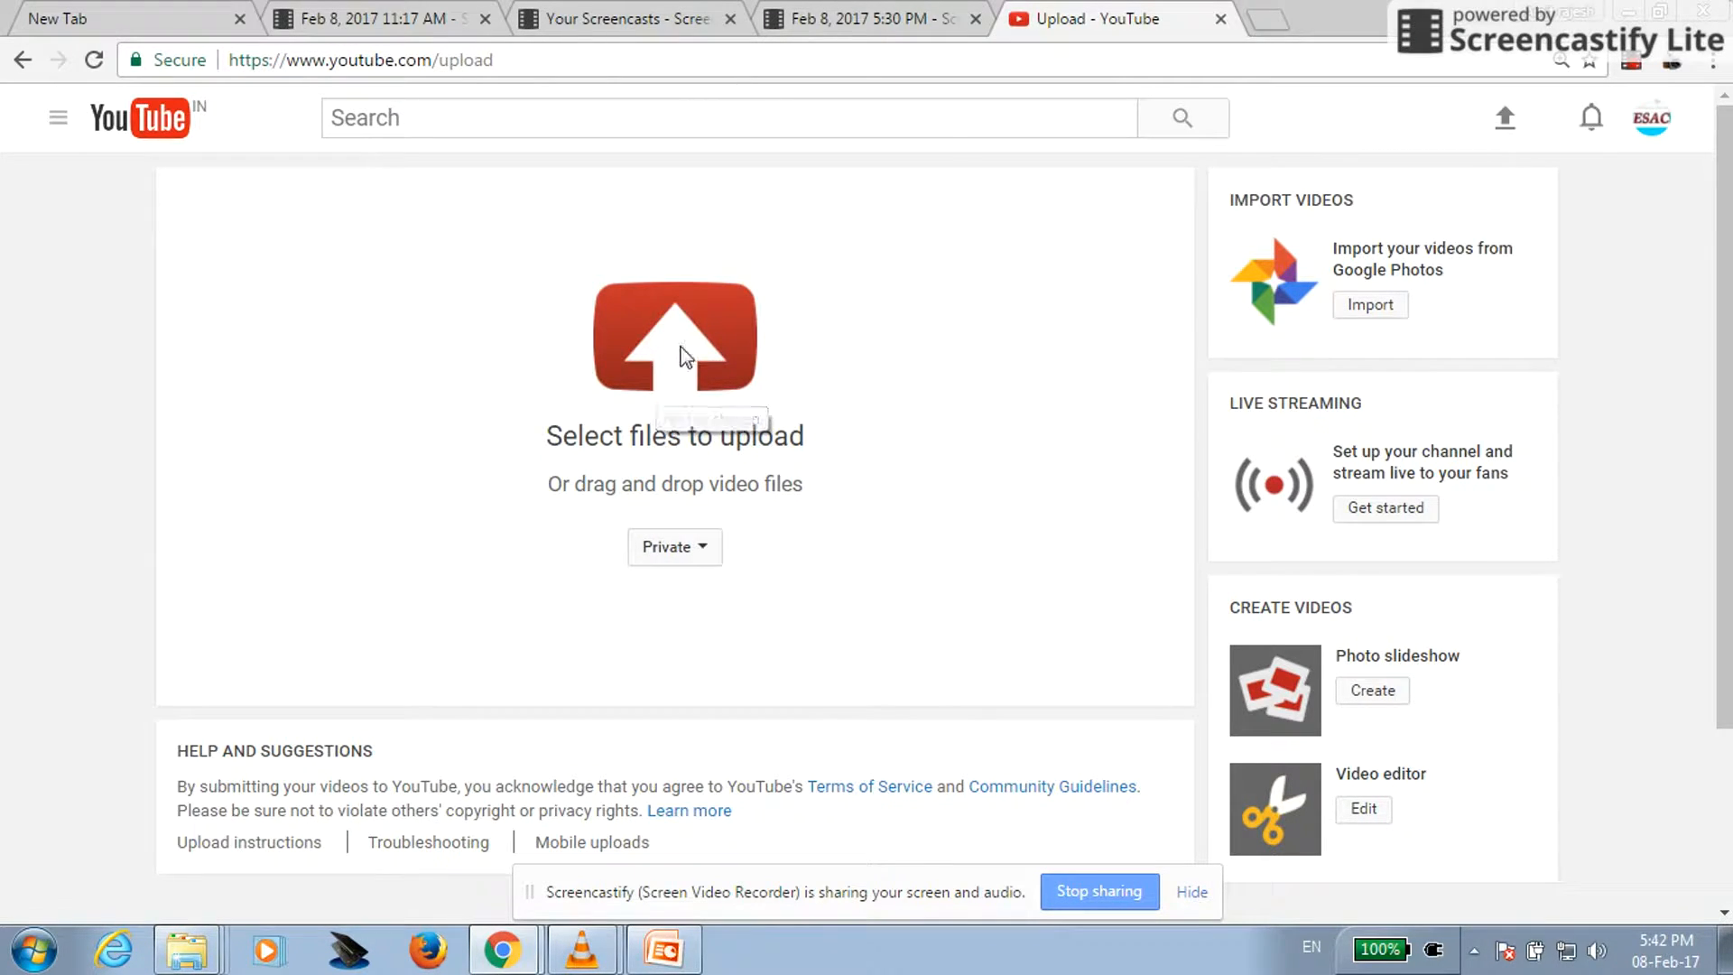
pyautogui.click(674, 337)
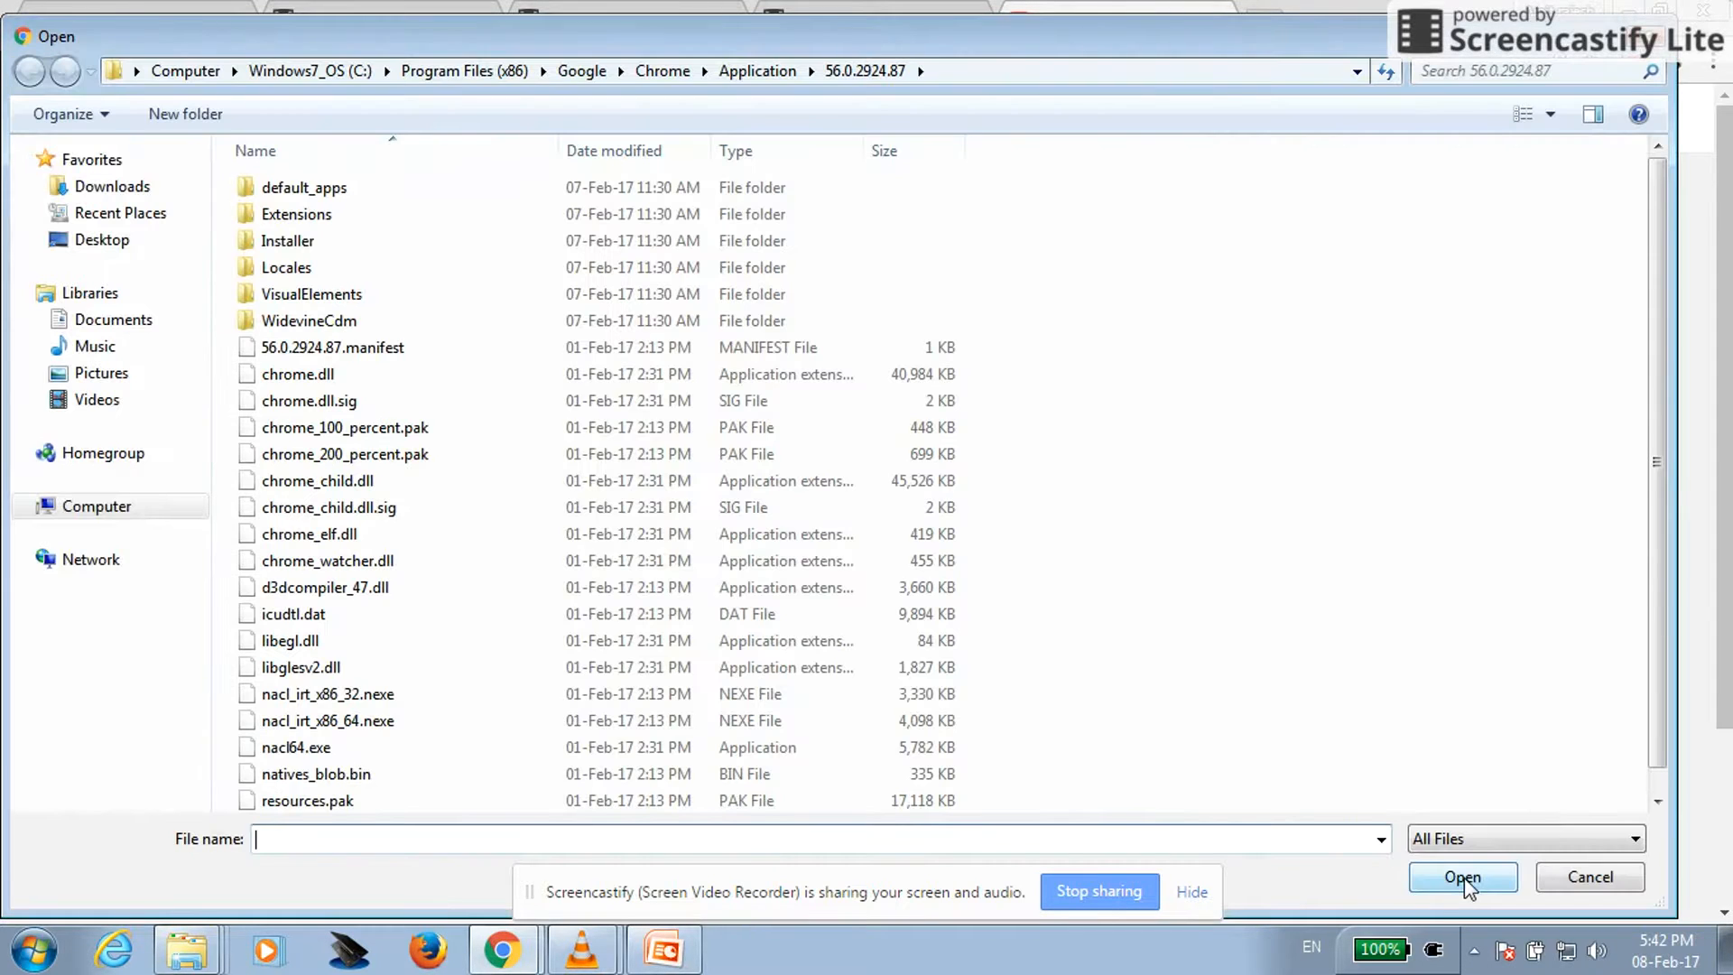
pyautogui.click(101, 240)
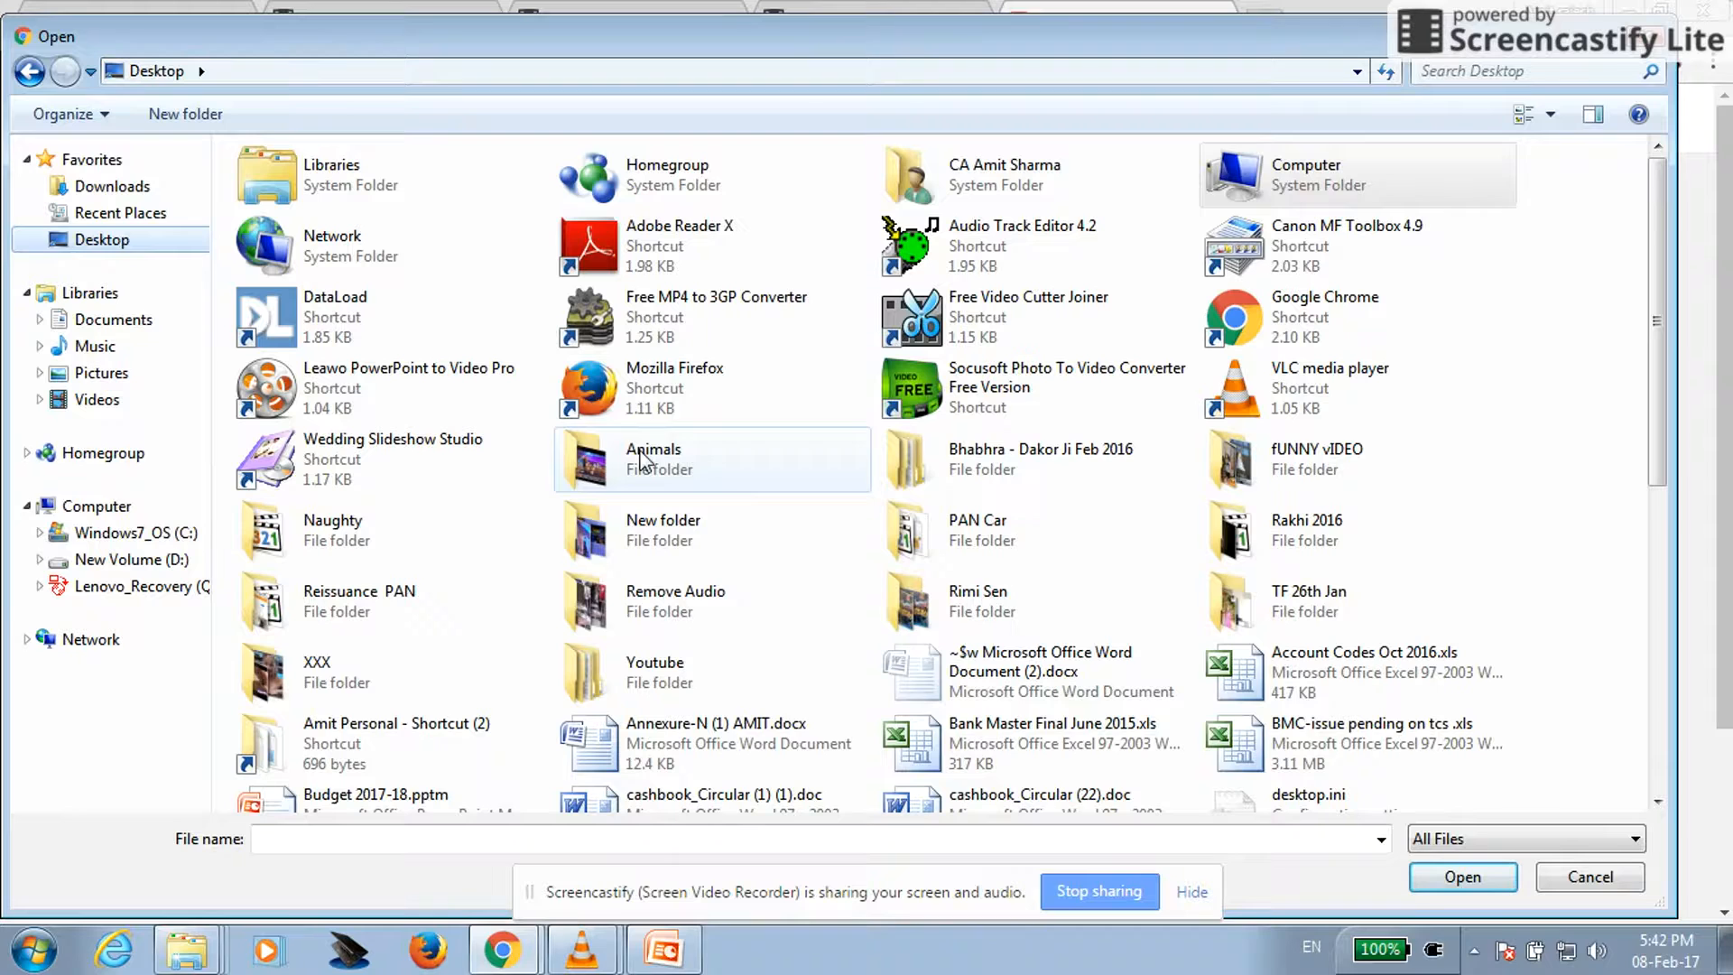
pyautogui.click(707, 601)
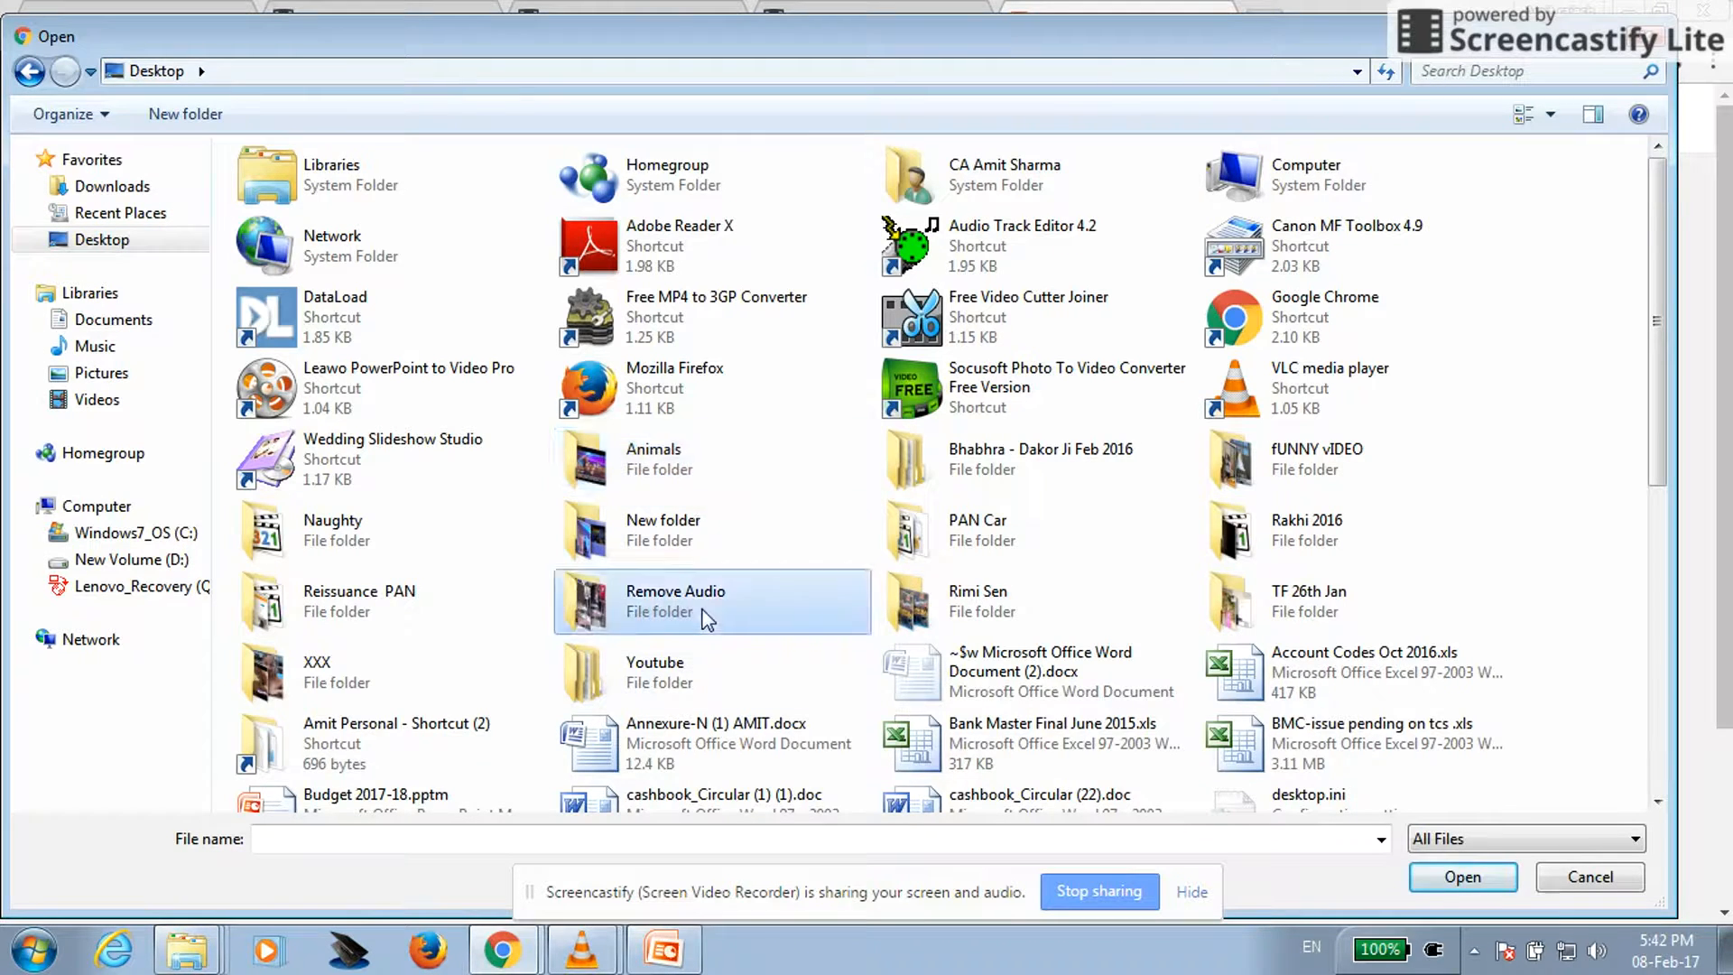
pyautogui.doubleClick(675, 601)
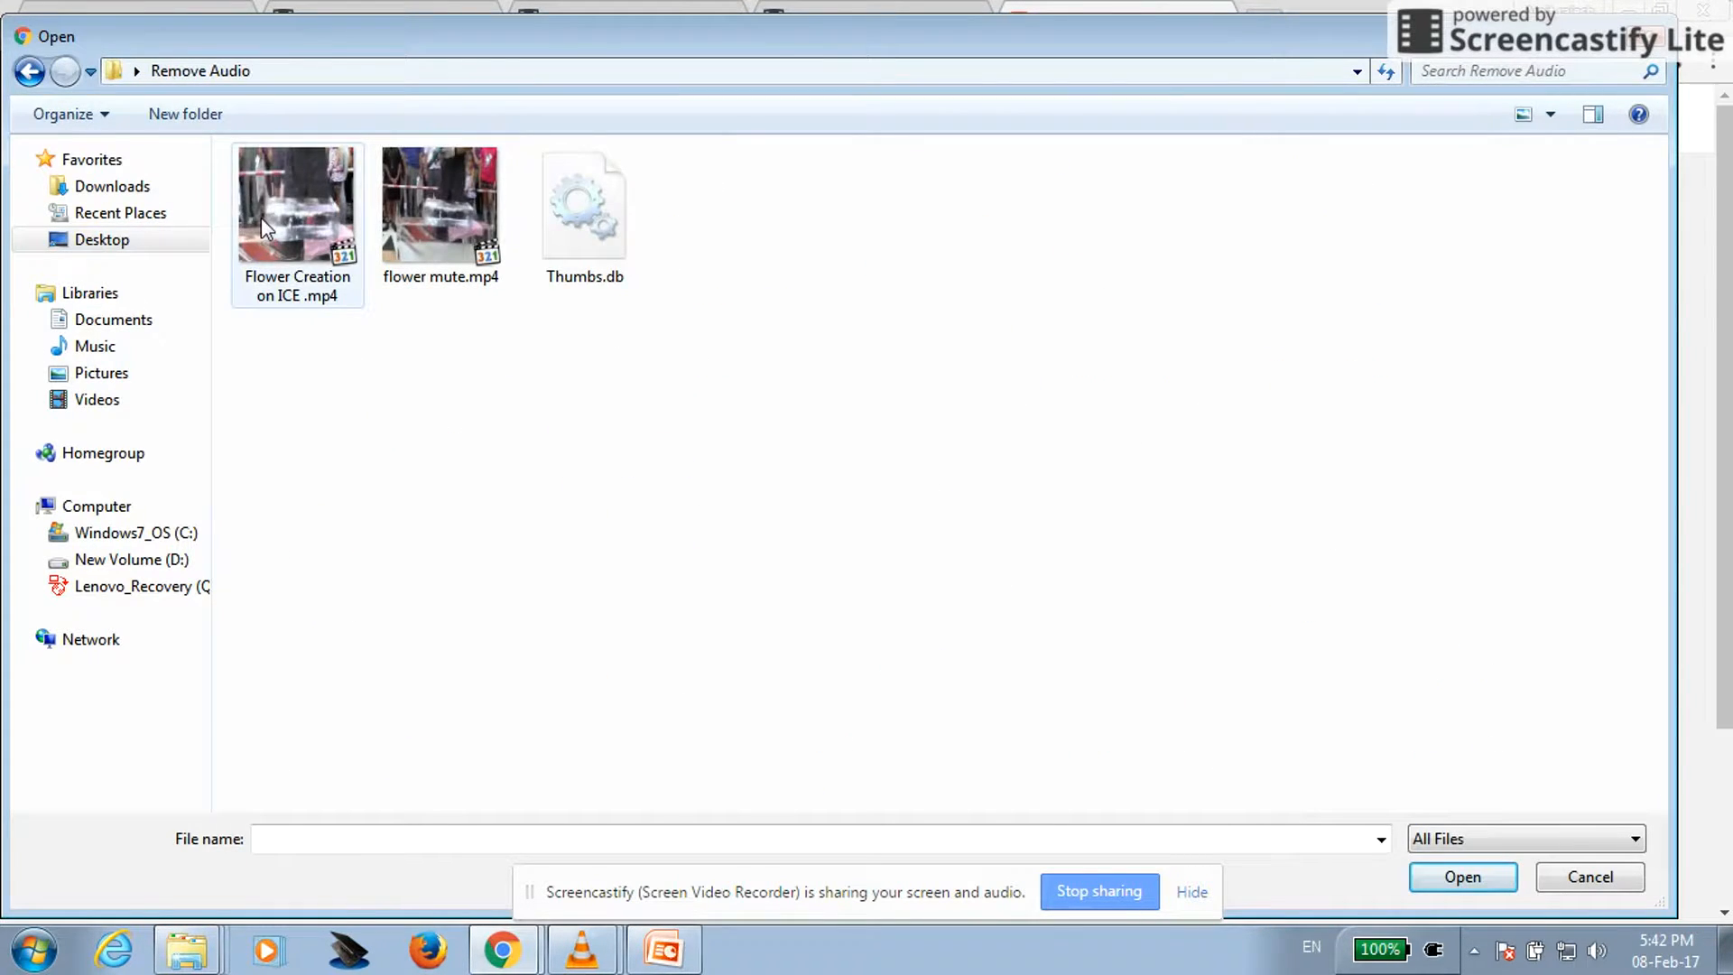
pyautogui.click(1461, 875)
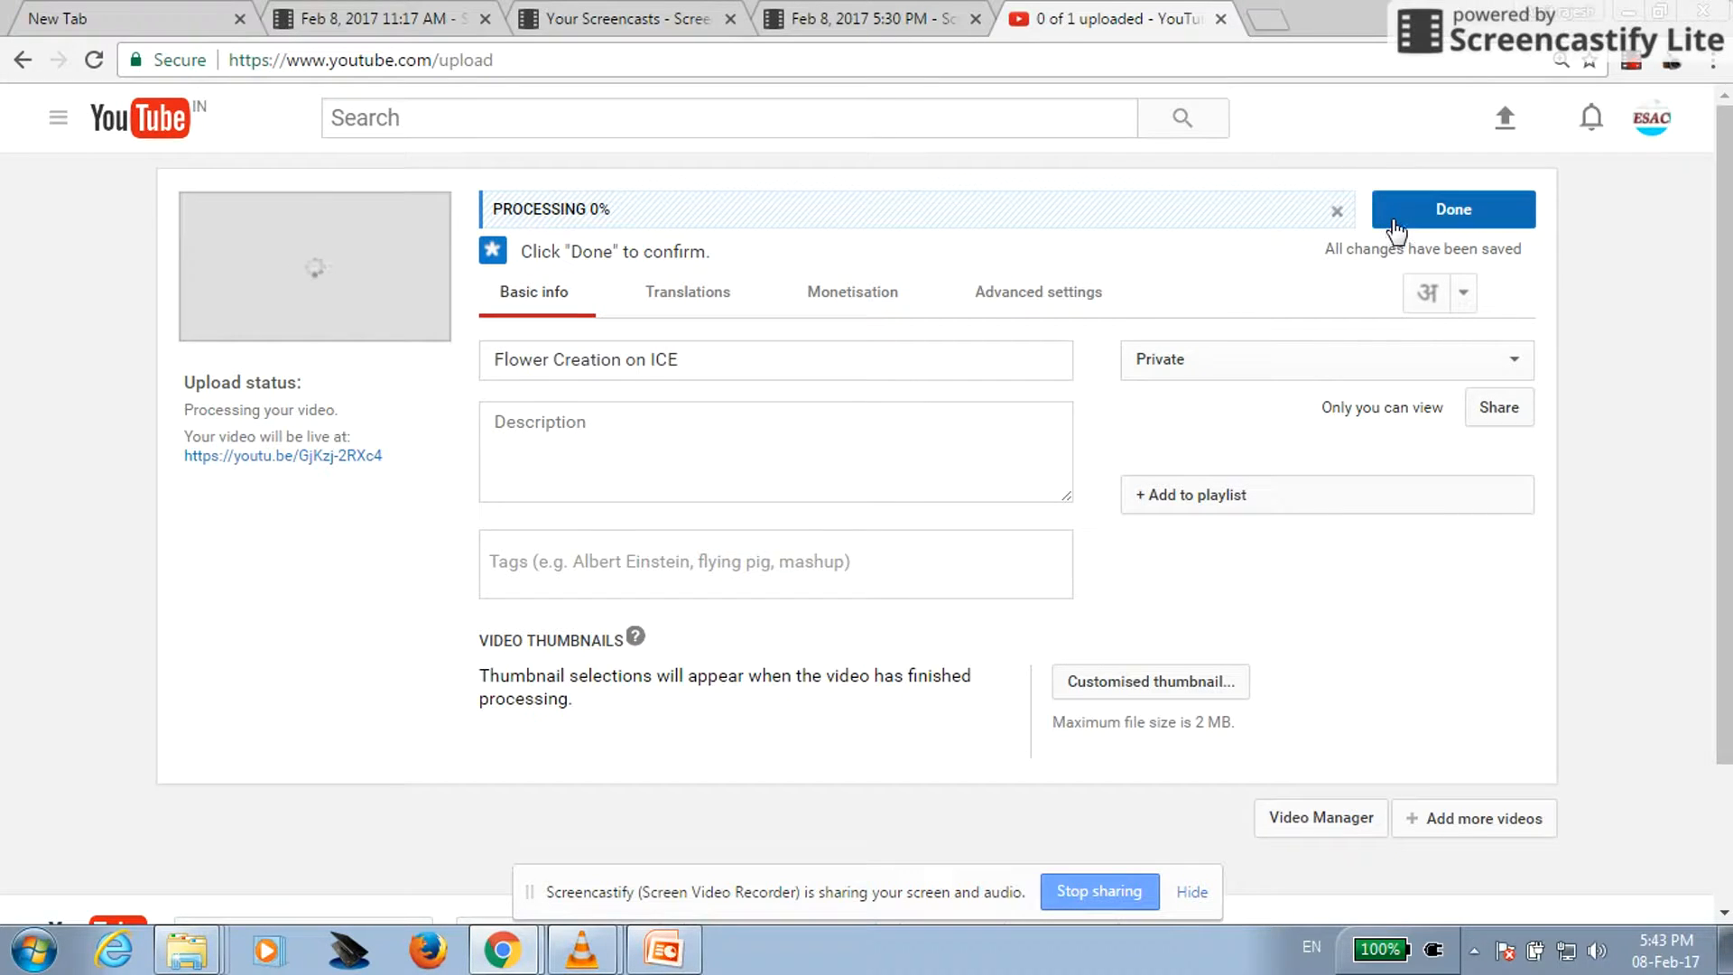
# Confirm the upload details with Done and open the Video Manager list.
pyautogui.click(1452, 209)
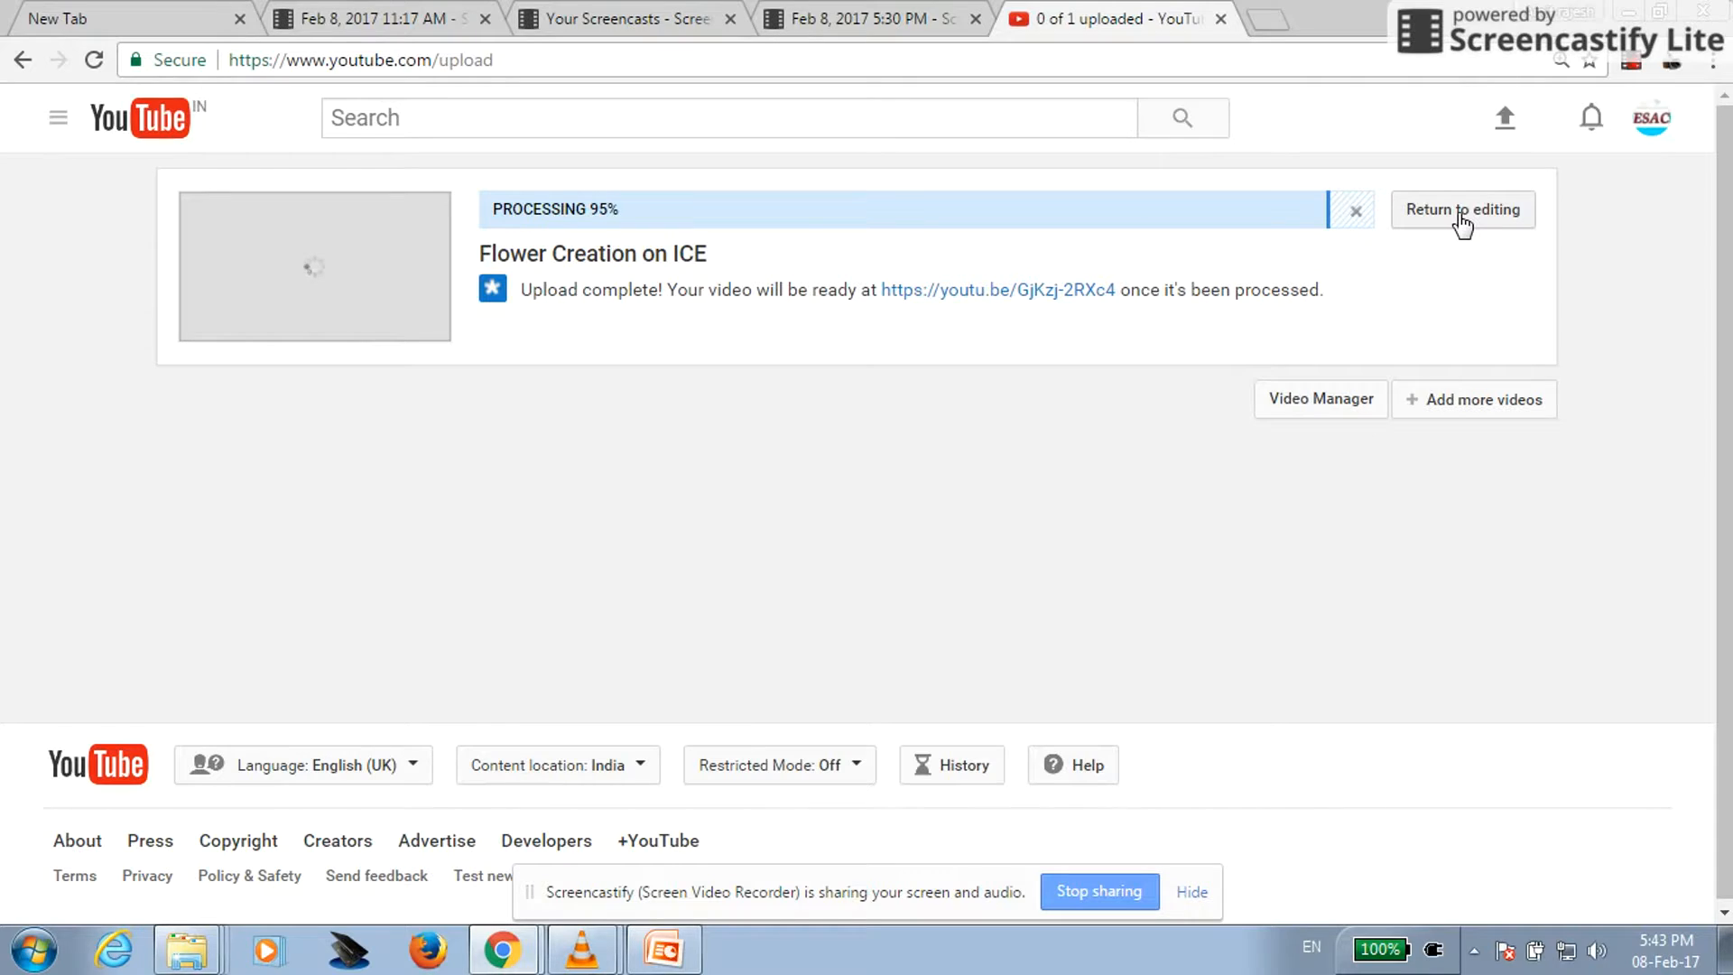
pyautogui.moveTo(1320, 399)
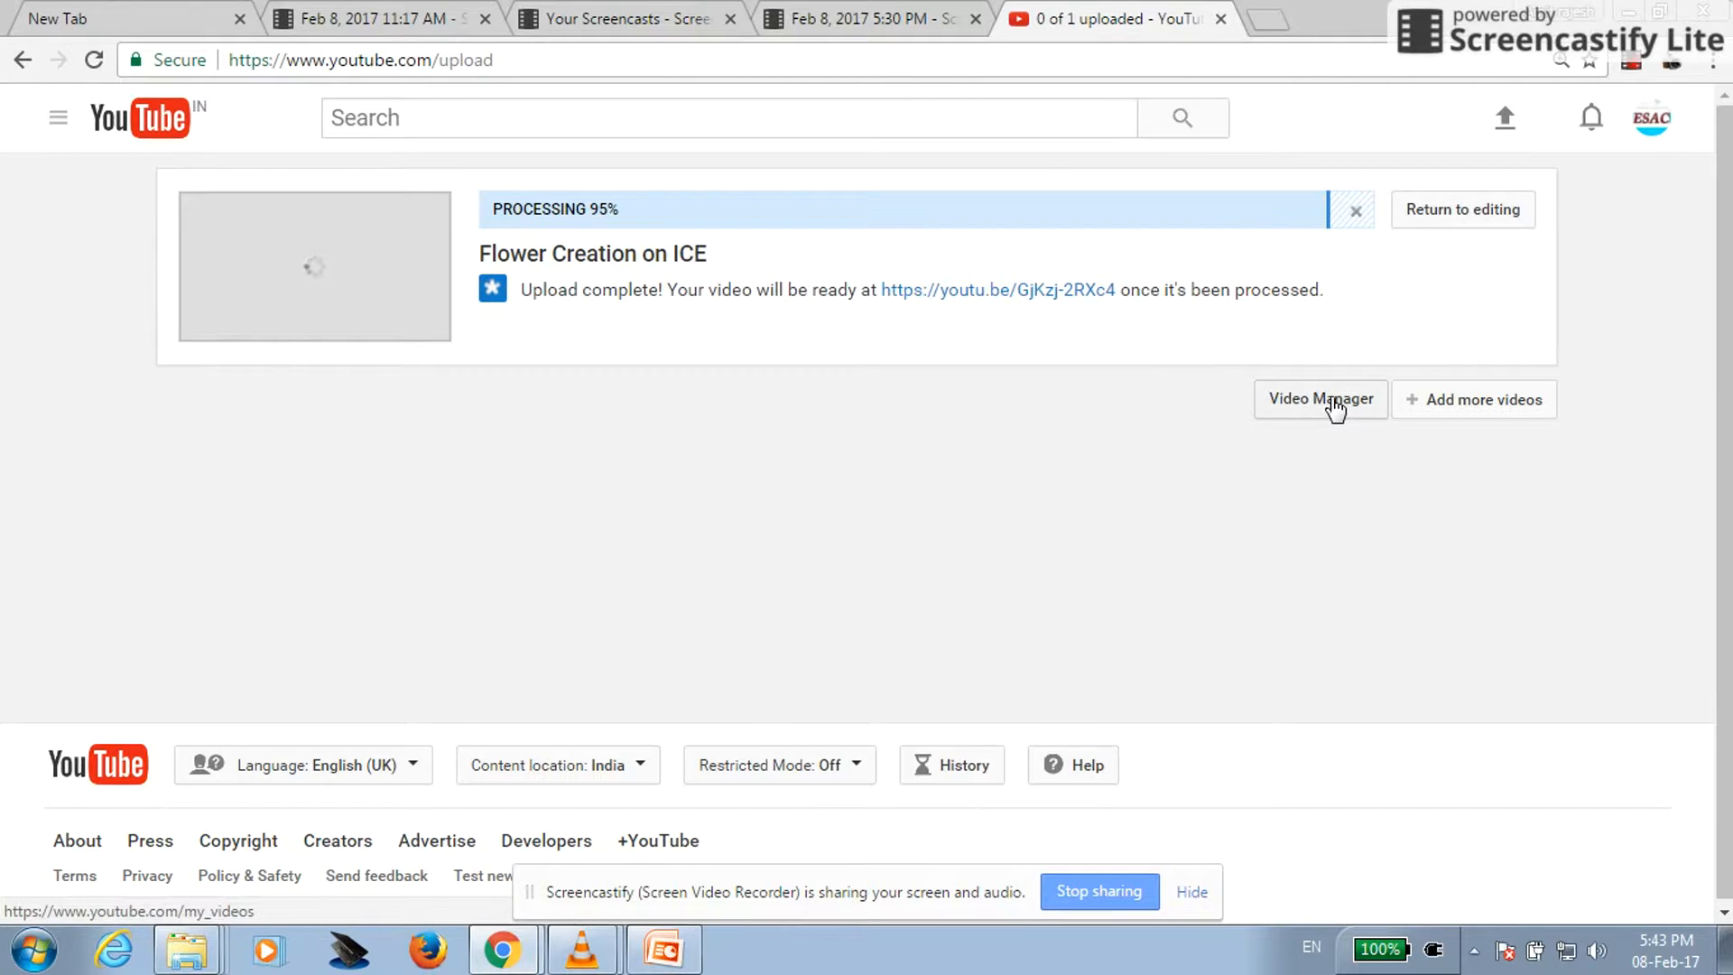
pyautogui.click(1319, 399)
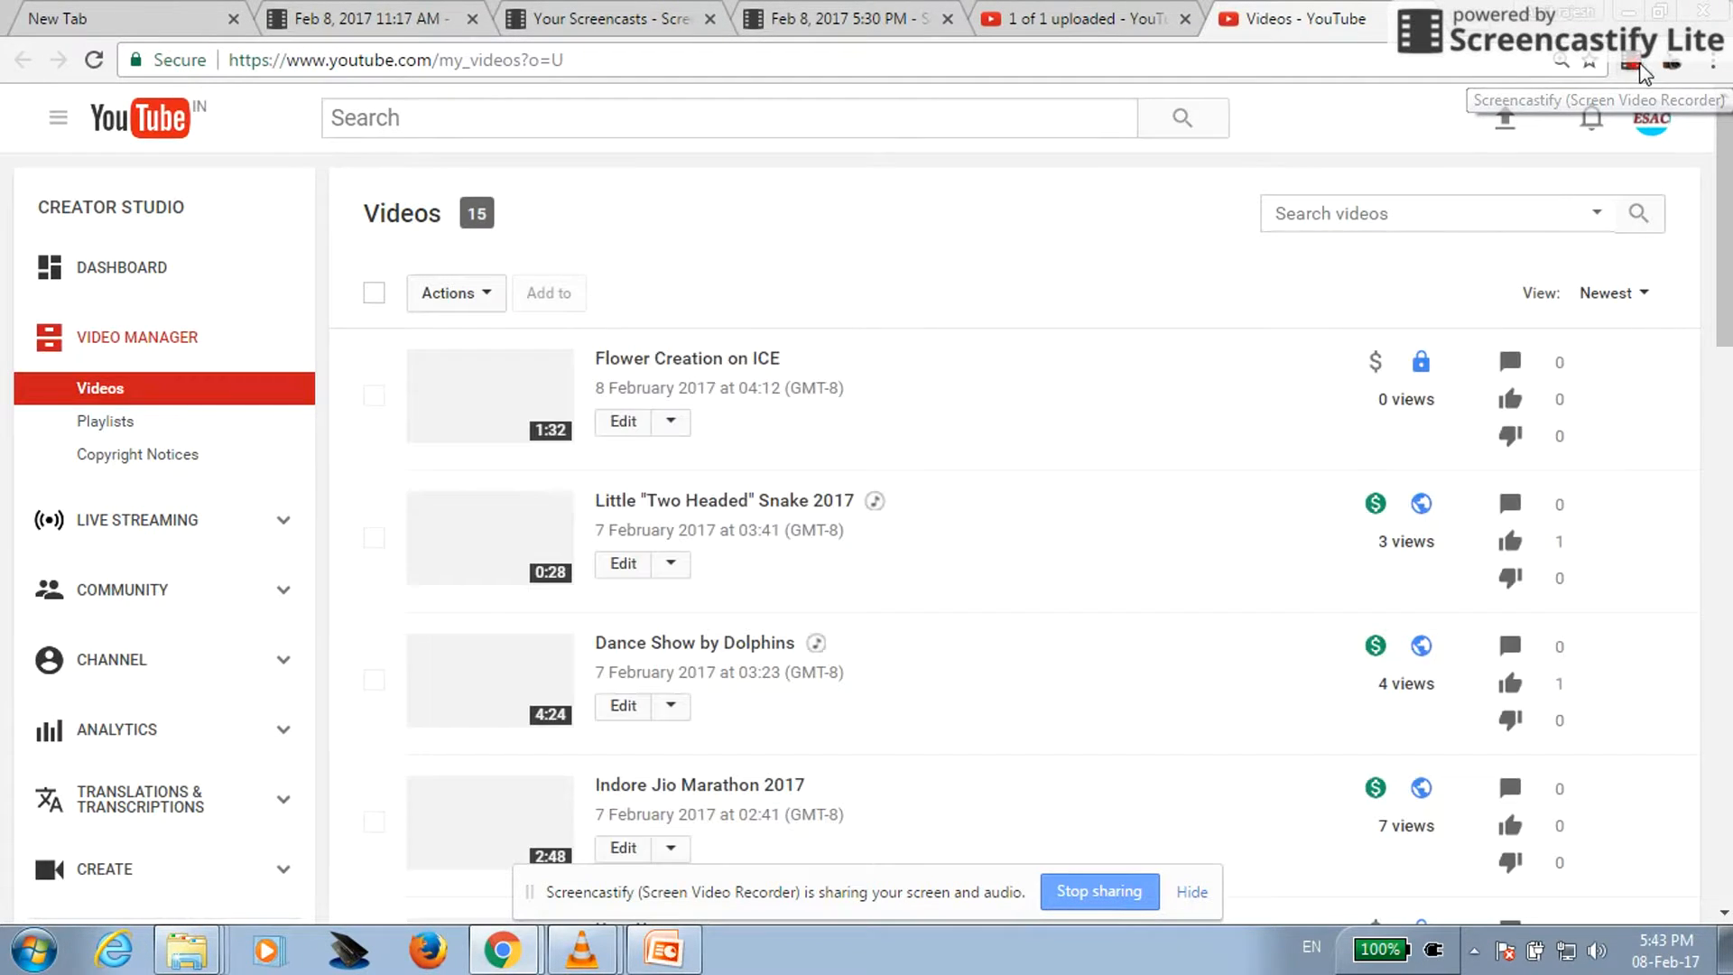
# Choose Audio from the Edit dropdown for Flower Creation on ICE.
pyautogui.click(1632, 63)
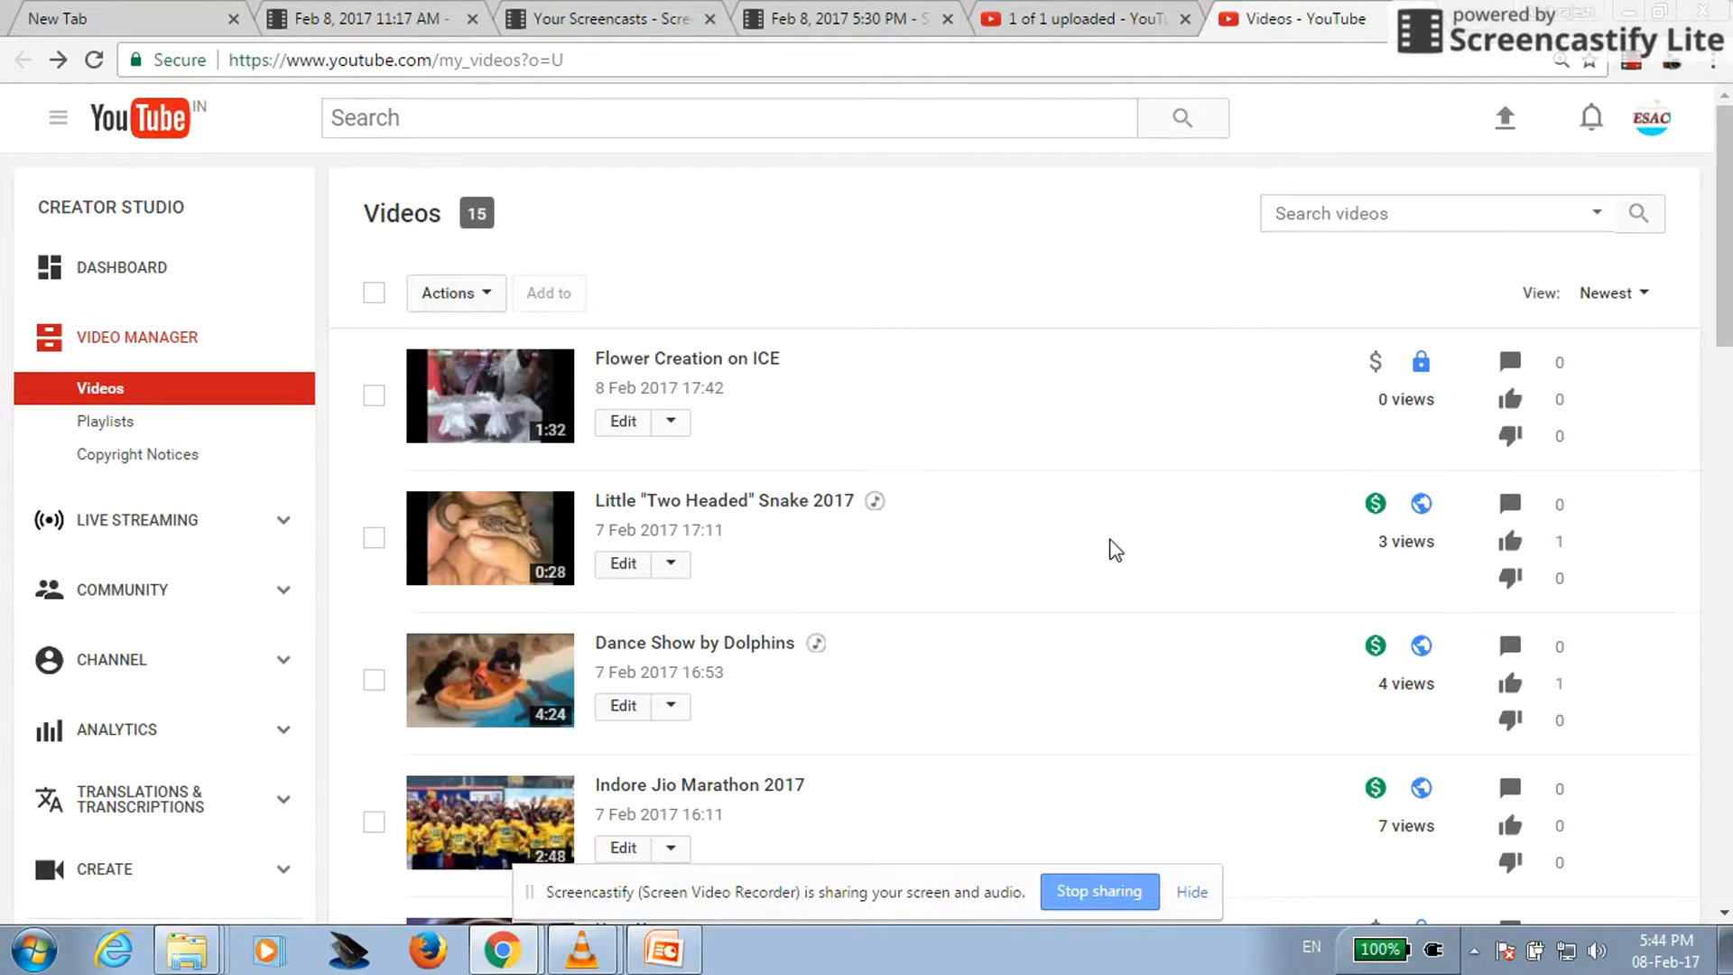
pyautogui.moveTo(630, 630)
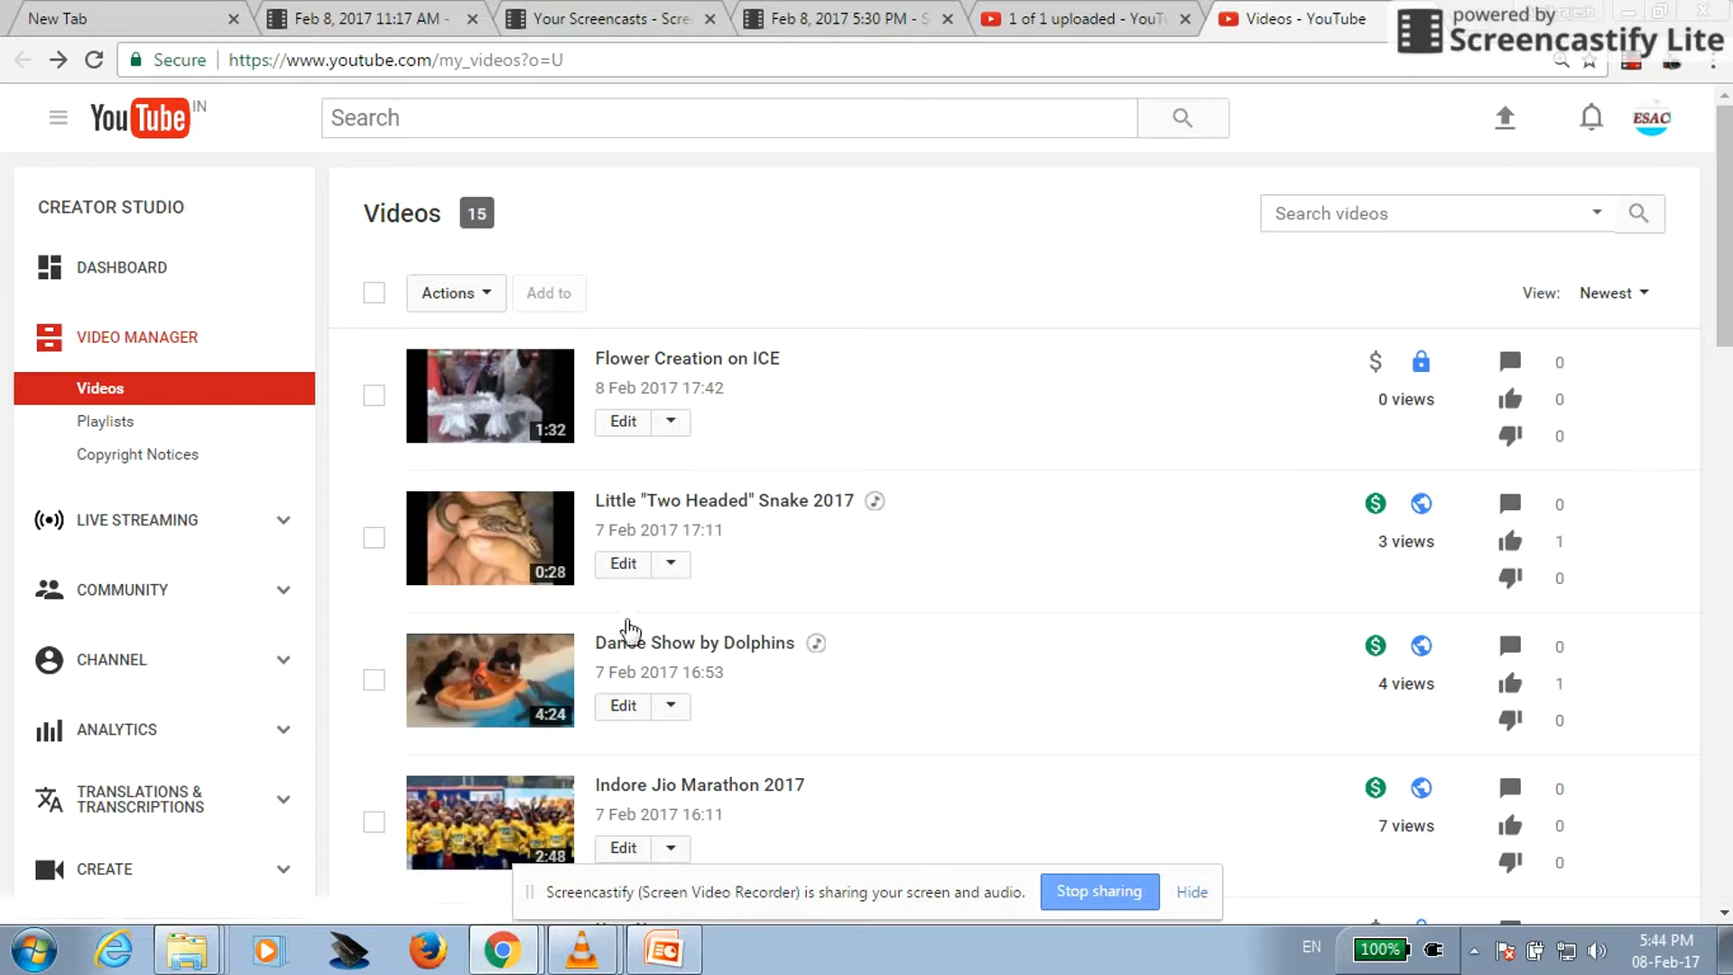
pyautogui.moveTo(746, 419)
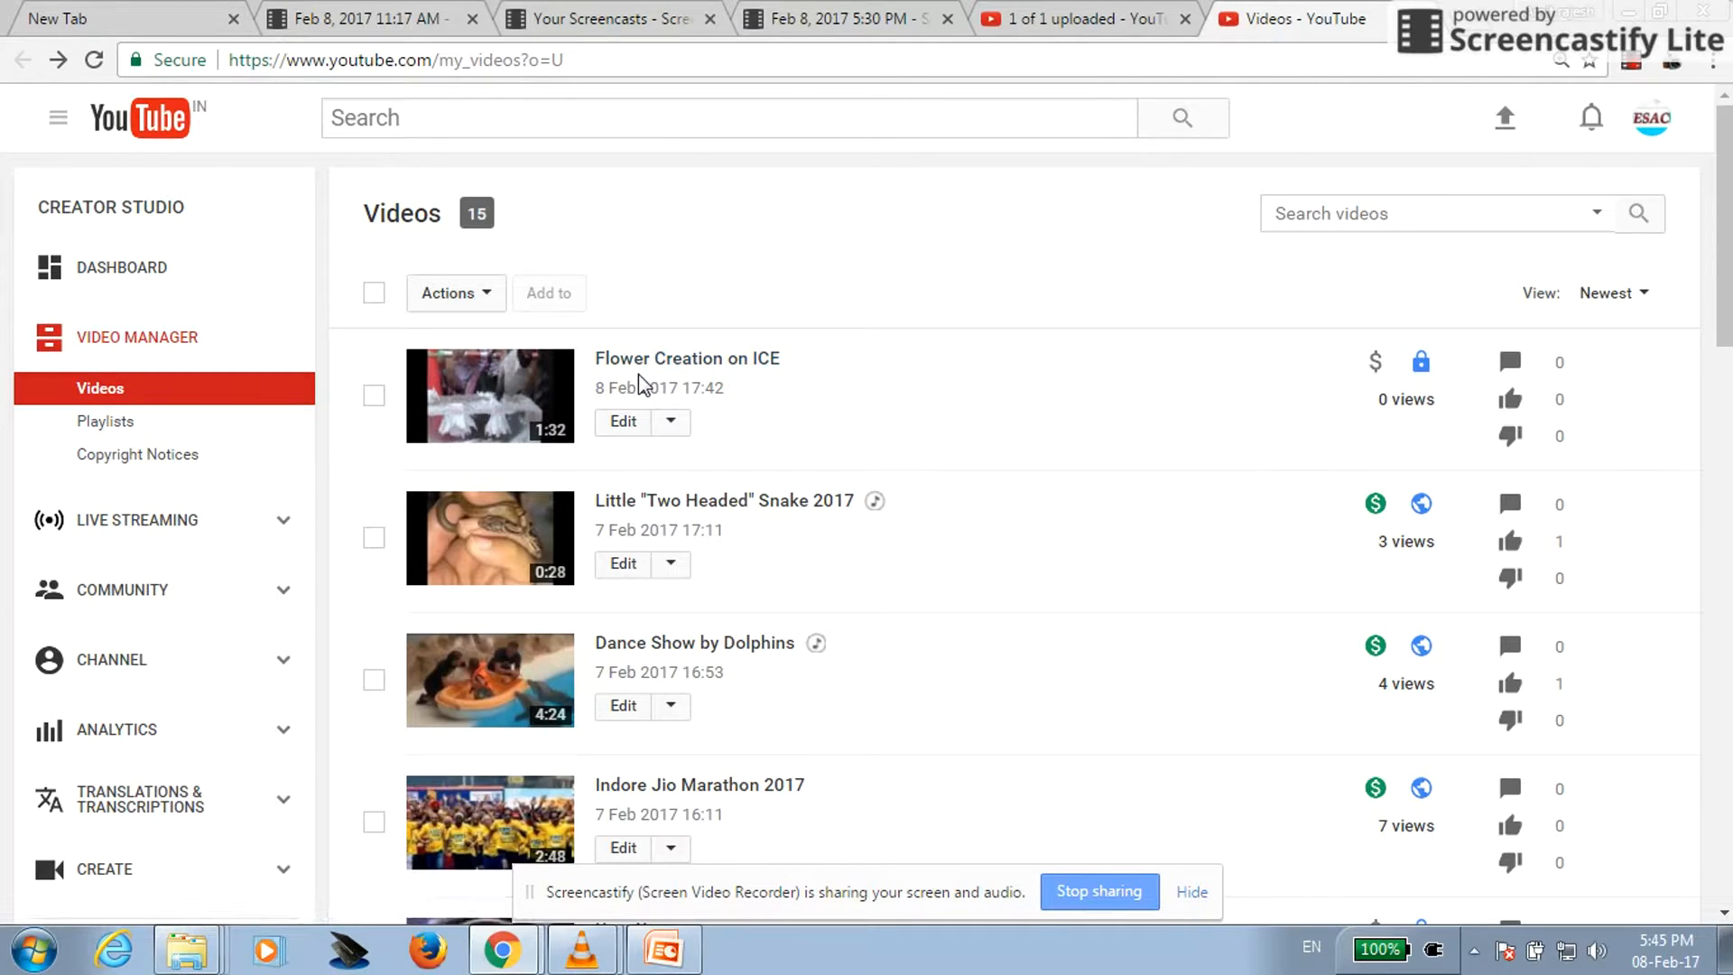
pyautogui.moveTo(656, 370)
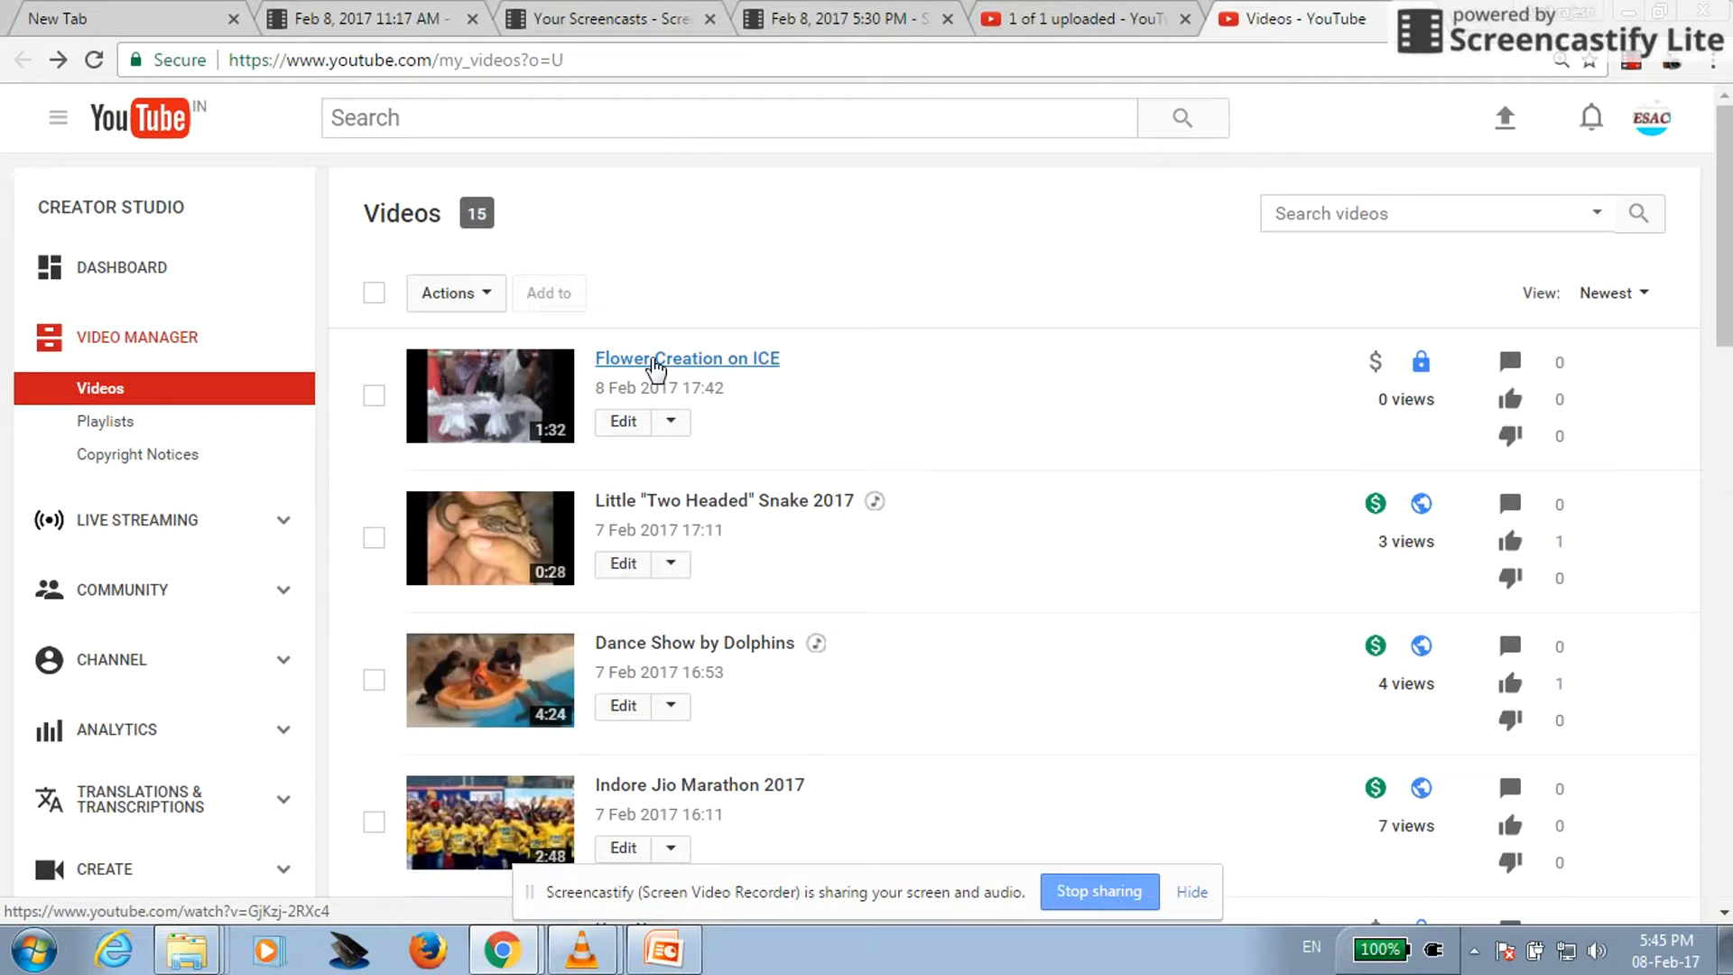
pyautogui.click(669, 422)
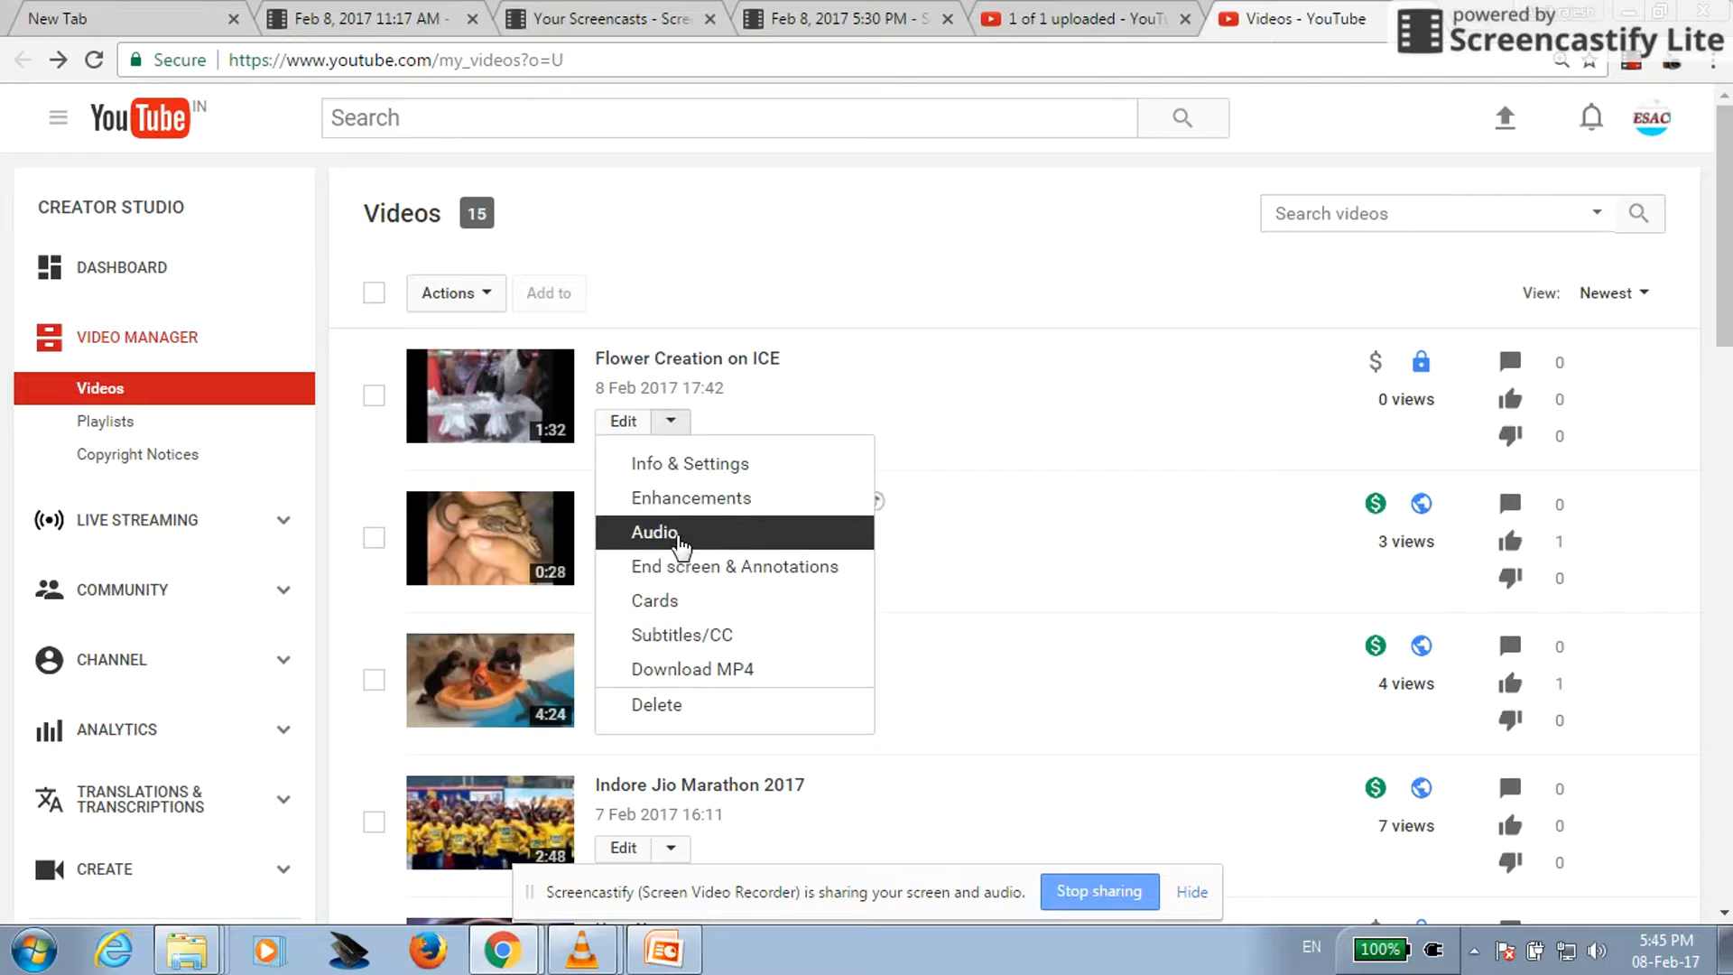
pyautogui.click(654, 531)
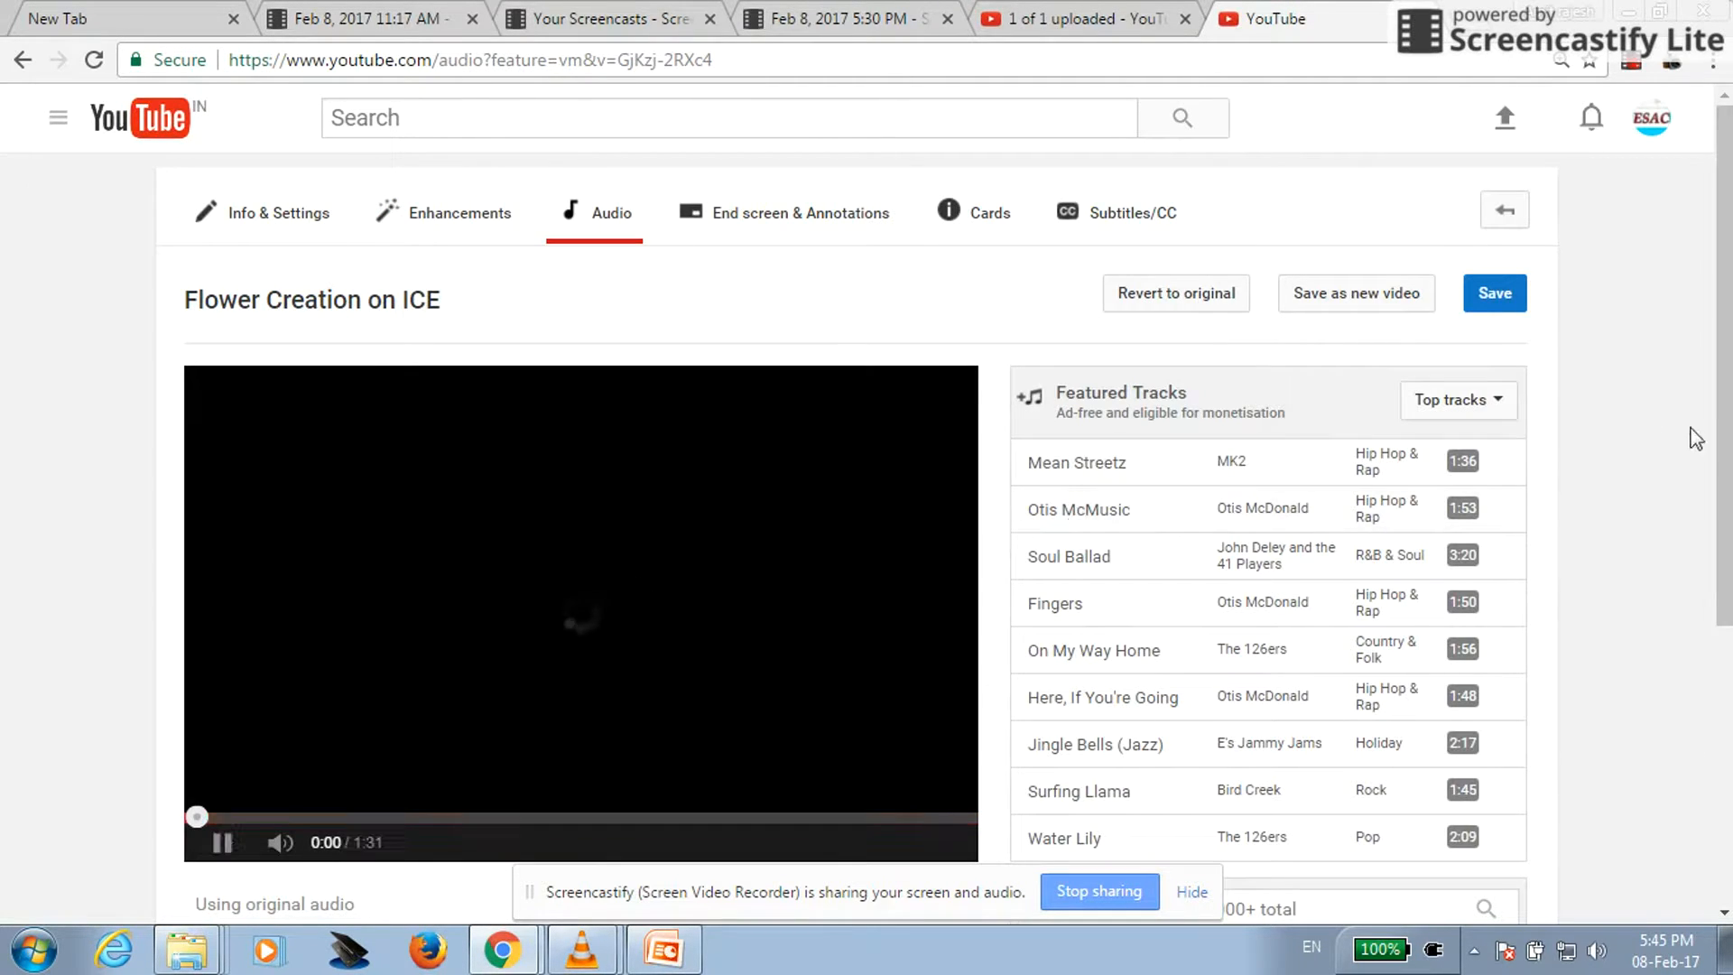
# Preview On My Way Home, Jingle Bells (Jazz) and Fingers as replacement audio tracks.
pyautogui.scroll(-3)
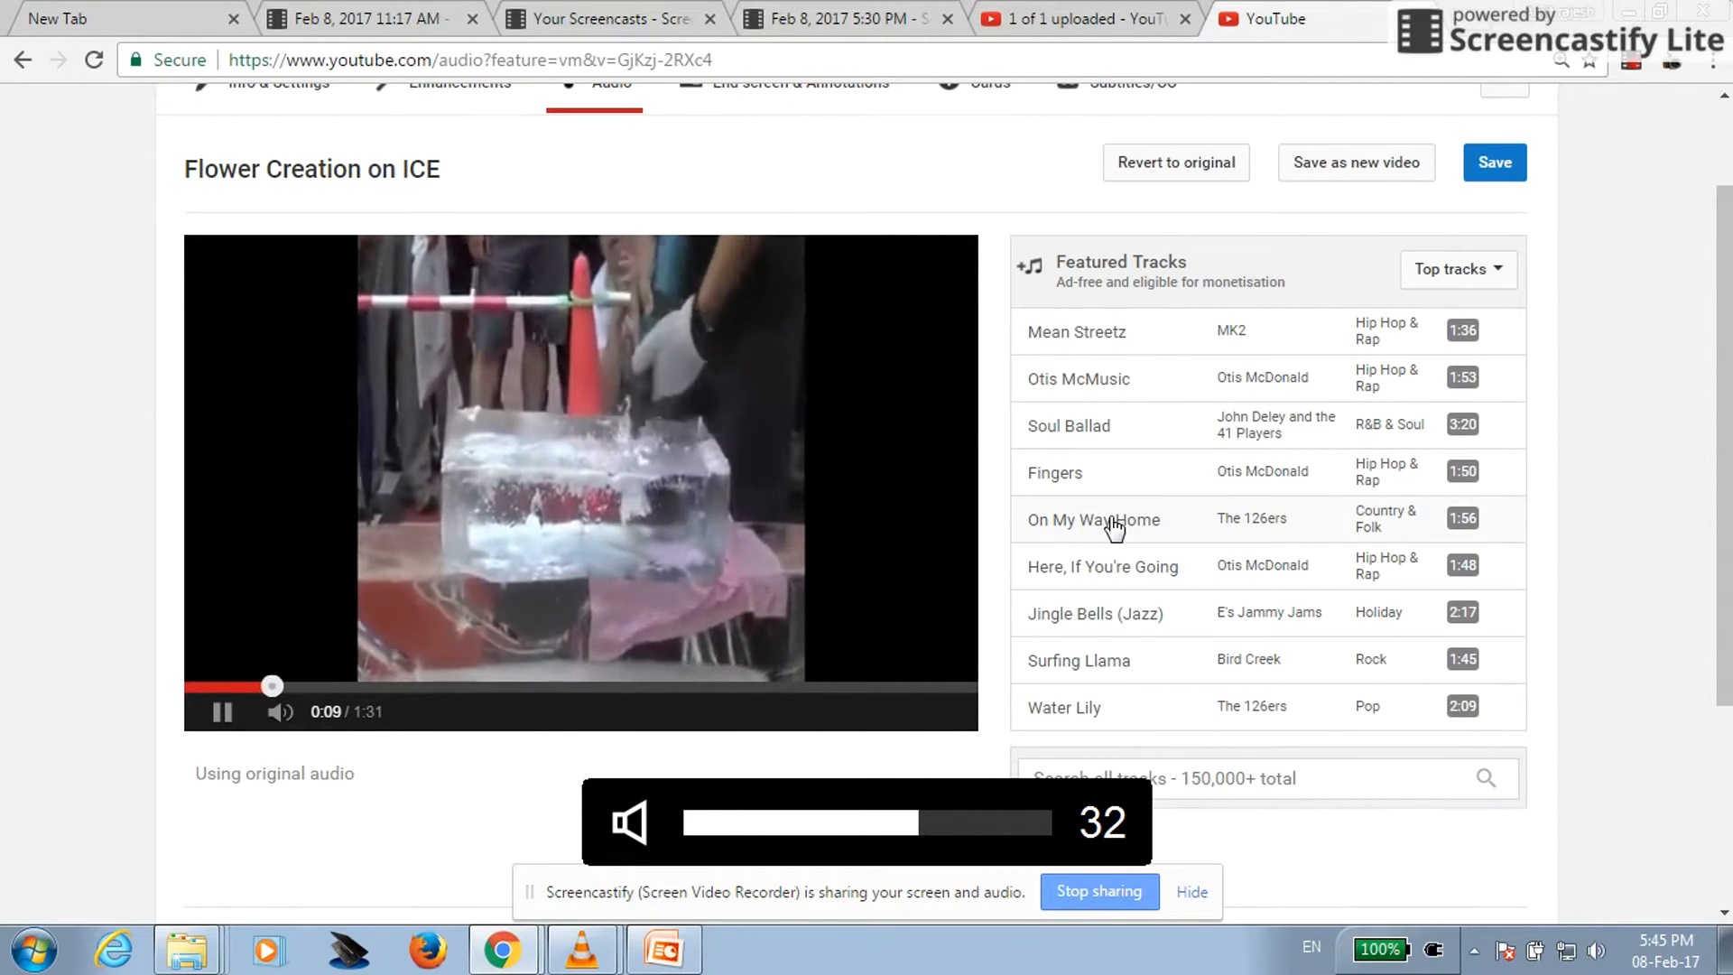
pyautogui.click(1094, 520)
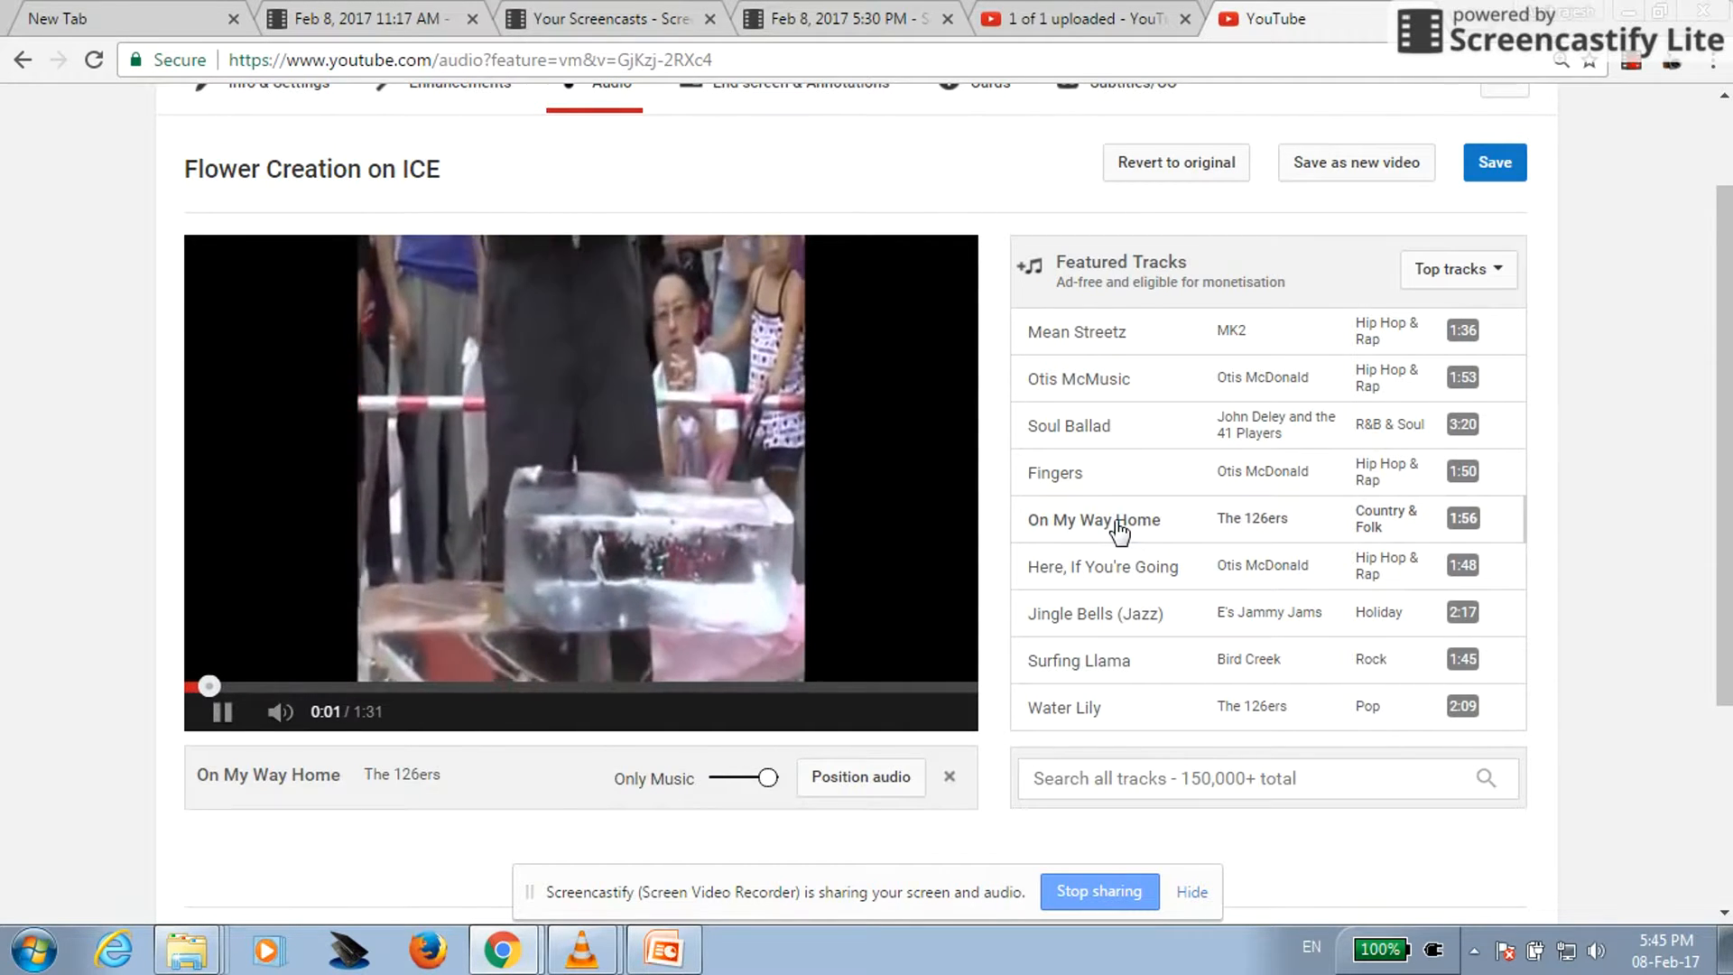
pyautogui.click(1095, 613)
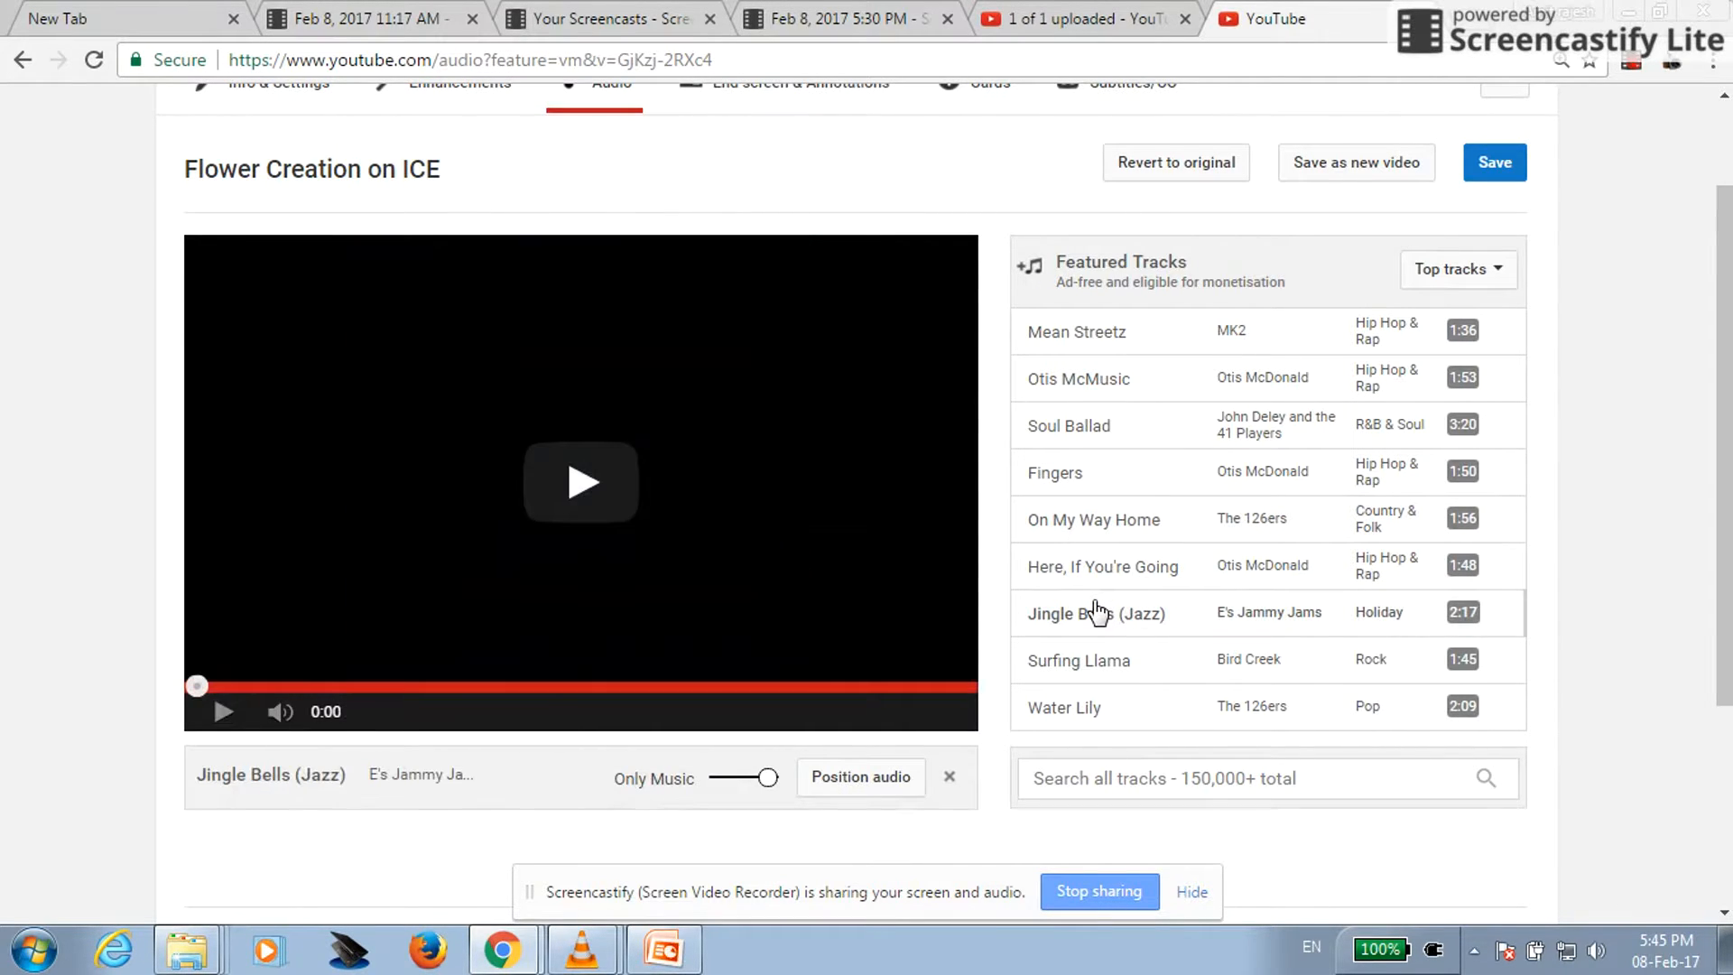
pyautogui.click(580, 482)
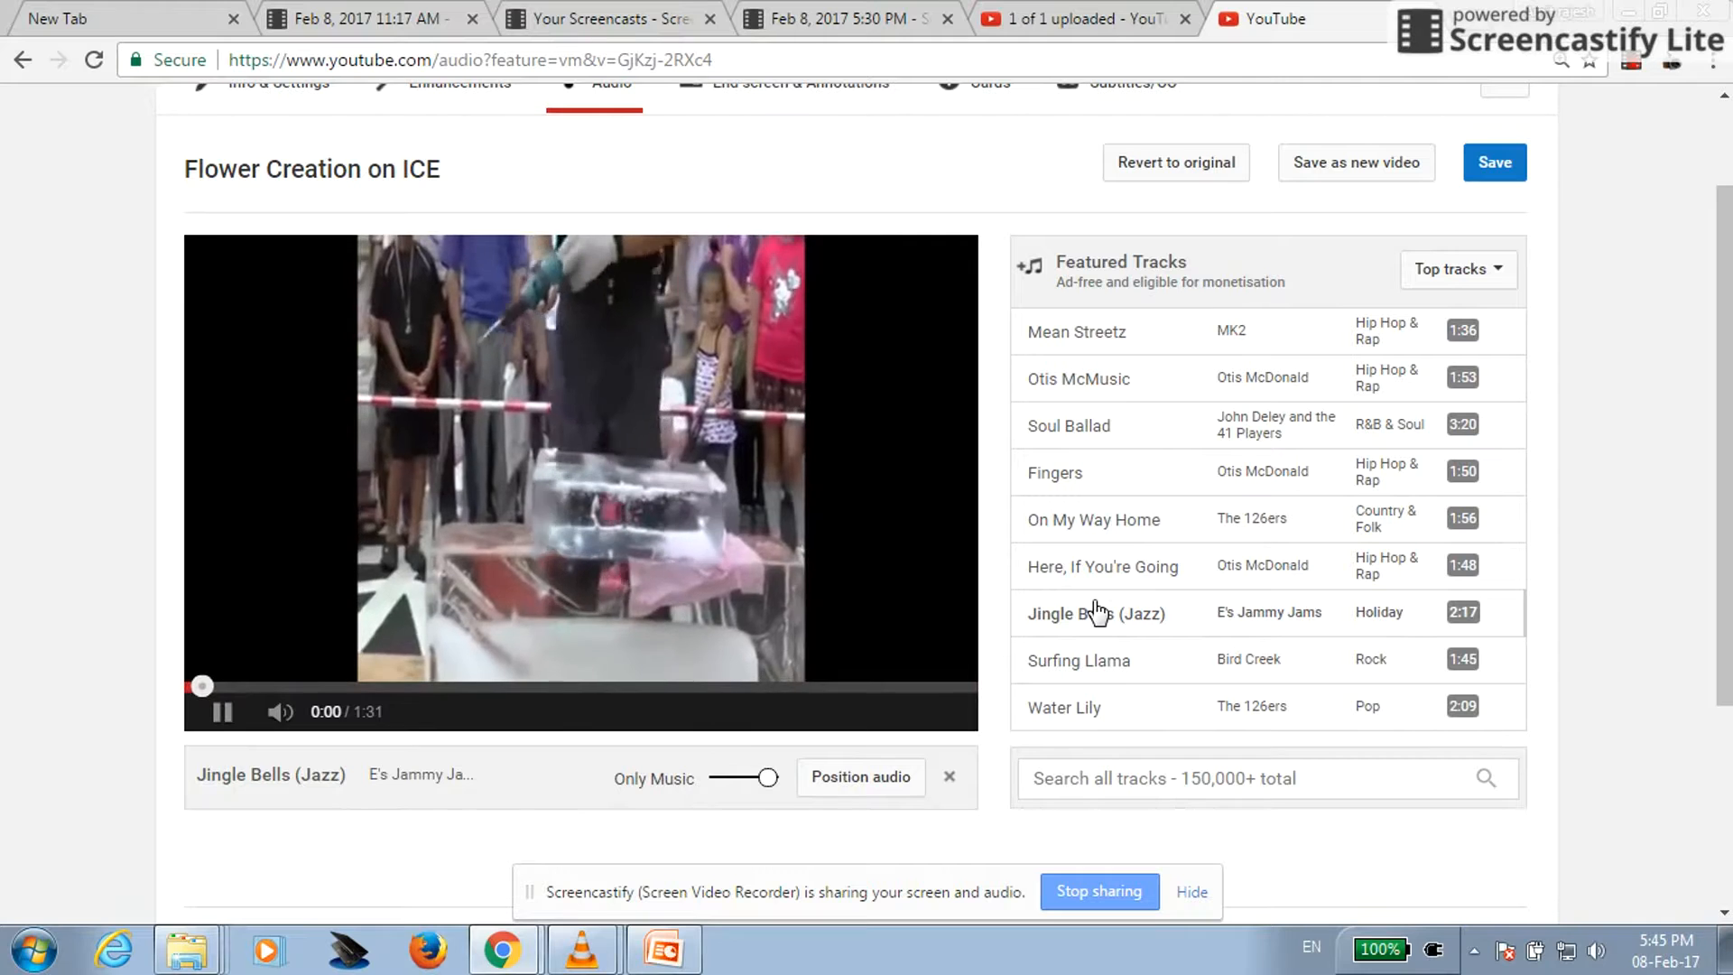
pyautogui.click(1054, 472)
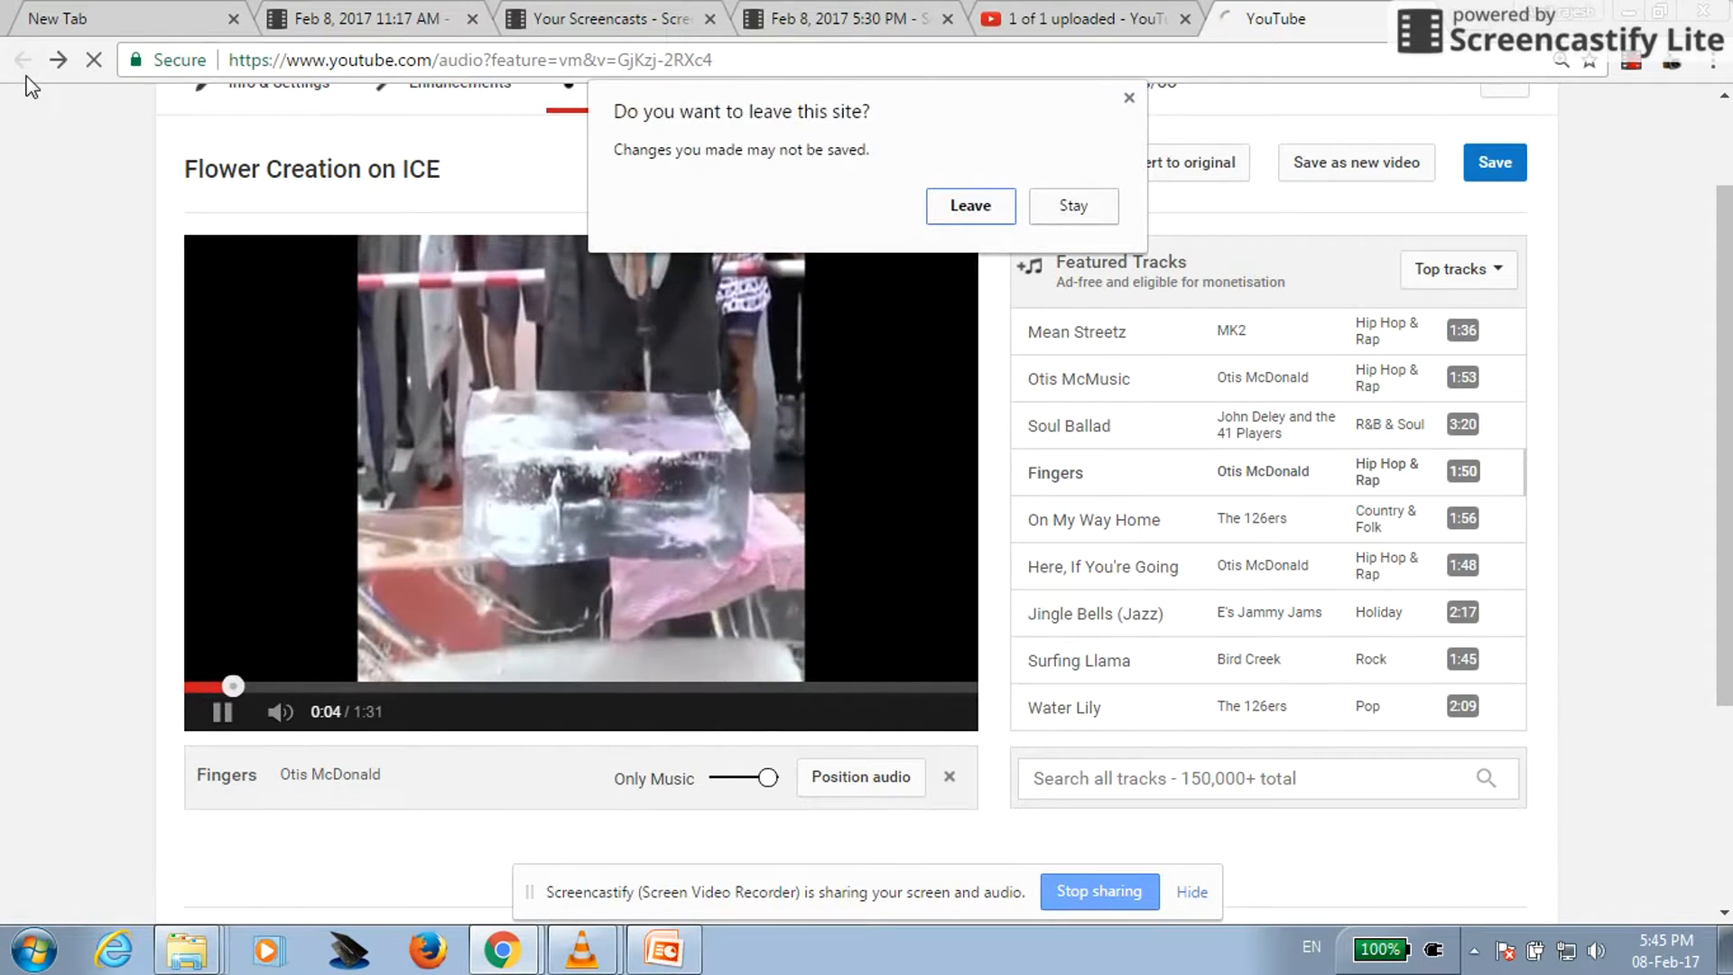
# Leave the audio page without saving and launch Video Editor from Creator Studio's Create section.
pyautogui.click(970, 206)
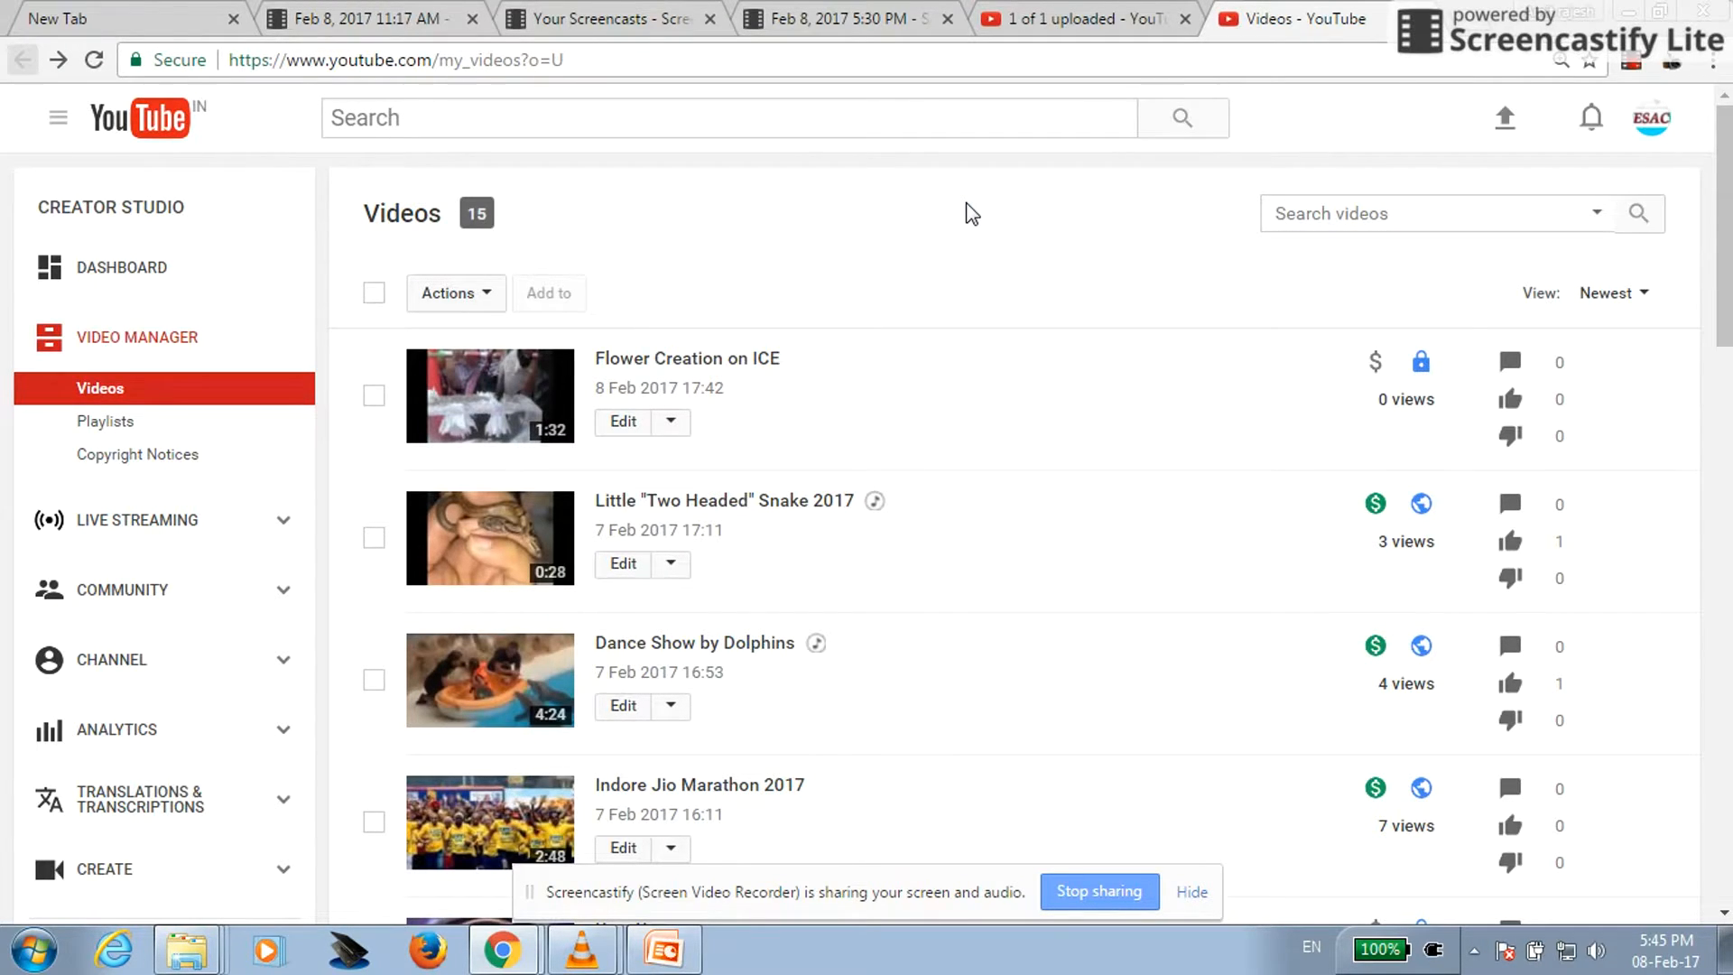
pyautogui.moveTo(578, 241)
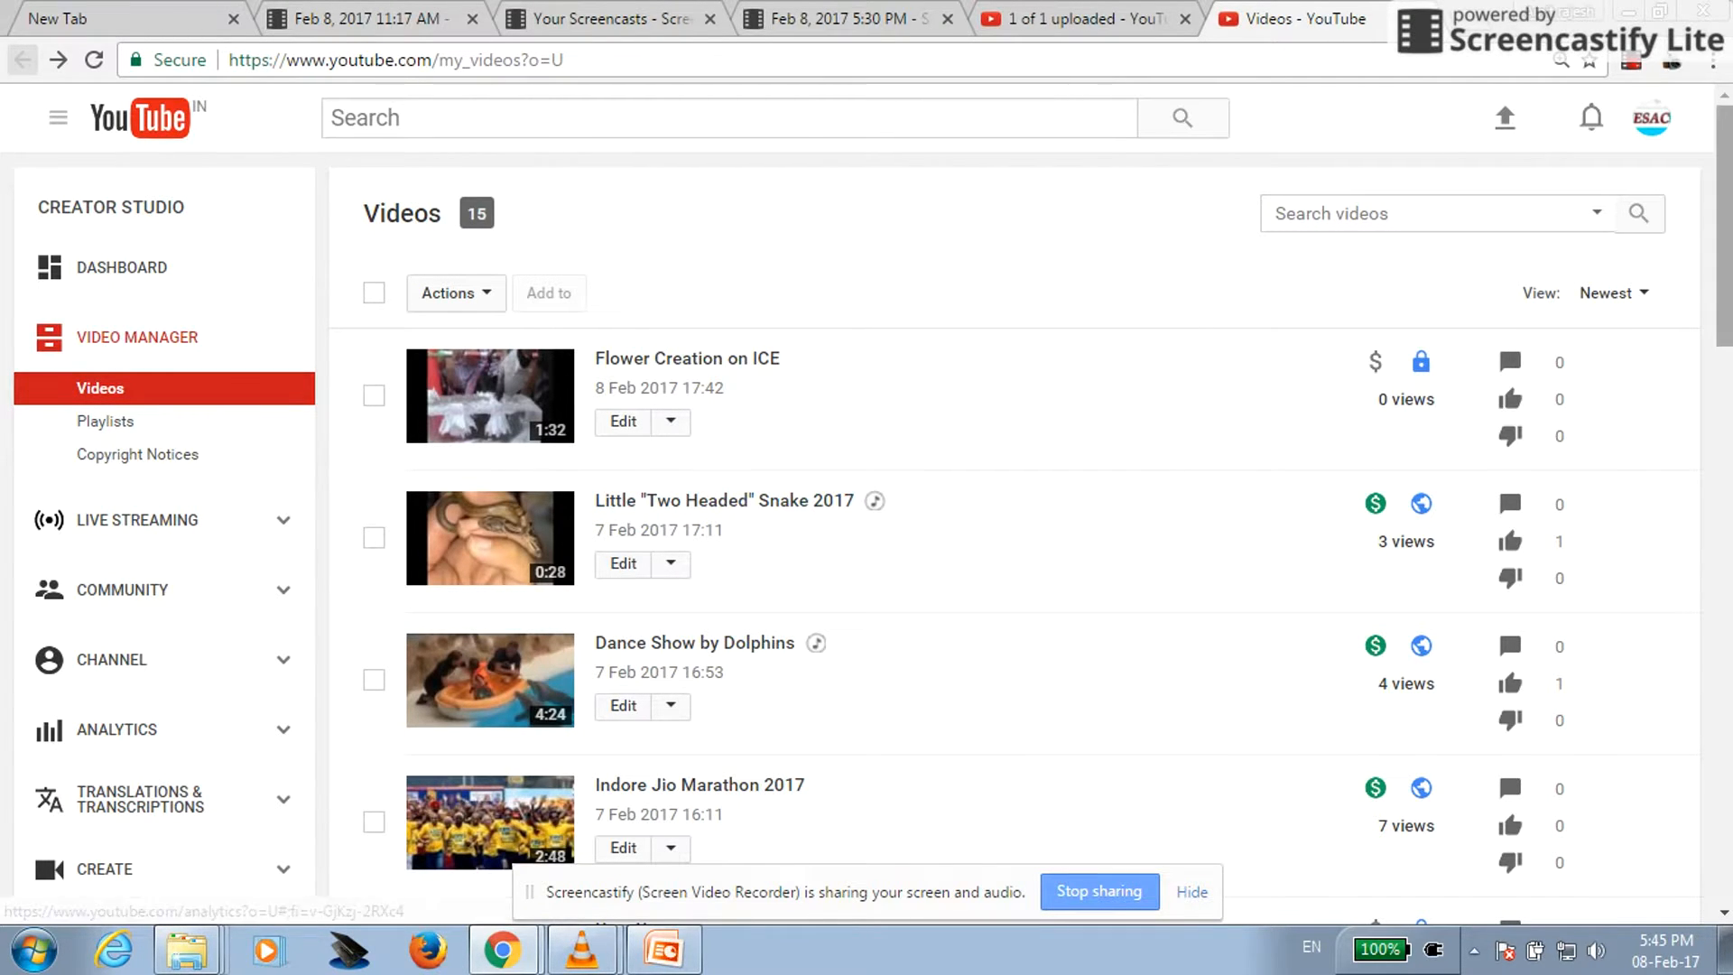
pyautogui.scroll(-3)
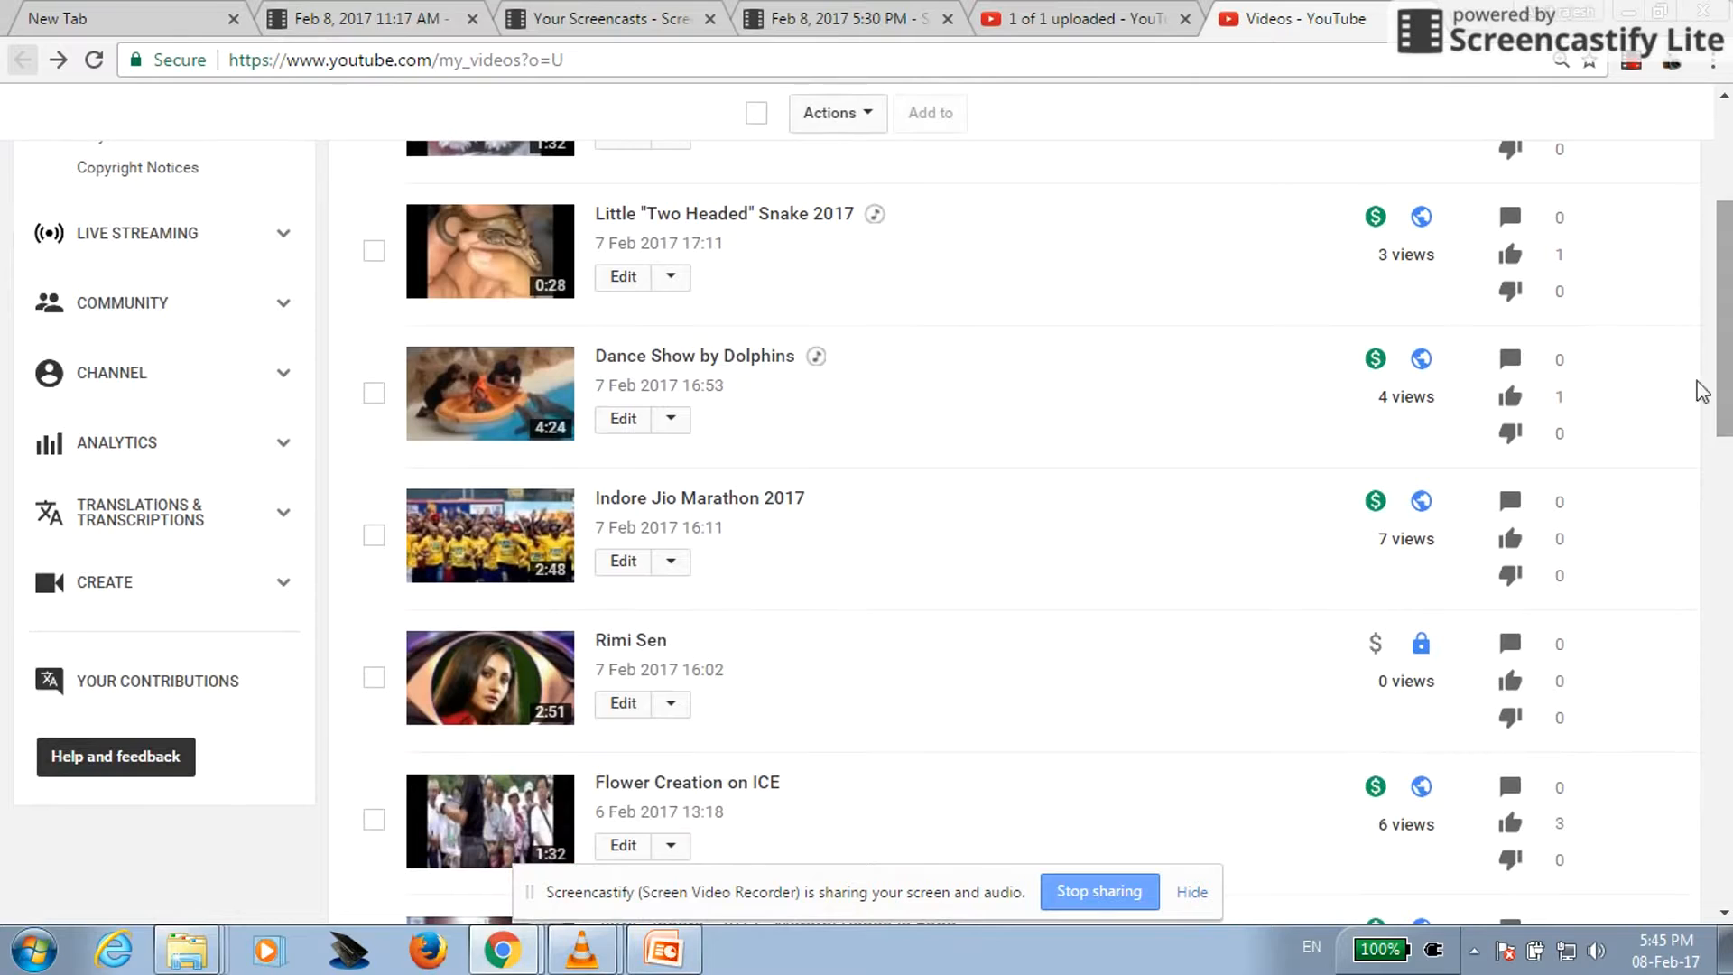
pyautogui.click(104, 582)
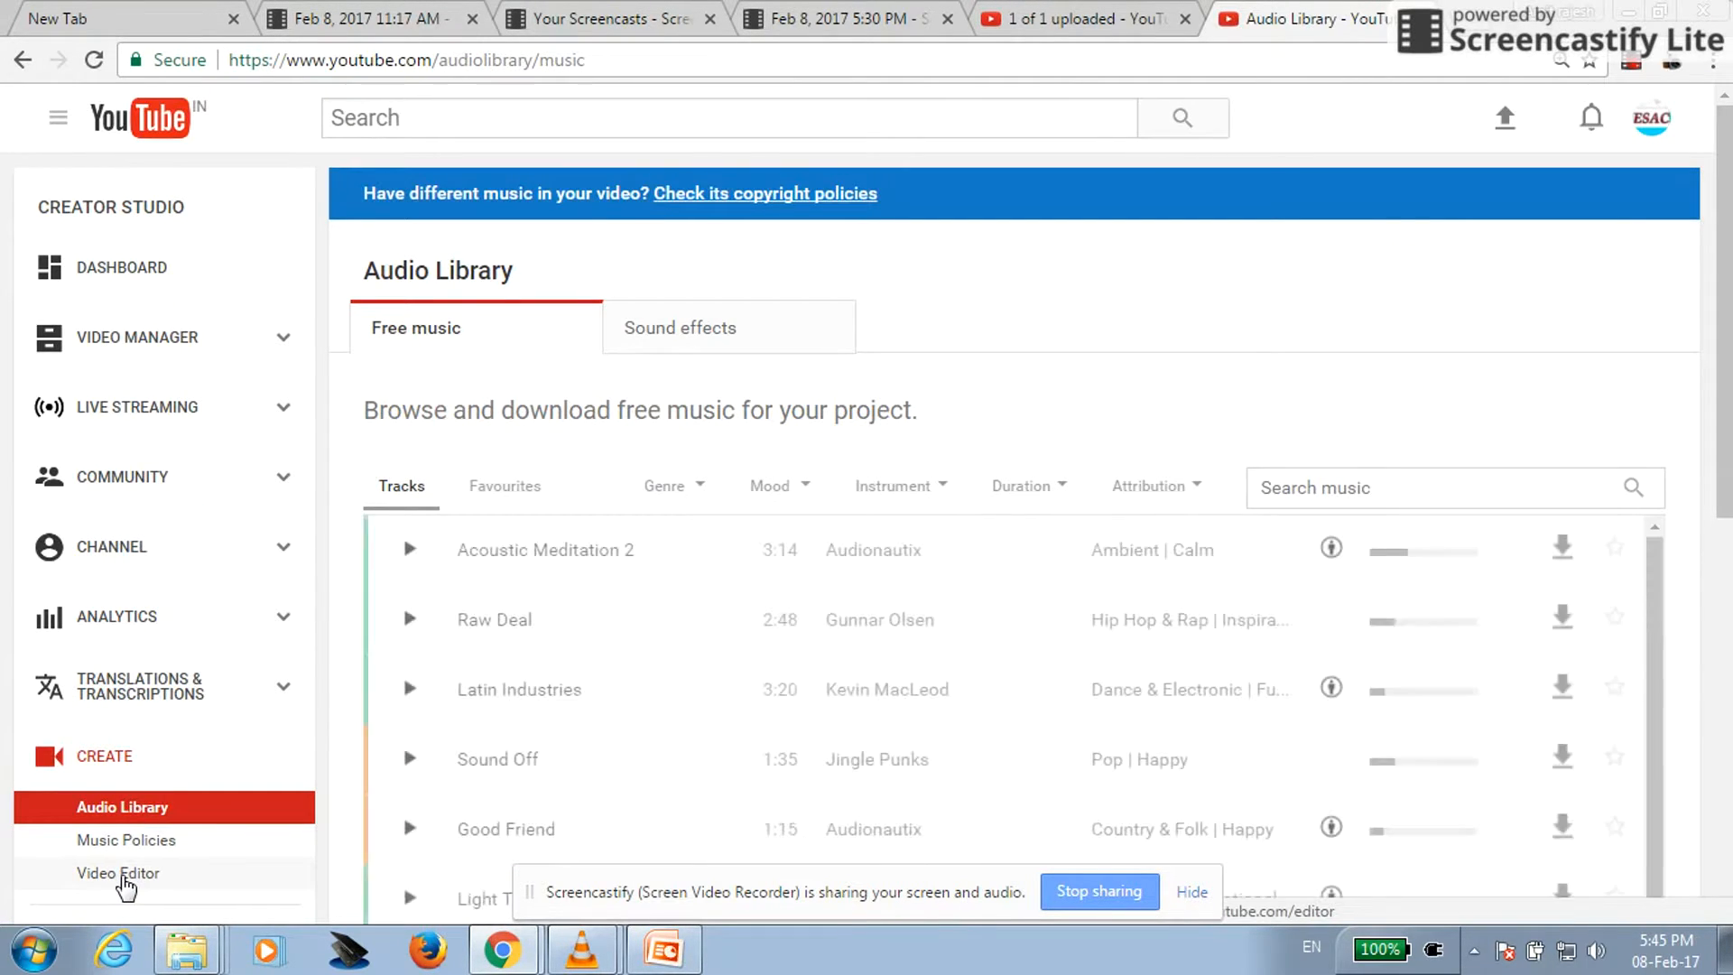
pyautogui.click(118, 873)
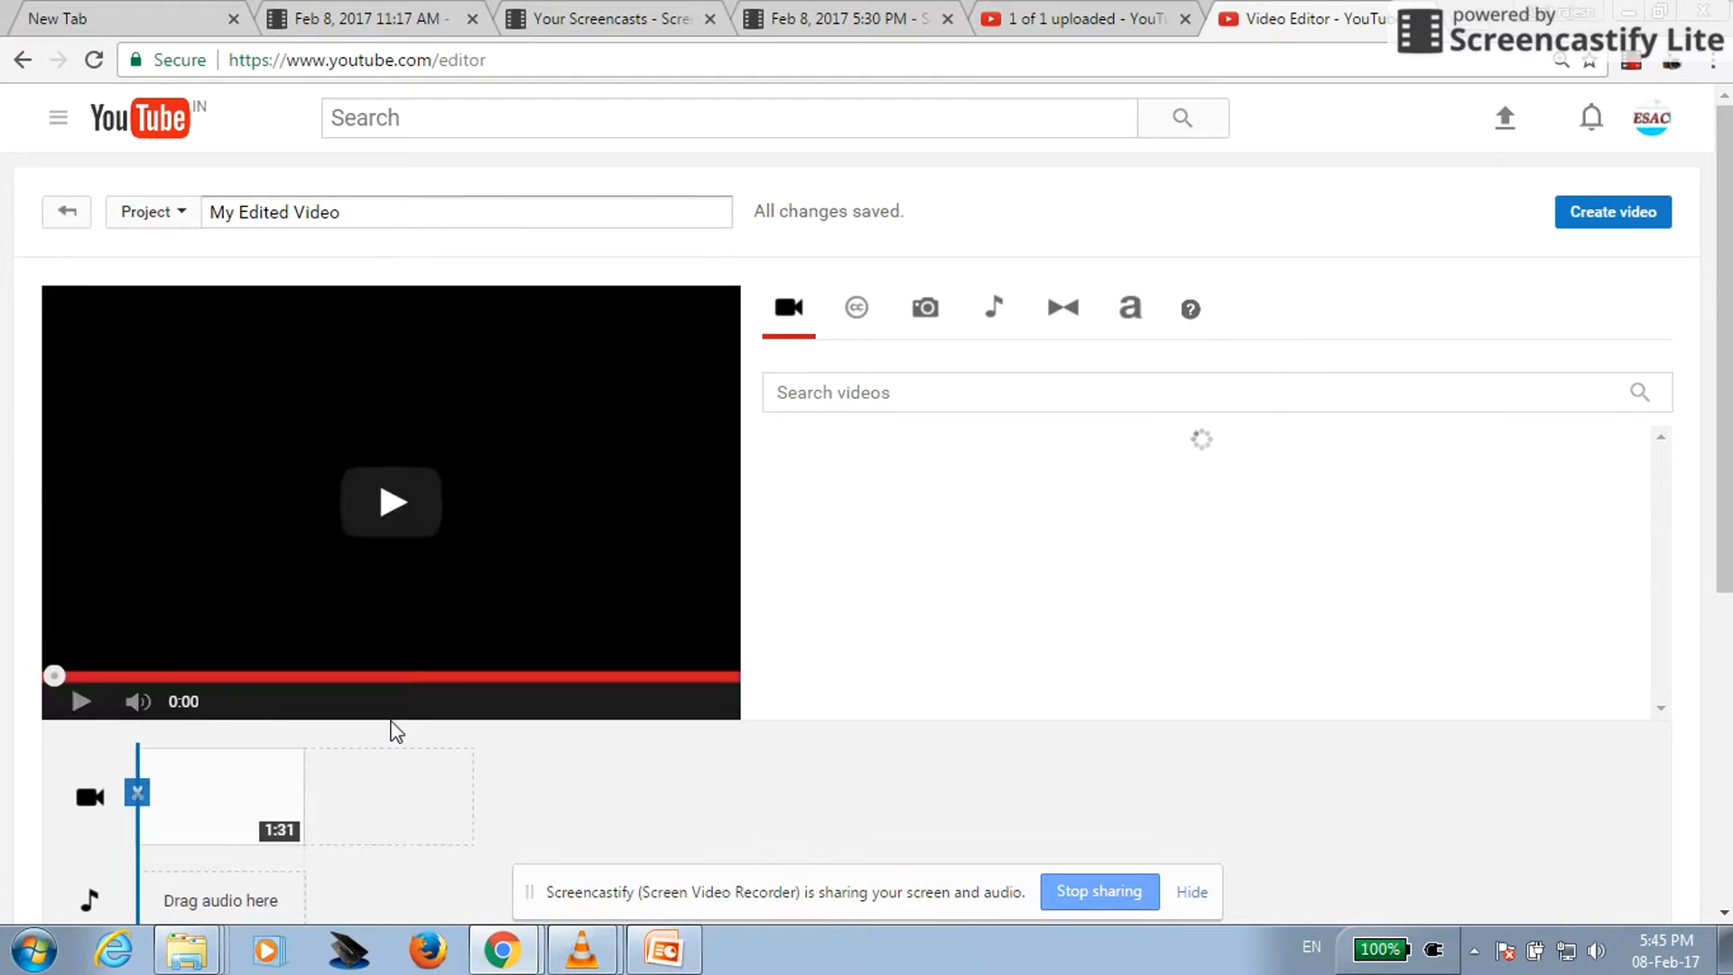
# Play and pause the project preview, then select the Flower Creation clip for Quick fixes.
pyautogui.click(390, 502)
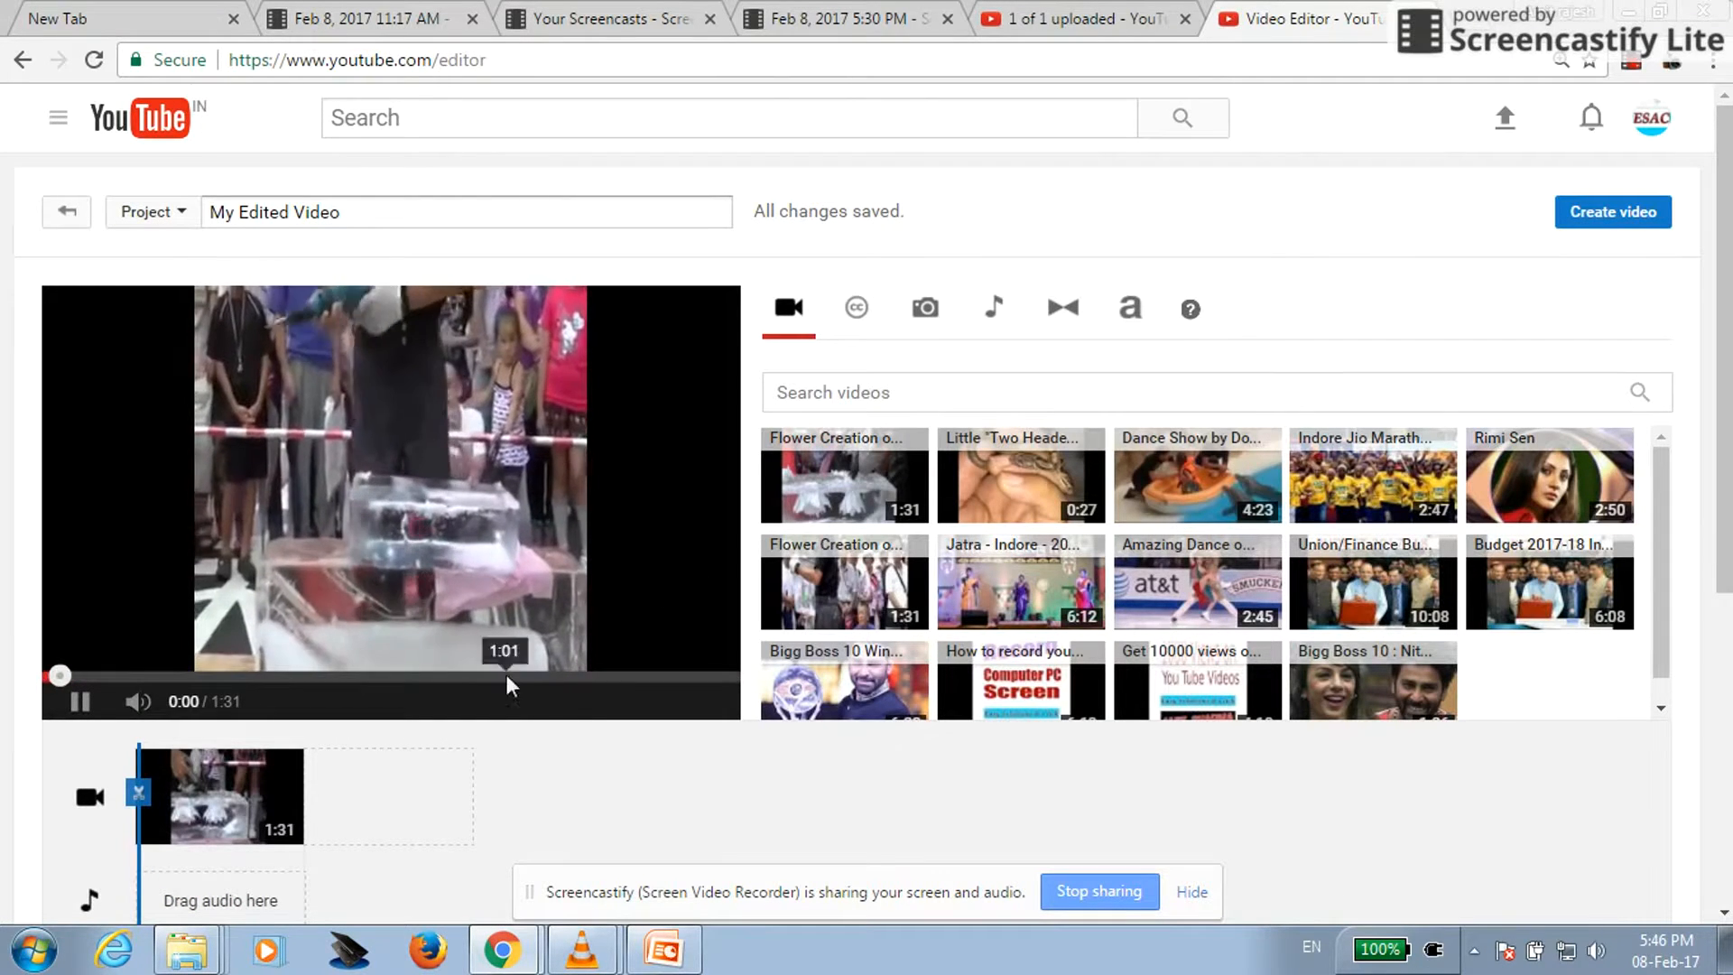
pyautogui.click(79, 702)
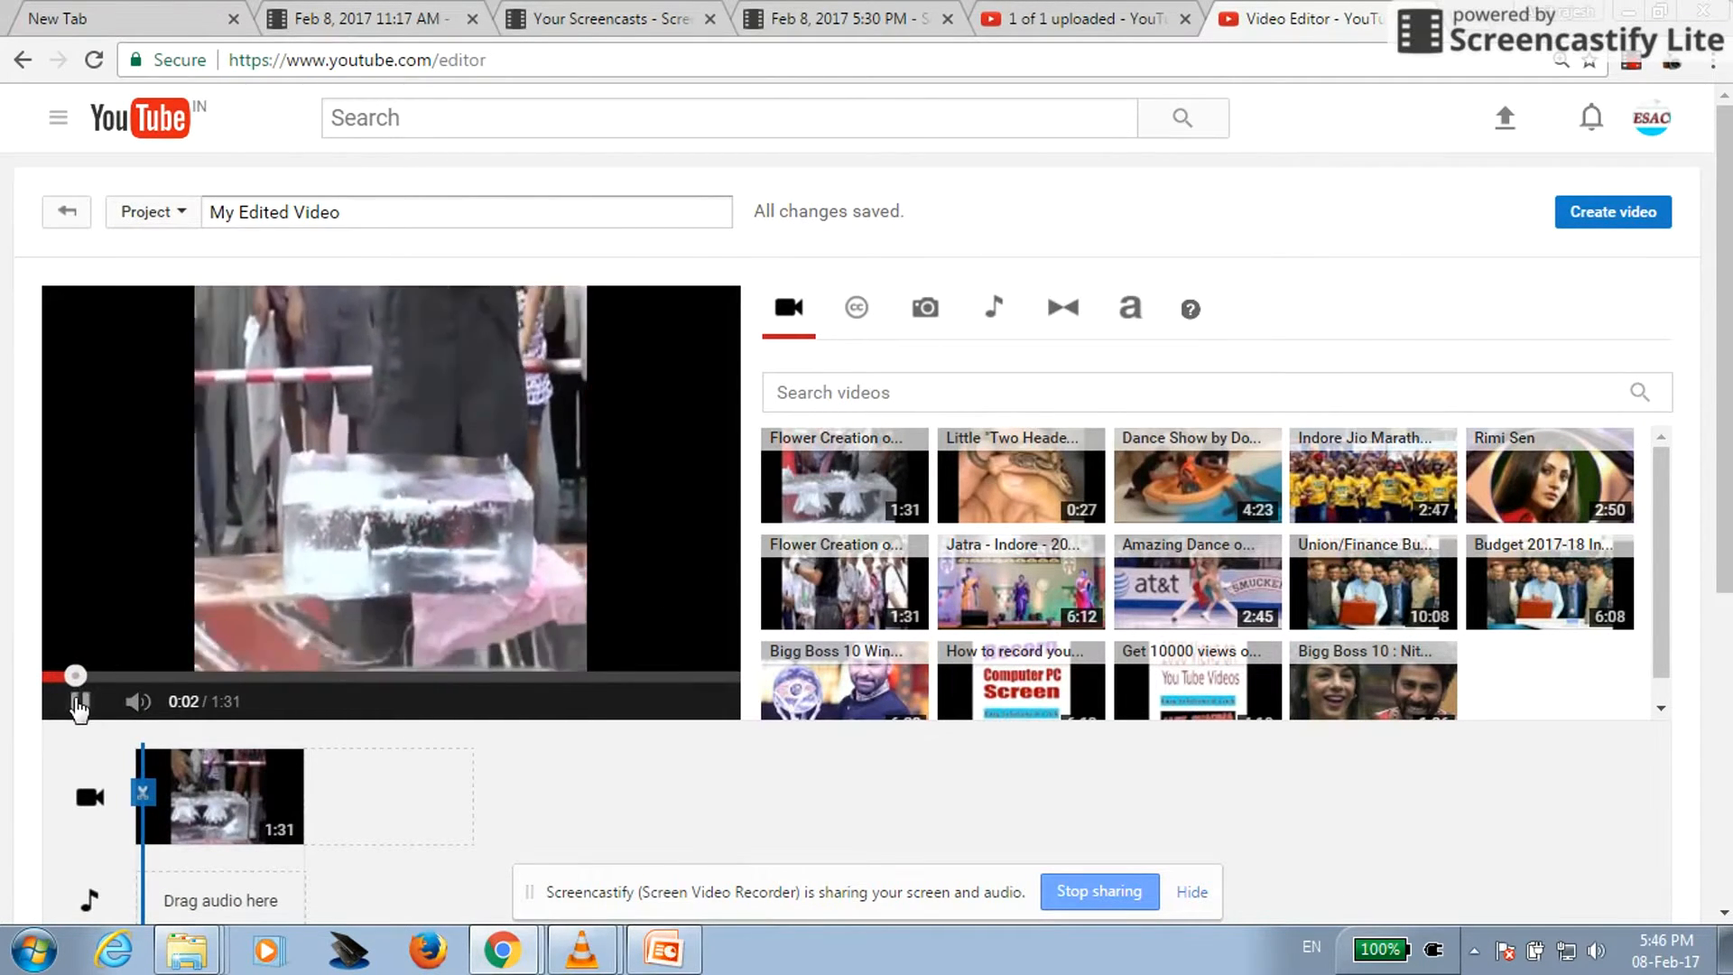
pyautogui.click(79, 703)
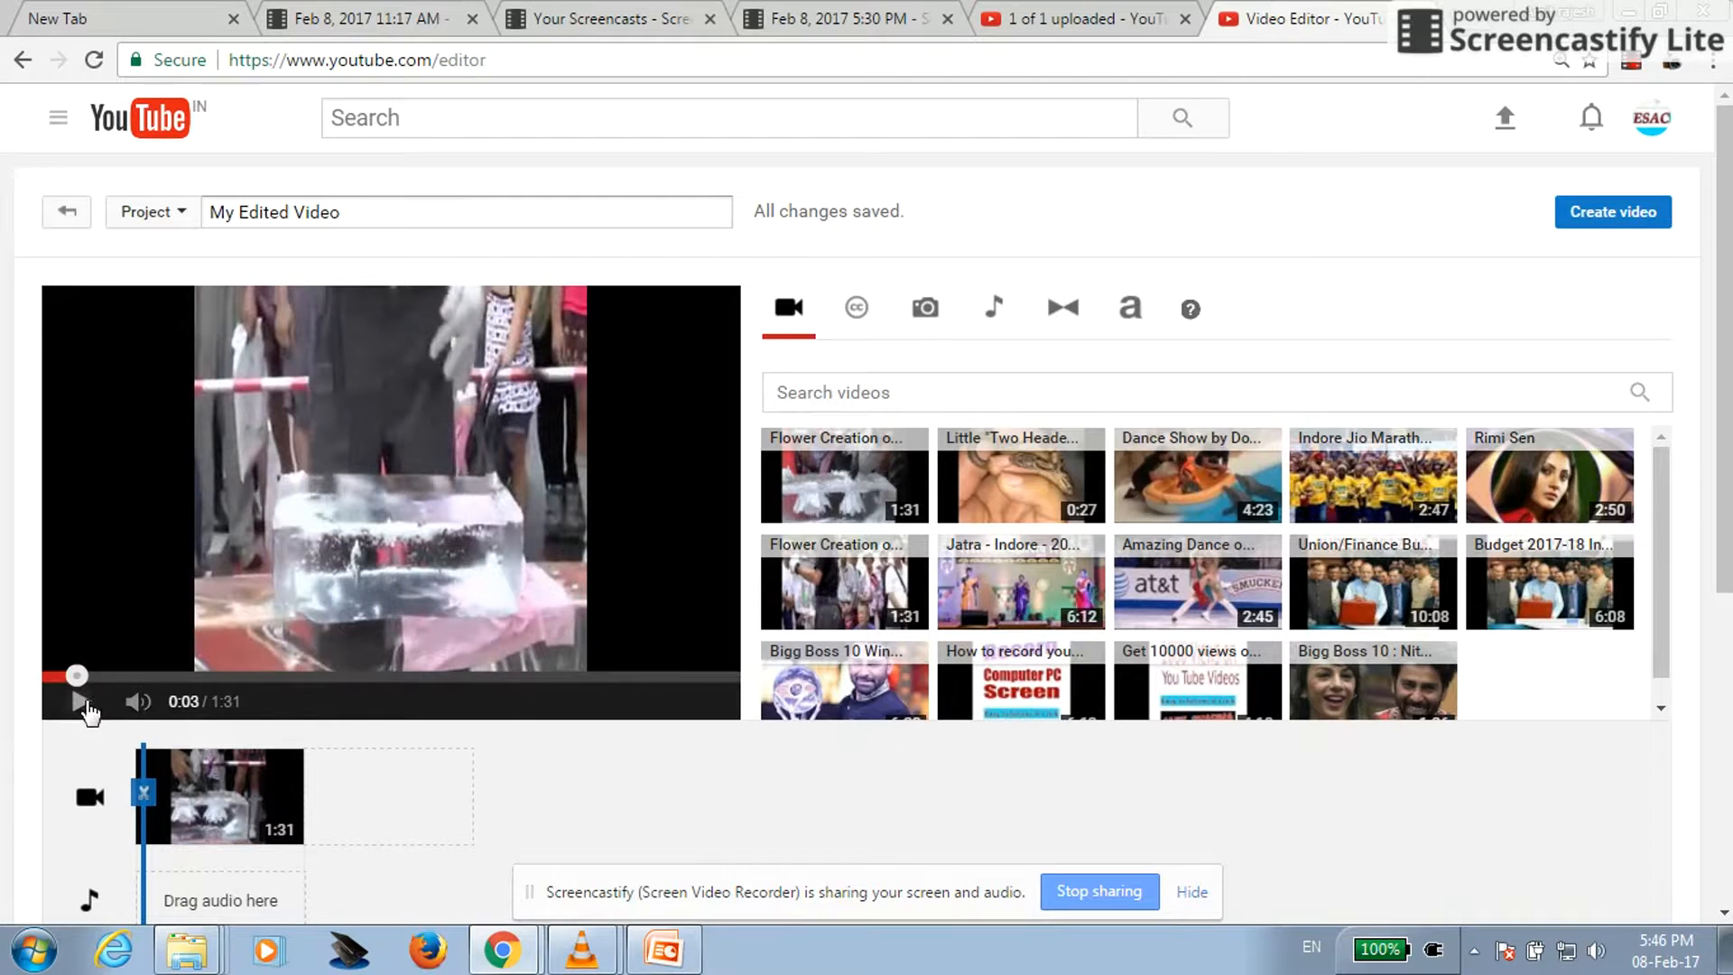
pyautogui.moveTo(124, 679)
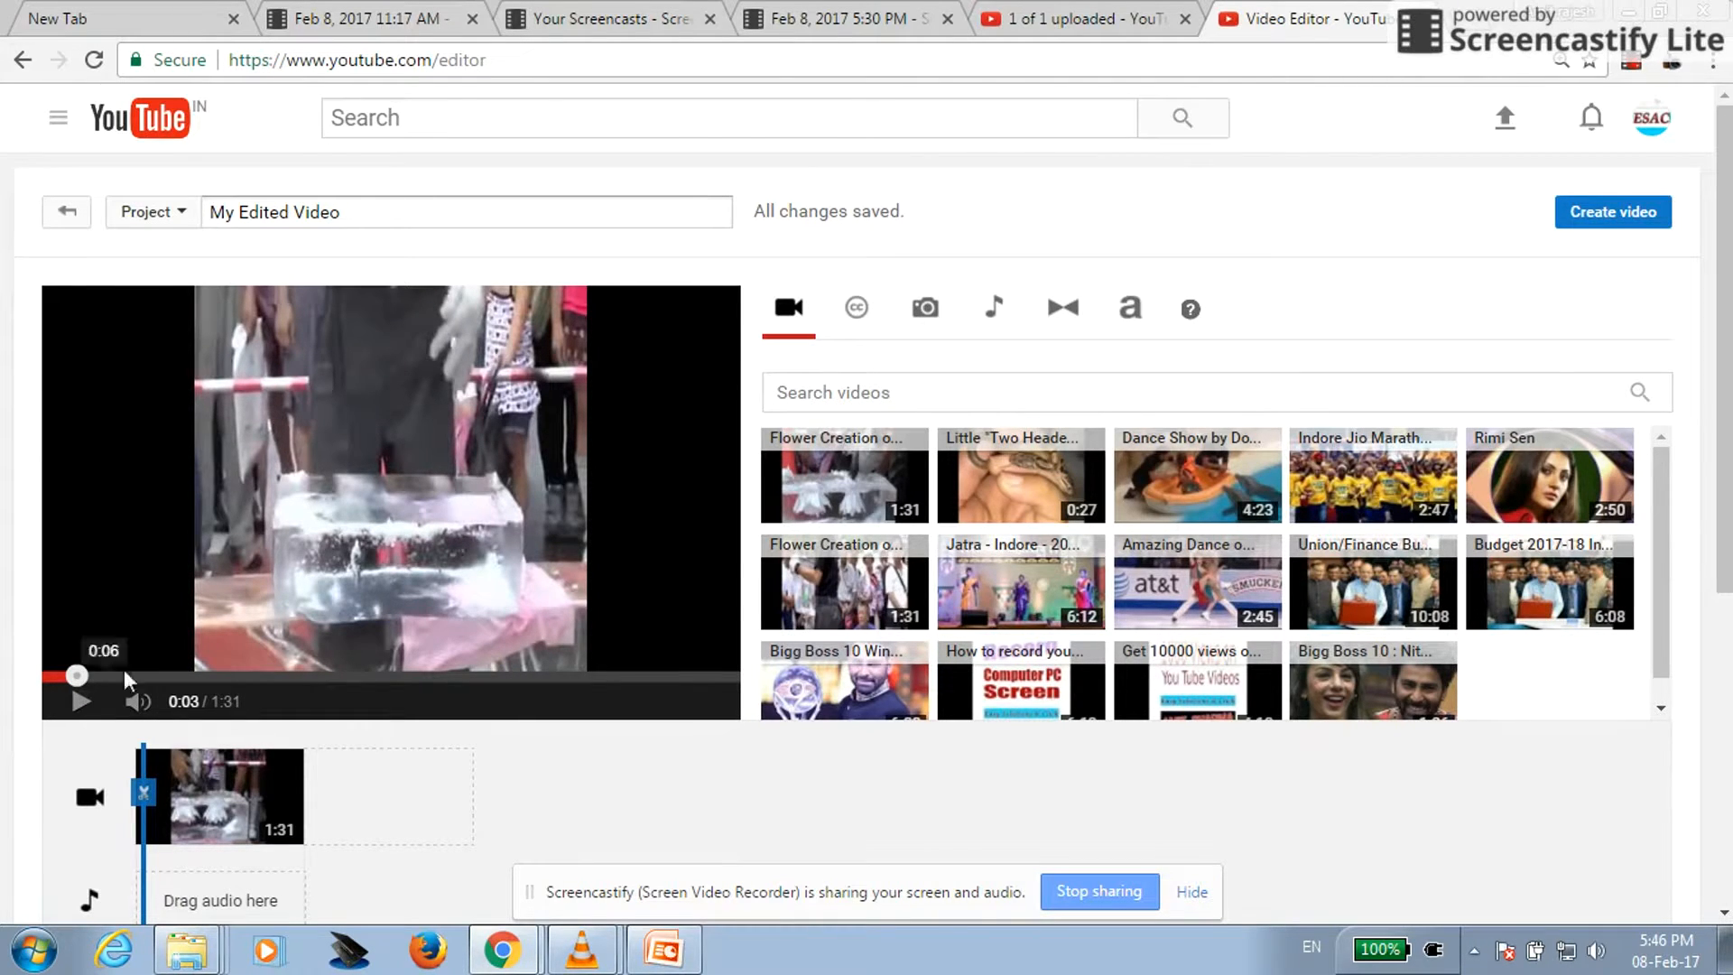
pyautogui.moveTo(150, 674)
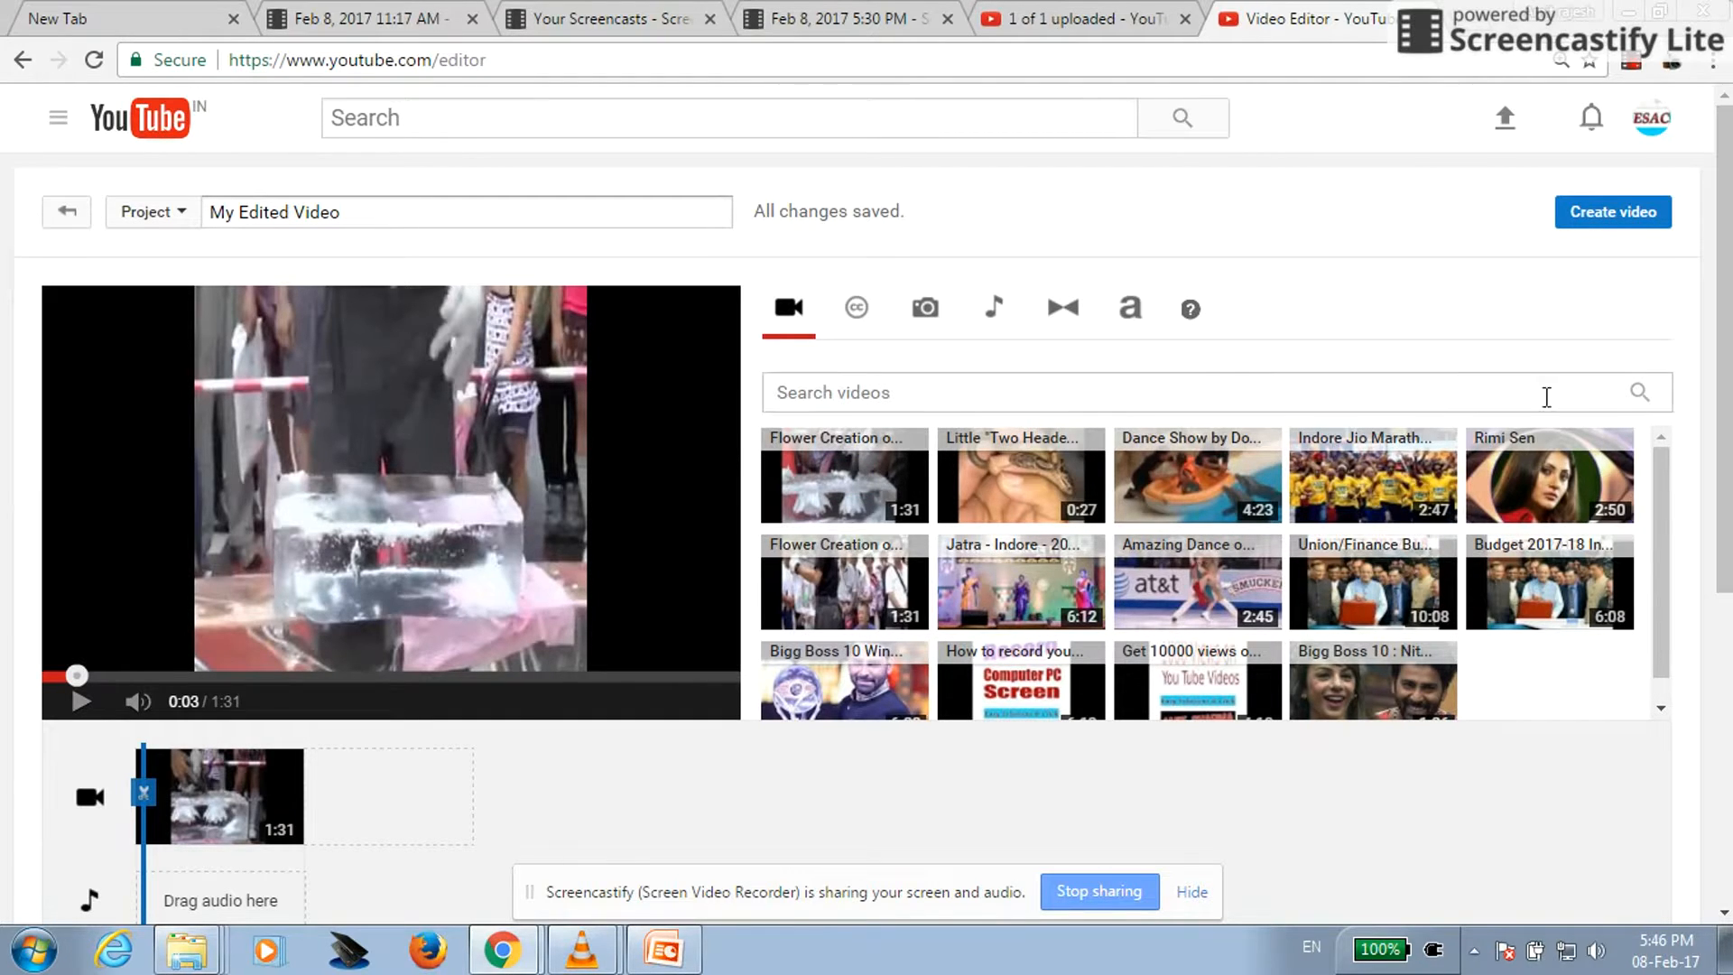
pyautogui.moveTo(324, 826)
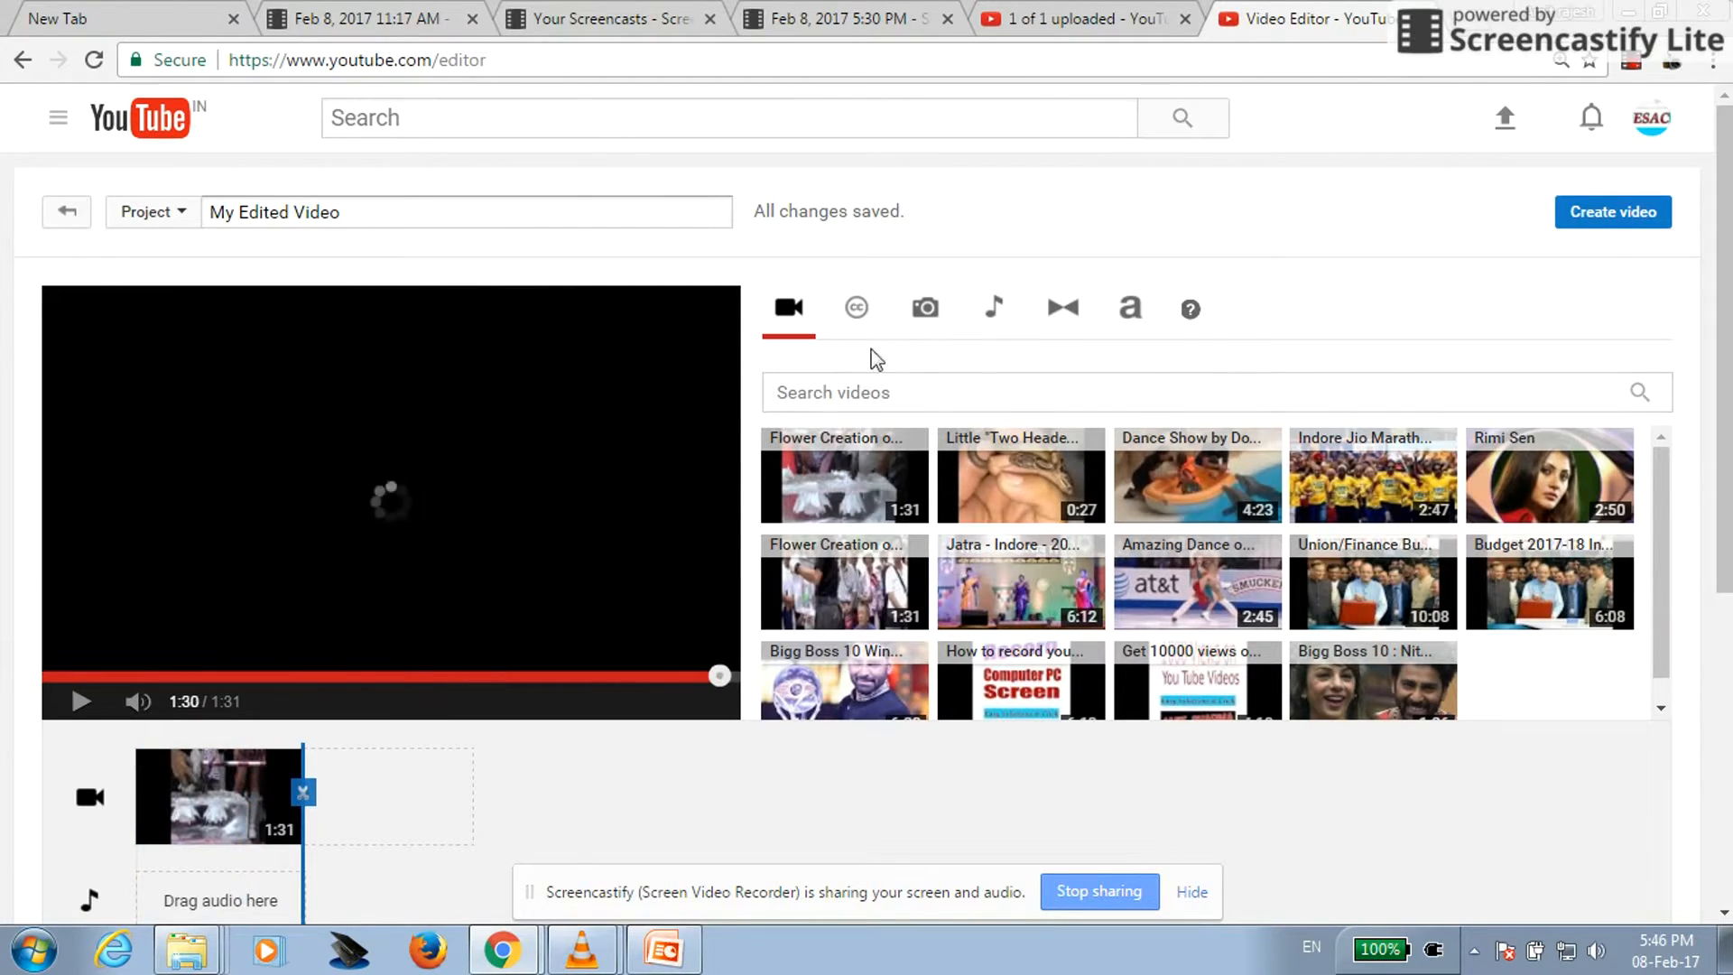
pyautogui.click(990, 307)
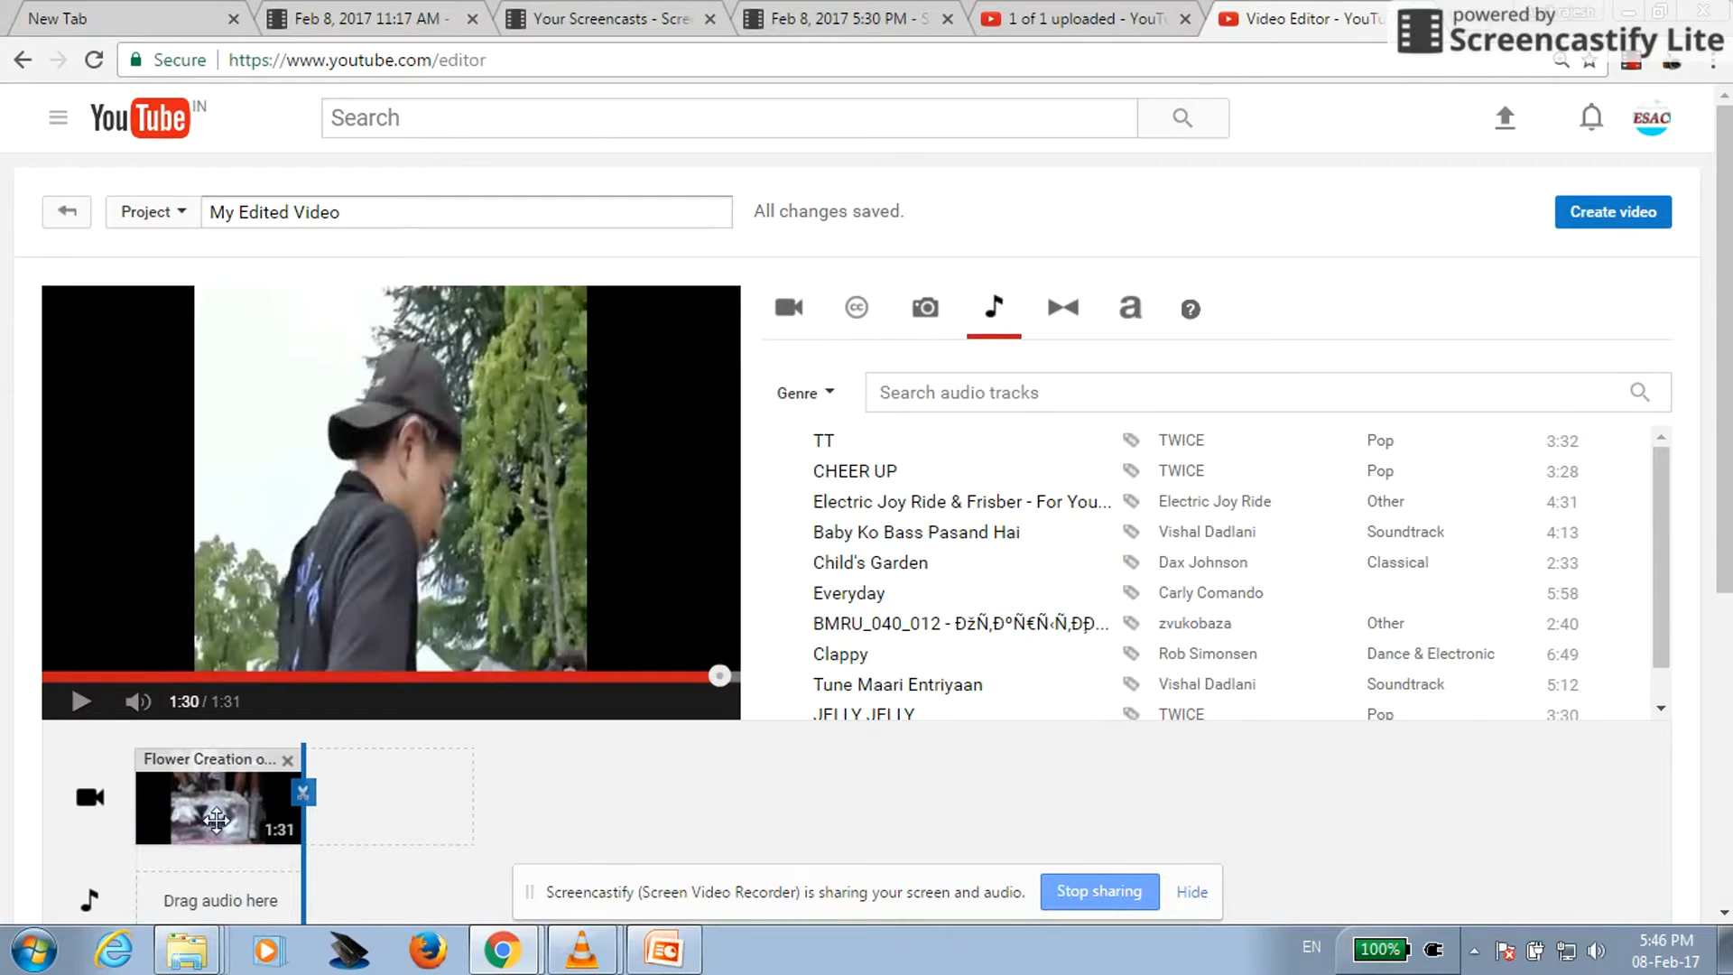
pyautogui.click(217, 796)
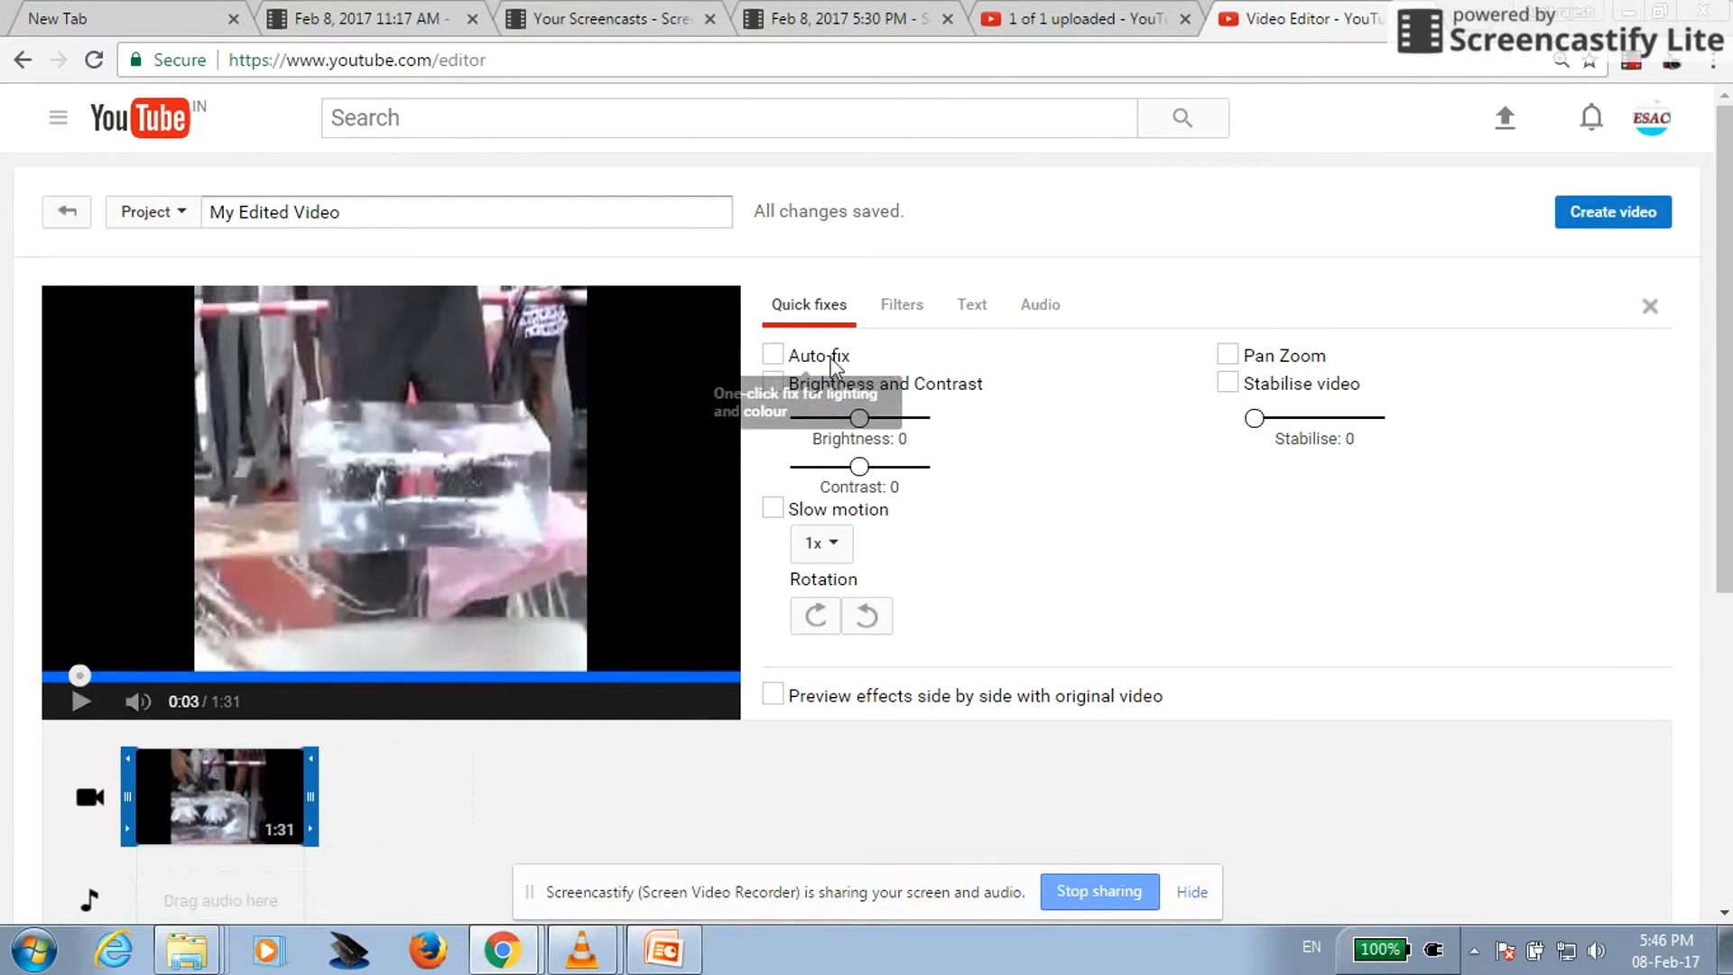
pyautogui.moveTo(925, 443)
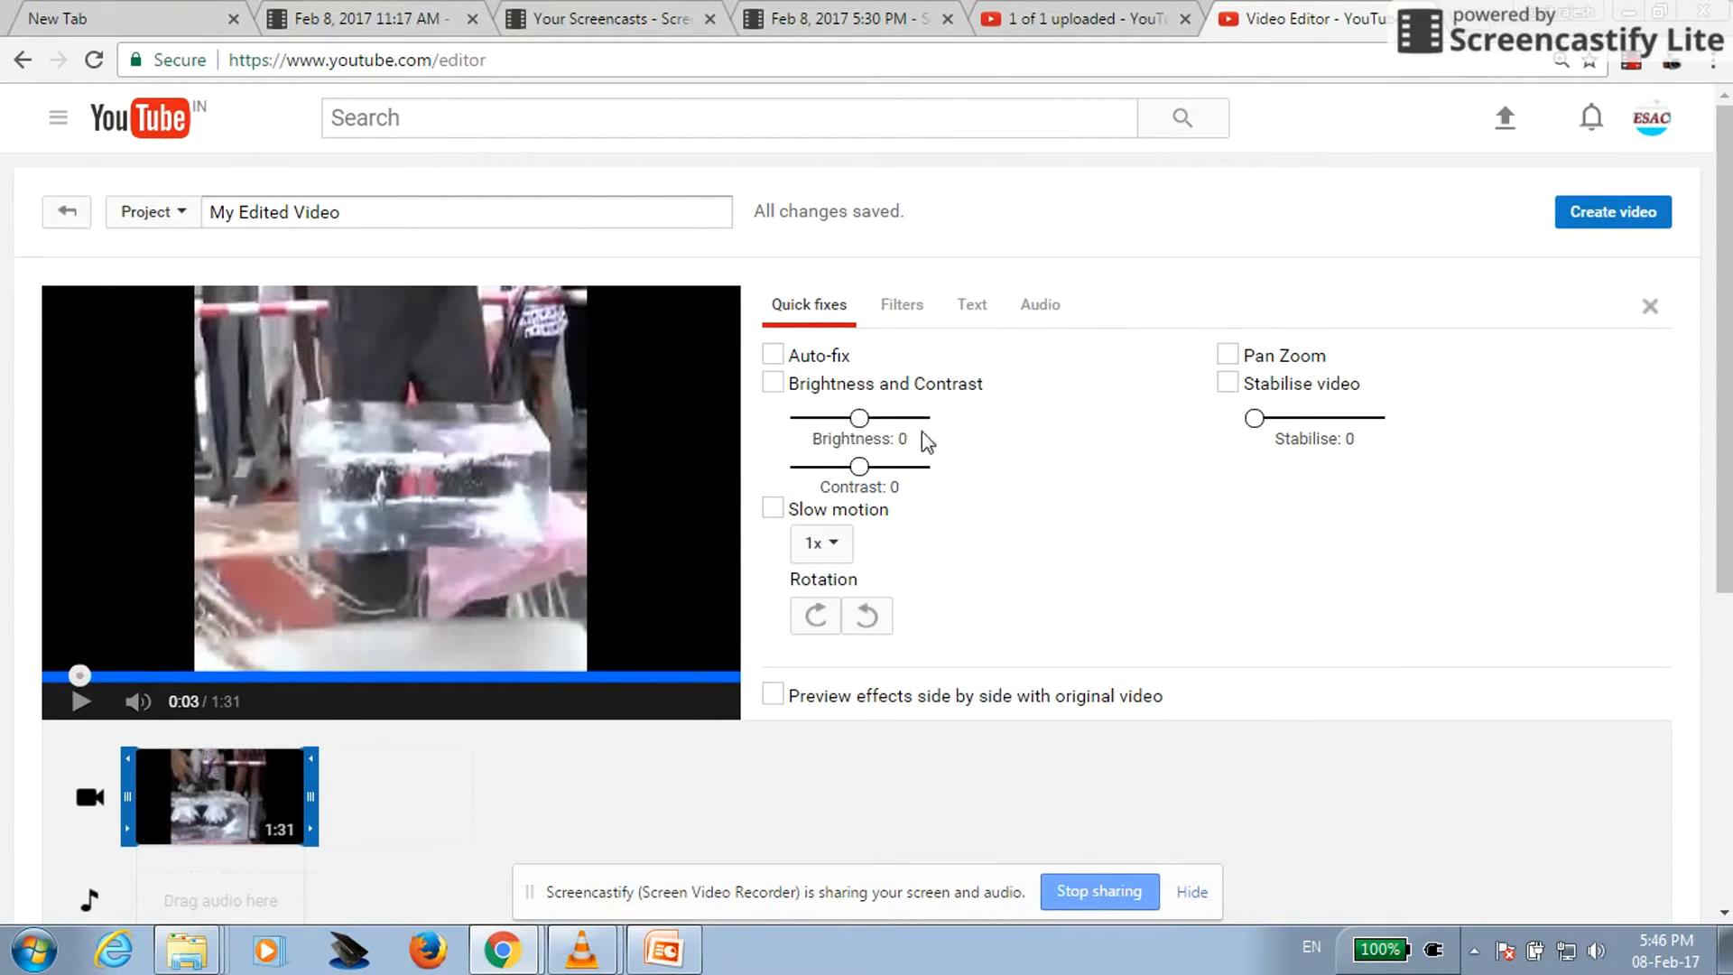
pyautogui.moveTo(1039, 305)
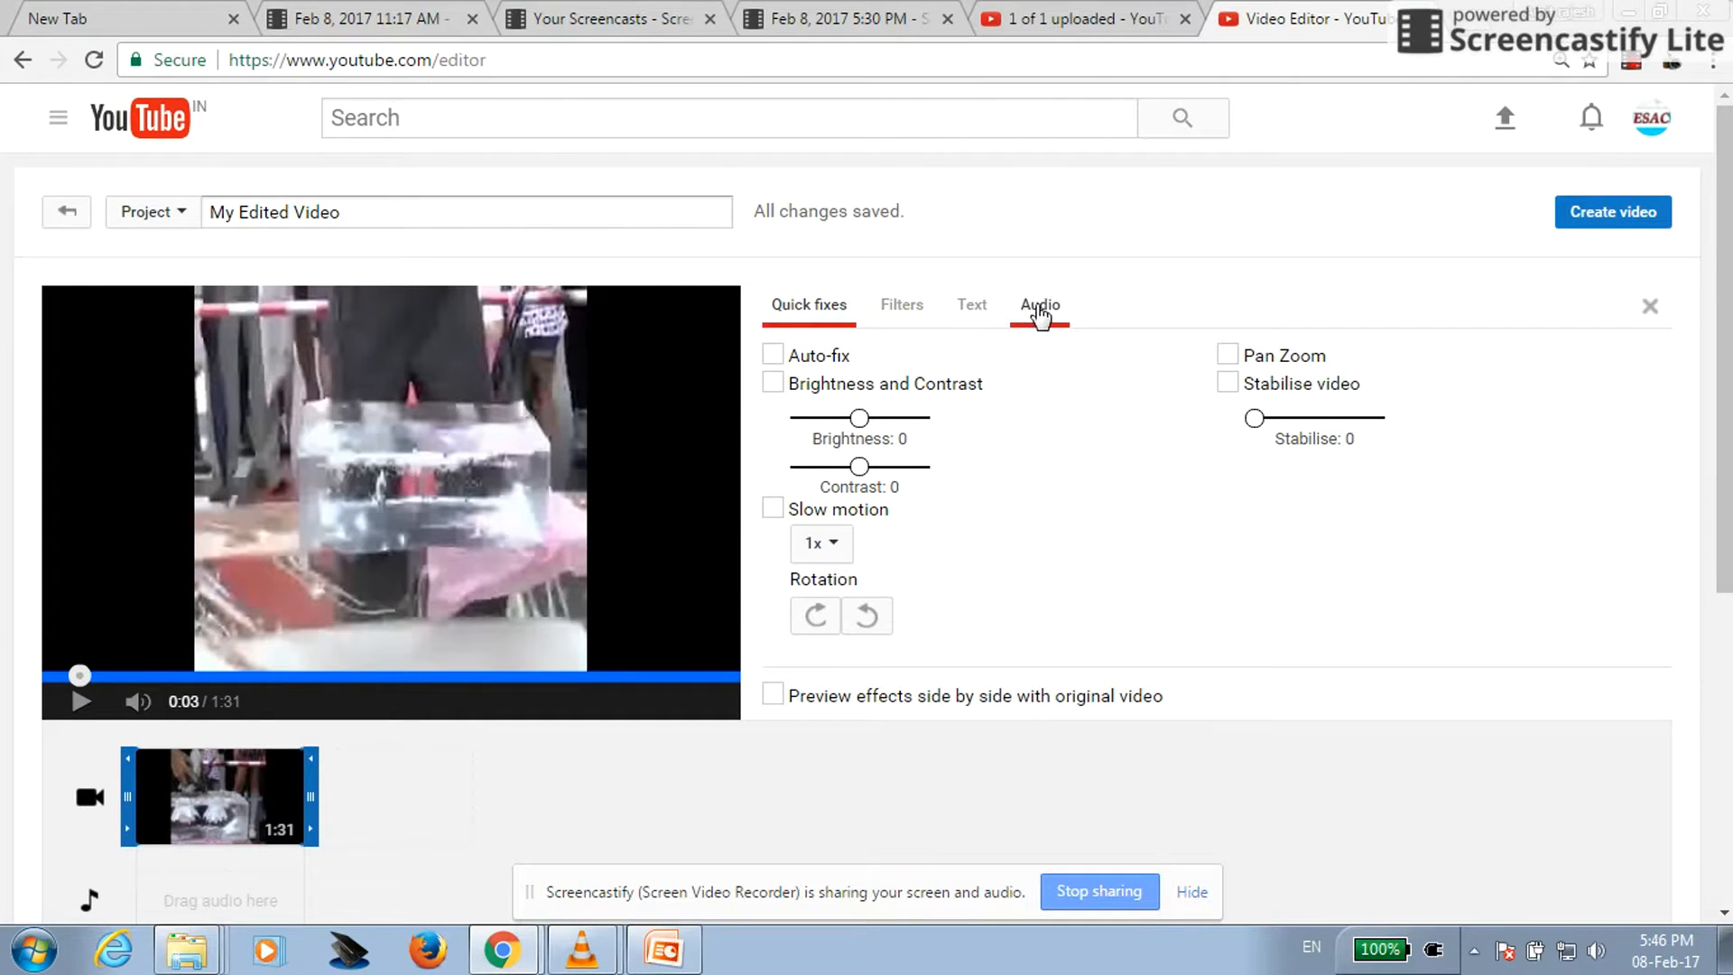
# Mute the Flower Creation clip with volume 0, preview it, and create My Edited Video.
pyautogui.click(1037, 305)
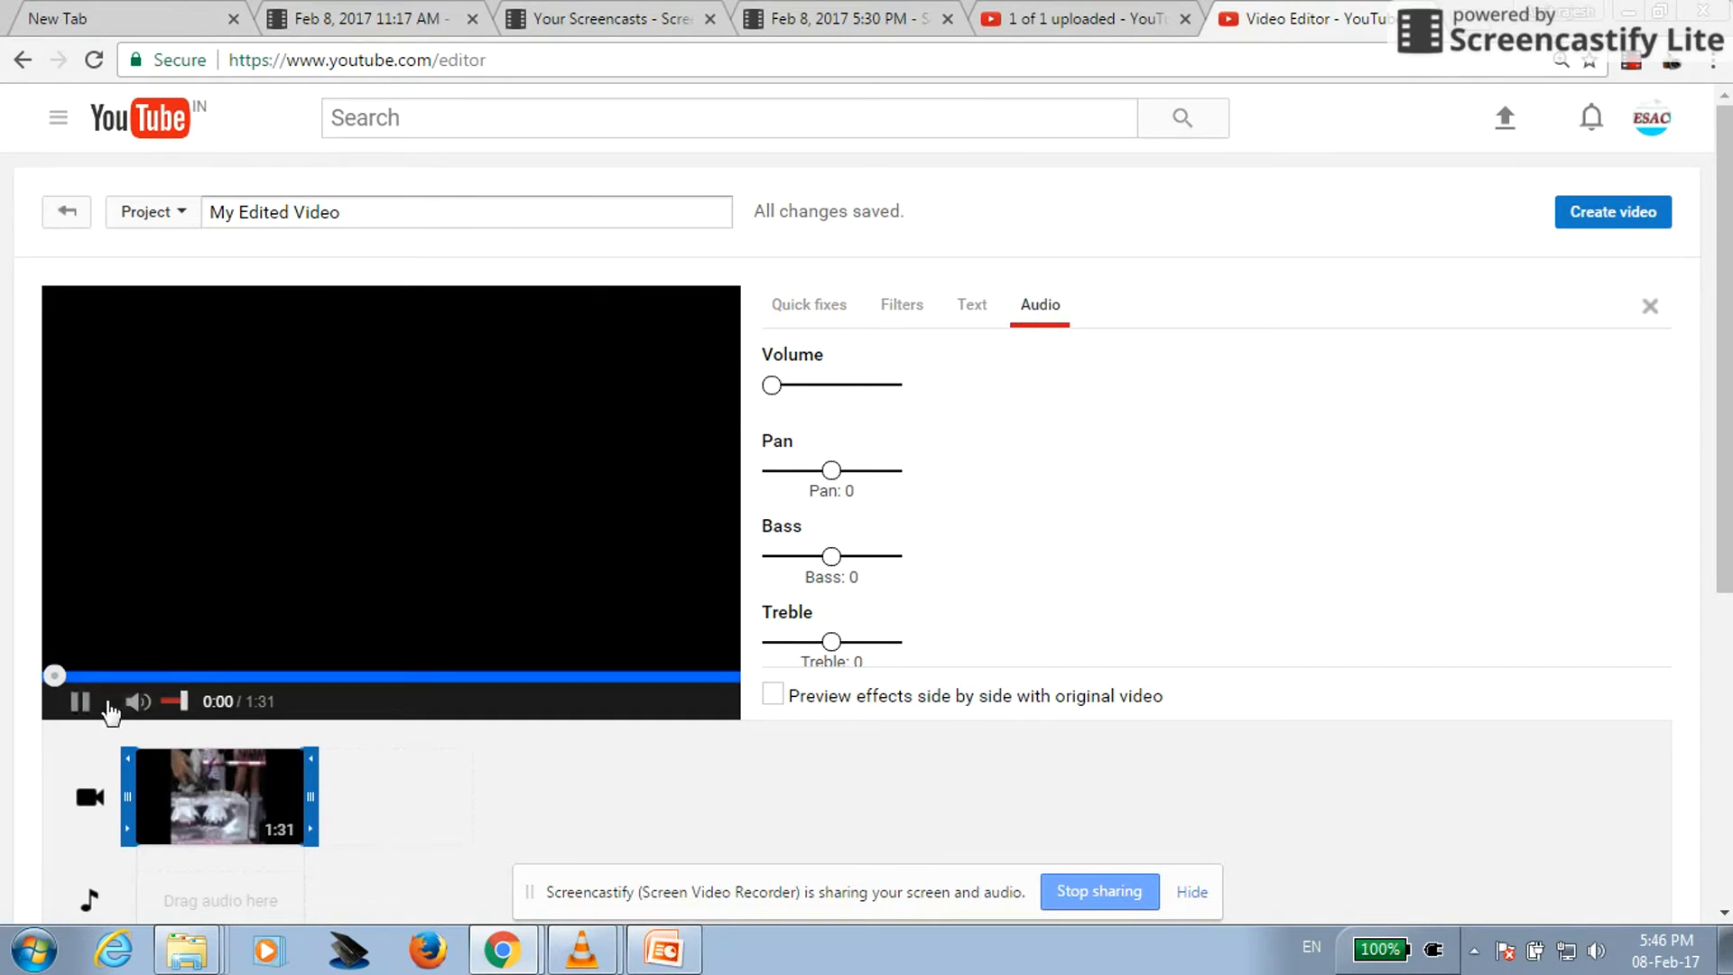
pyautogui.click(80, 700)
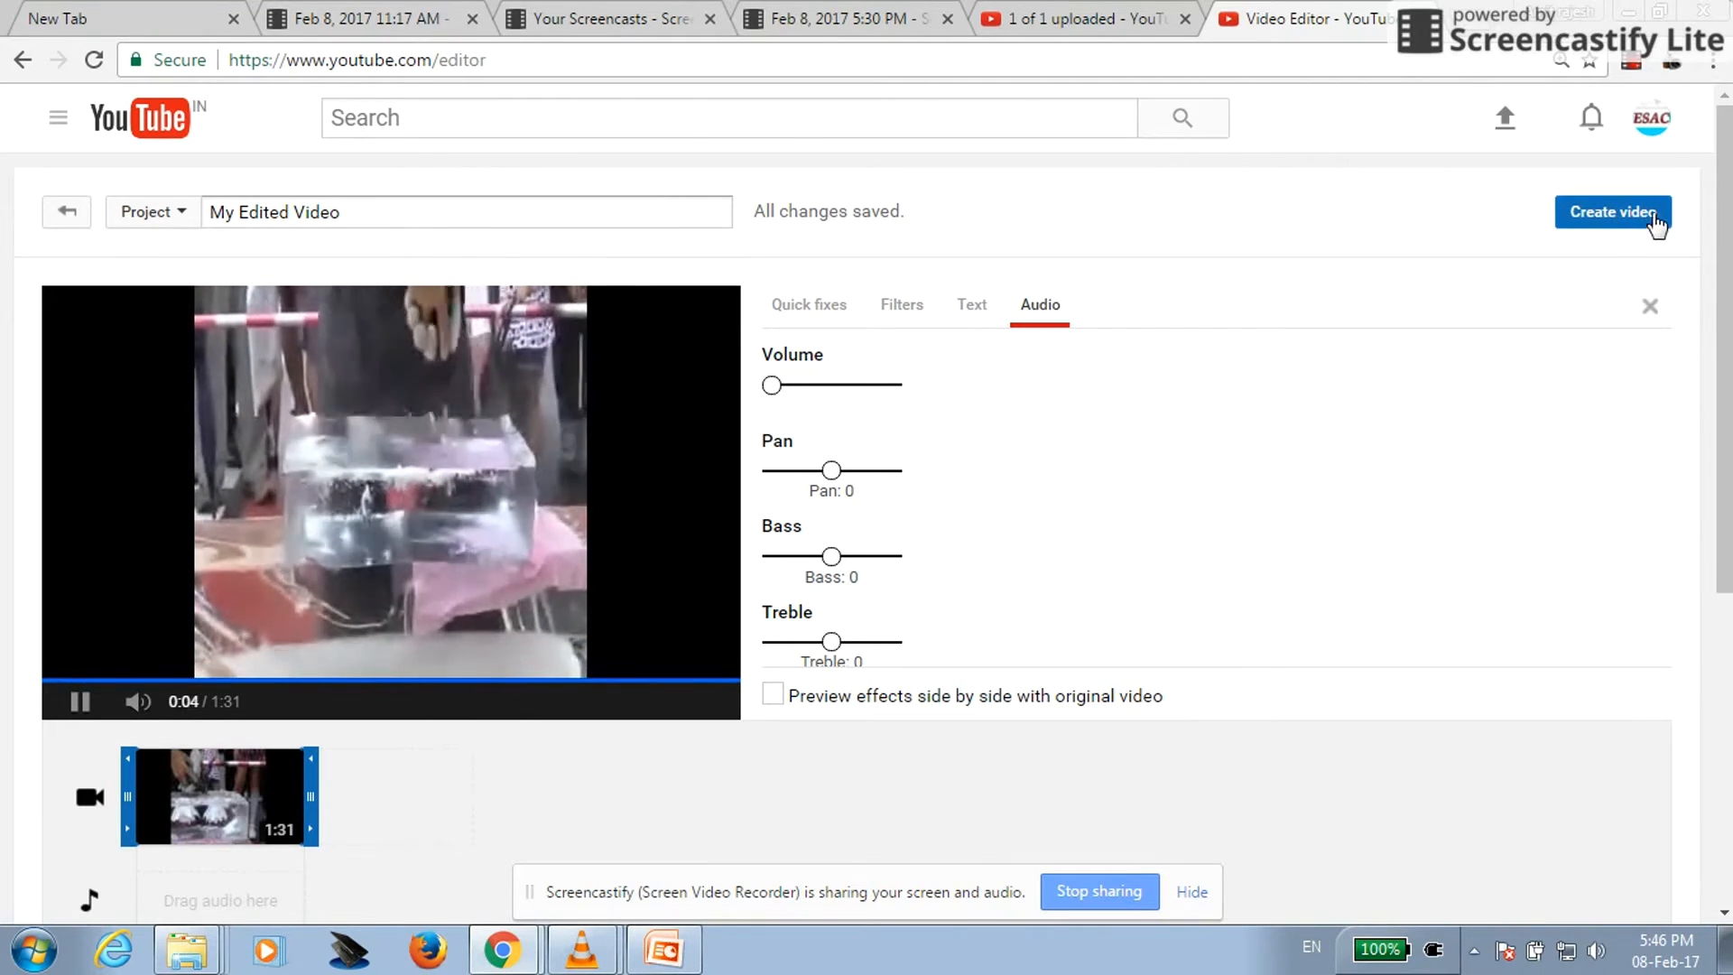
pyautogui.click(991, 307)
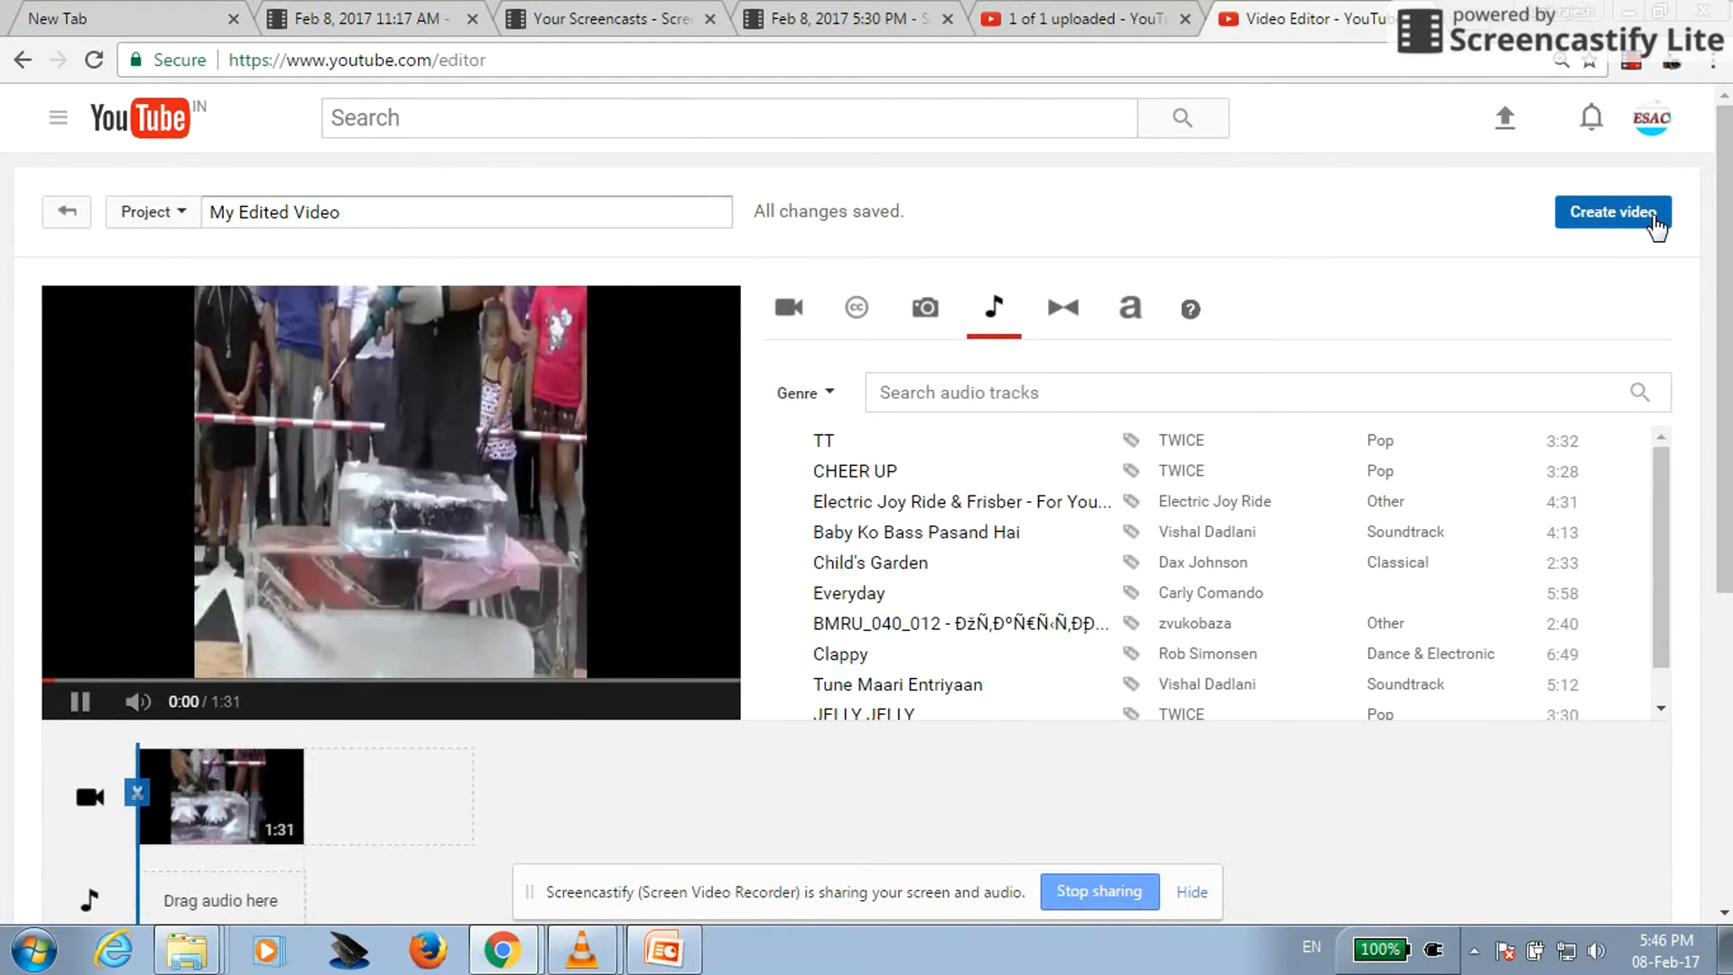
pyautogui.click(1610, 211)
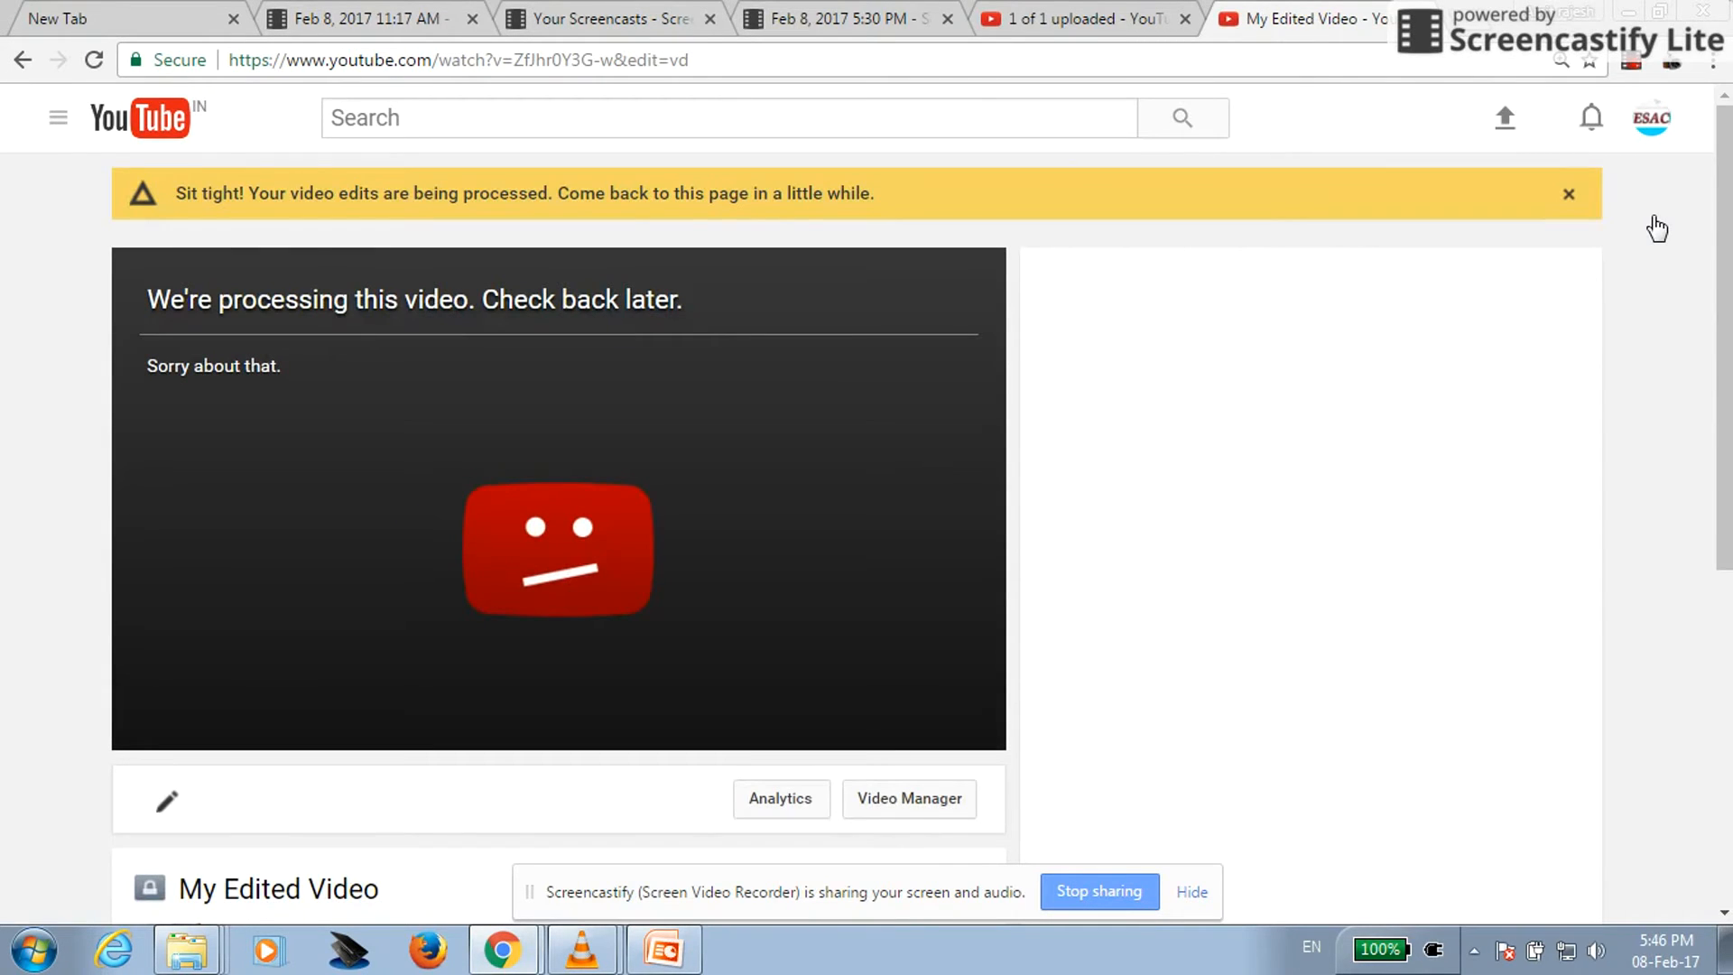
pyautogui.moveTo(1644, 66)
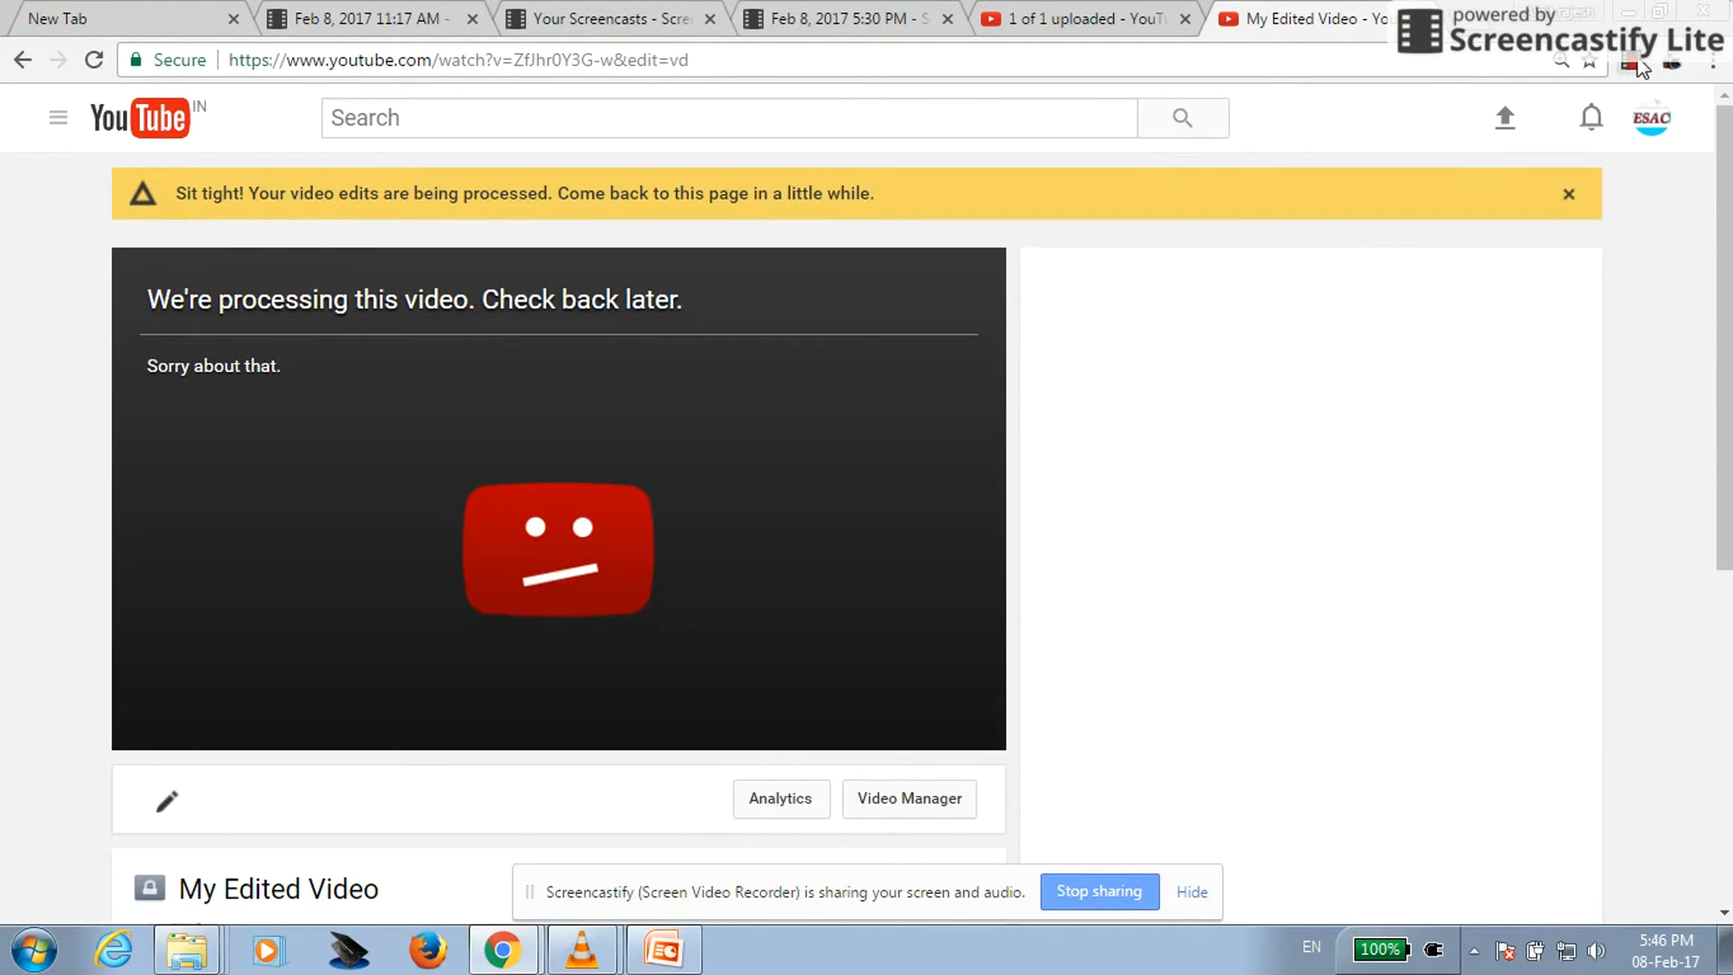
pyautogui.click(1629, 61)
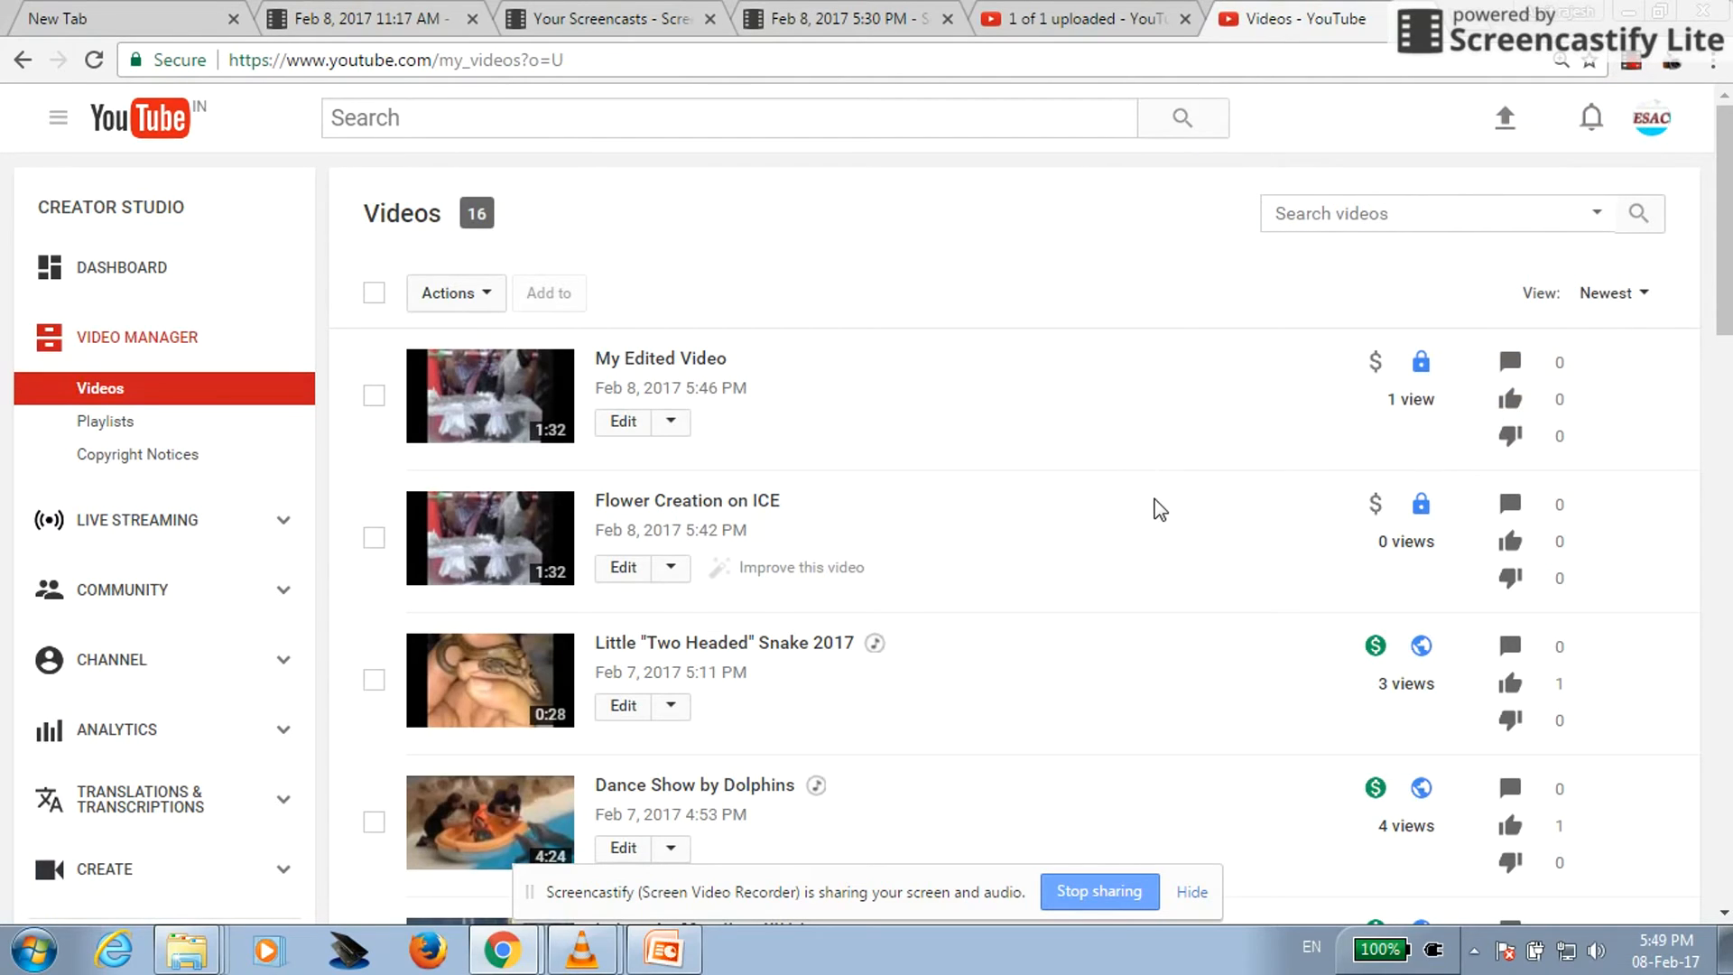
pyautogui.moveTo(660, 358)
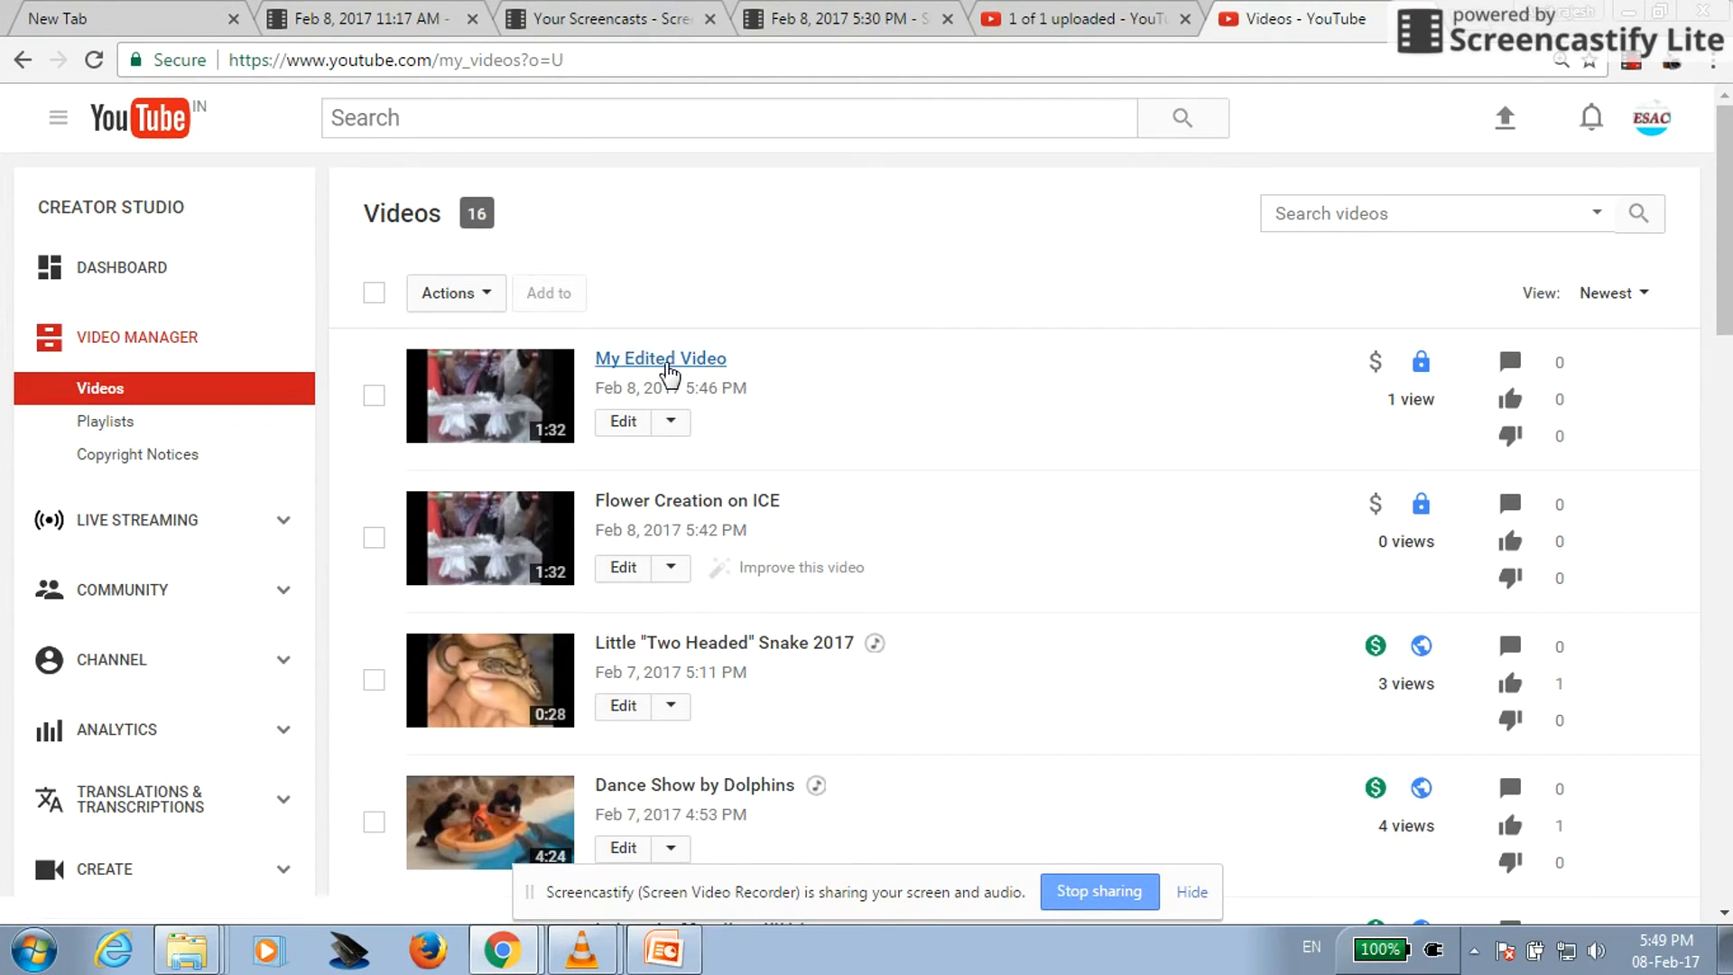
pyautogui.moveTo(660, 359)
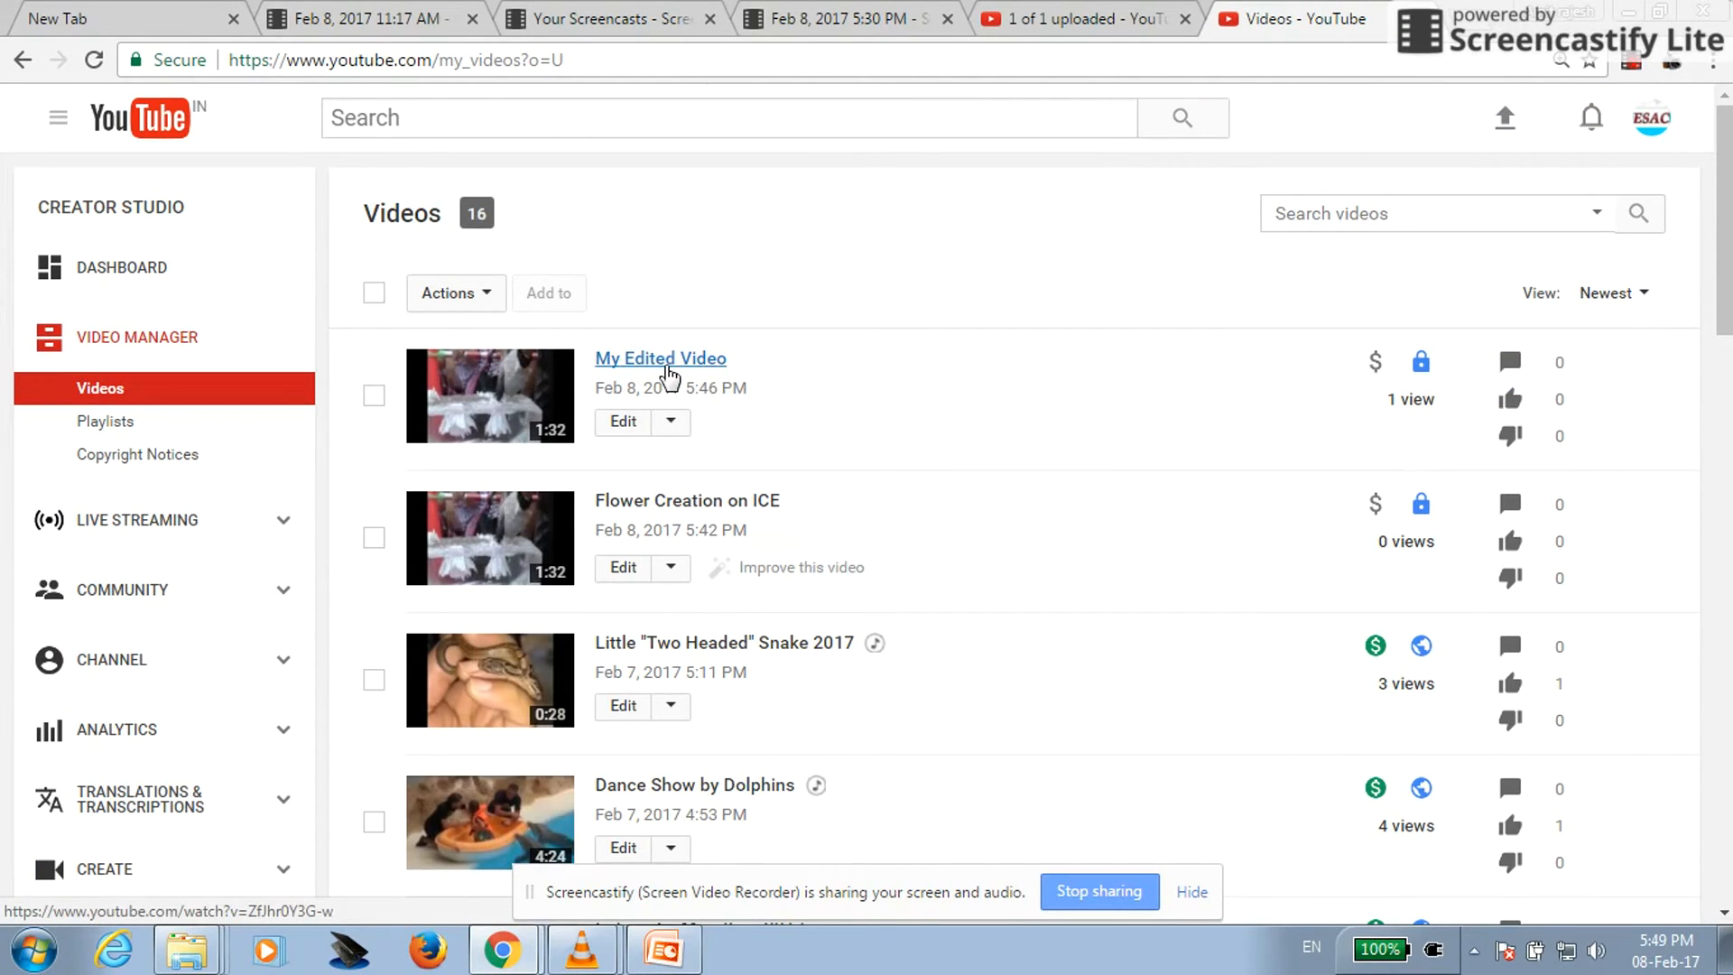
pyautogui.click(659, 357)
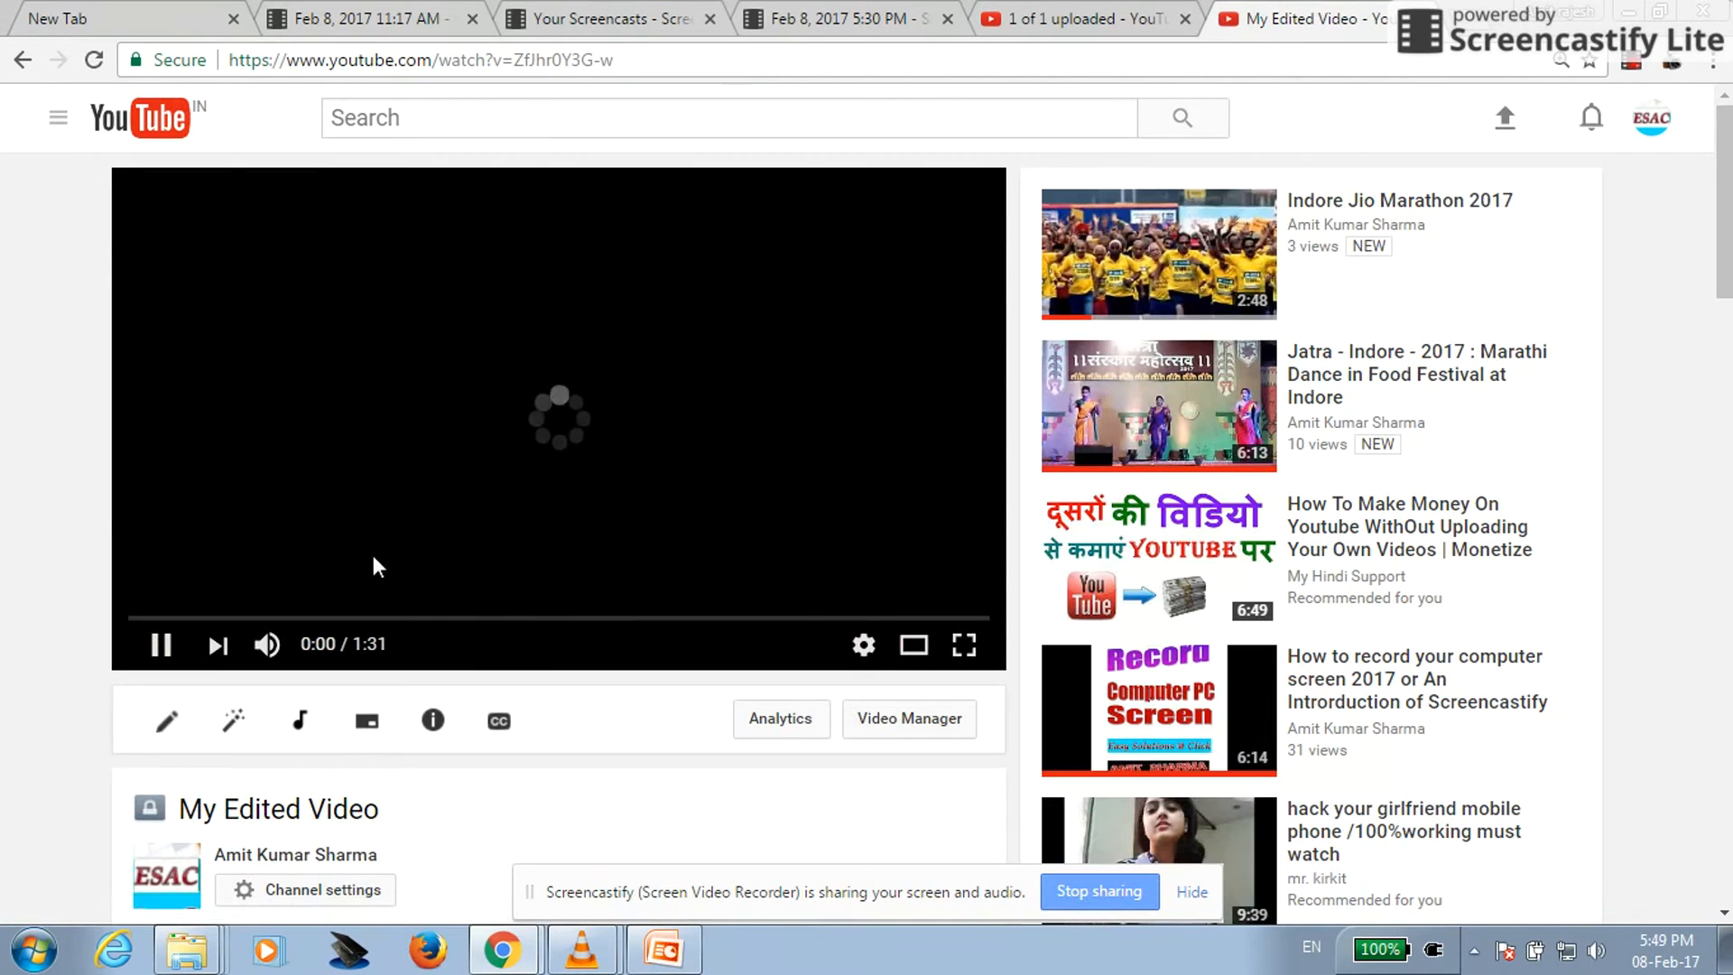